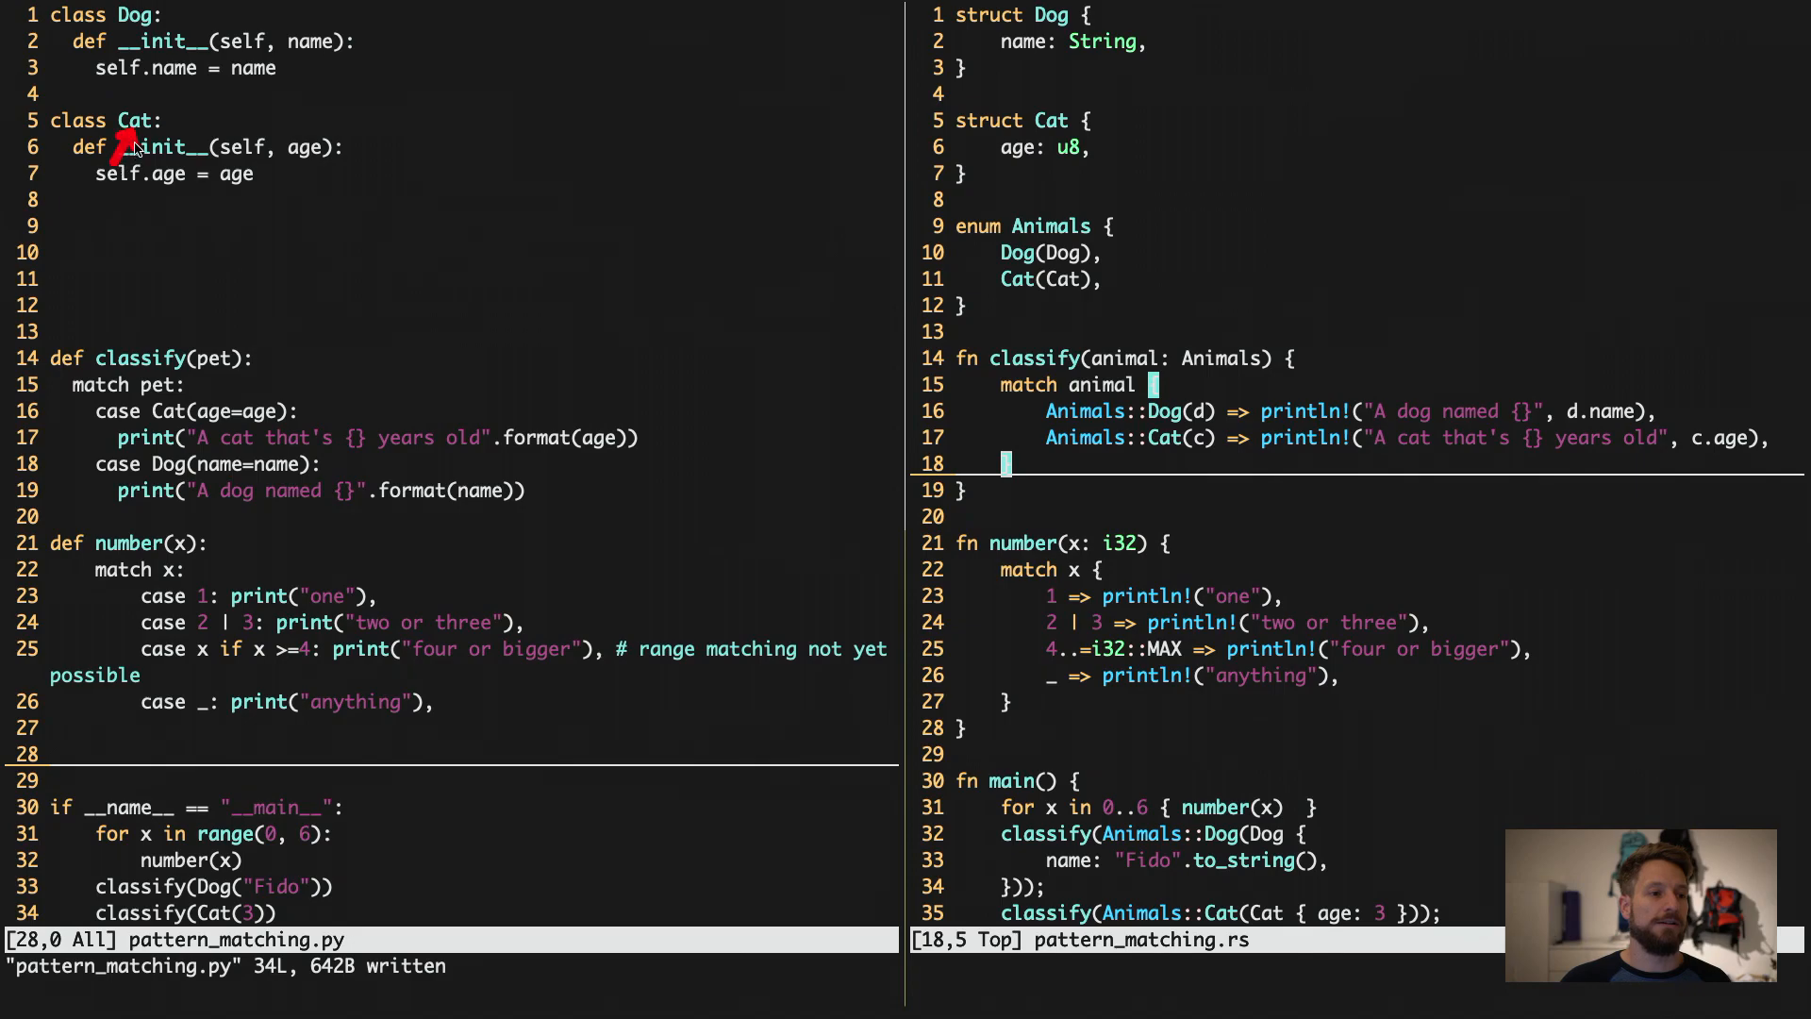
mouse_move(248, 87)
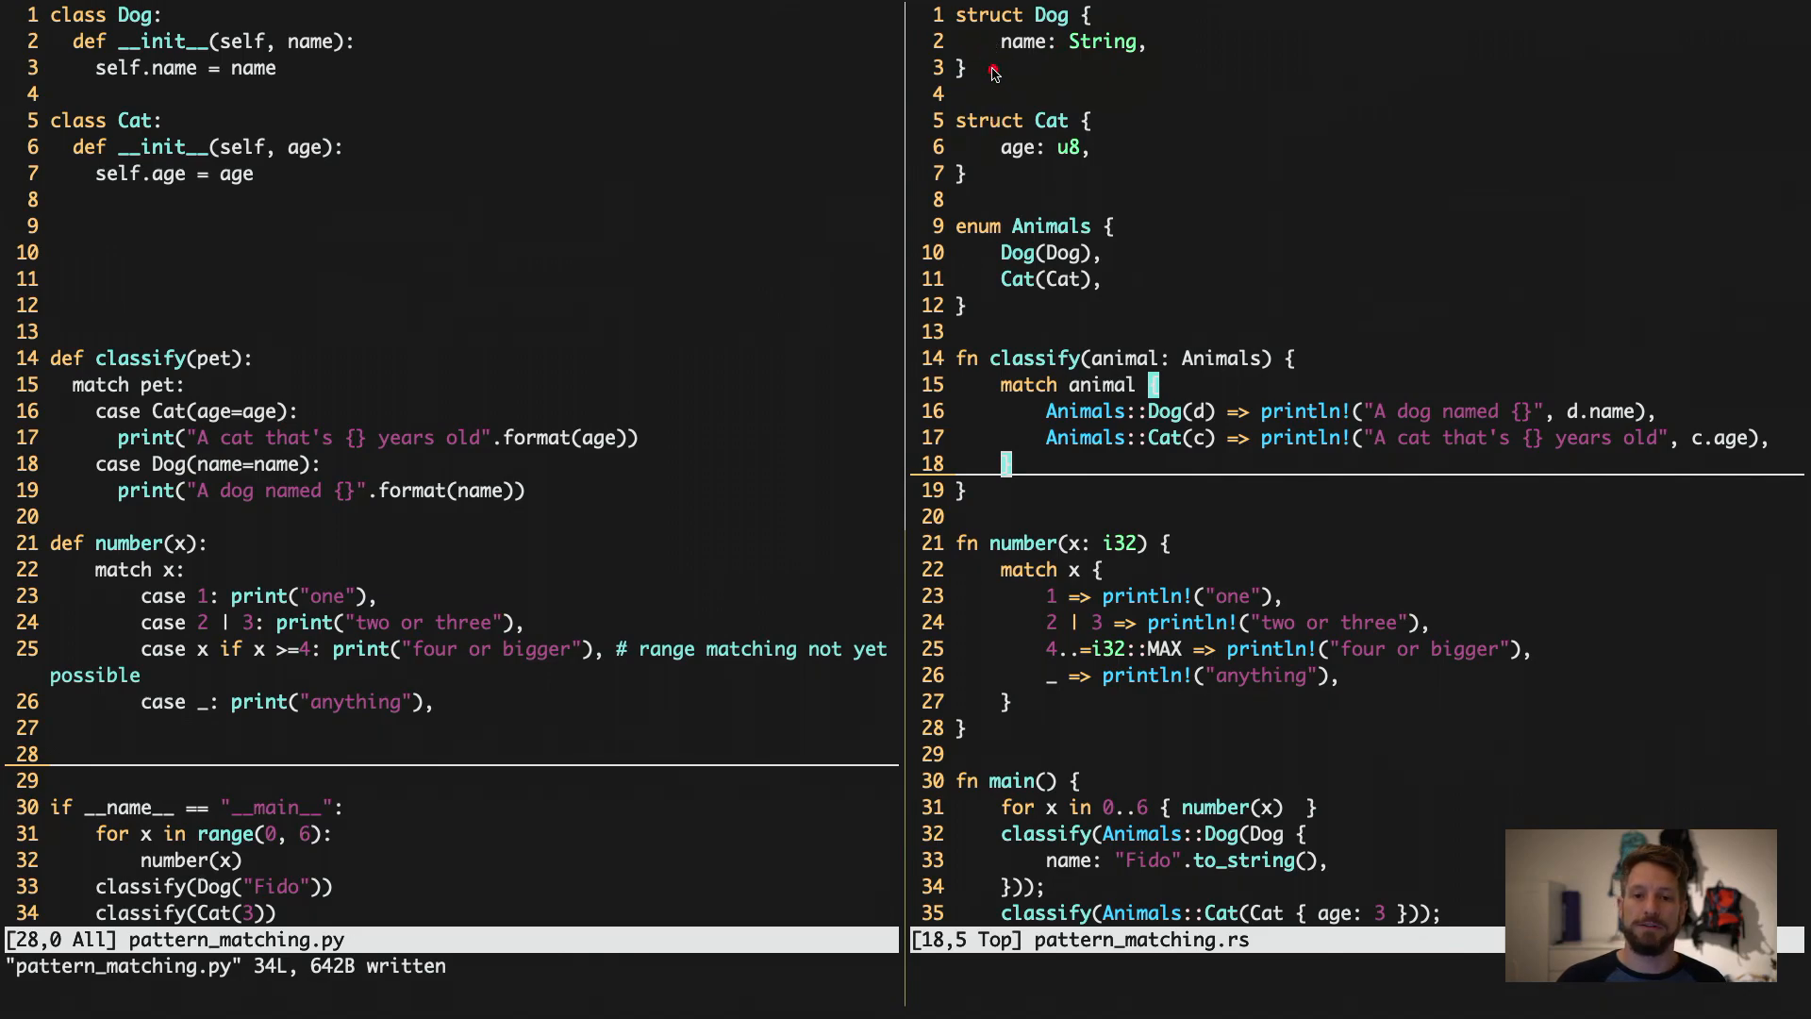
mouse_move(1024, 61)
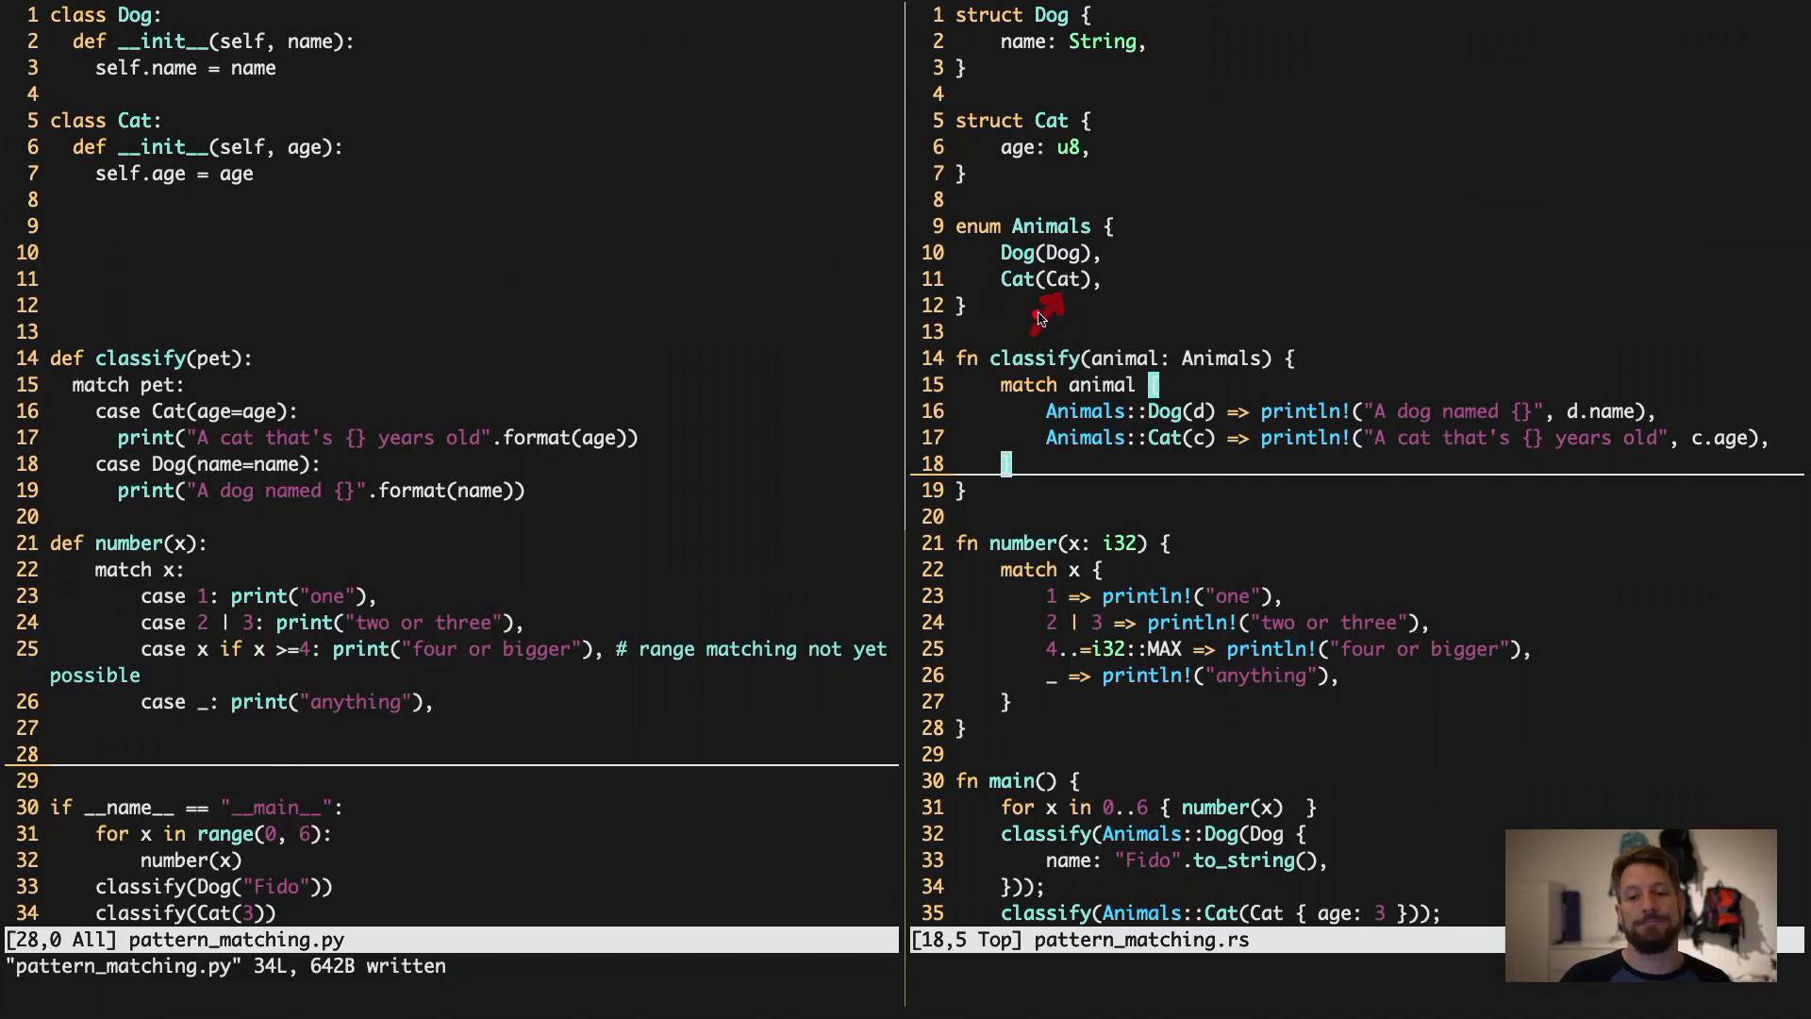
mouse_move(266, 360)
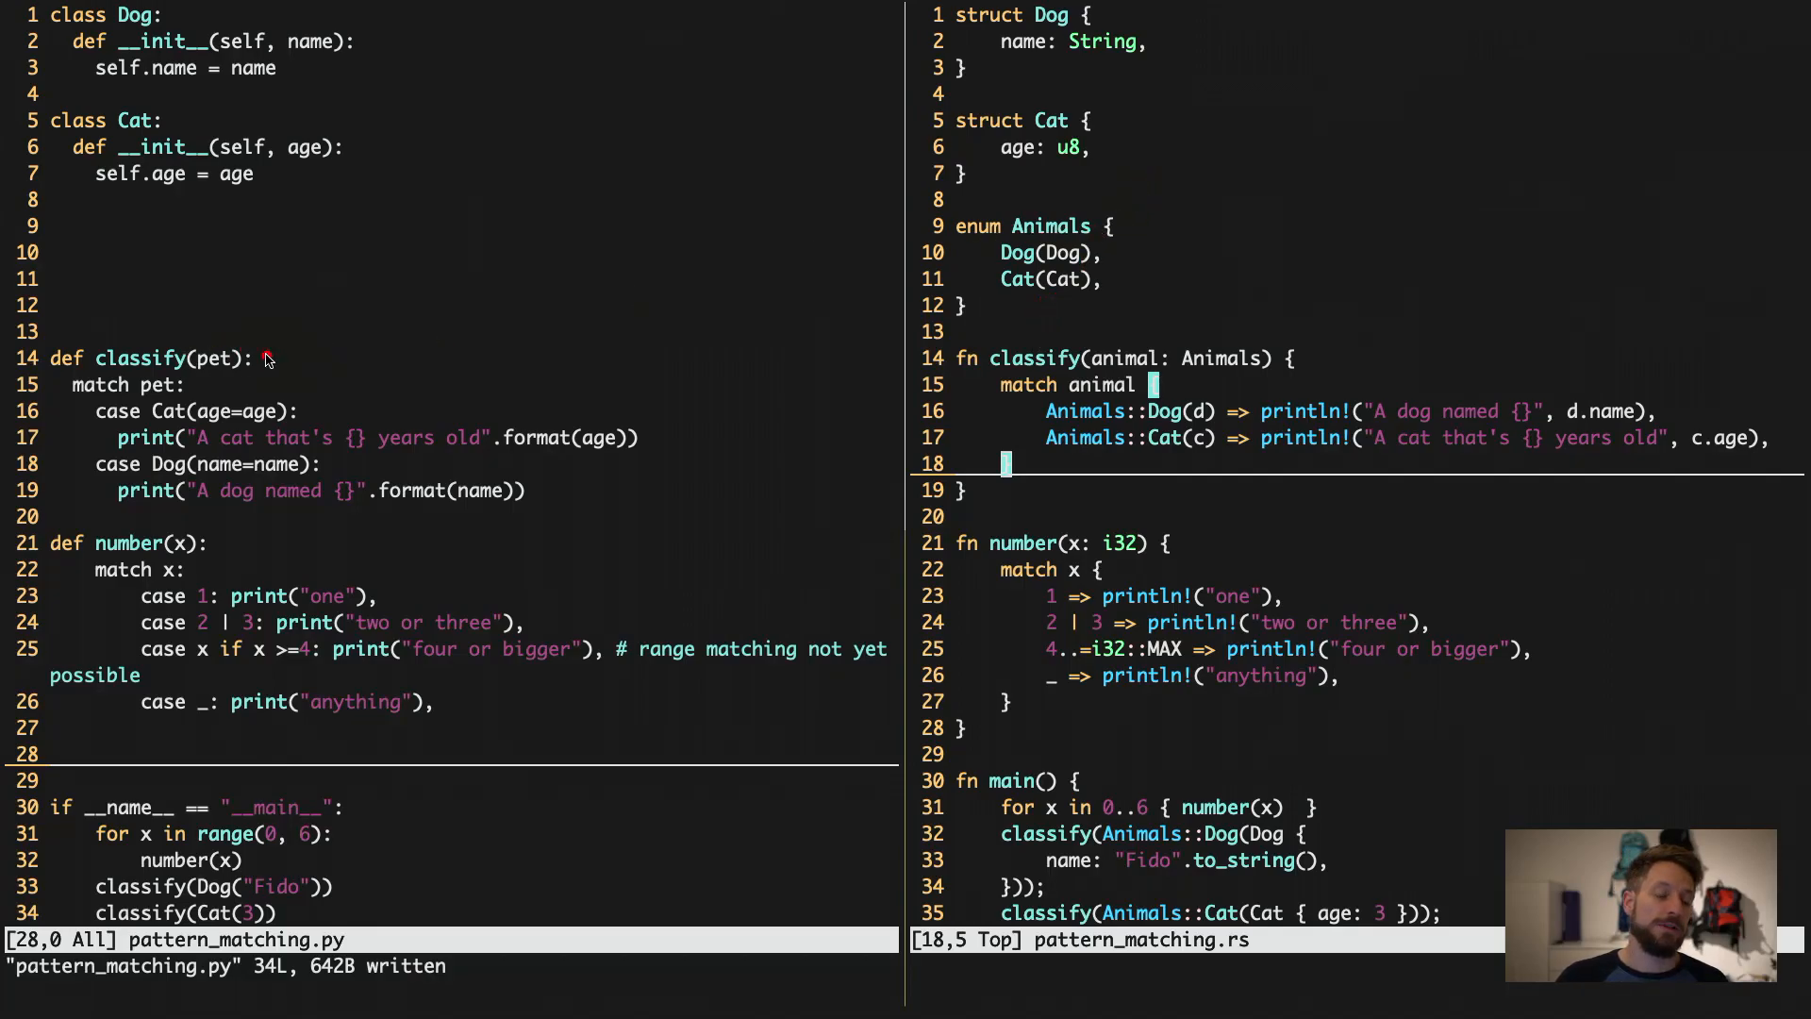
mouse_move(196, 390)
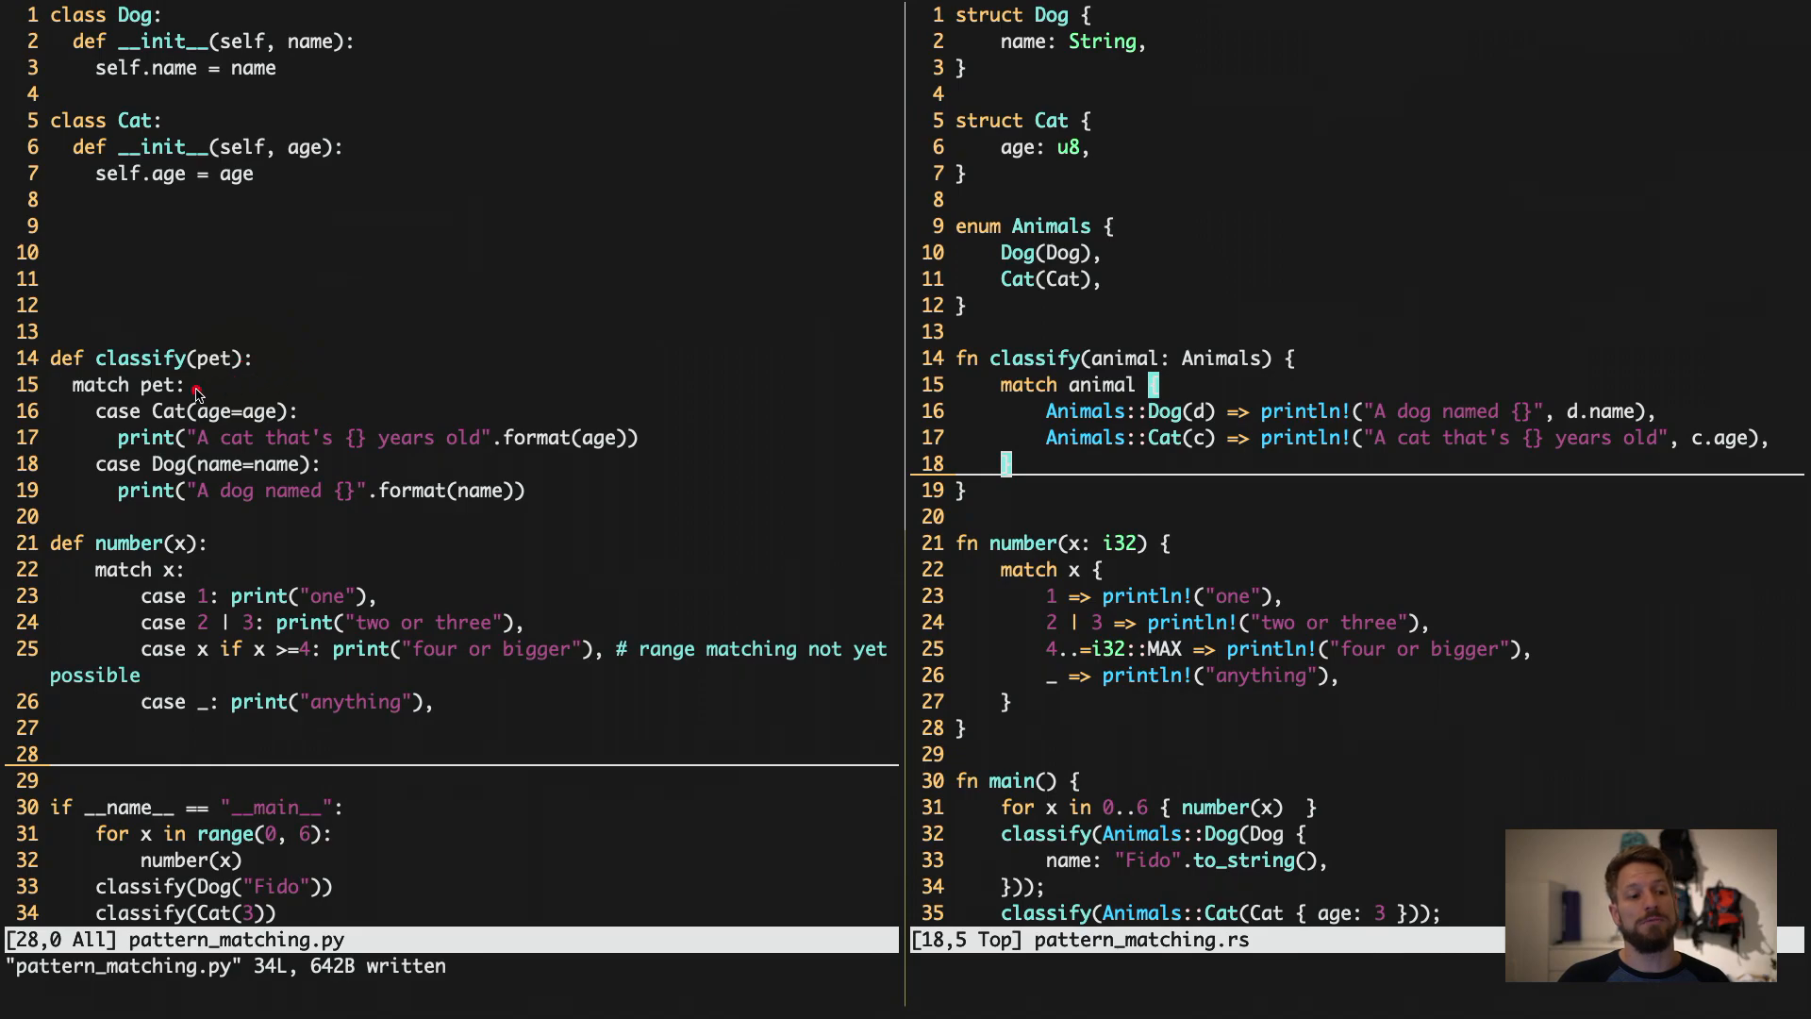
mouse_move(91, 406)
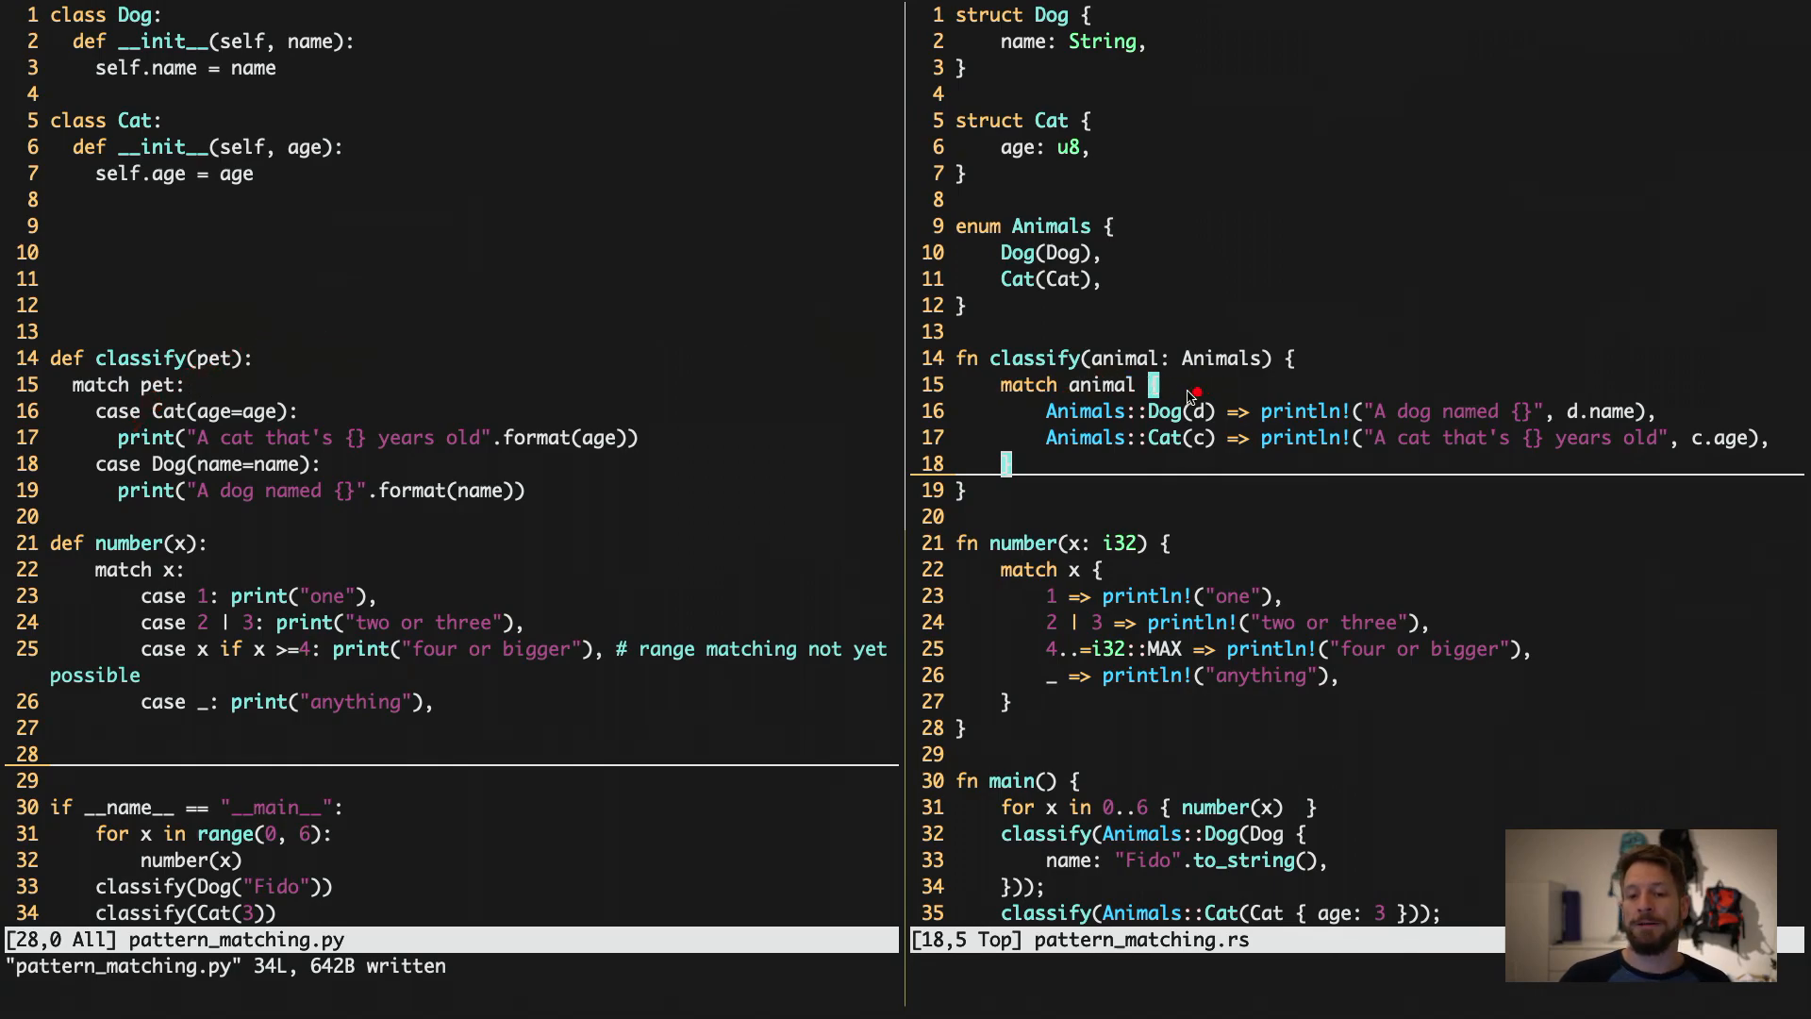
mouse_move(1311, 364)
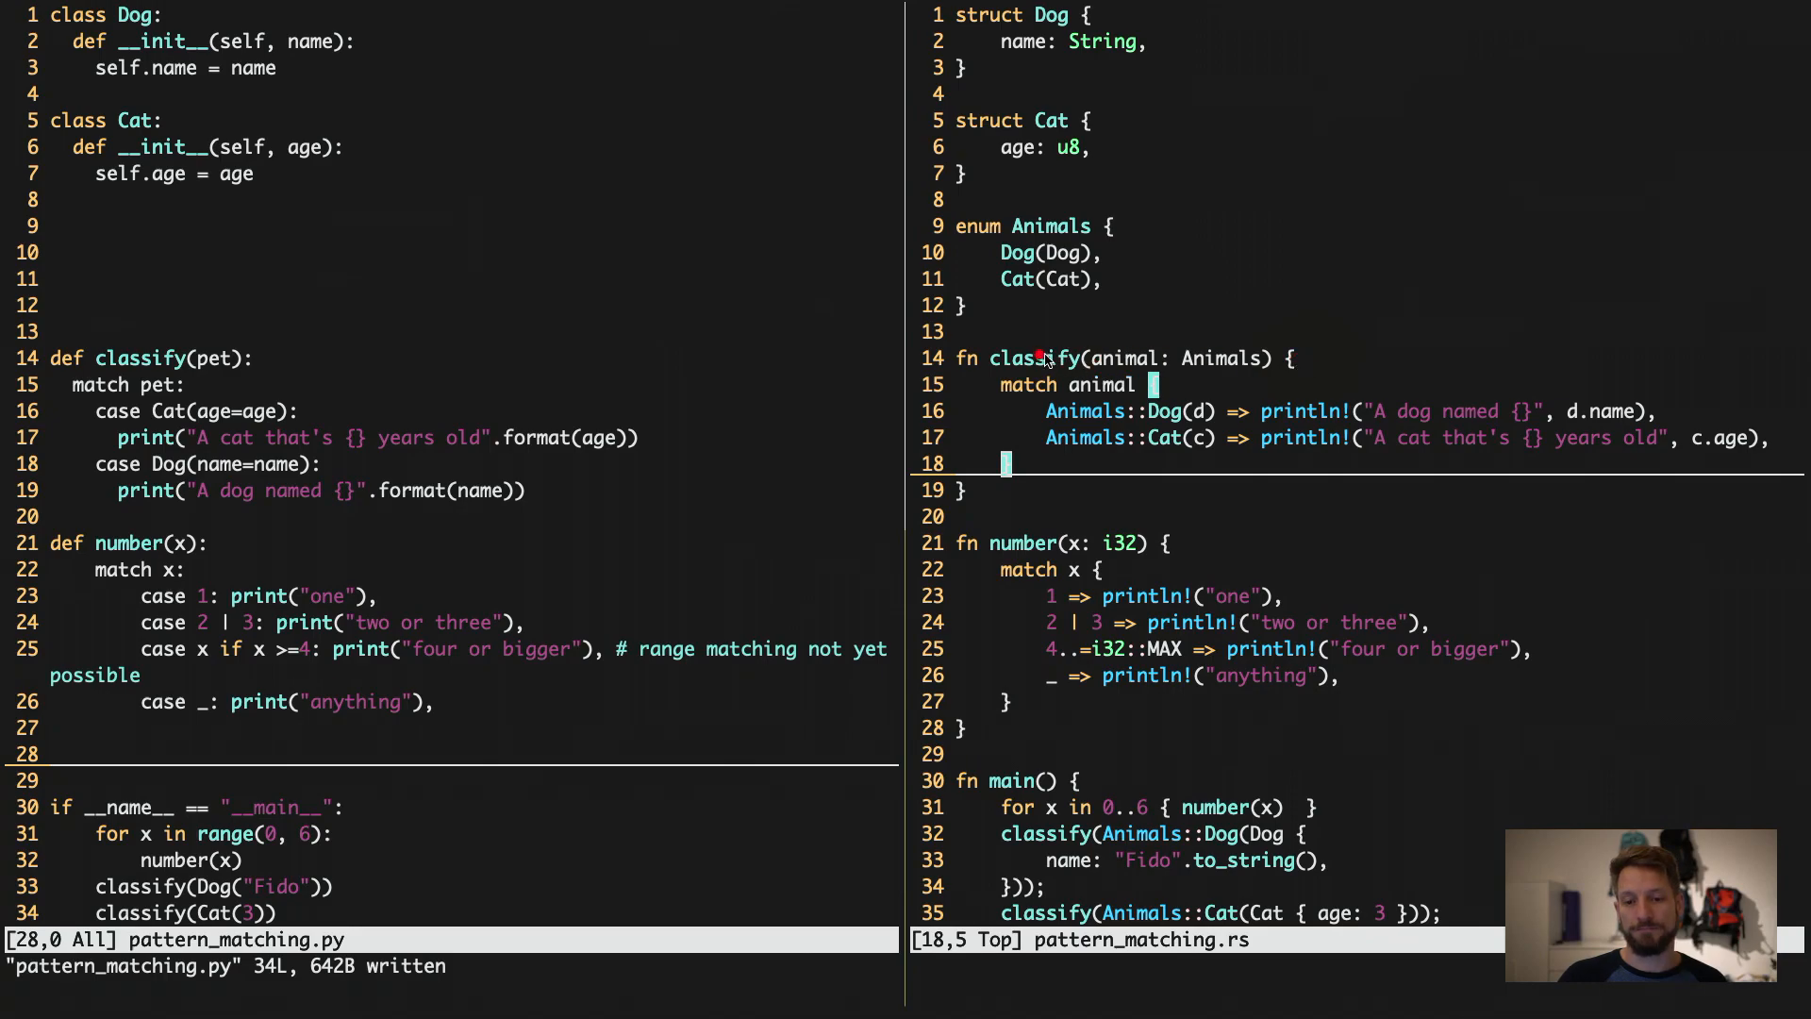
mouse_move(1112, 381)
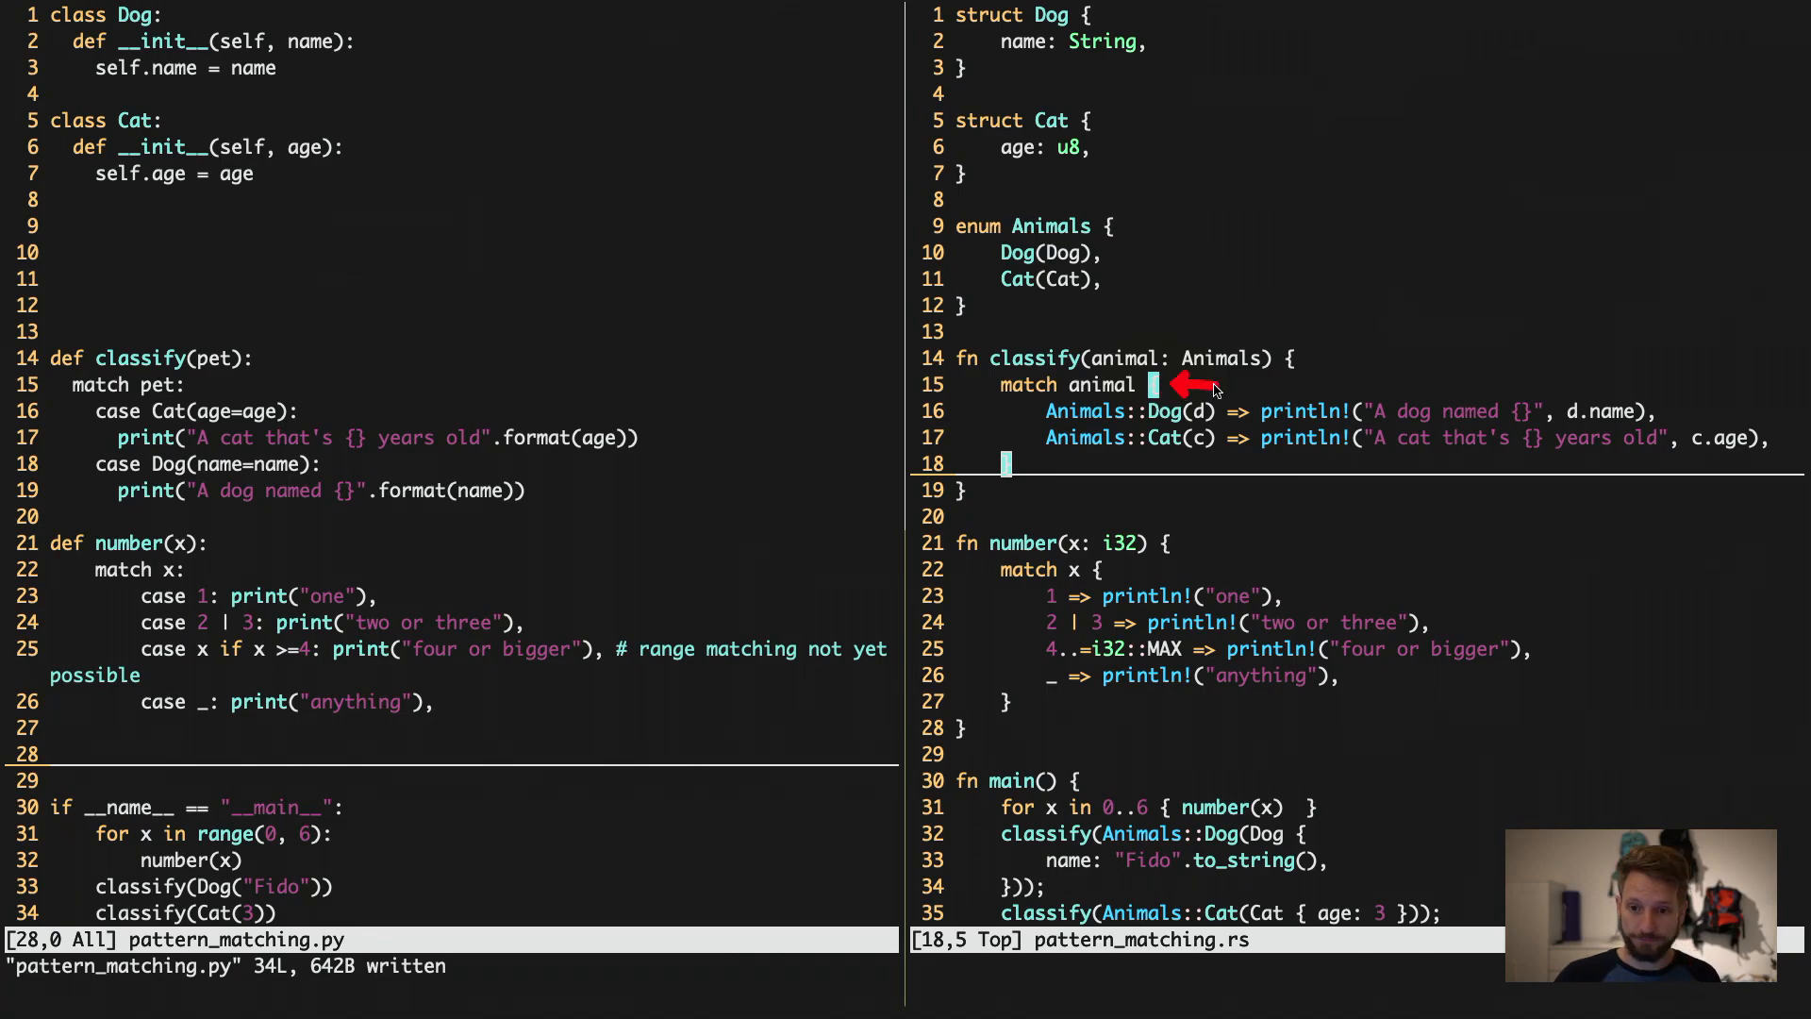
mouse_move(312, 412)
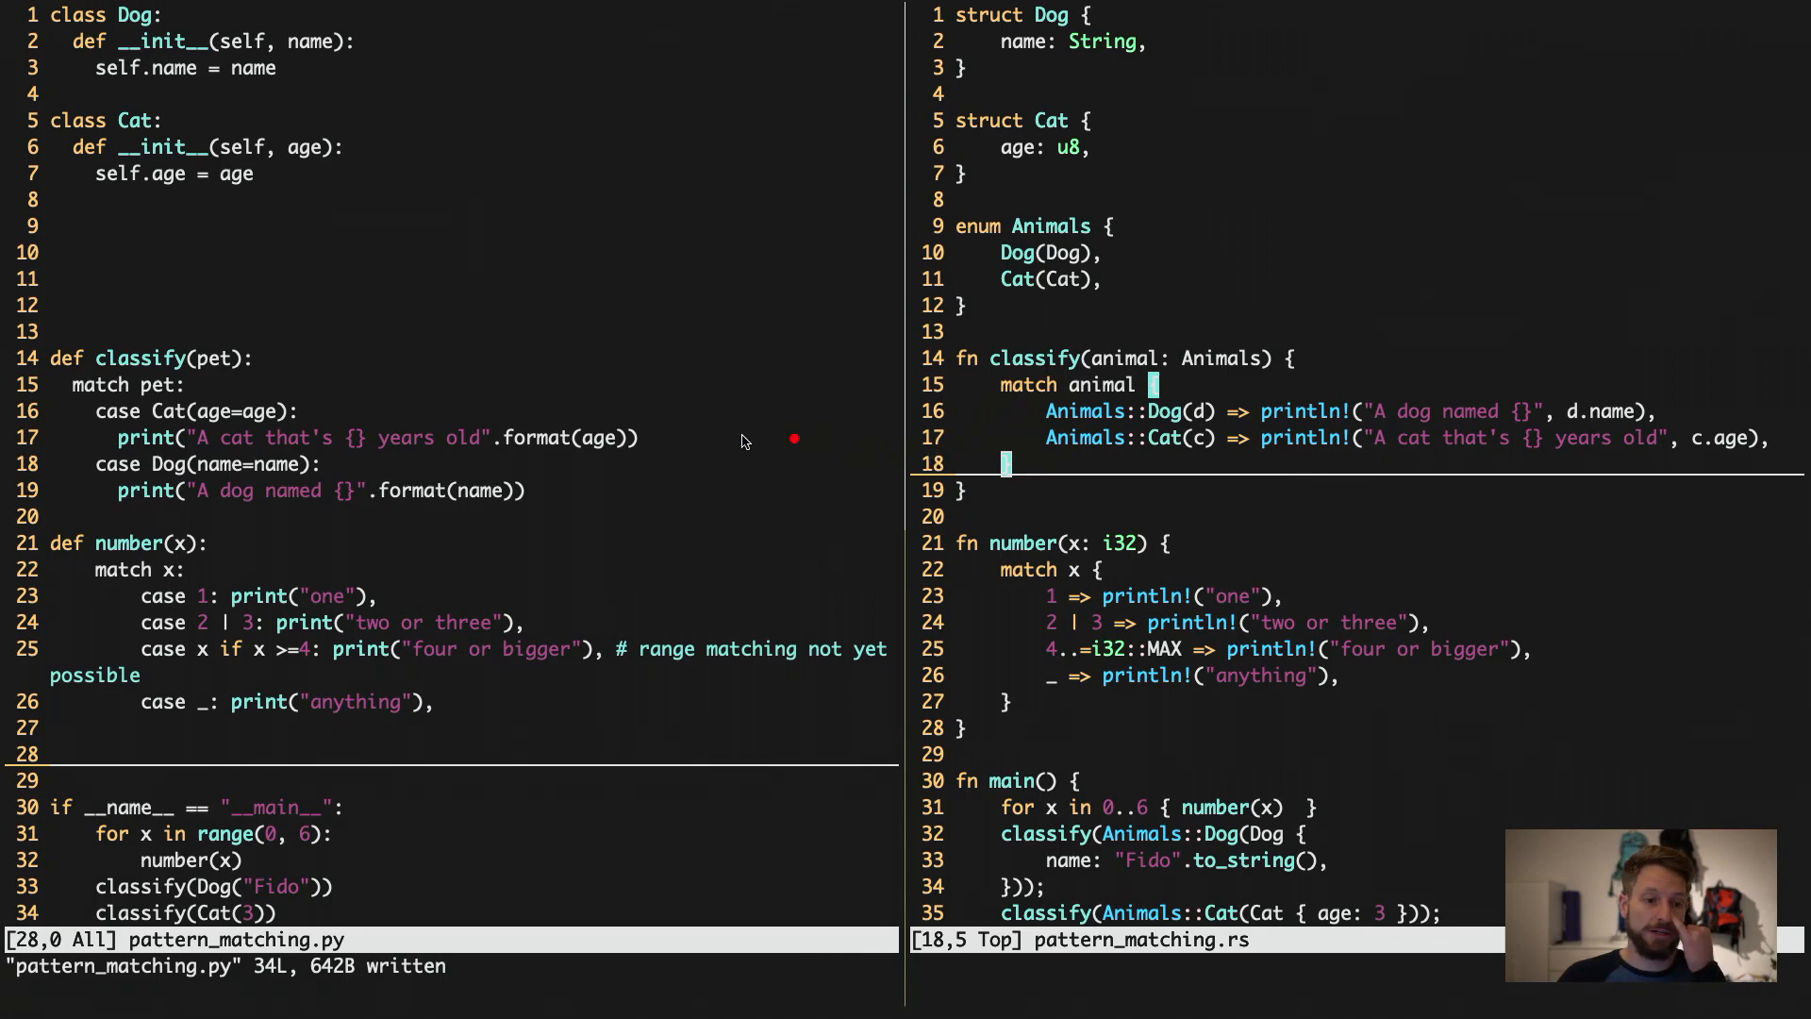
mouse_move(102, 431)
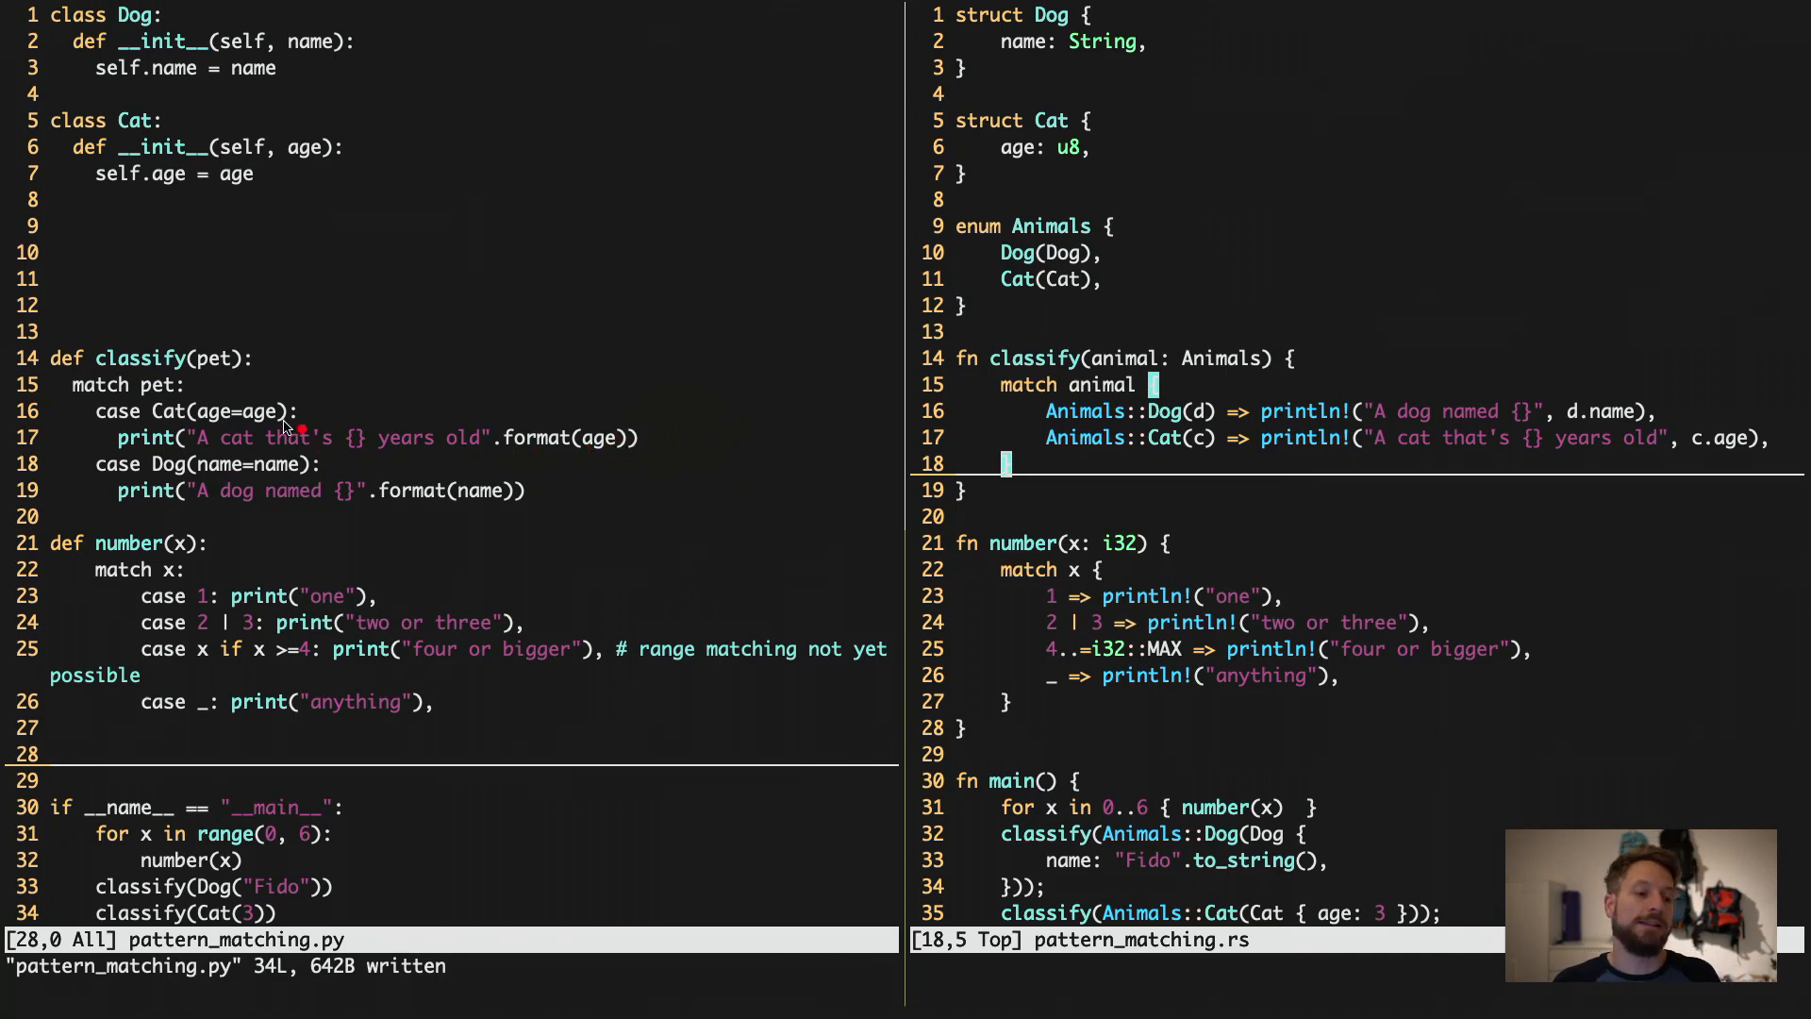
mouse_move(171, 606)
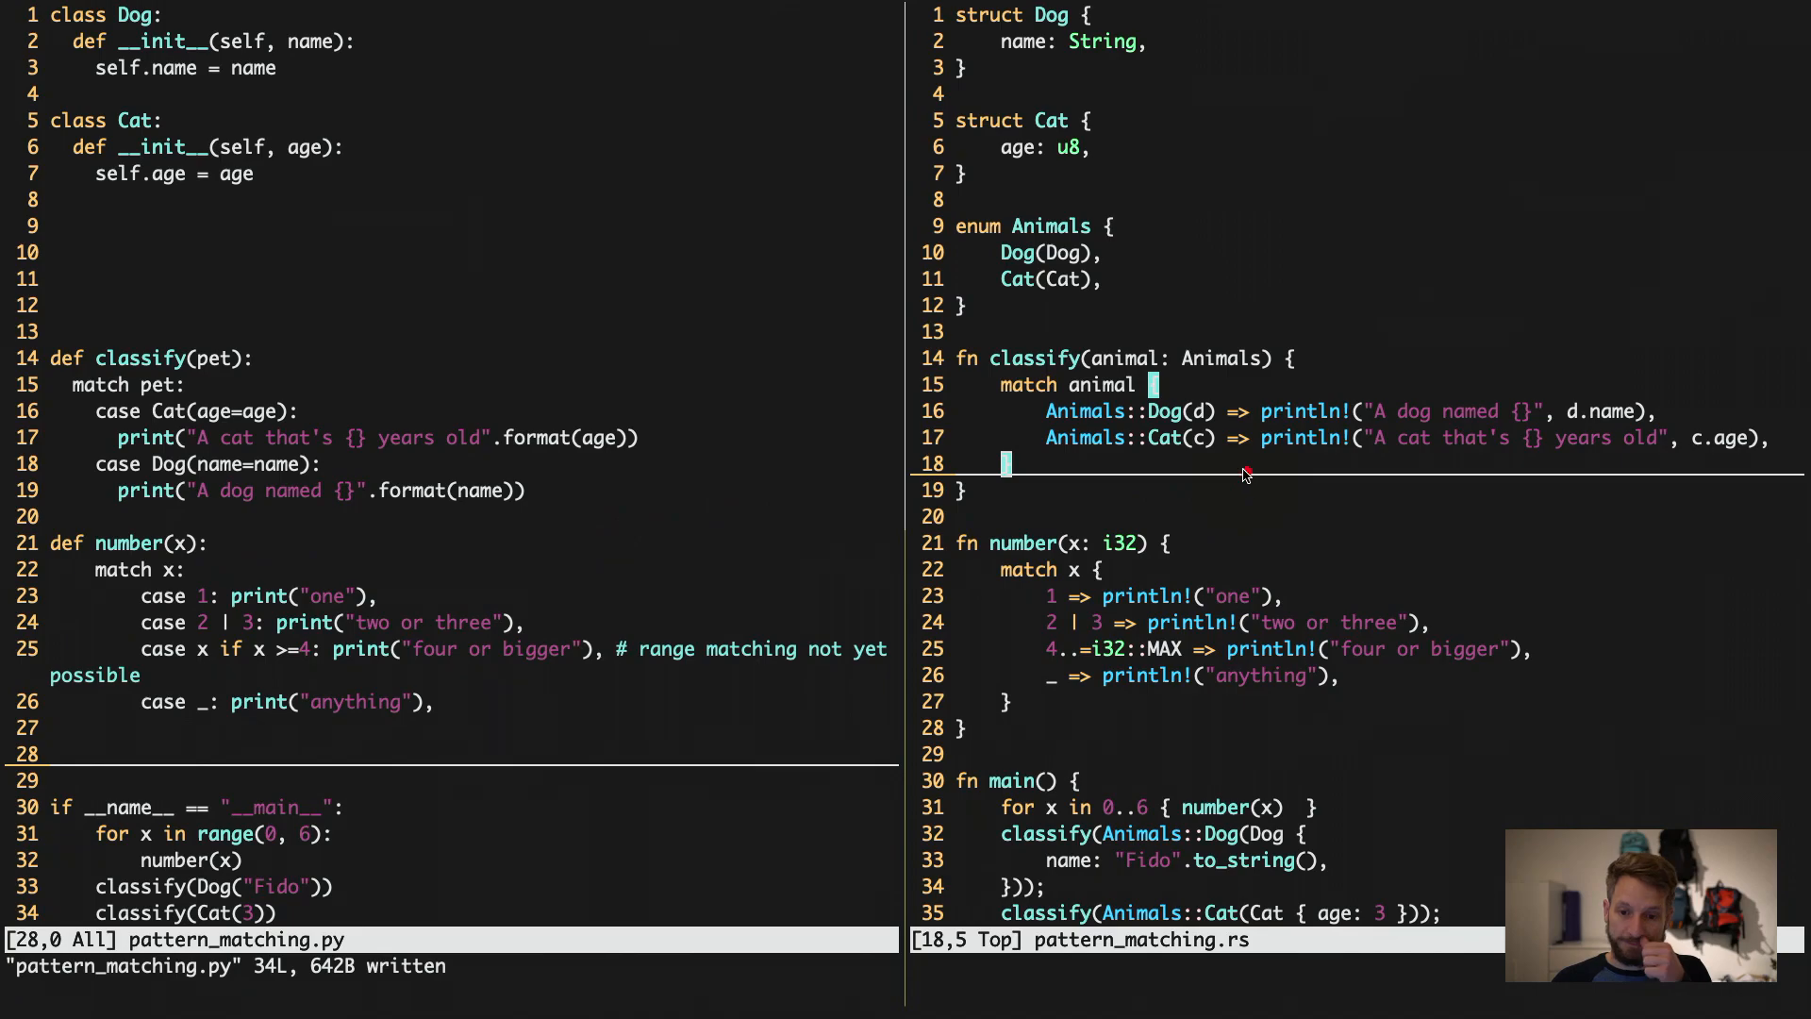
mouse_move(1069, 428)
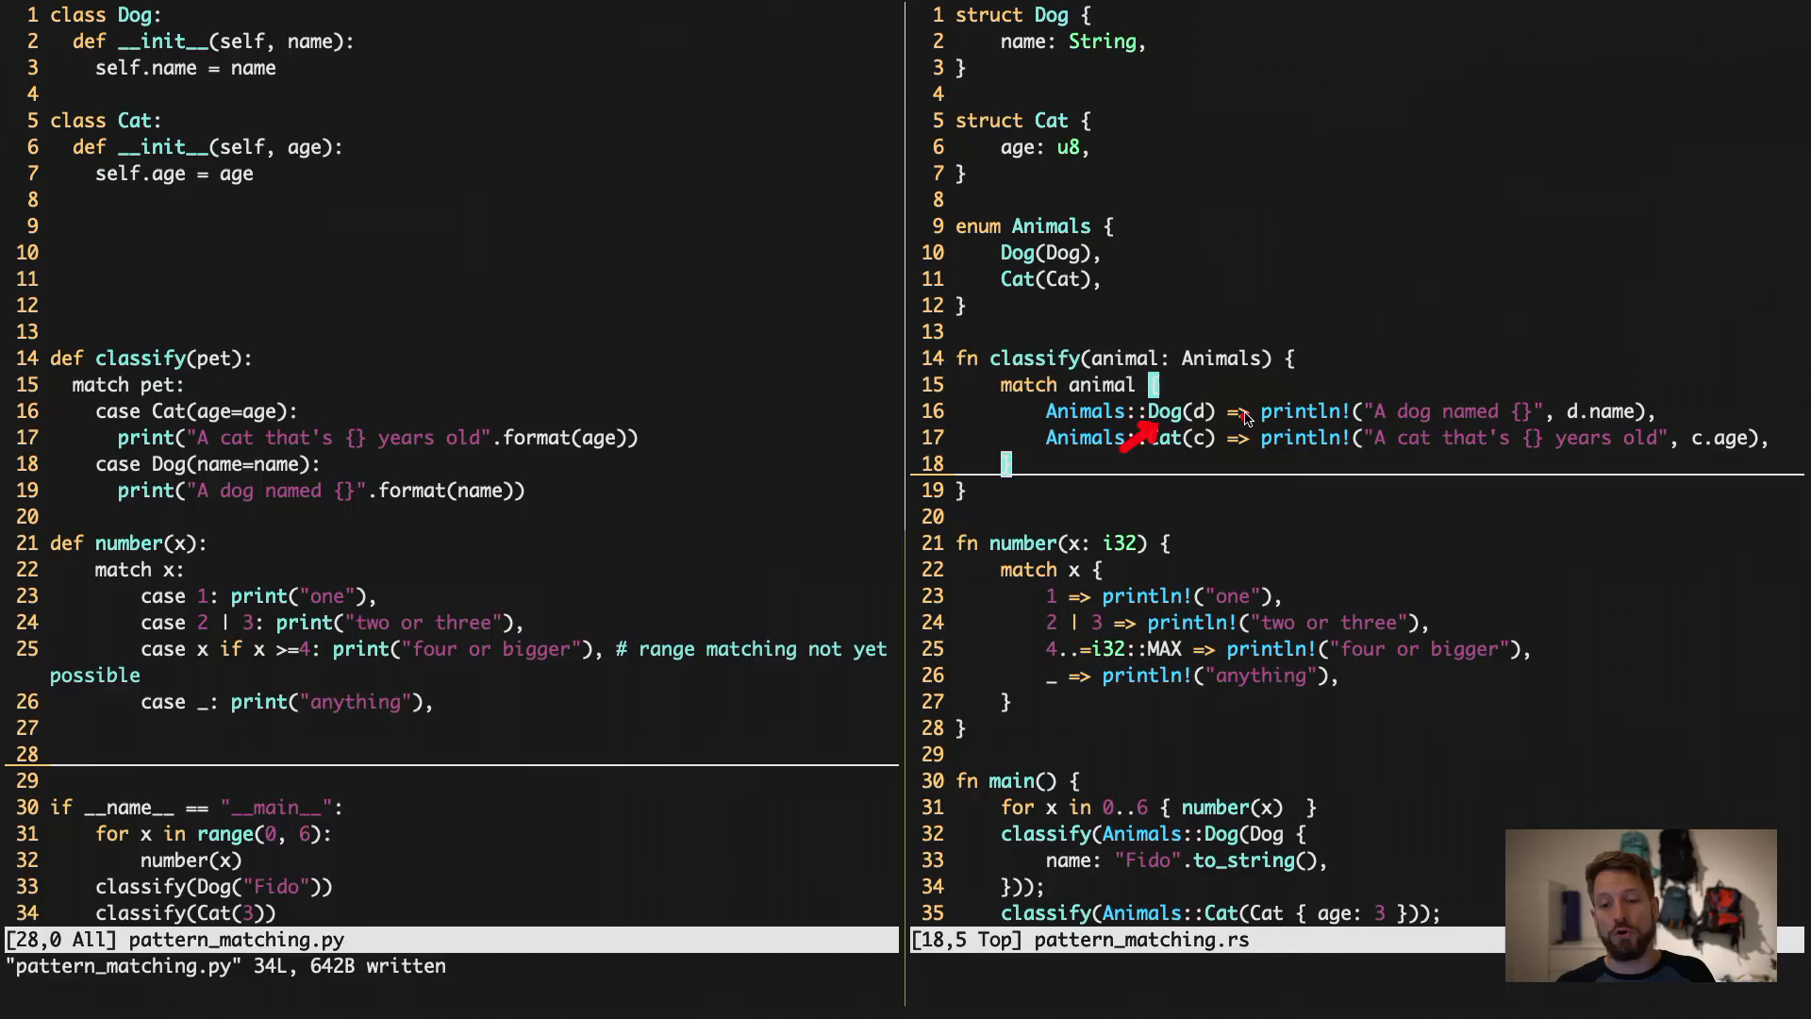
mouse_move(1201, 448)
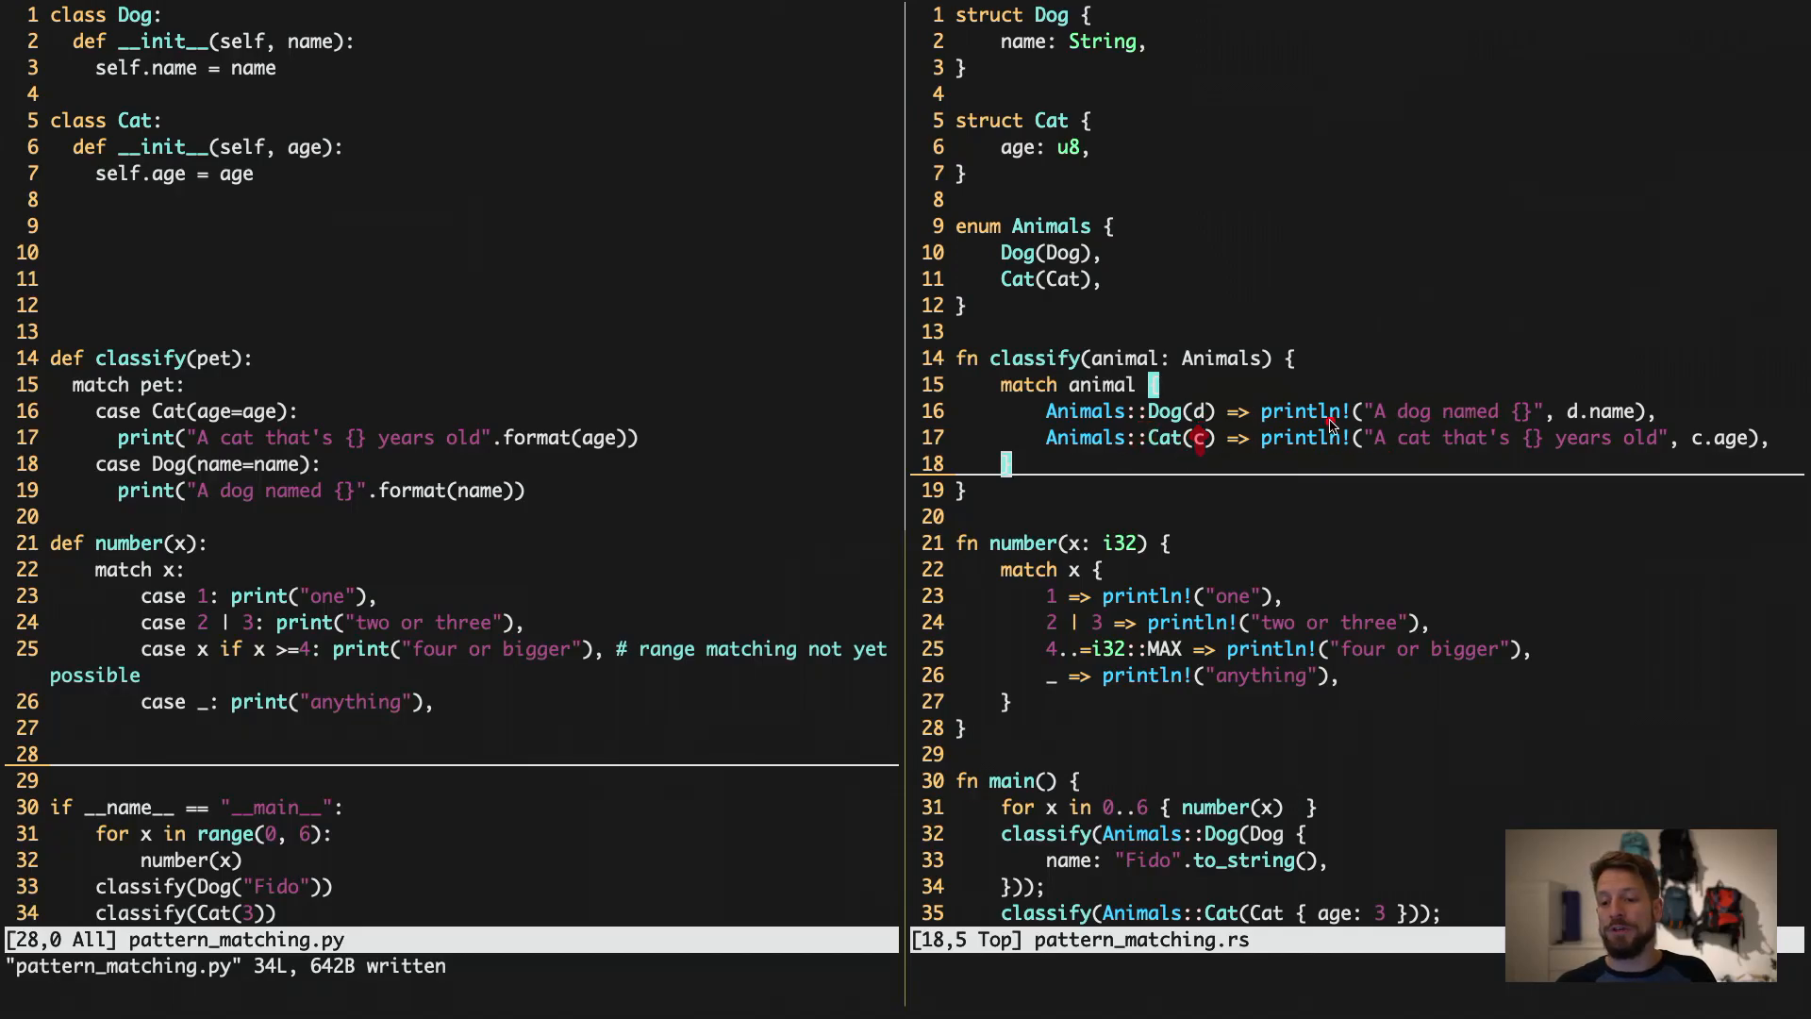
mouse_move(1564, 433)
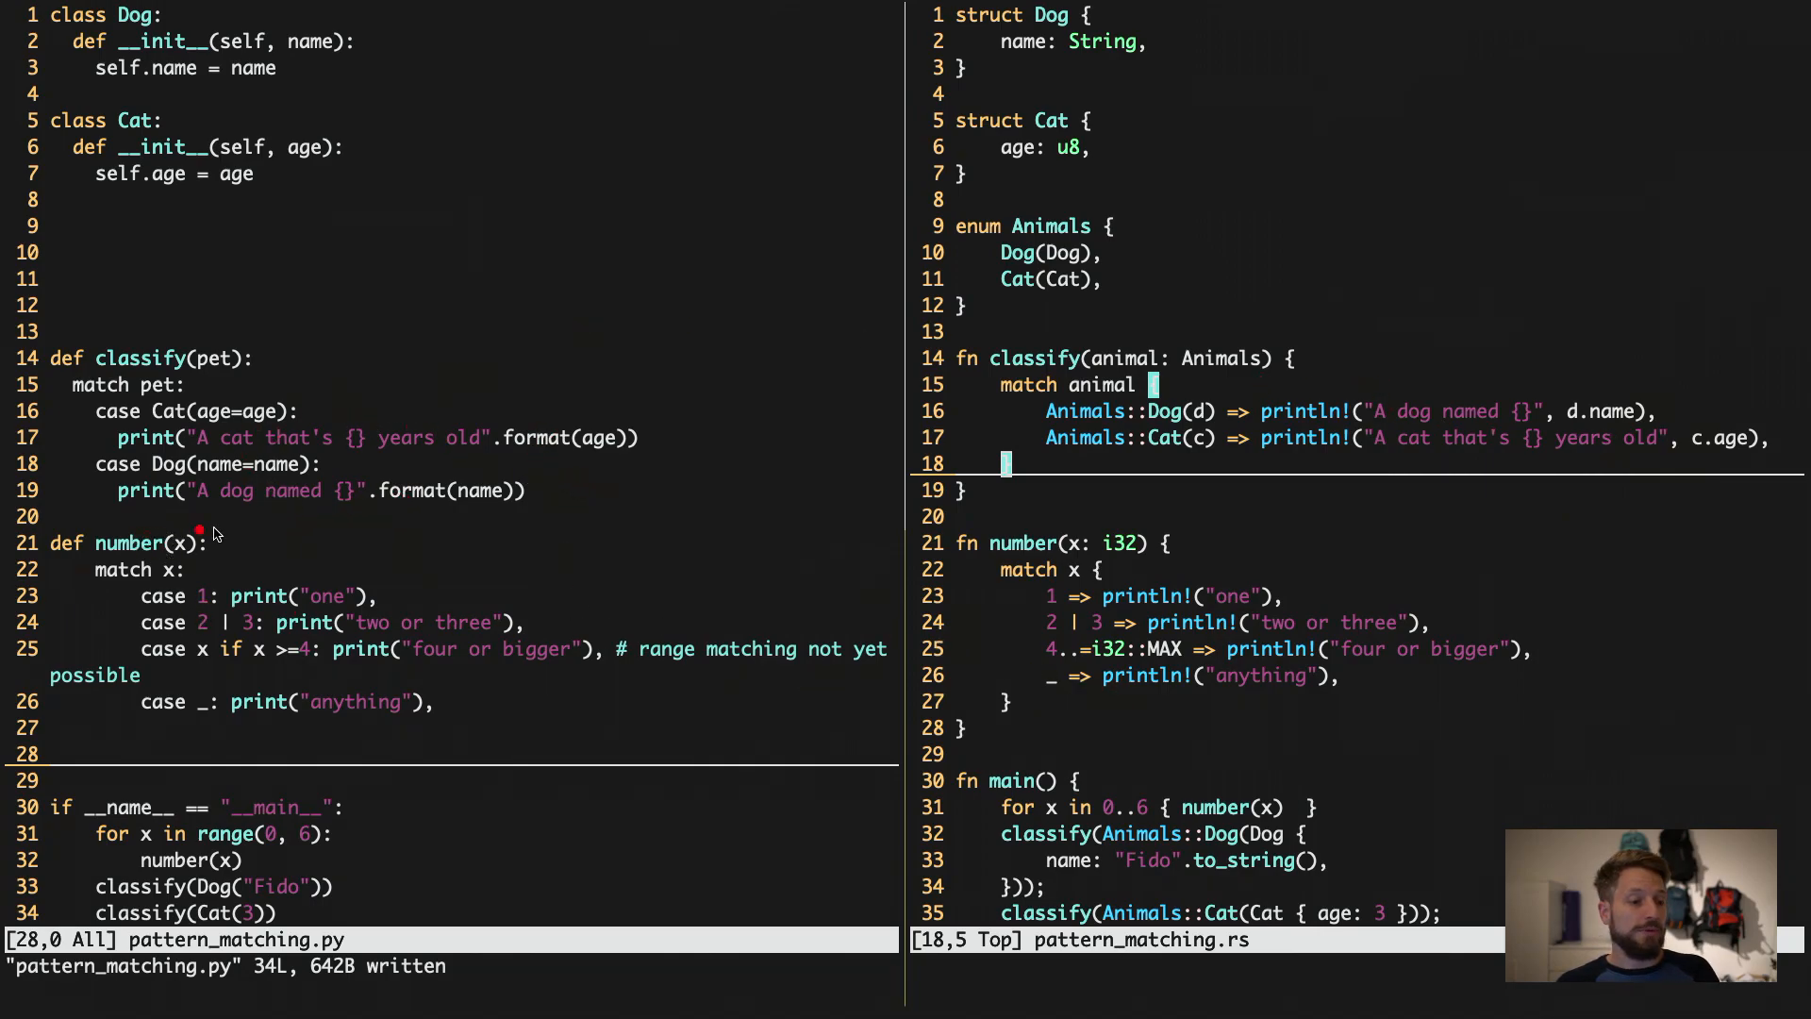
mouse_move(217, 560)
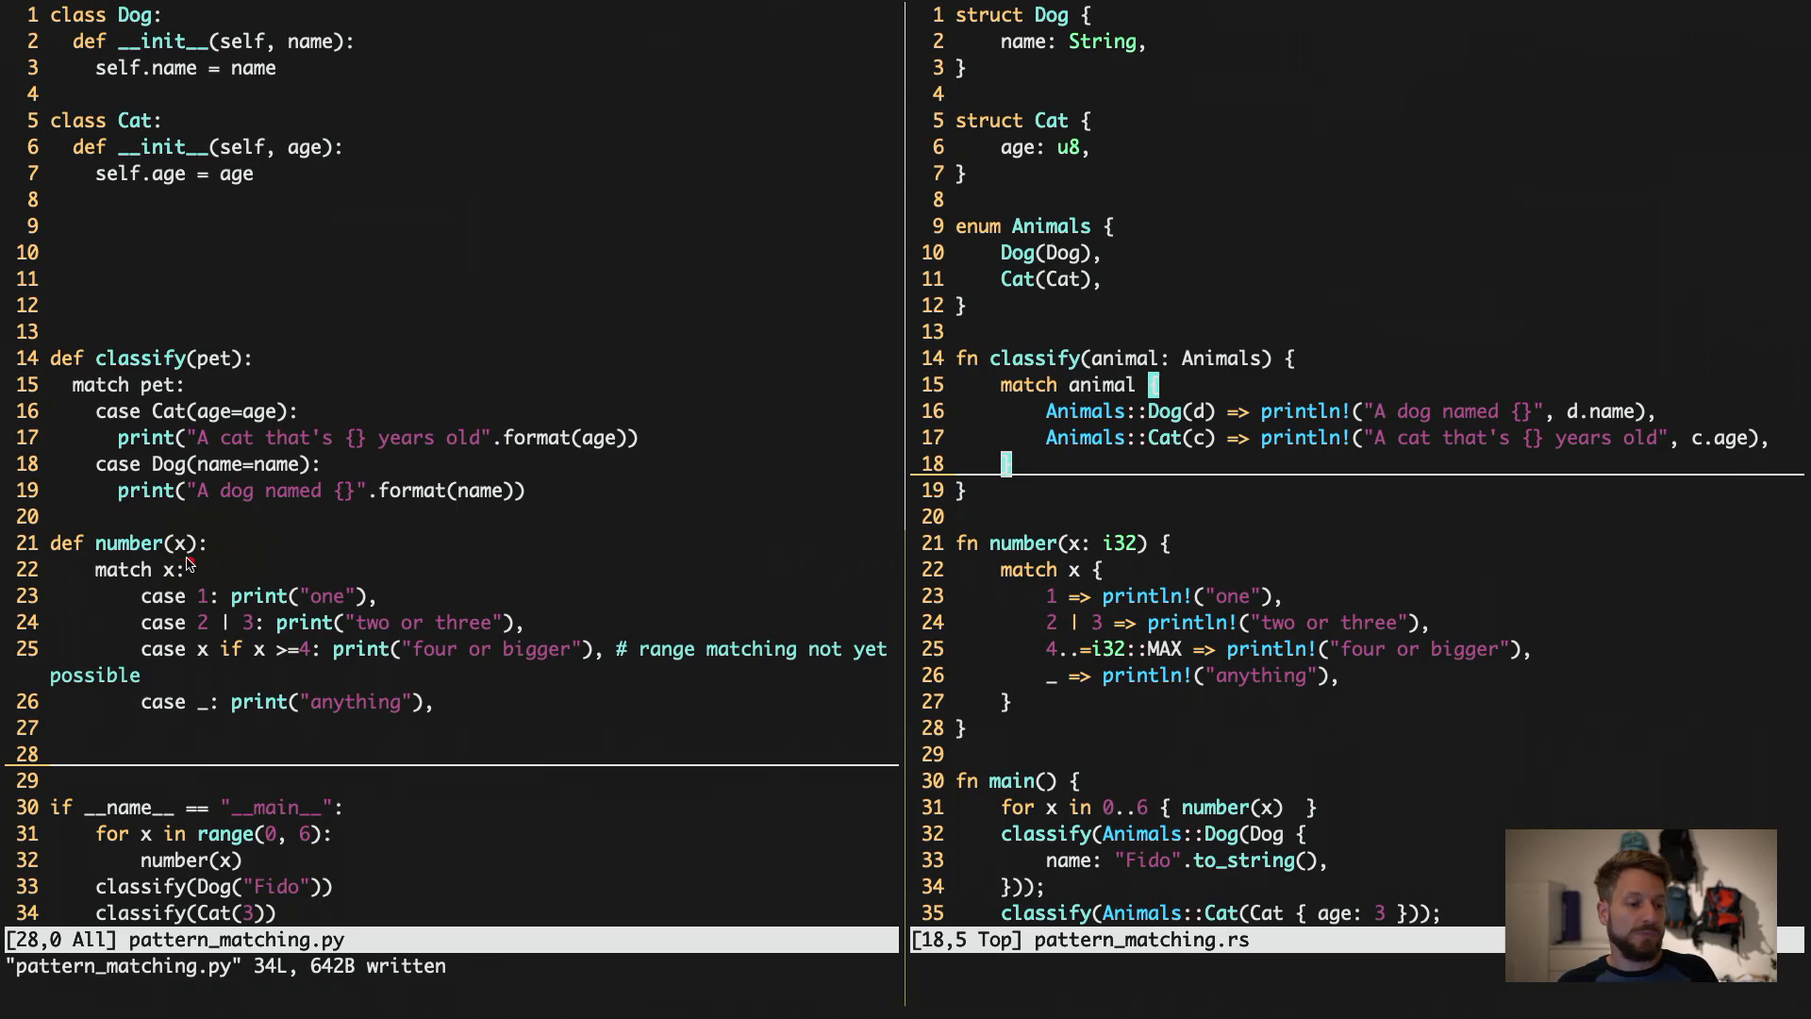
mouse_move(195, 566)
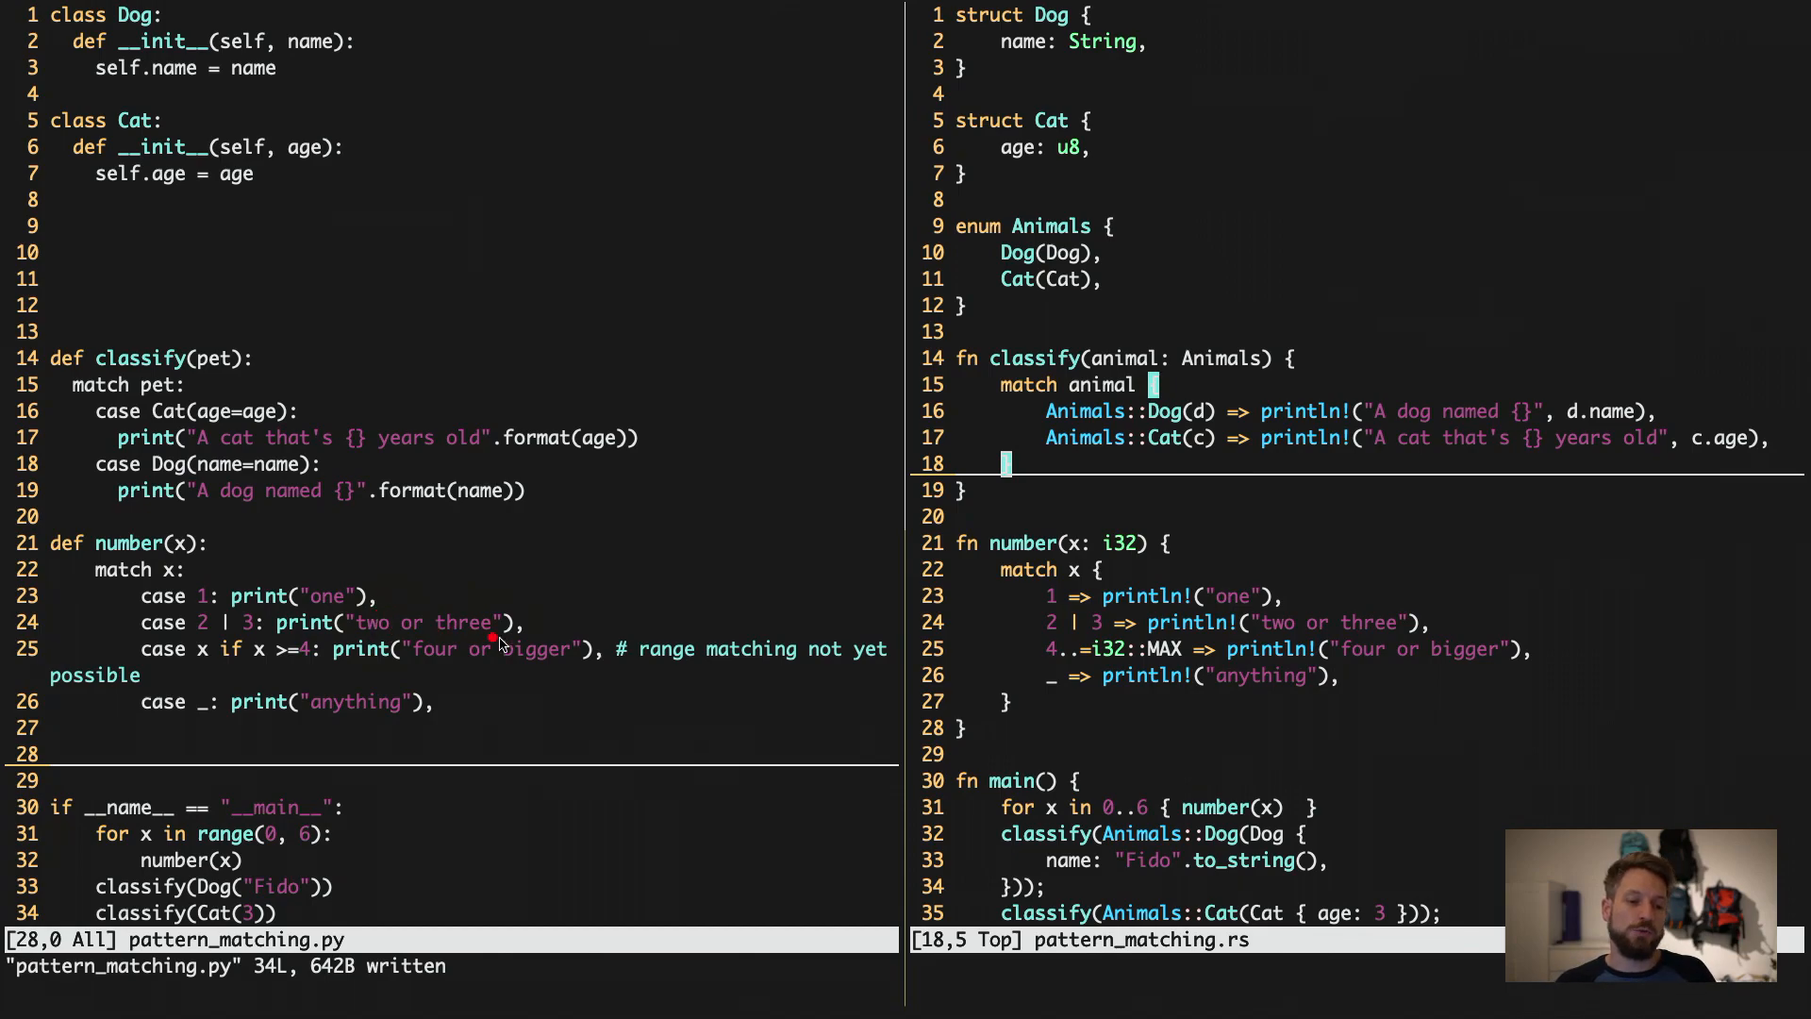
mouse_move(206, 674)
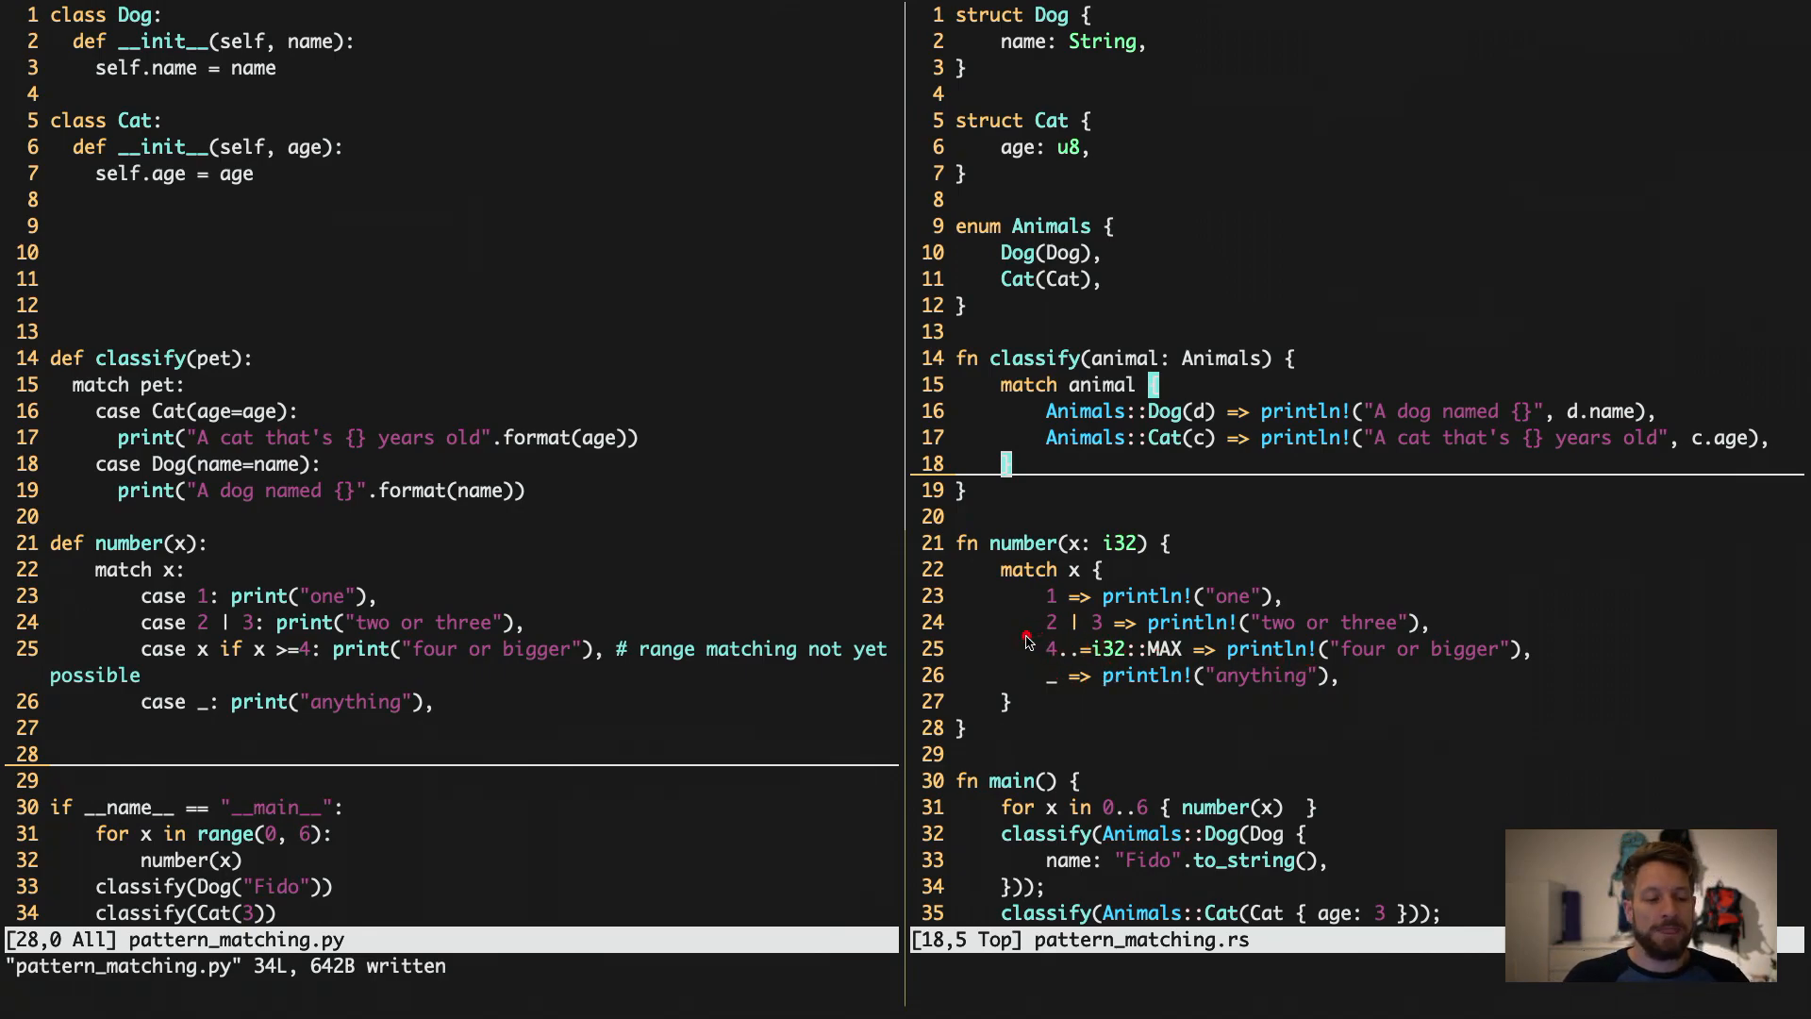
mouse_move(1043, 697)
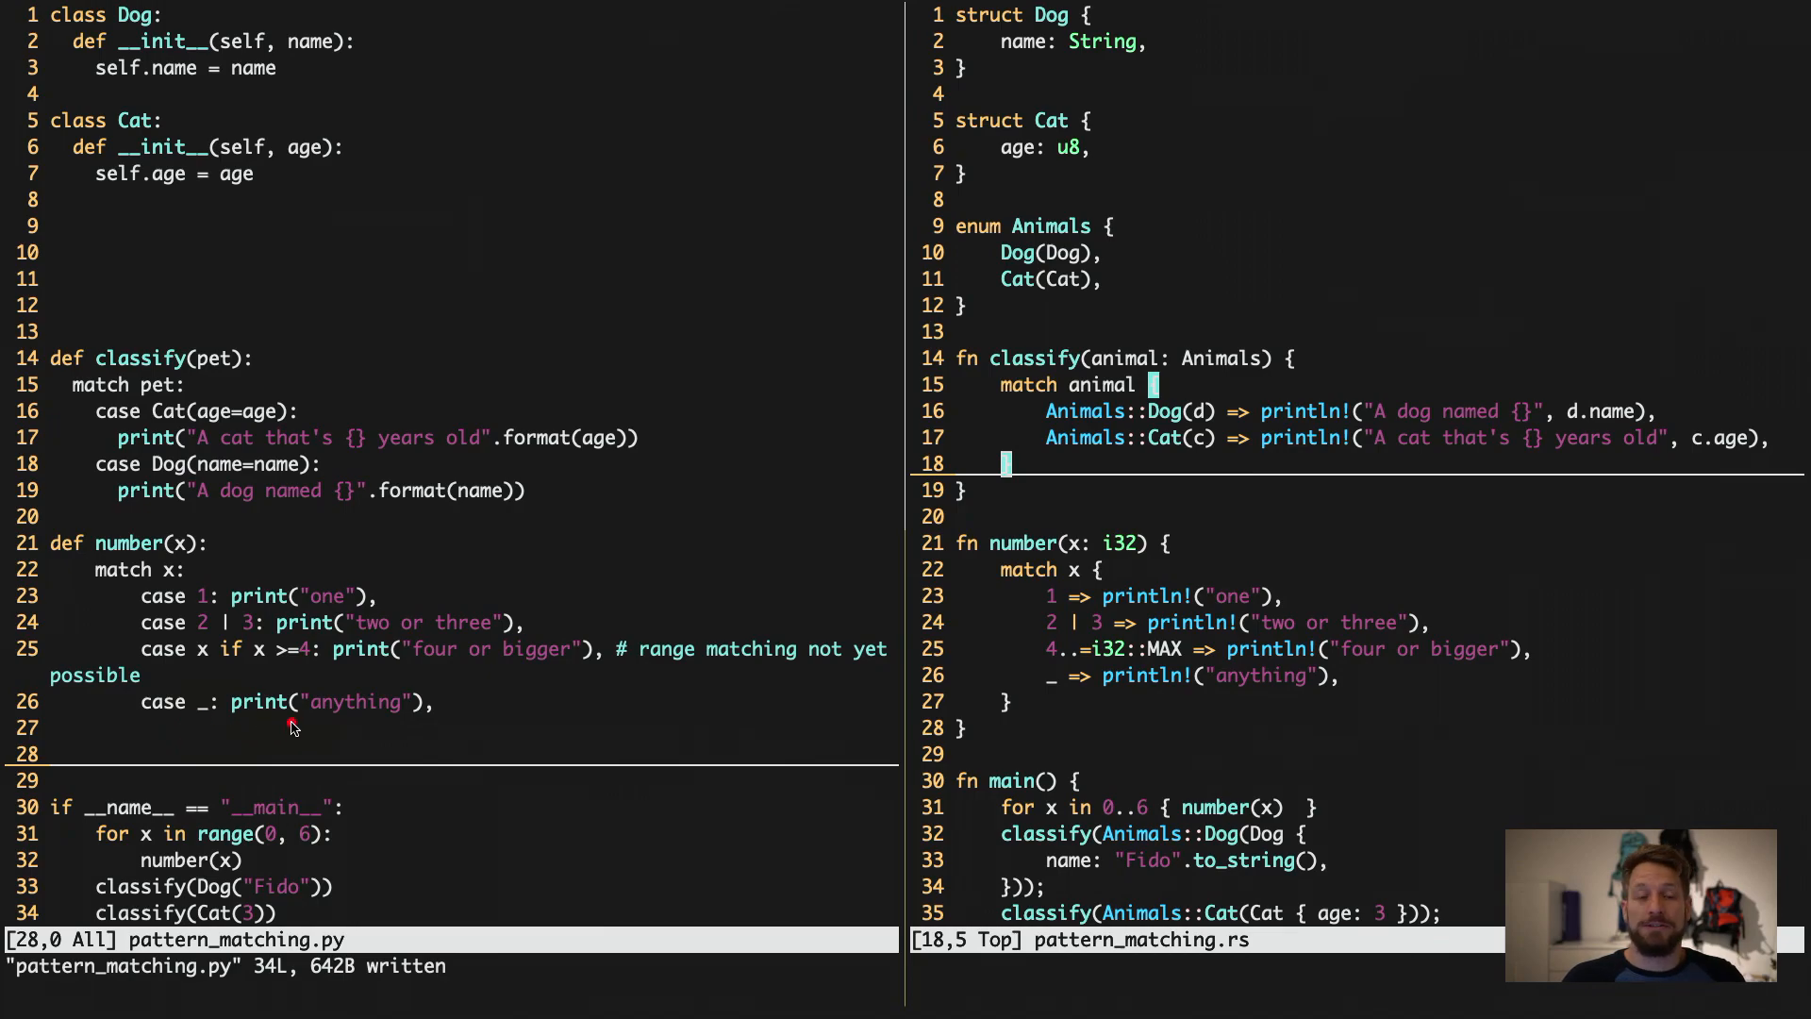
mouse_move(315, 730)
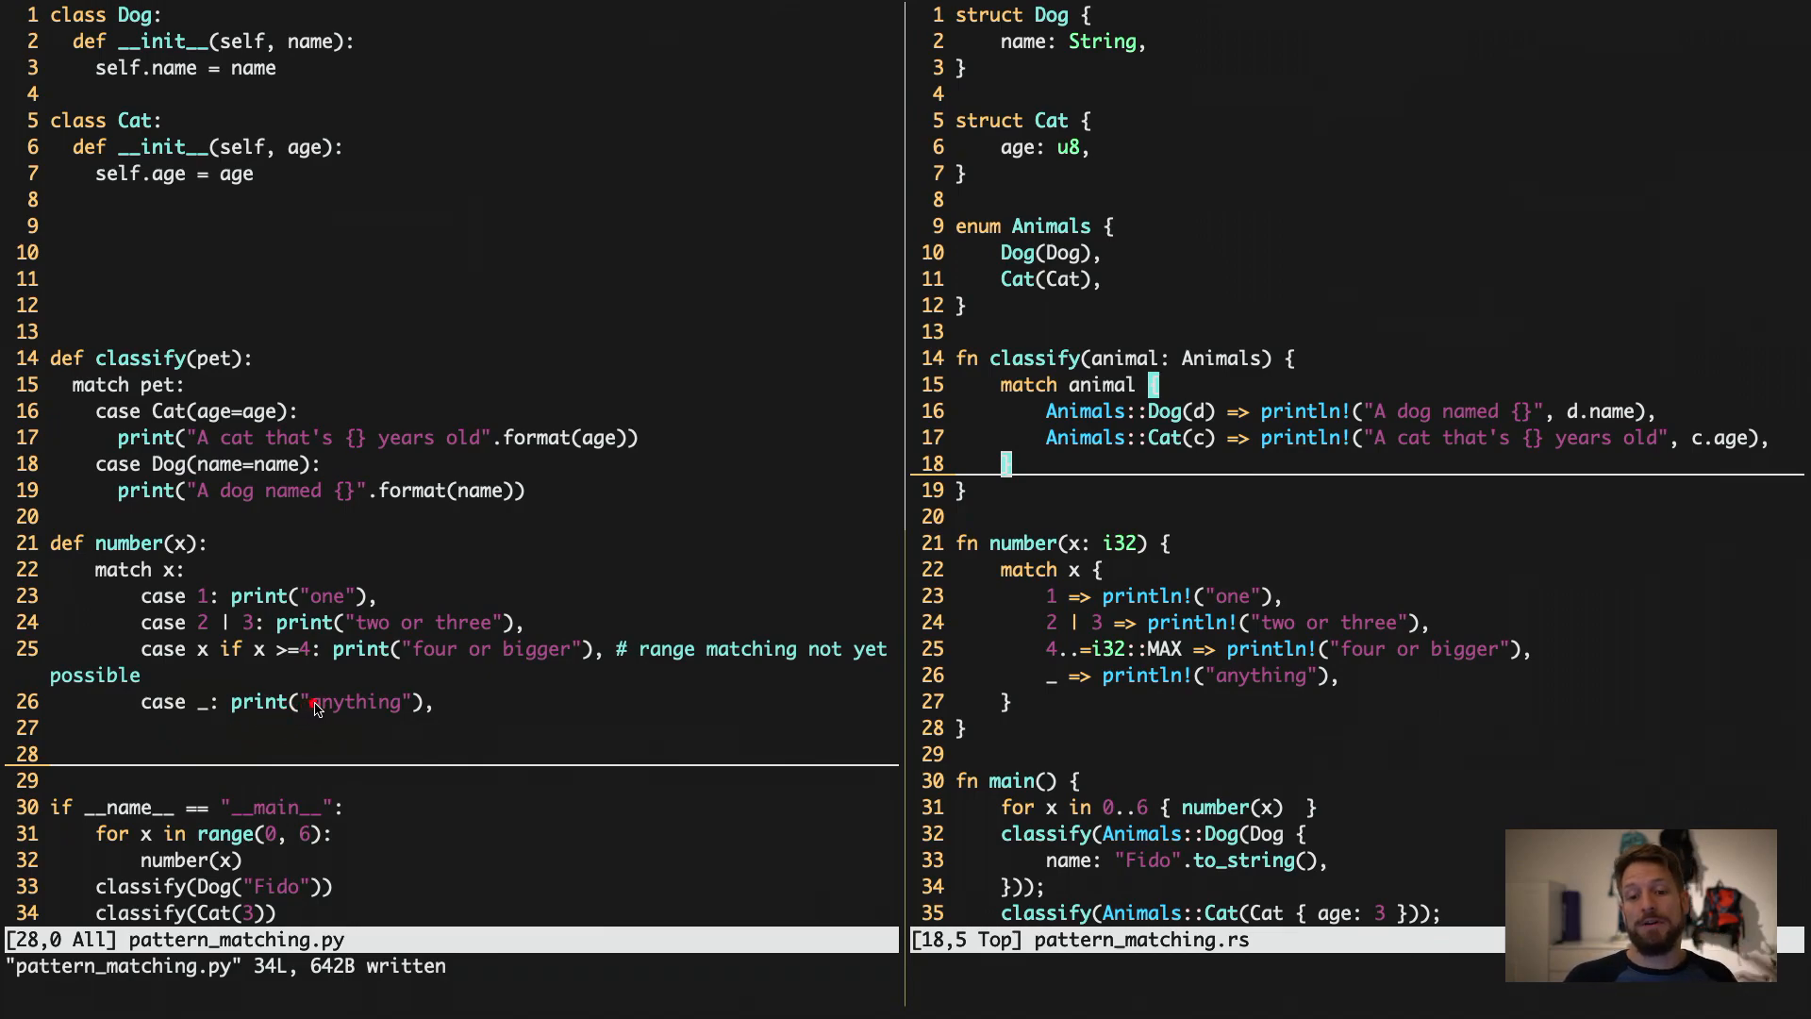
mouse_move(335, 751)
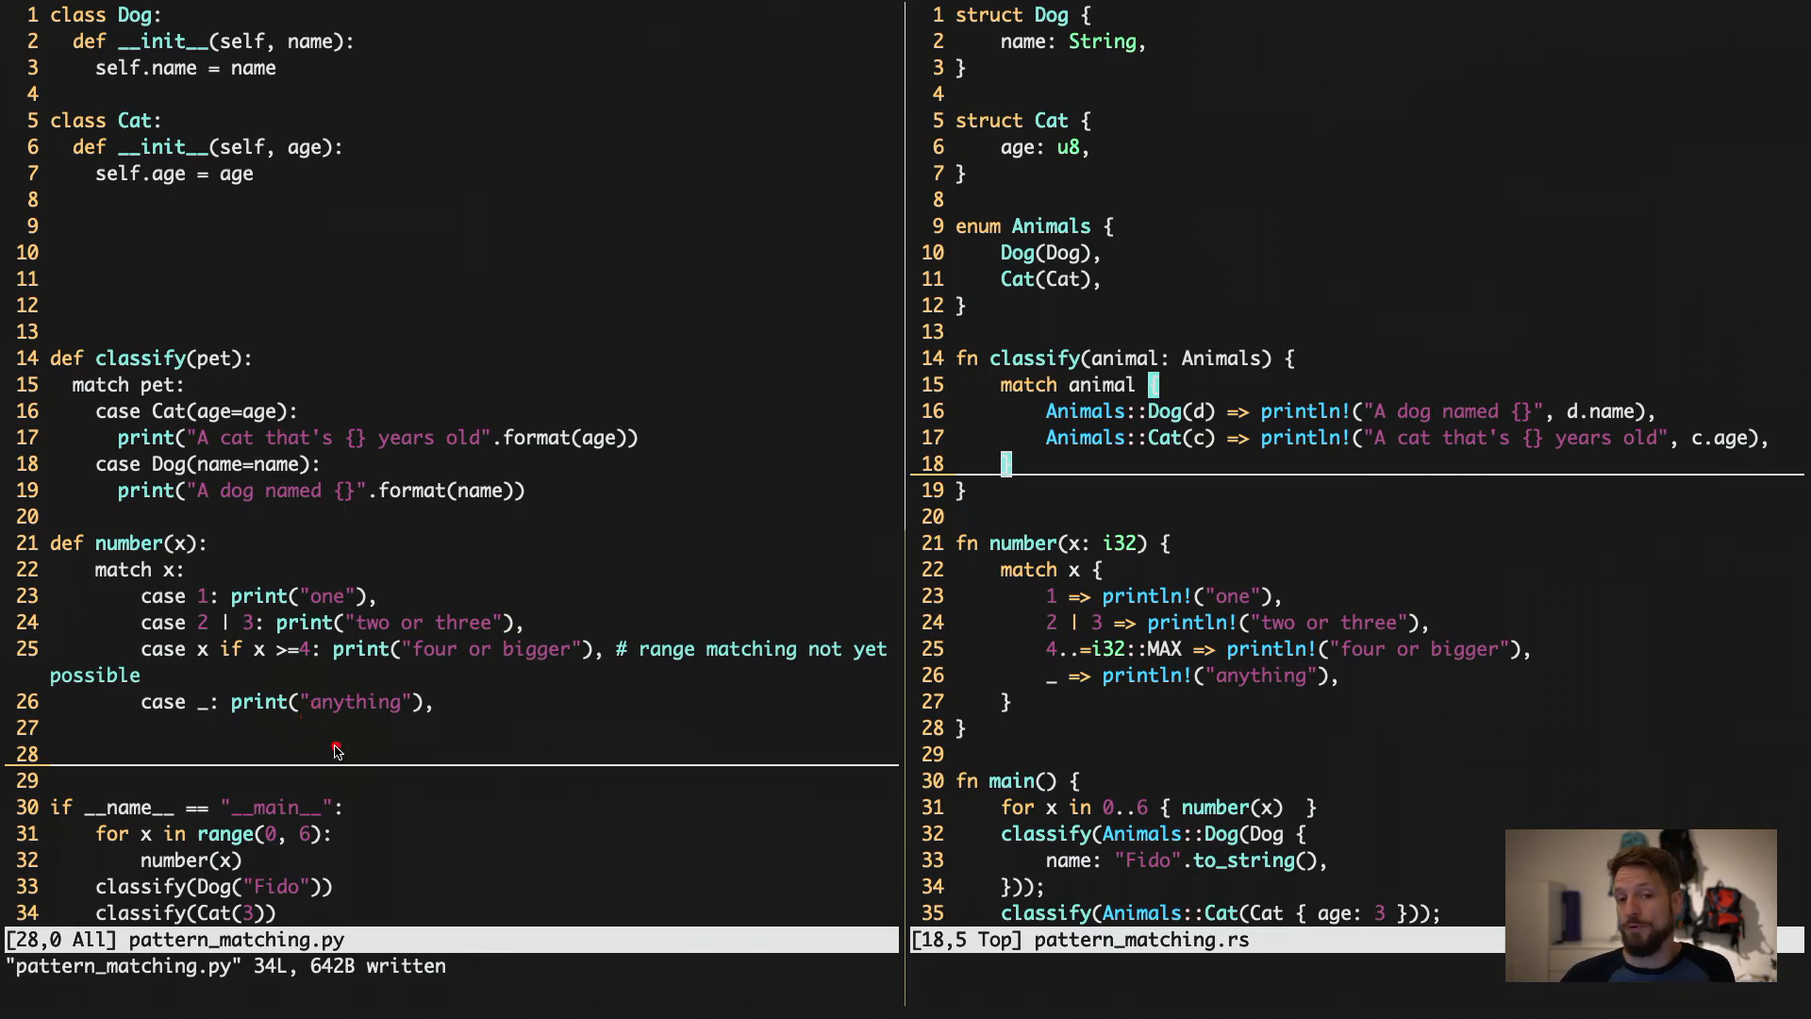
mouse_move(304, 722)
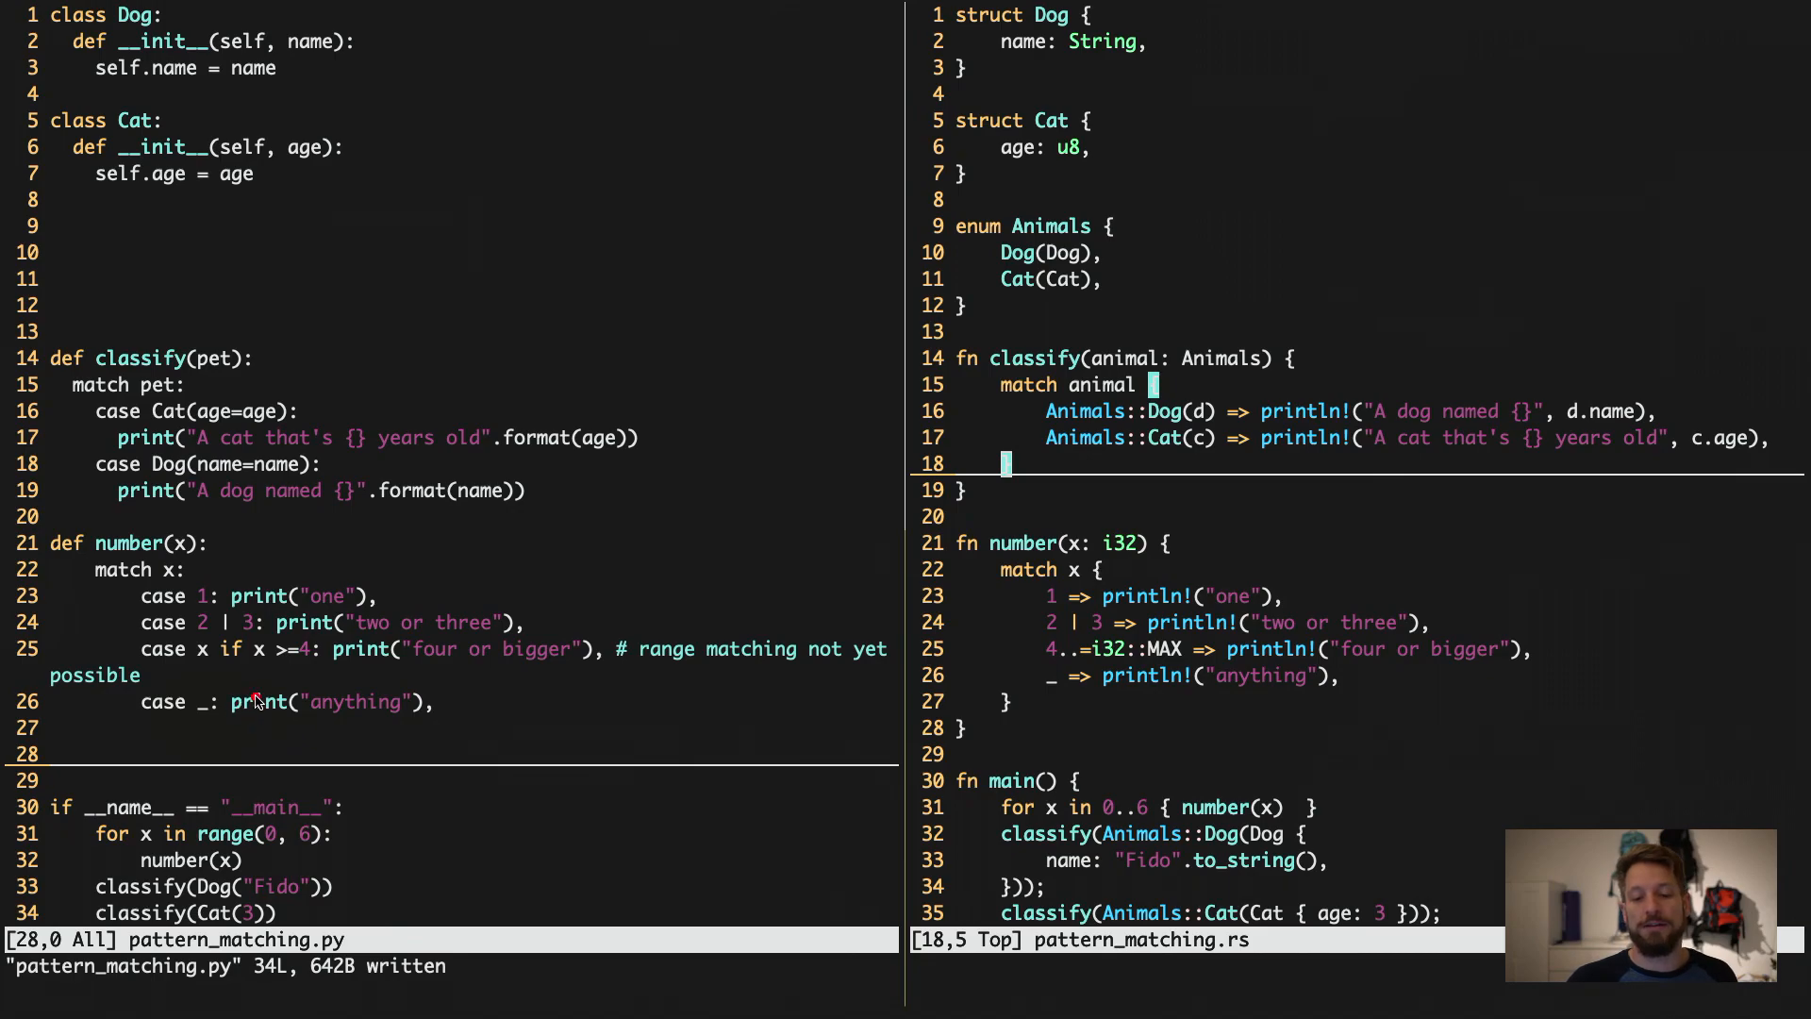
mouse_move(210, 719)
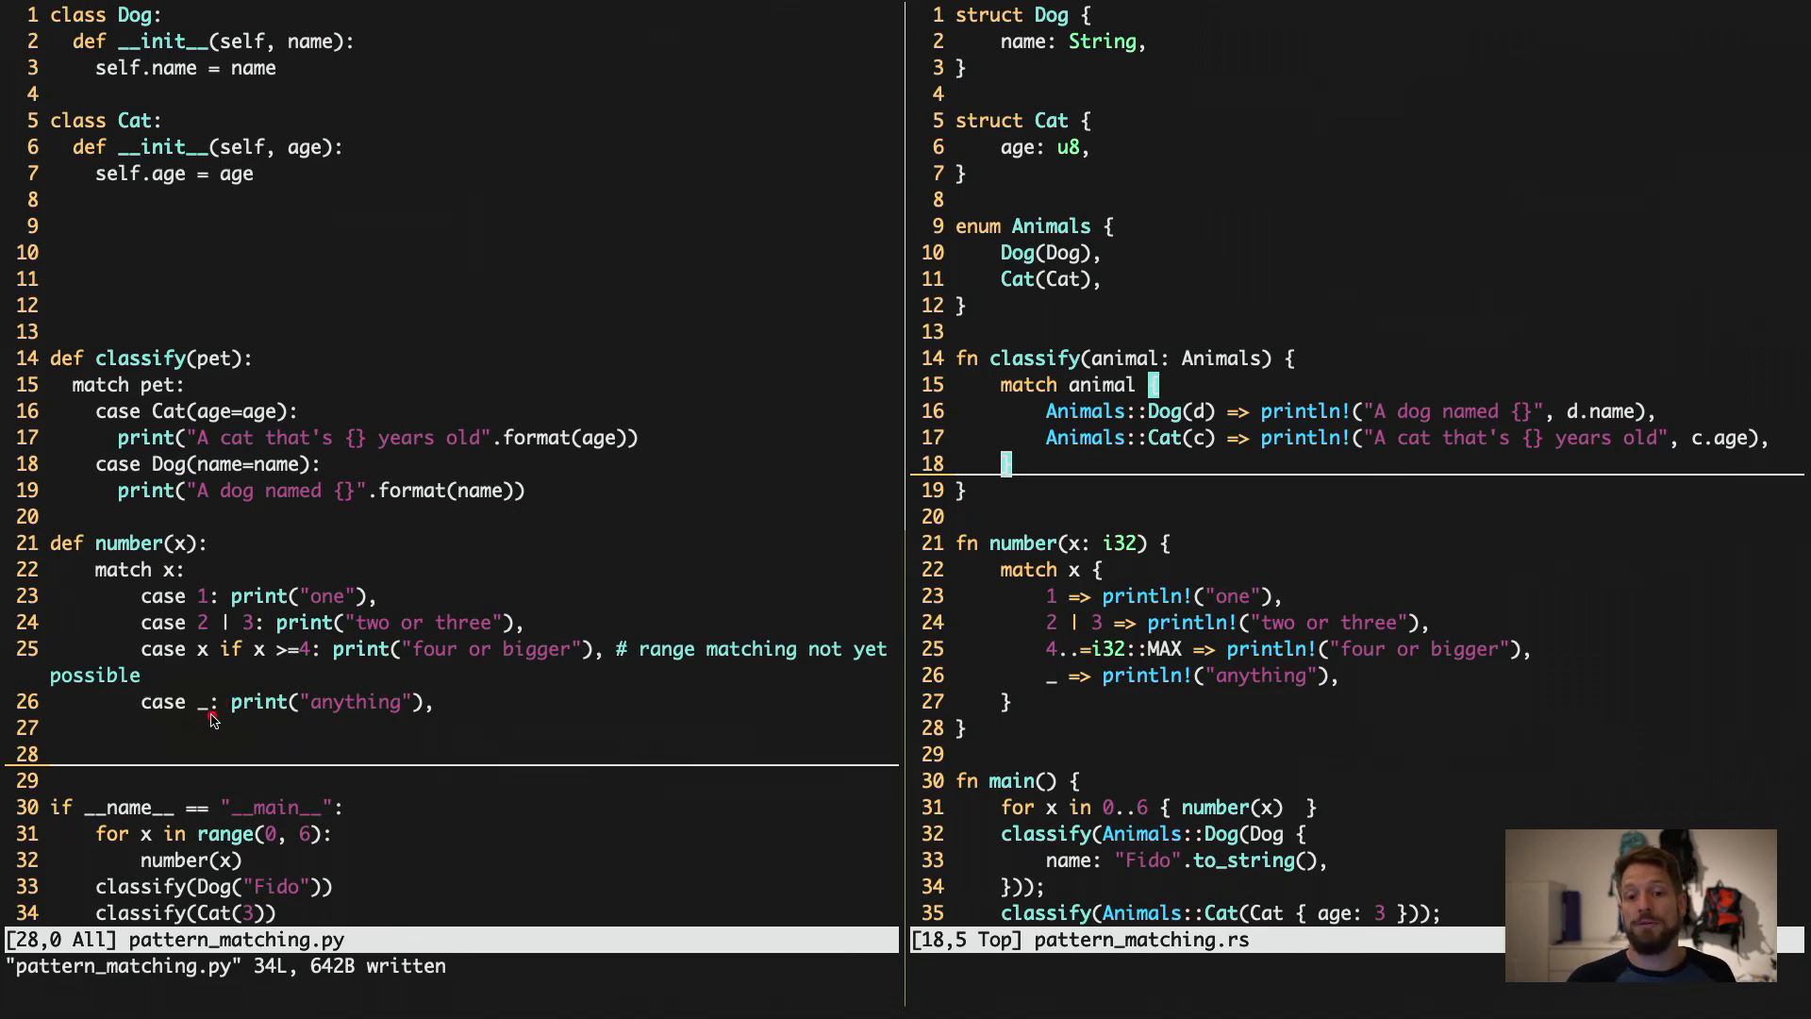
mouse_move(222, 710)
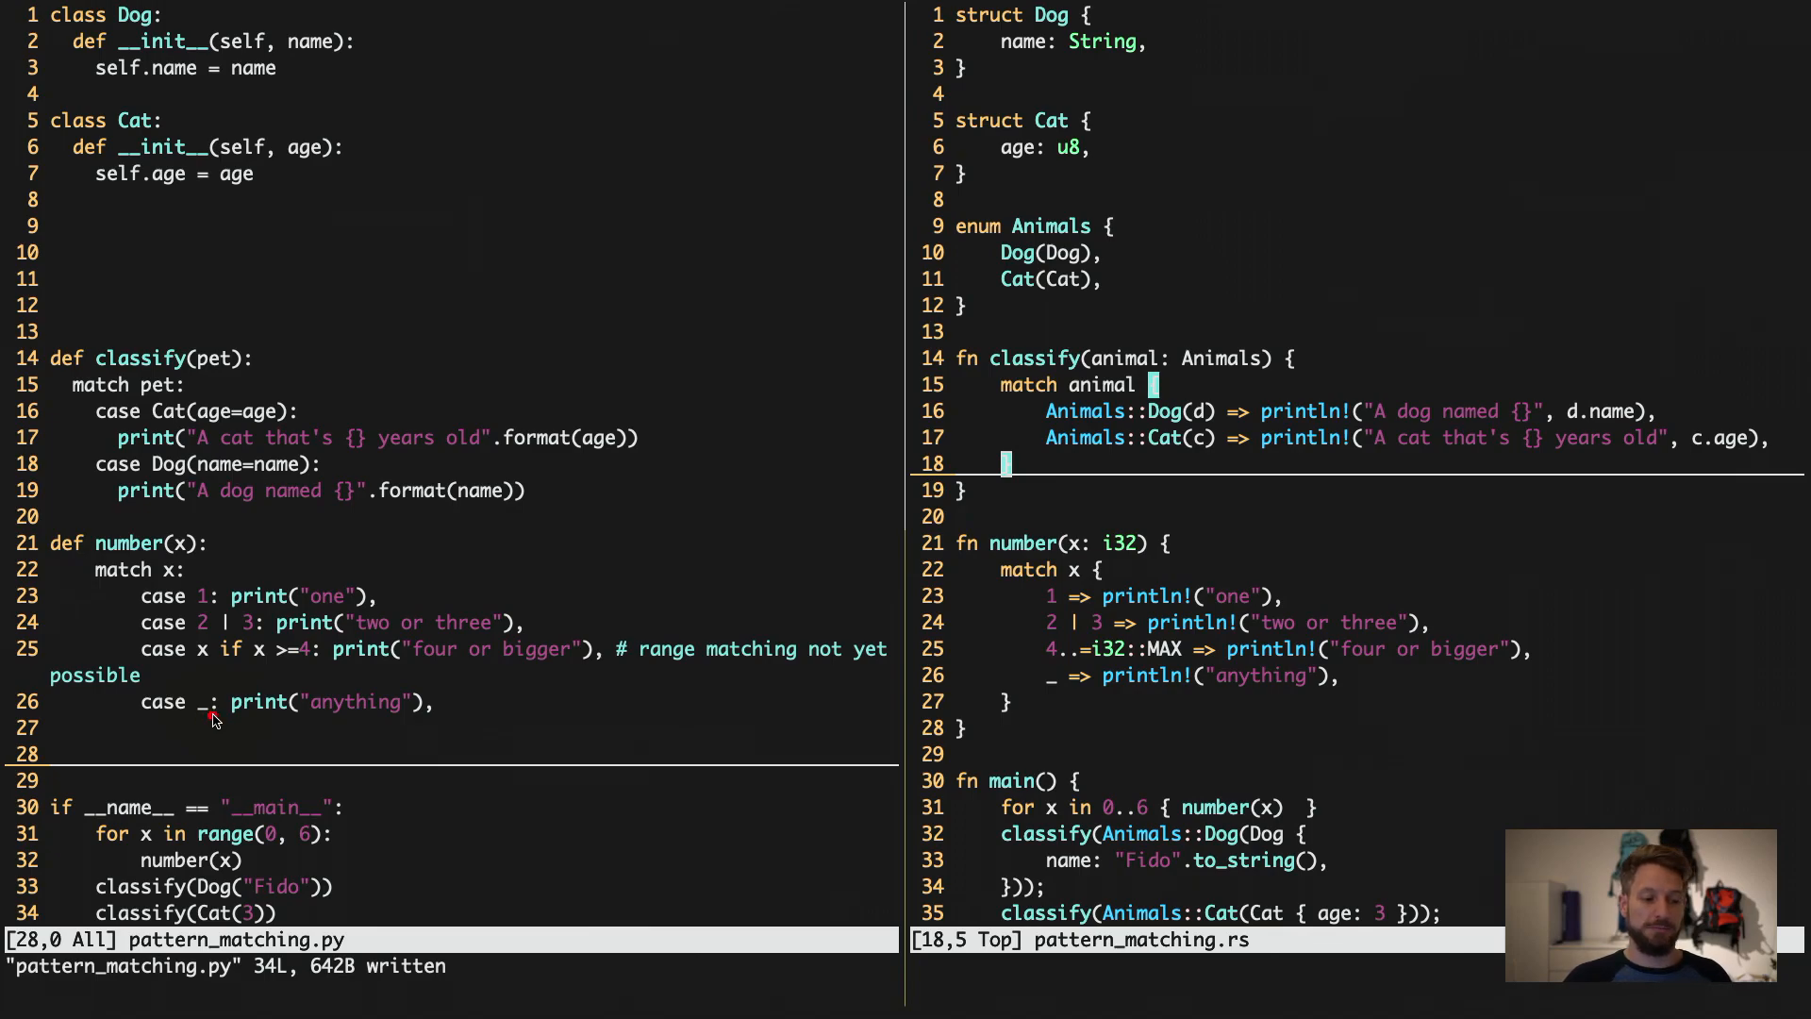
mouse_move(369, 835)
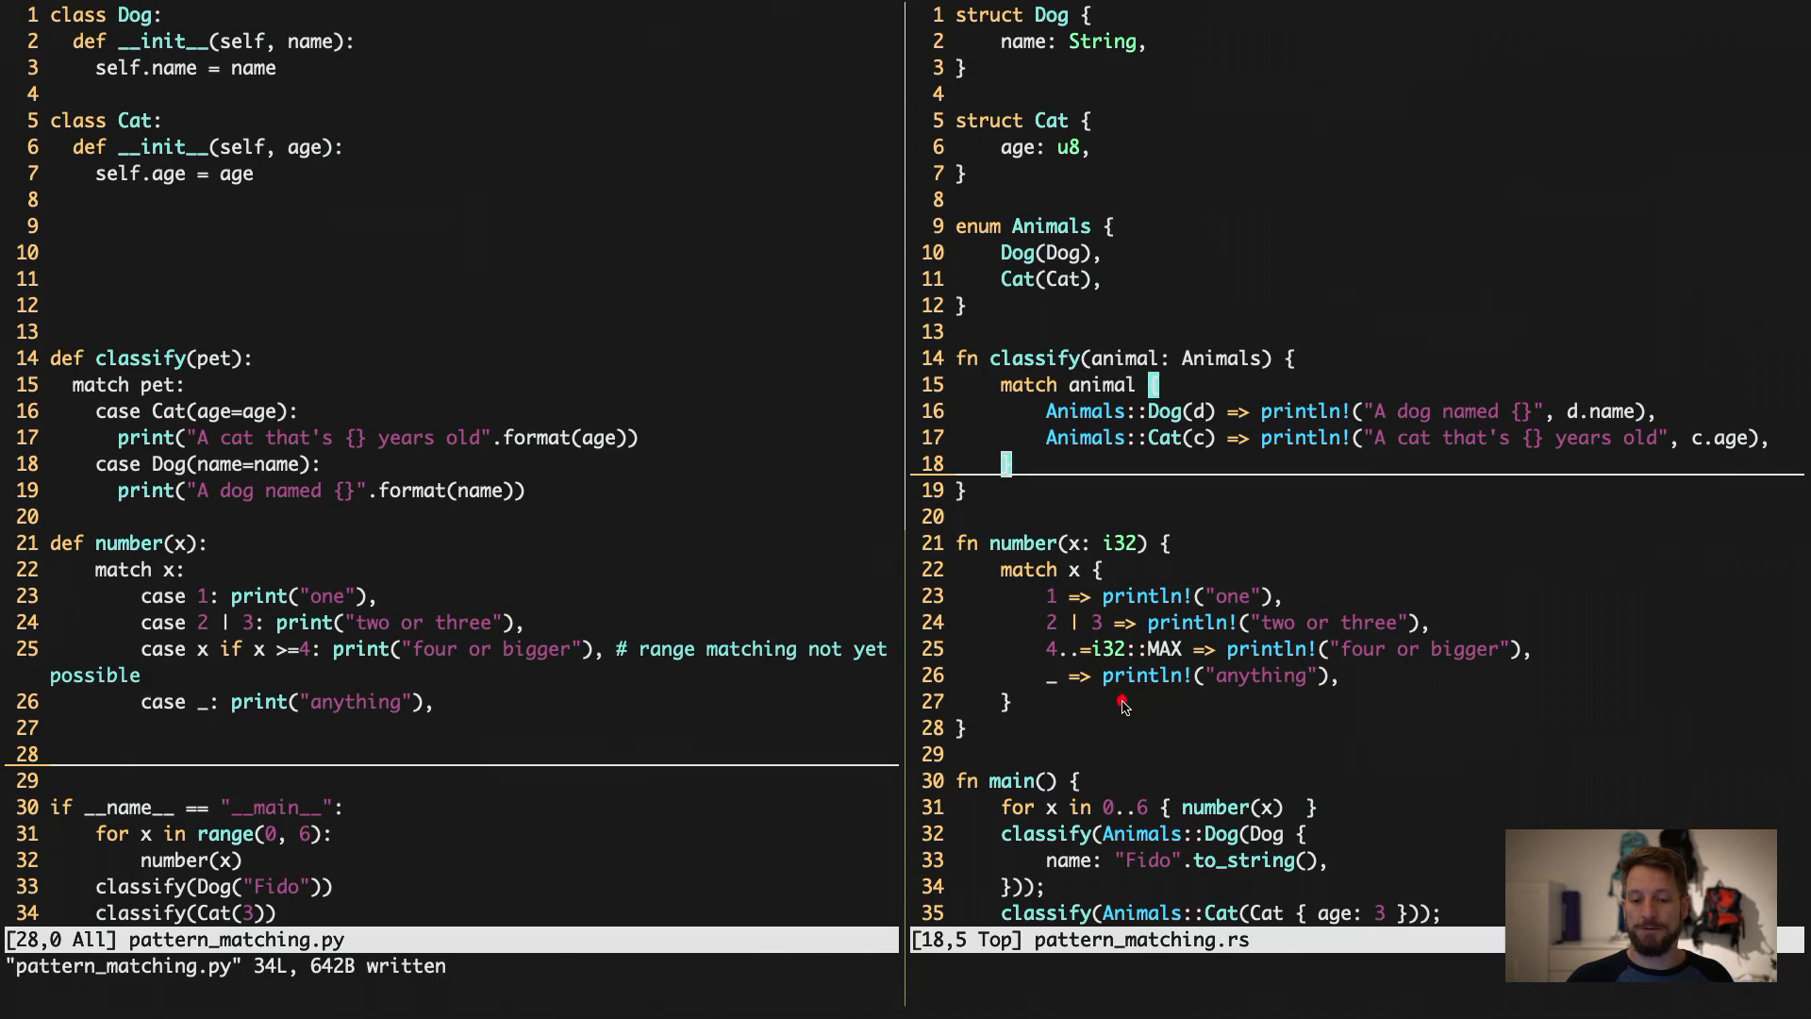
mouse_move(1176, 895)
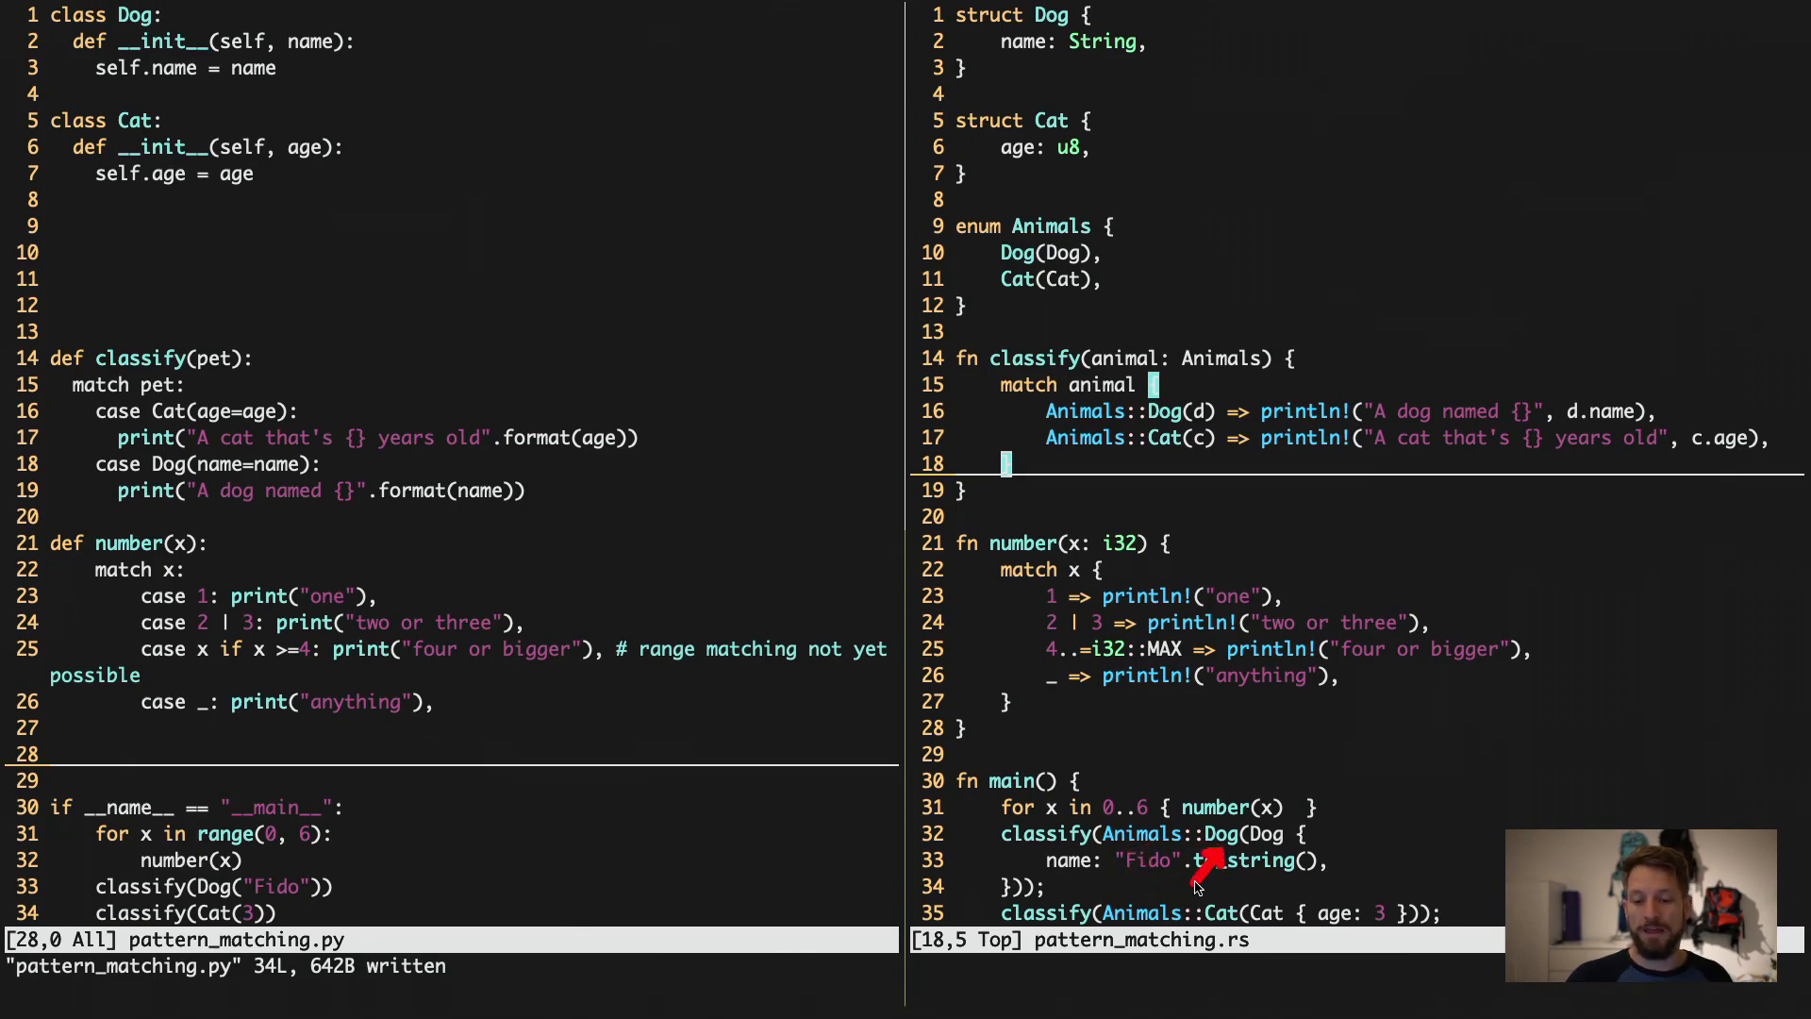
mouse_move(1265, 846)
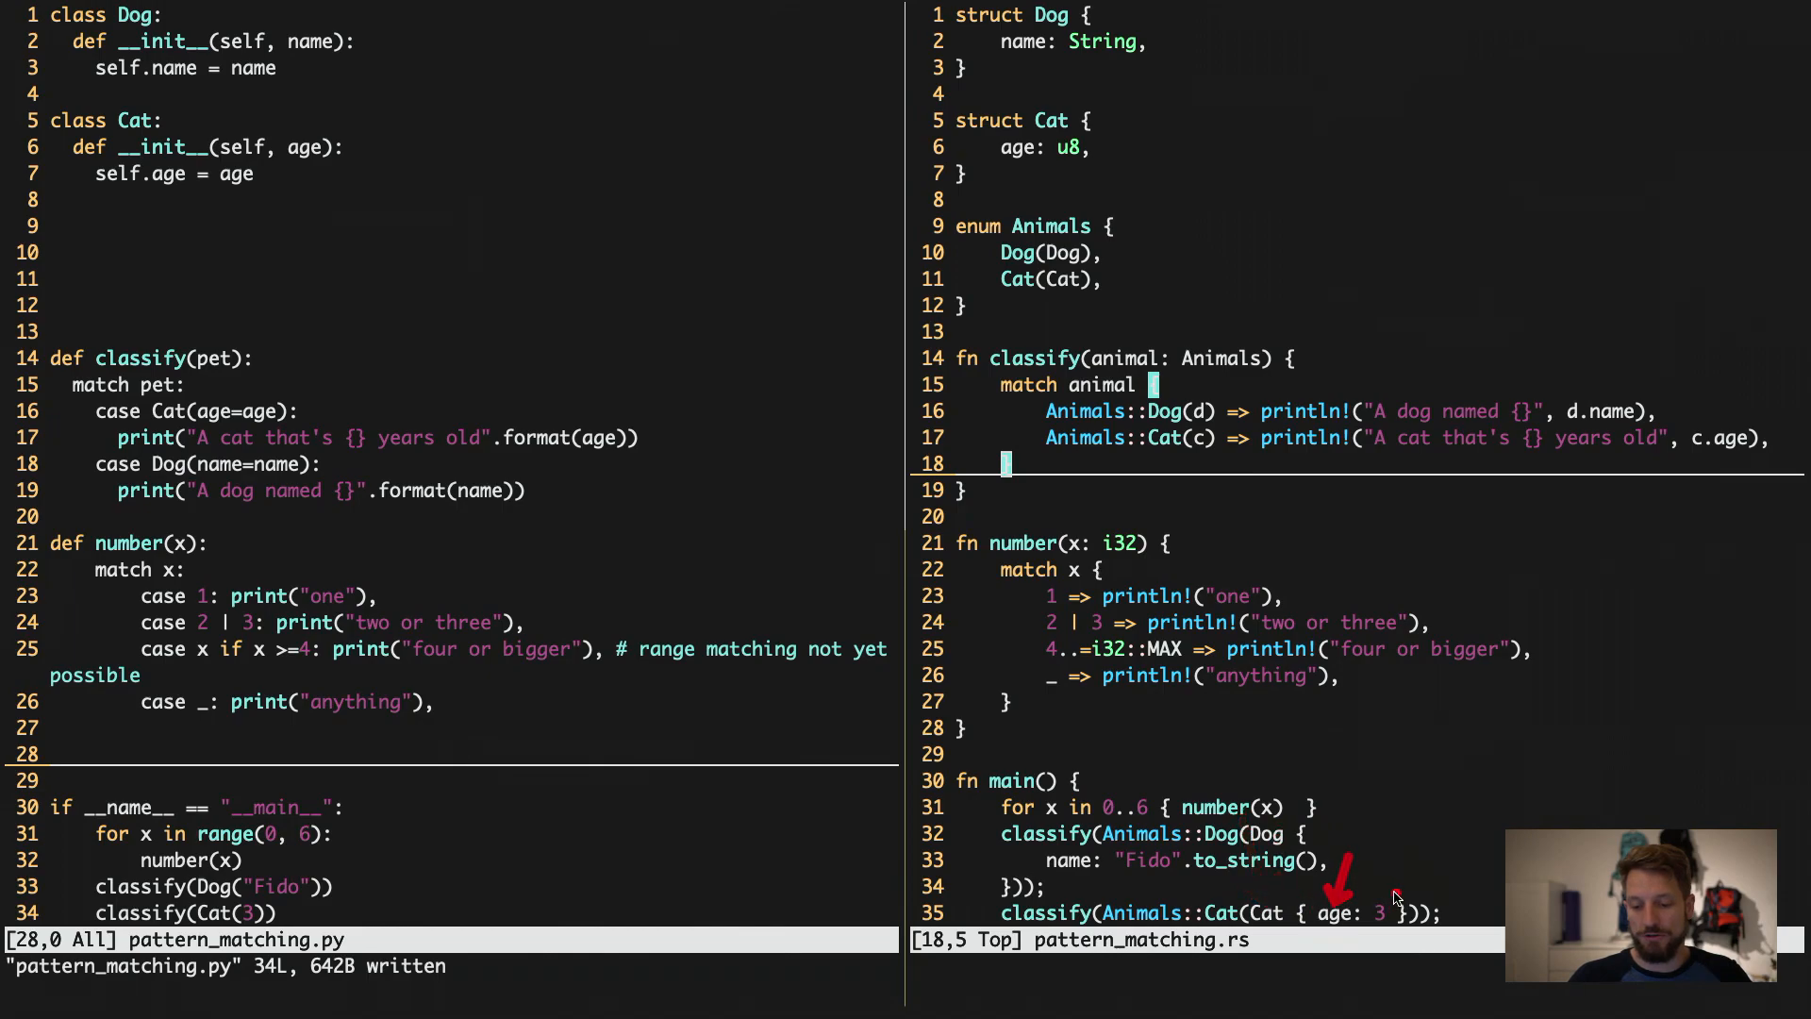
mouse_move(1262, 745)
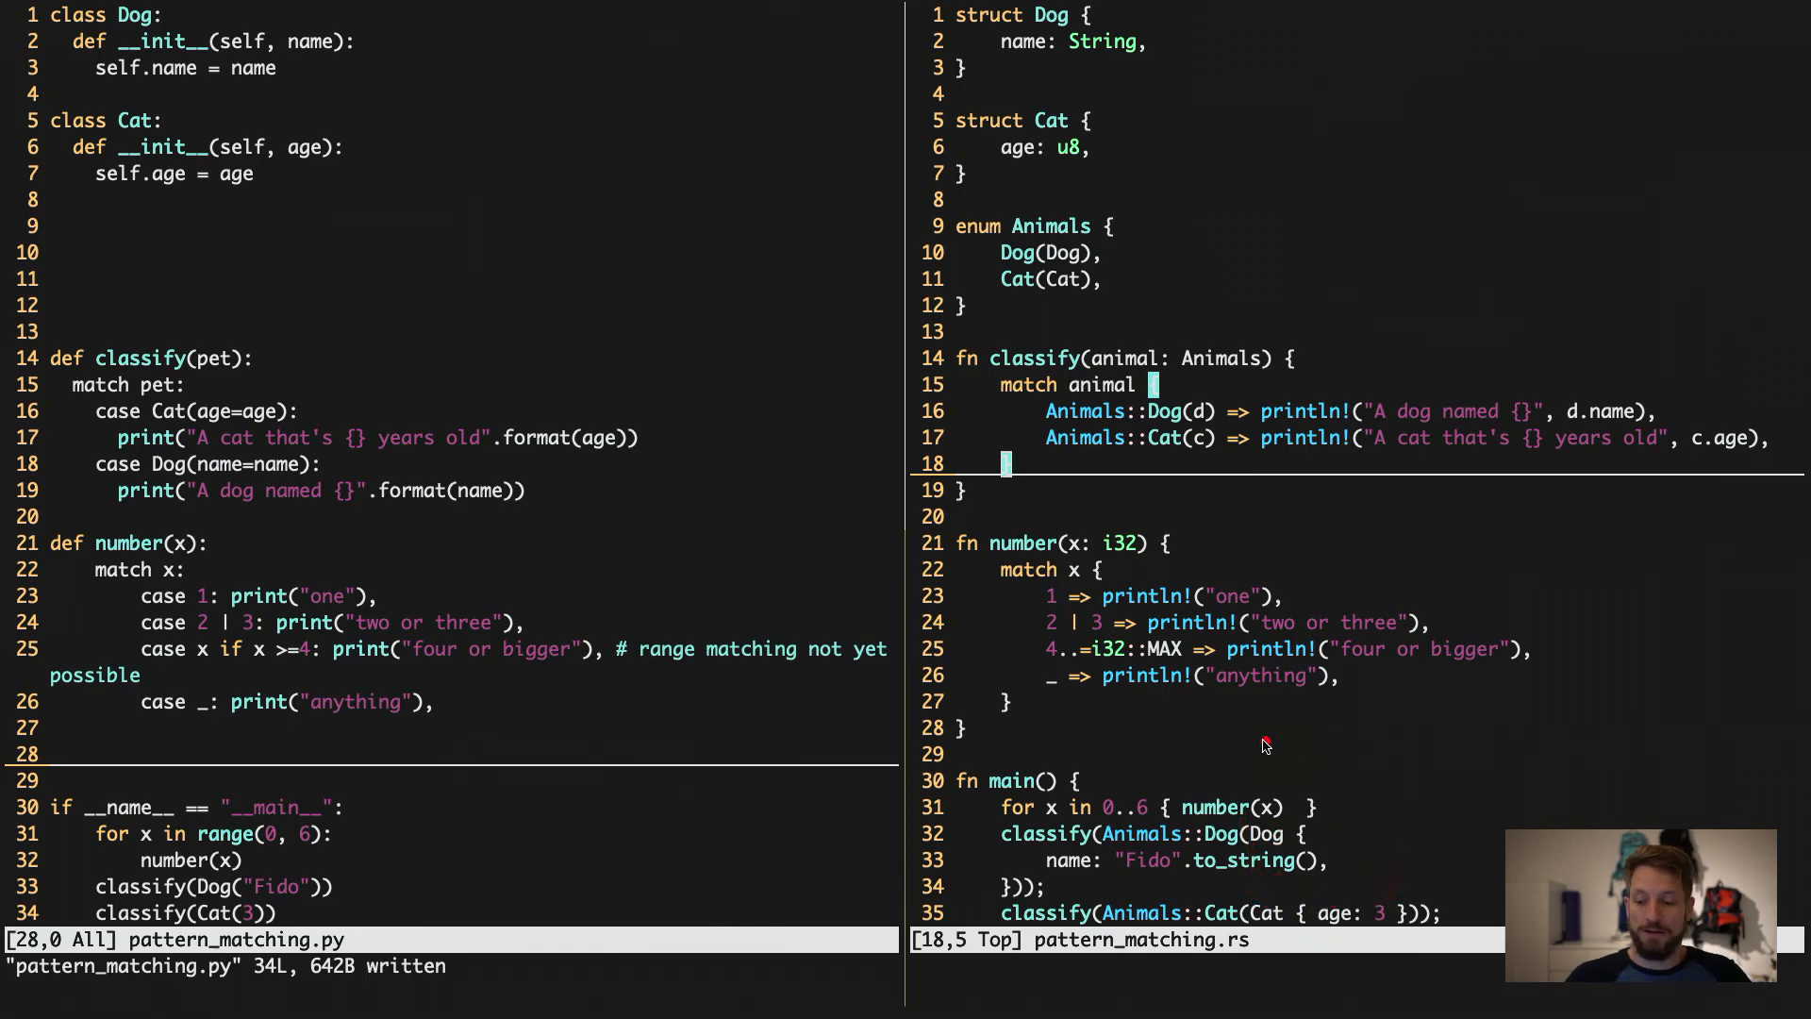
mouse_move(1060, 715)
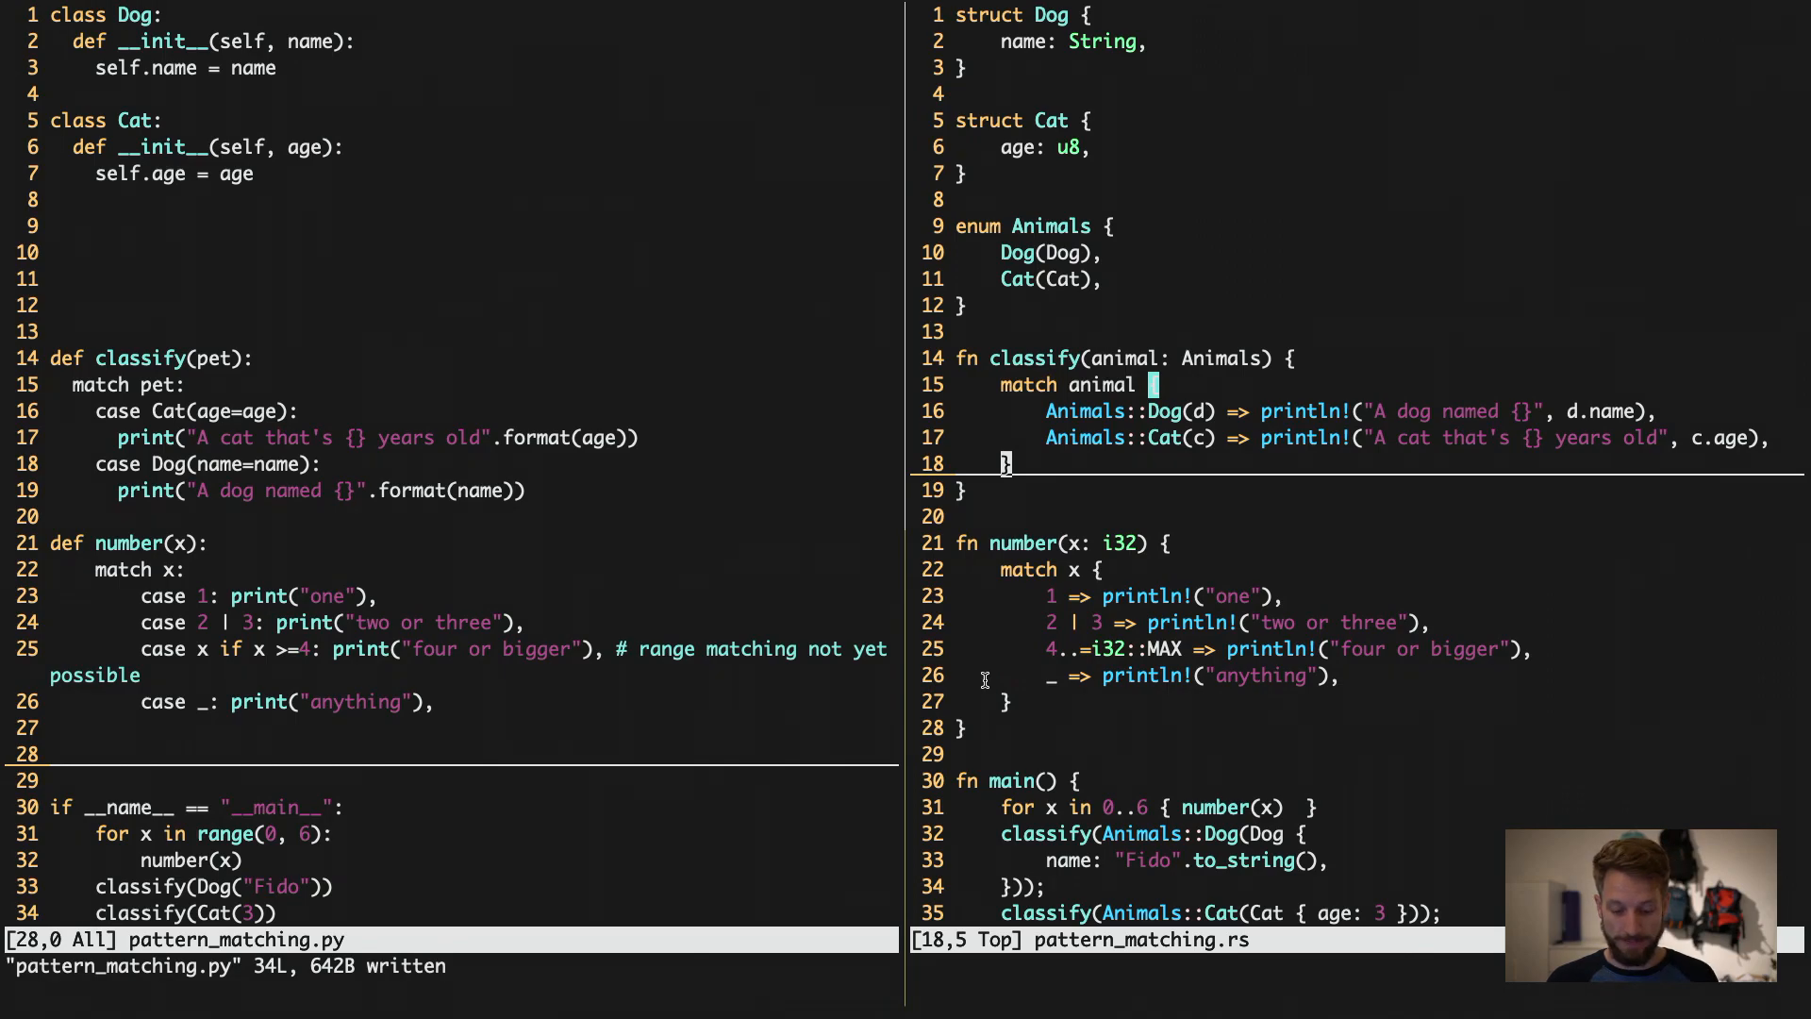
mouse_move(972, 611)
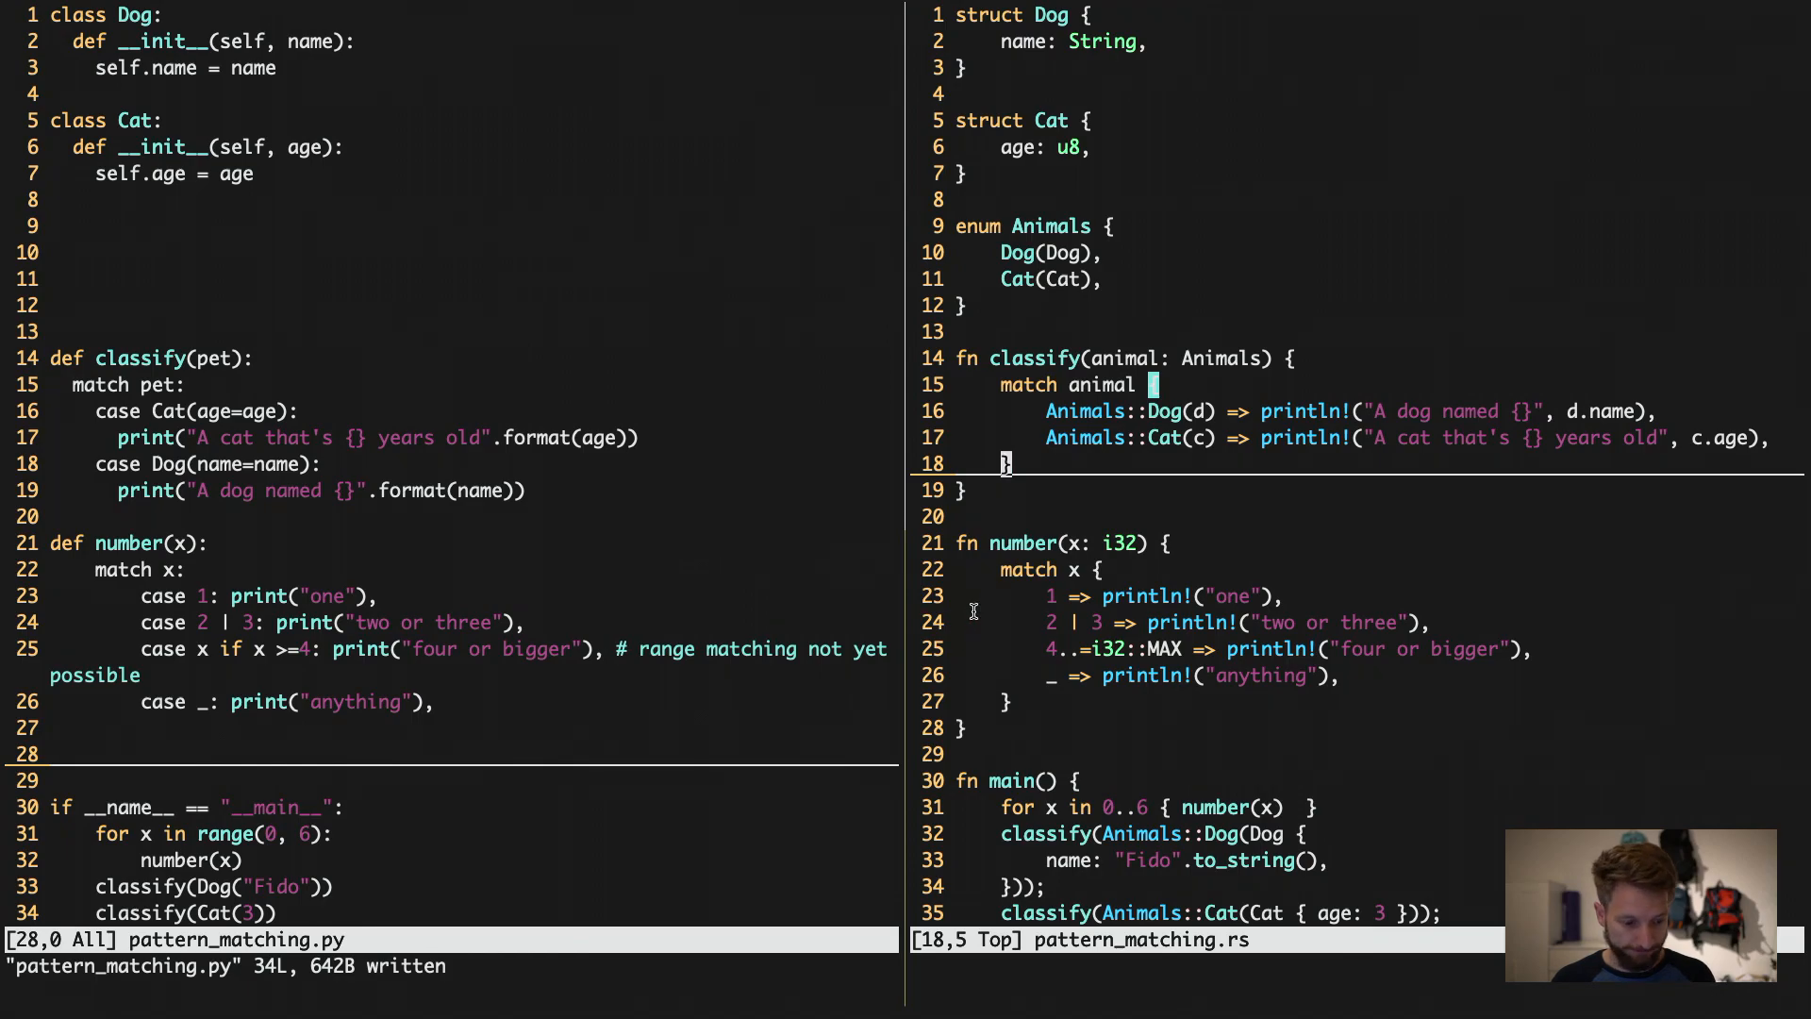
Swap the Rust Vim pane with the Python terminal using :swap-pane -s bedroom-builds:python.0.
type(":swap-pane -s bedroom-builds:python.0")
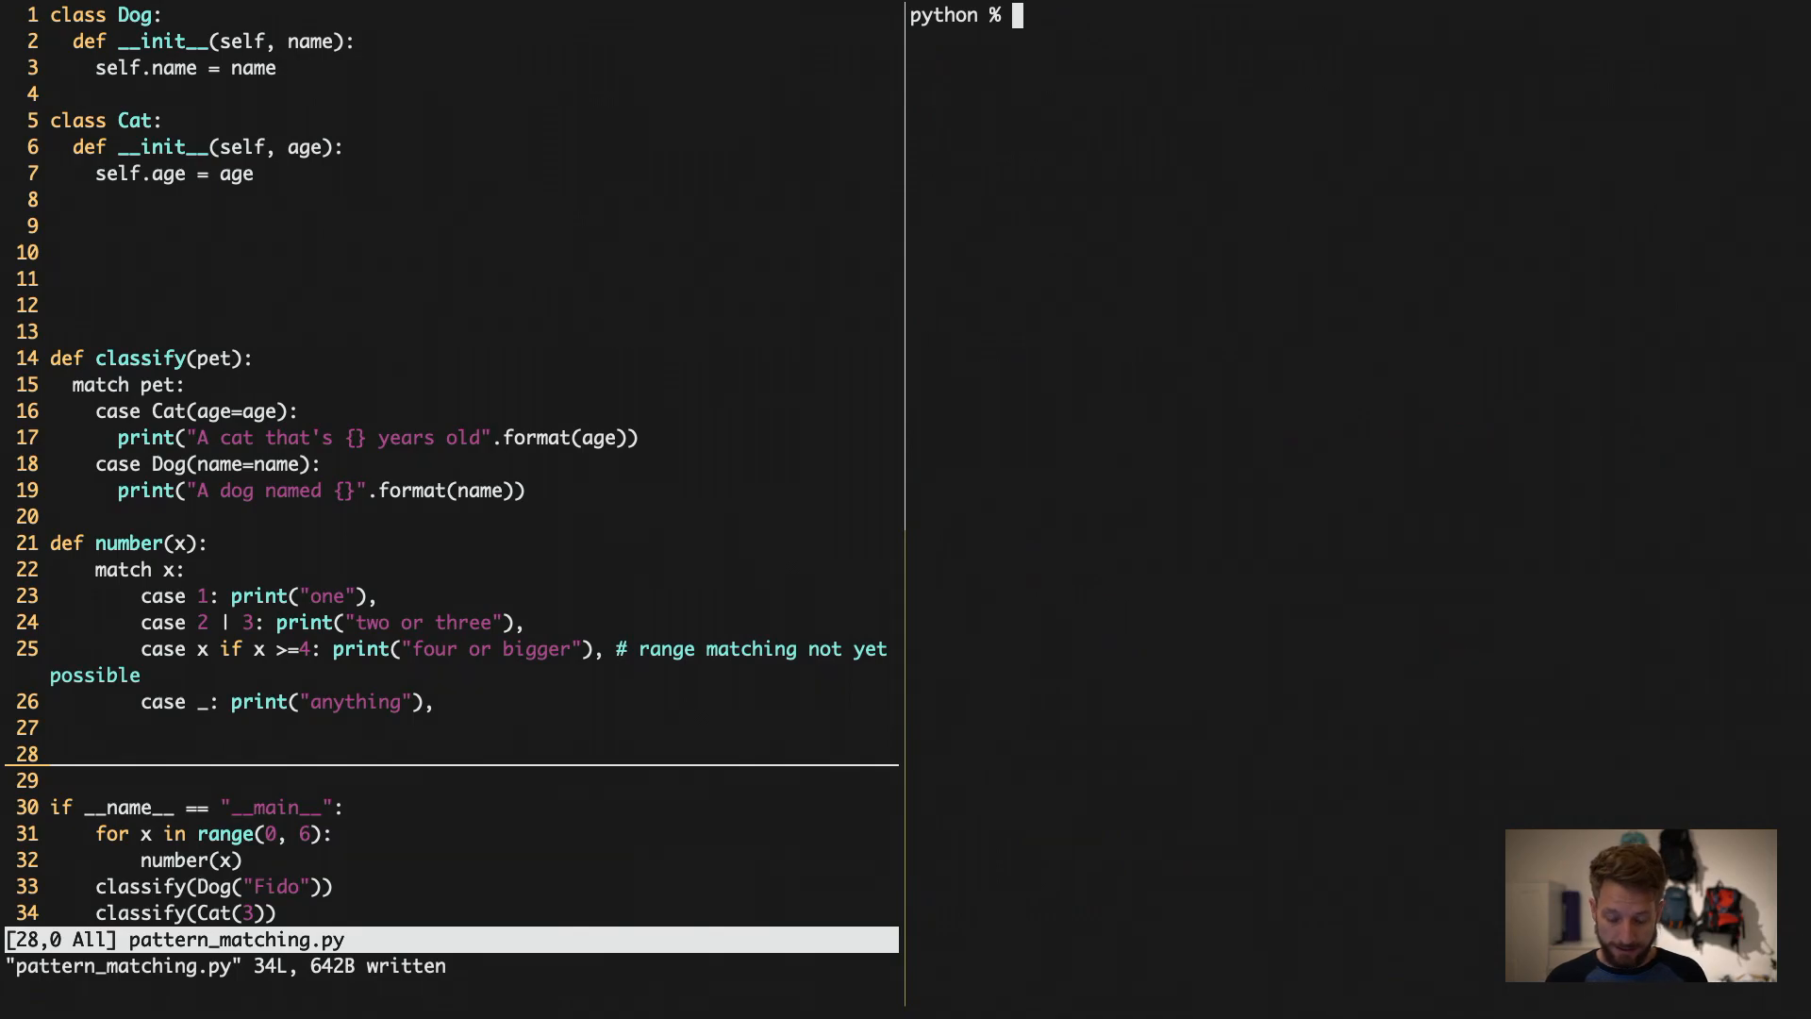
Exit the interactive Python 3.10 shell and run pattern_matching.py with python3.10.
type("python.3")
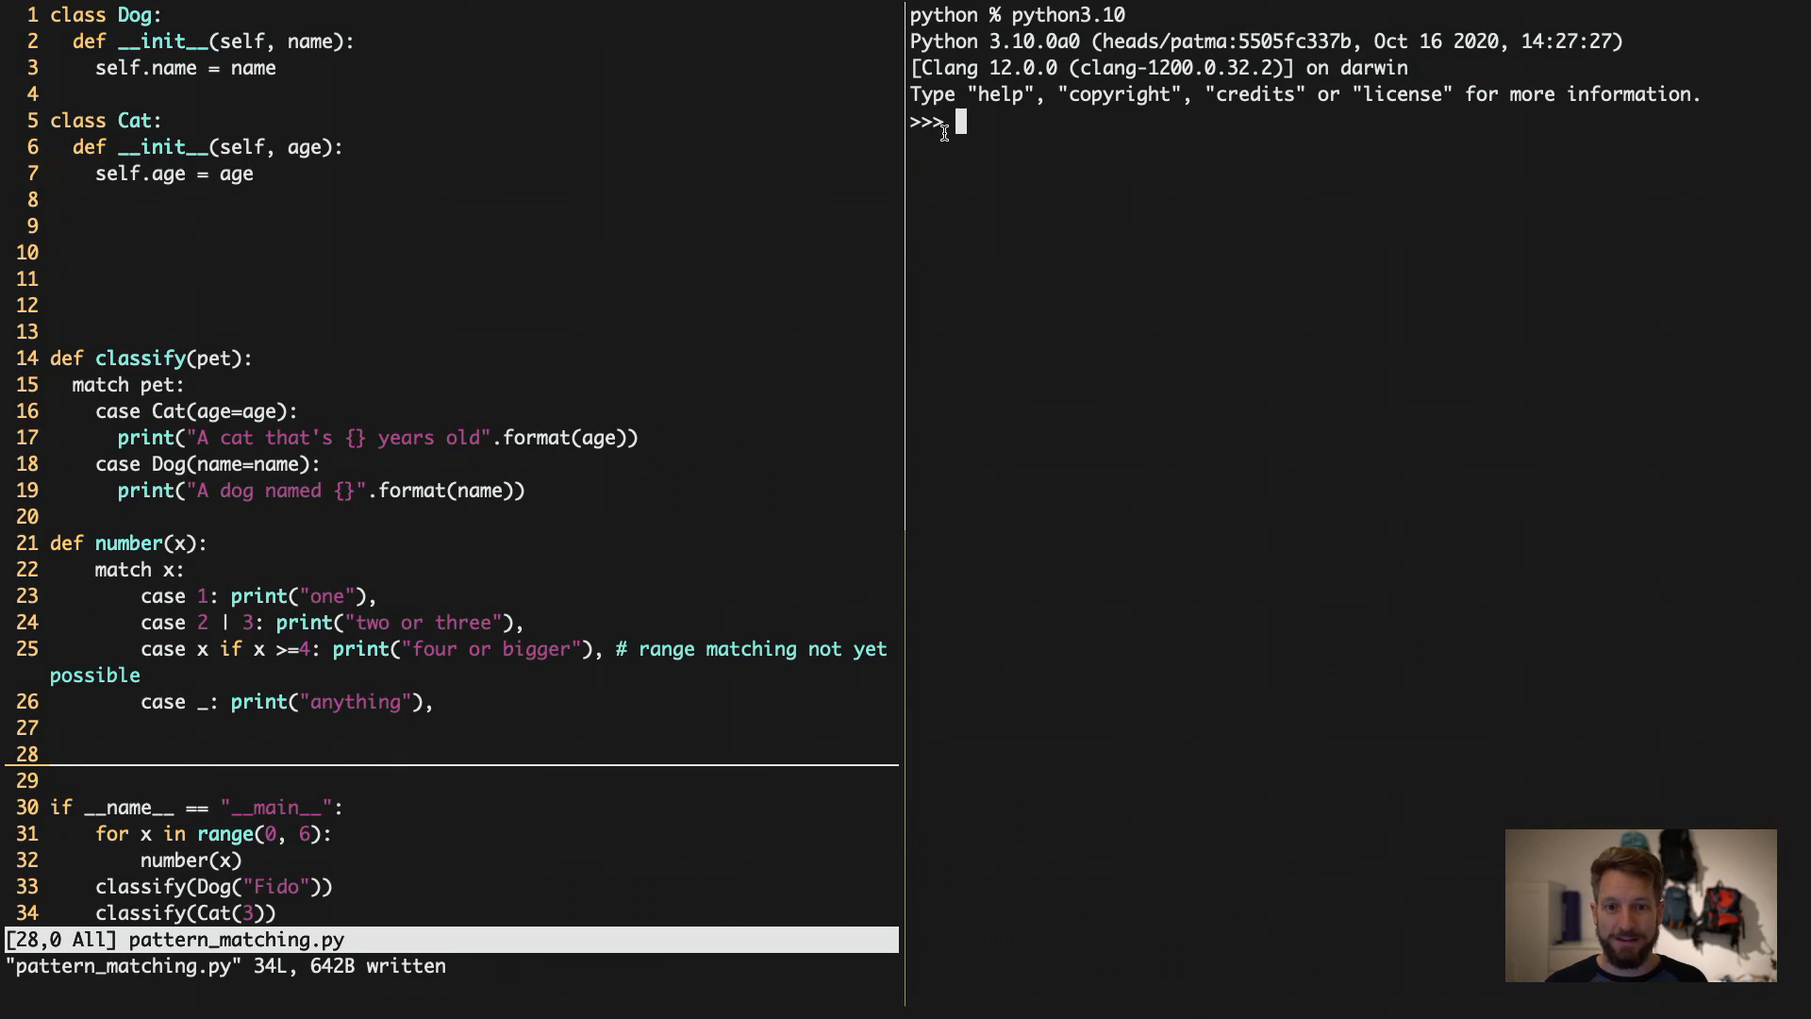
key("ctrl+d")
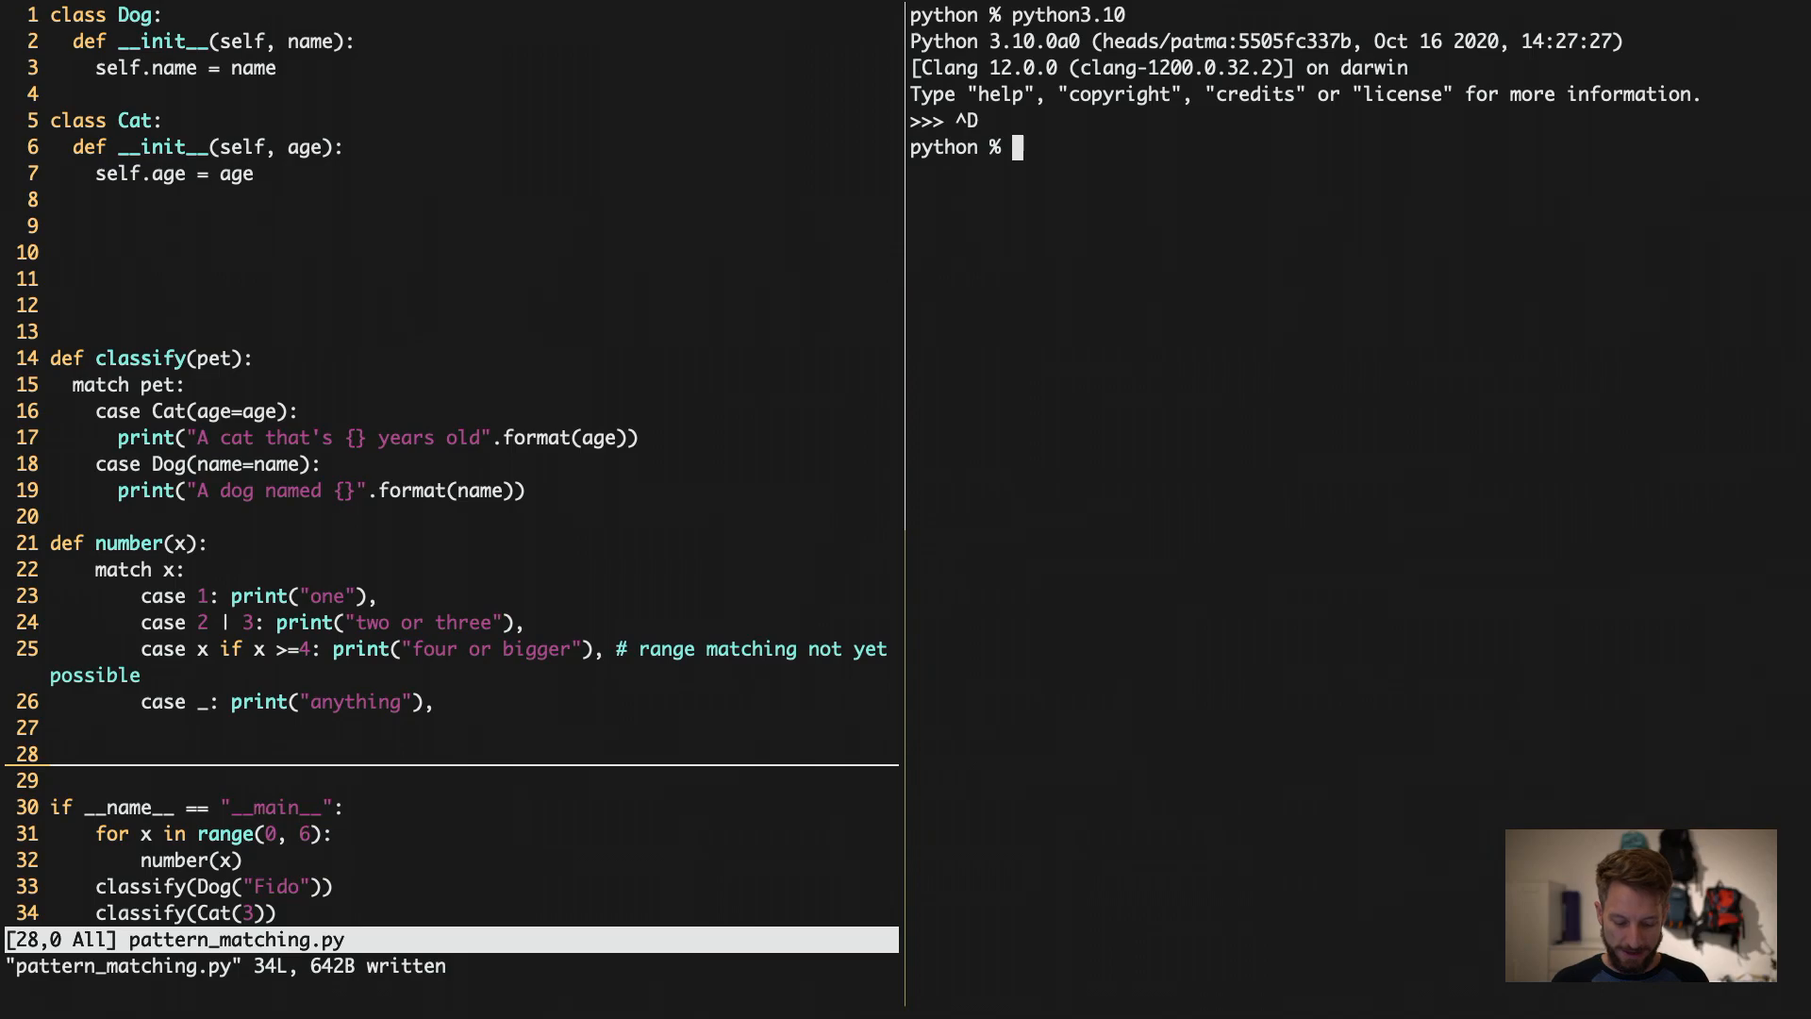
type("python3.10 pattern_matching.py")
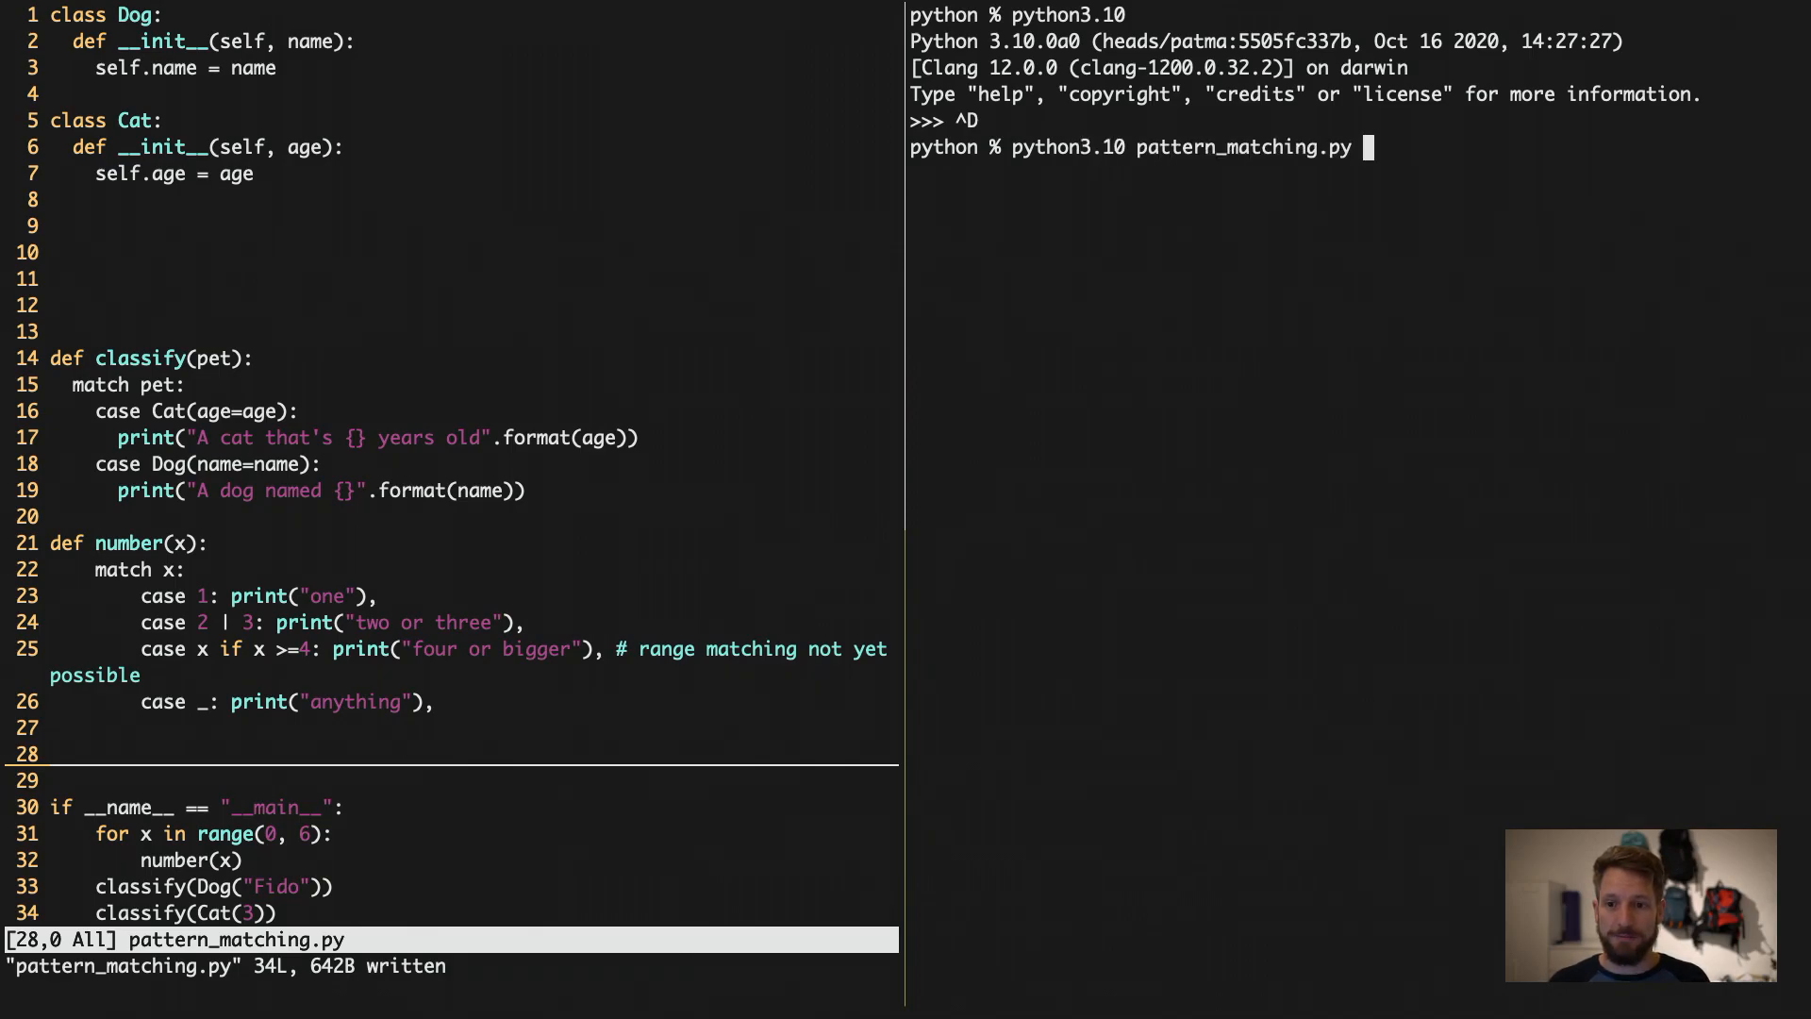
key("enter")
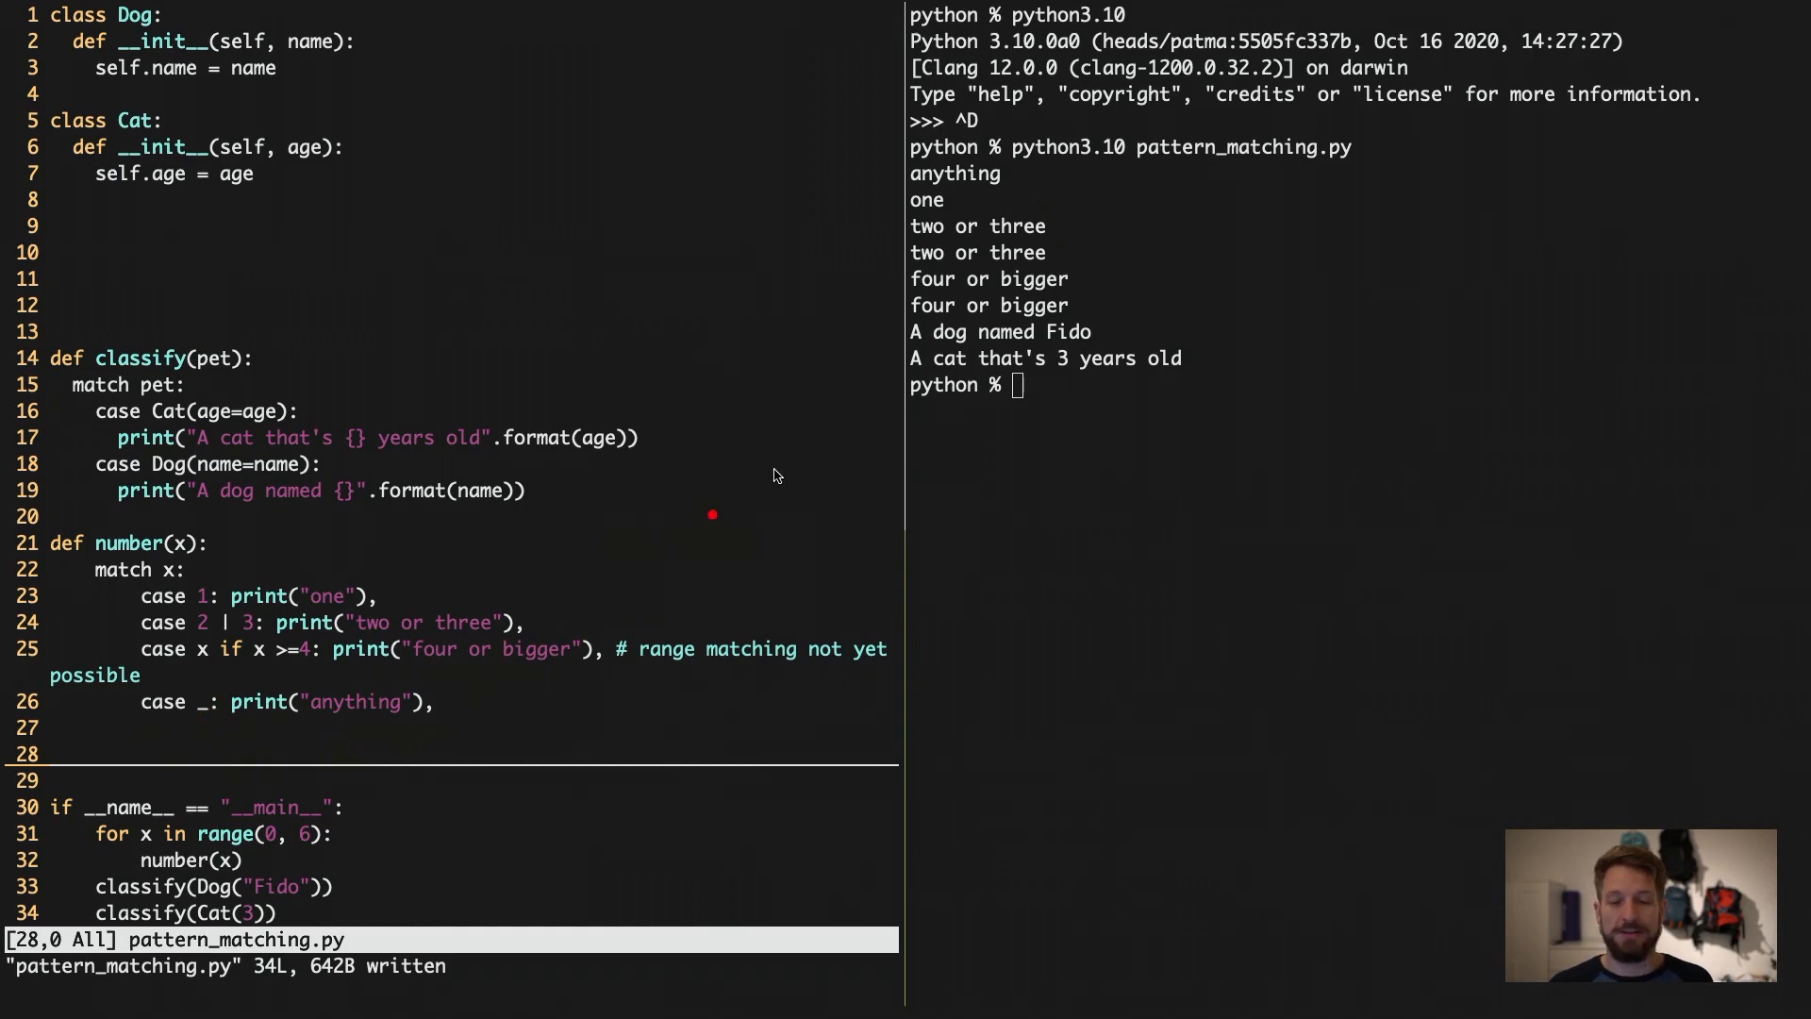
mouse_move(966, 206)
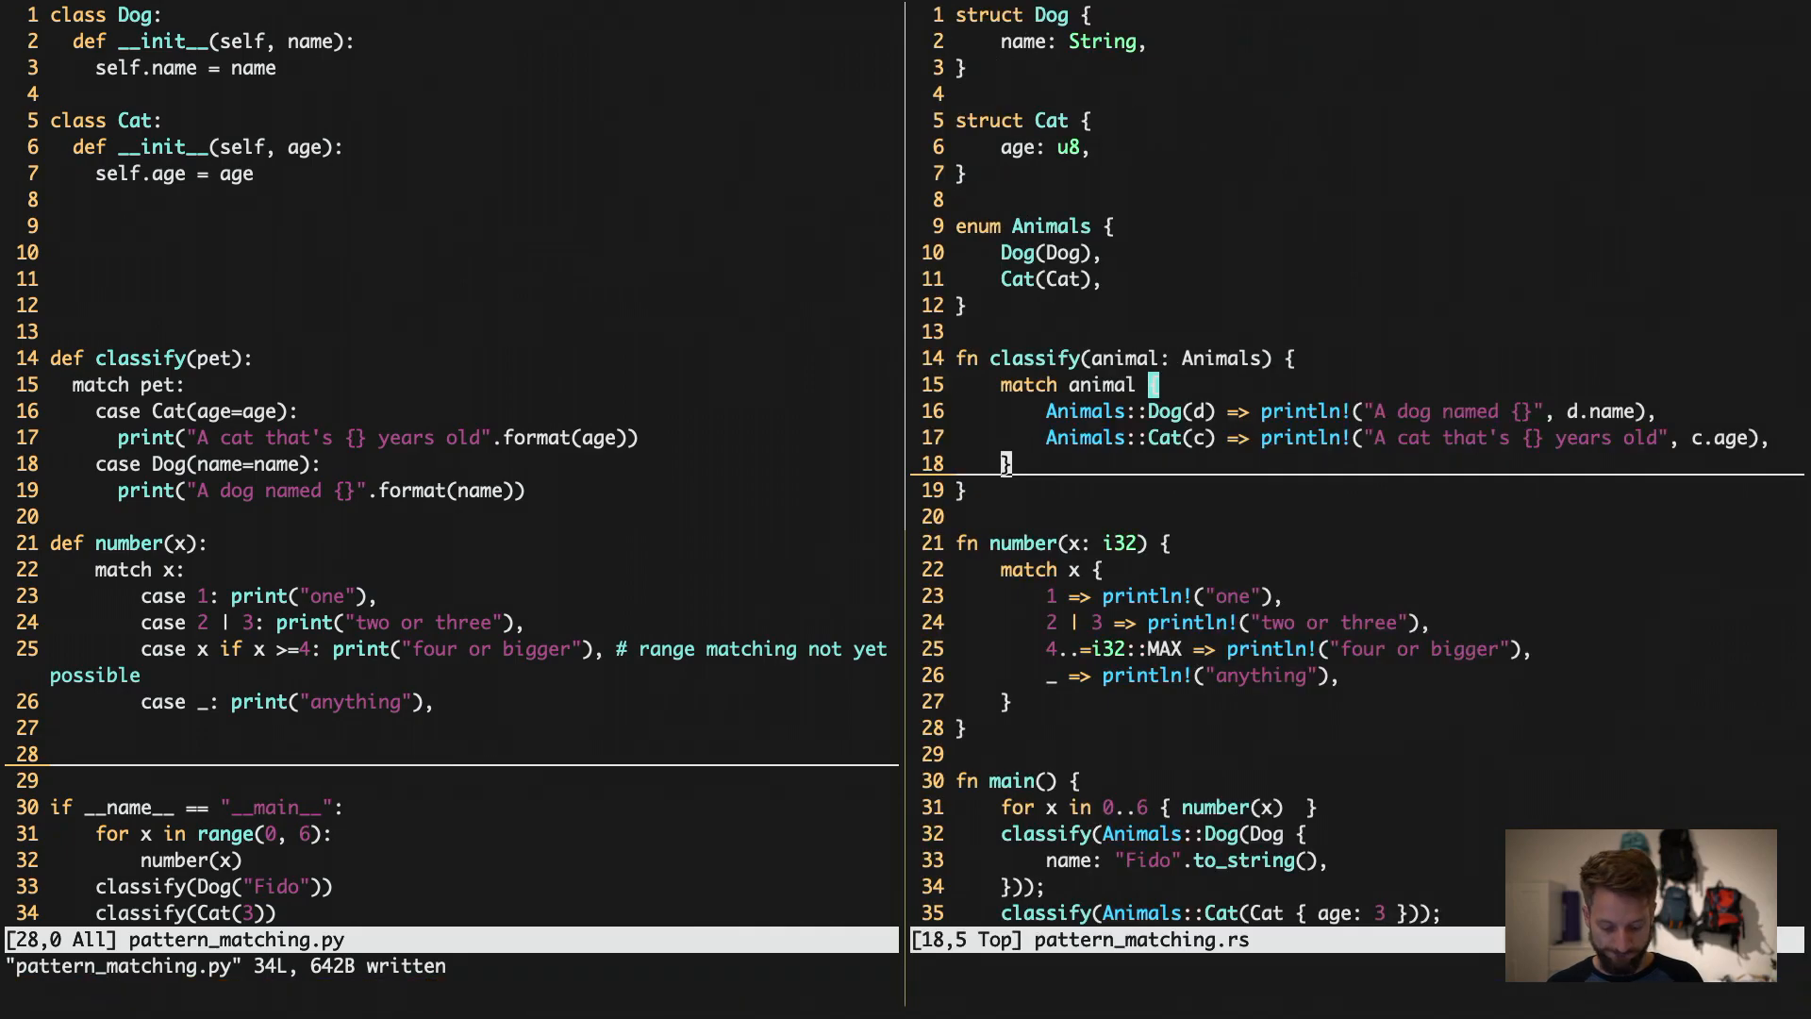
Swap in the bedroom-builds:rust.0 terminal, compile pattern_matching.rs with rustc, and run ./pattern_matching.
type(":swap-pane -s bedroom-builds:rust.0")
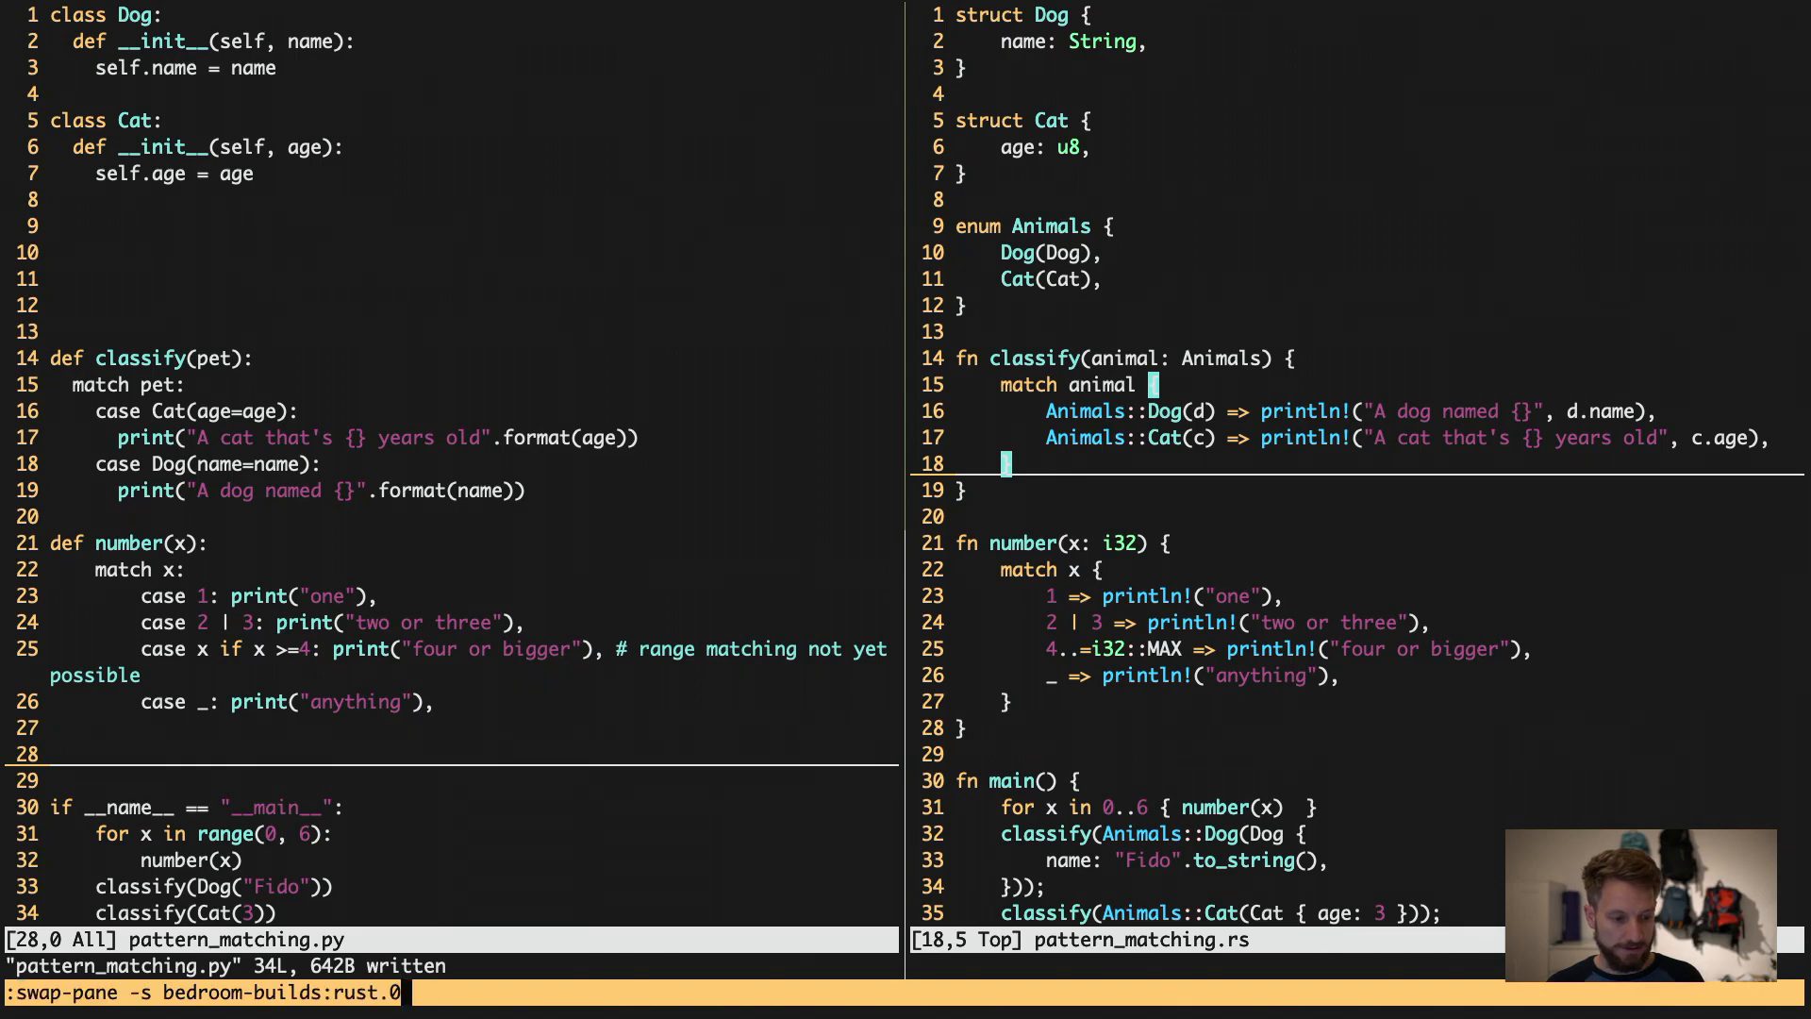
key("Enter")
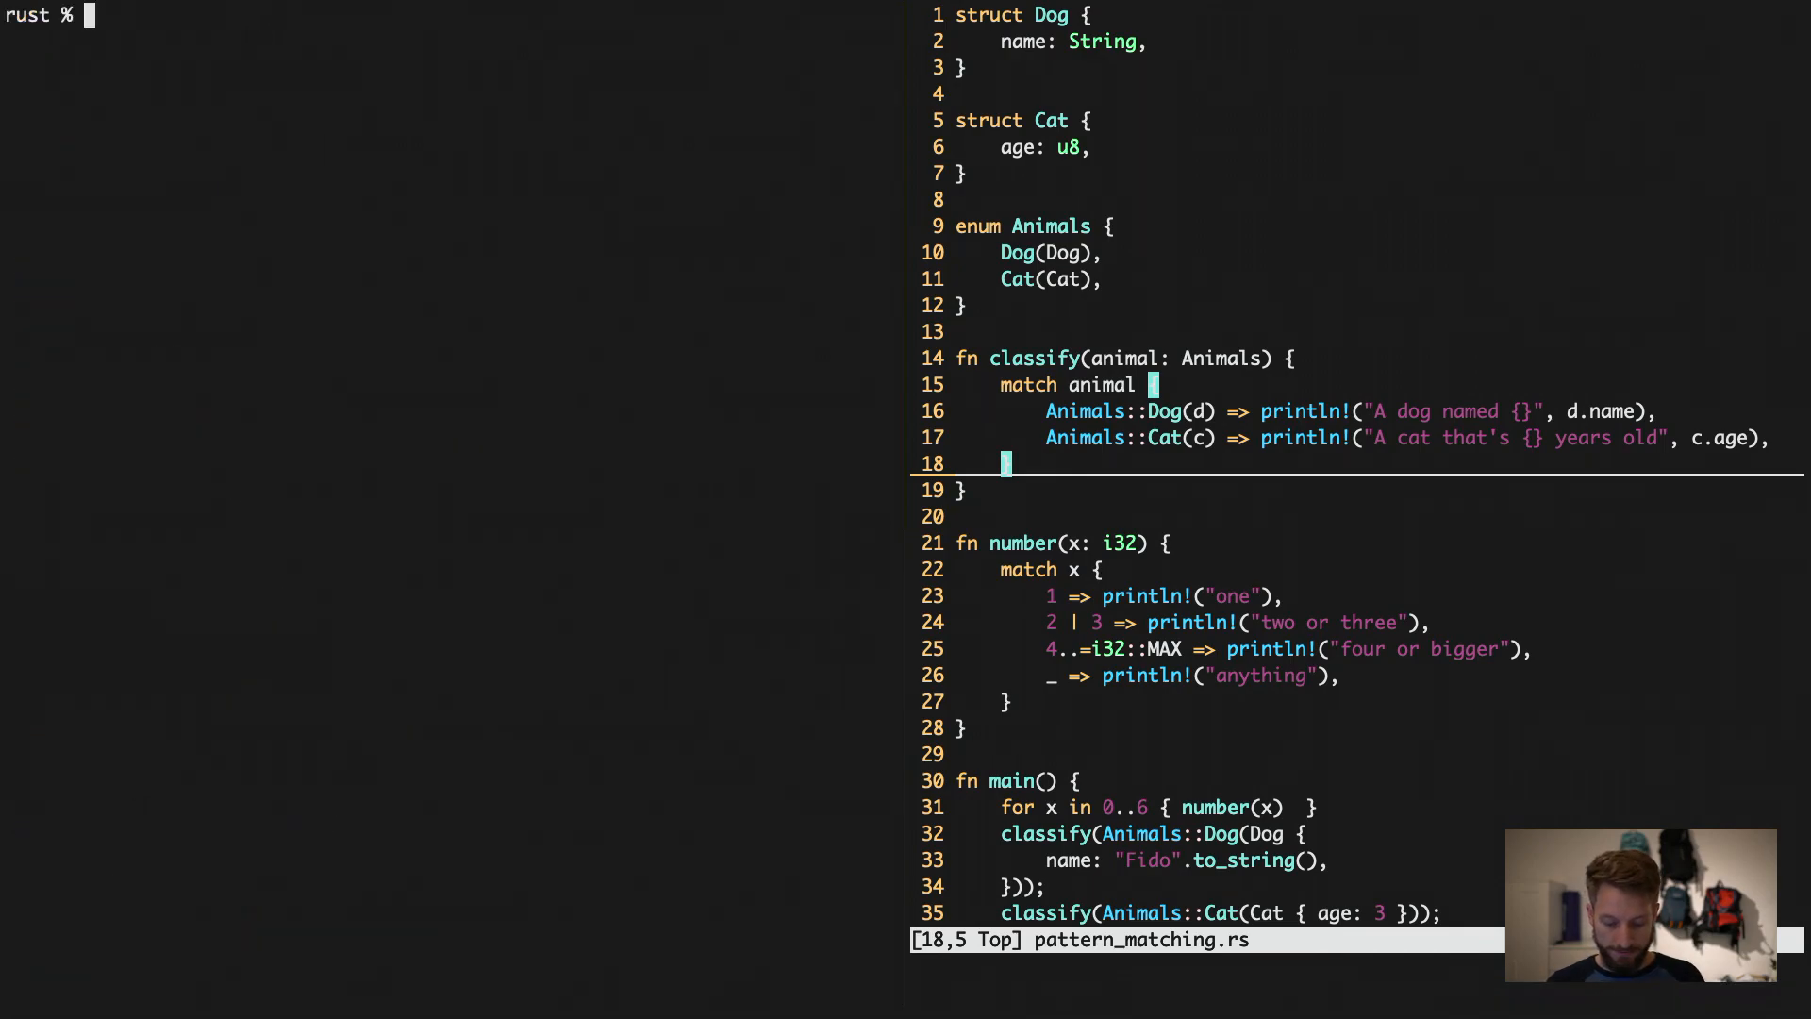
type("rustc pattern_matching.rs")
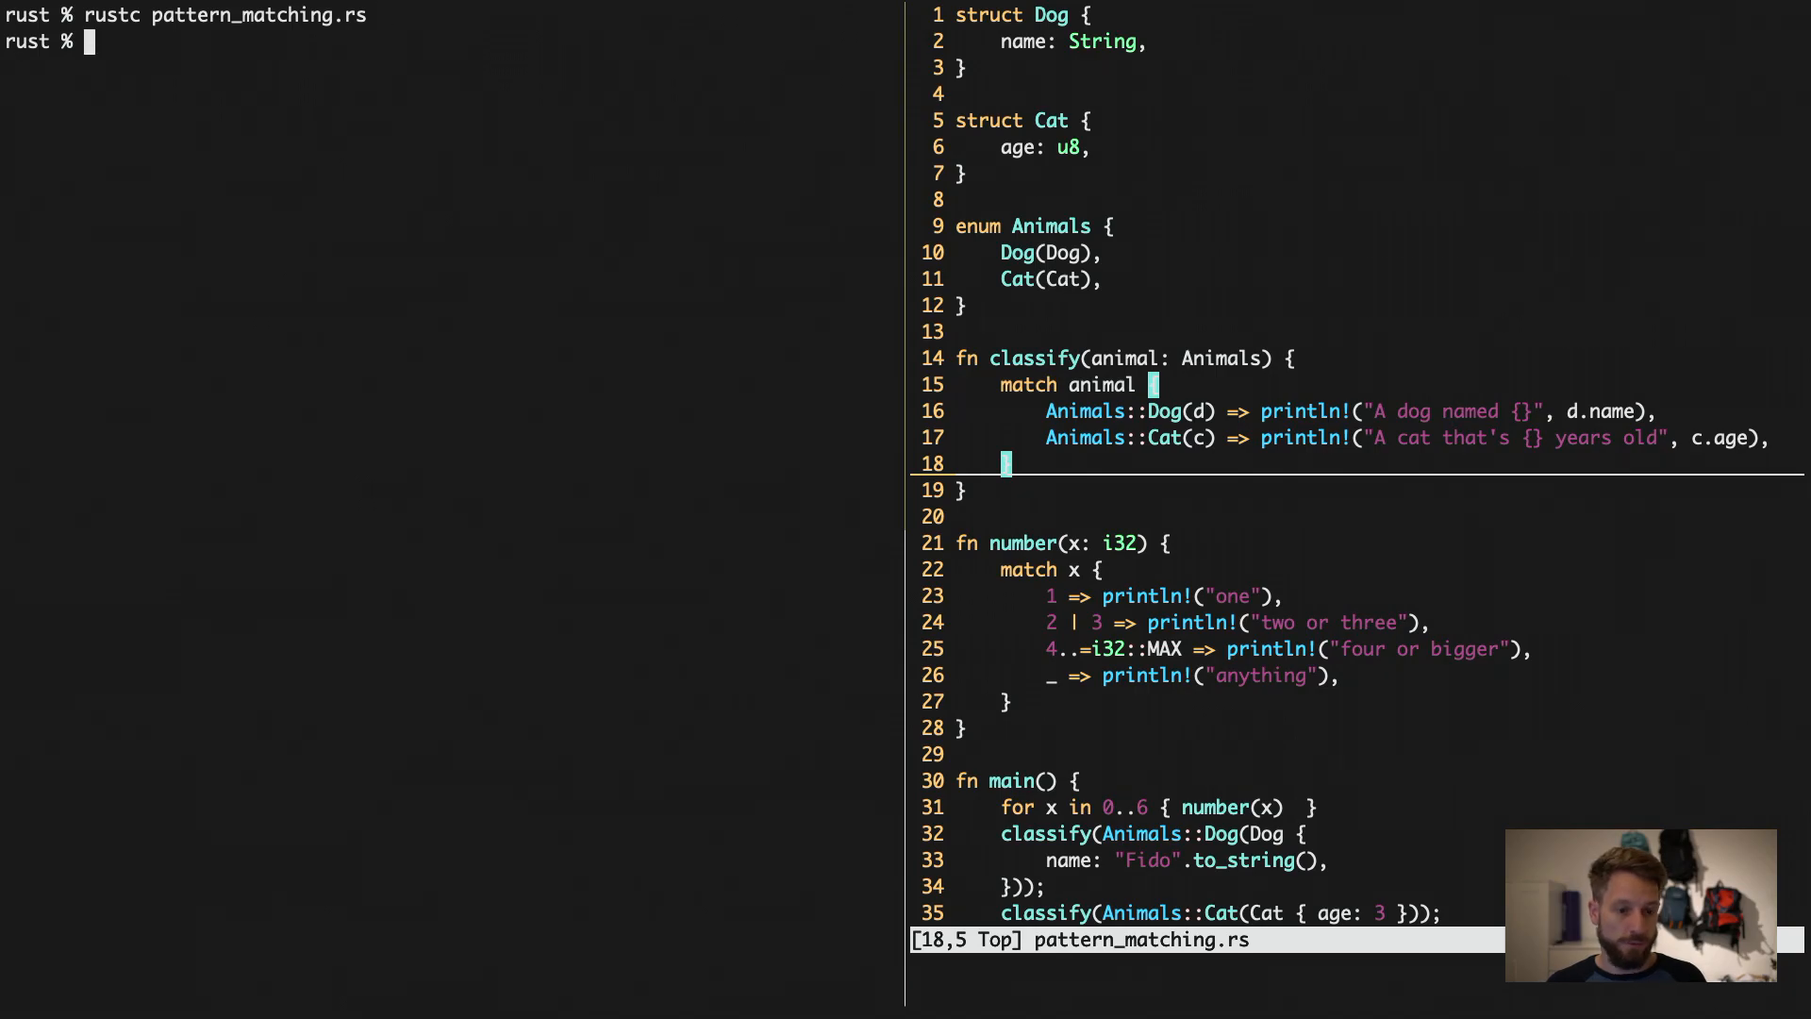
type("./pattern_matching")
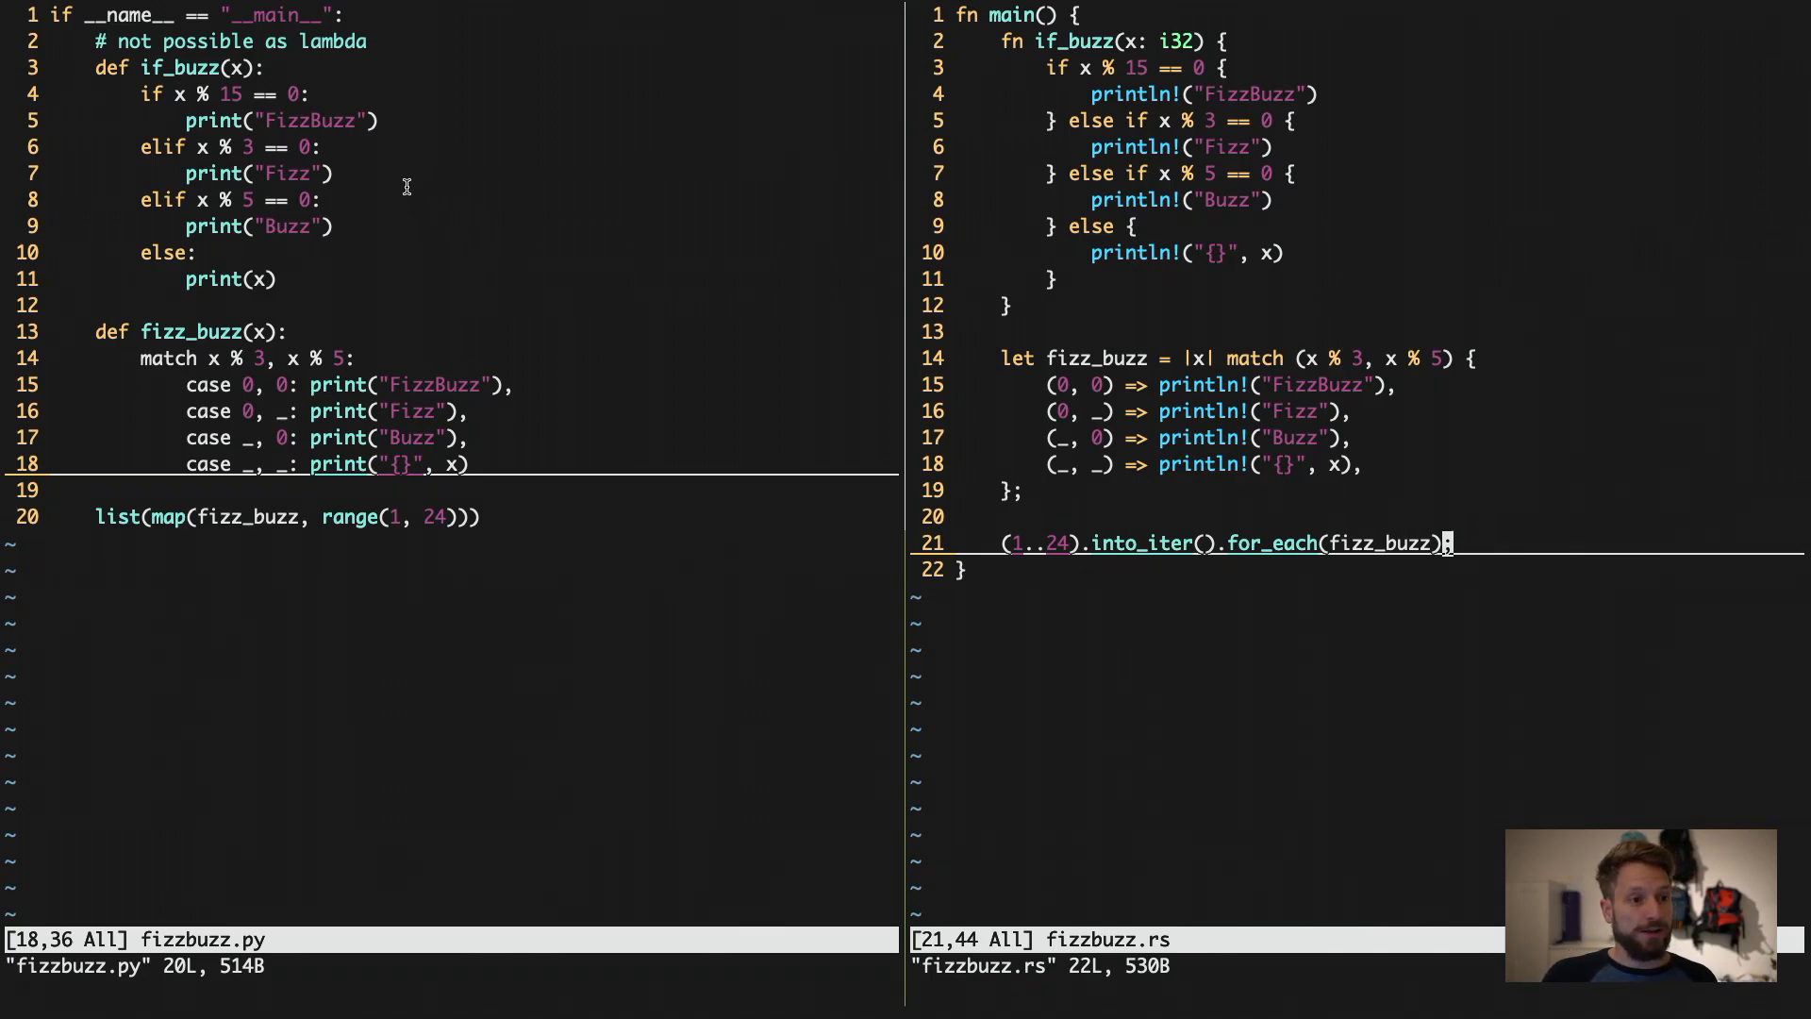
mouse_move(451, 191)
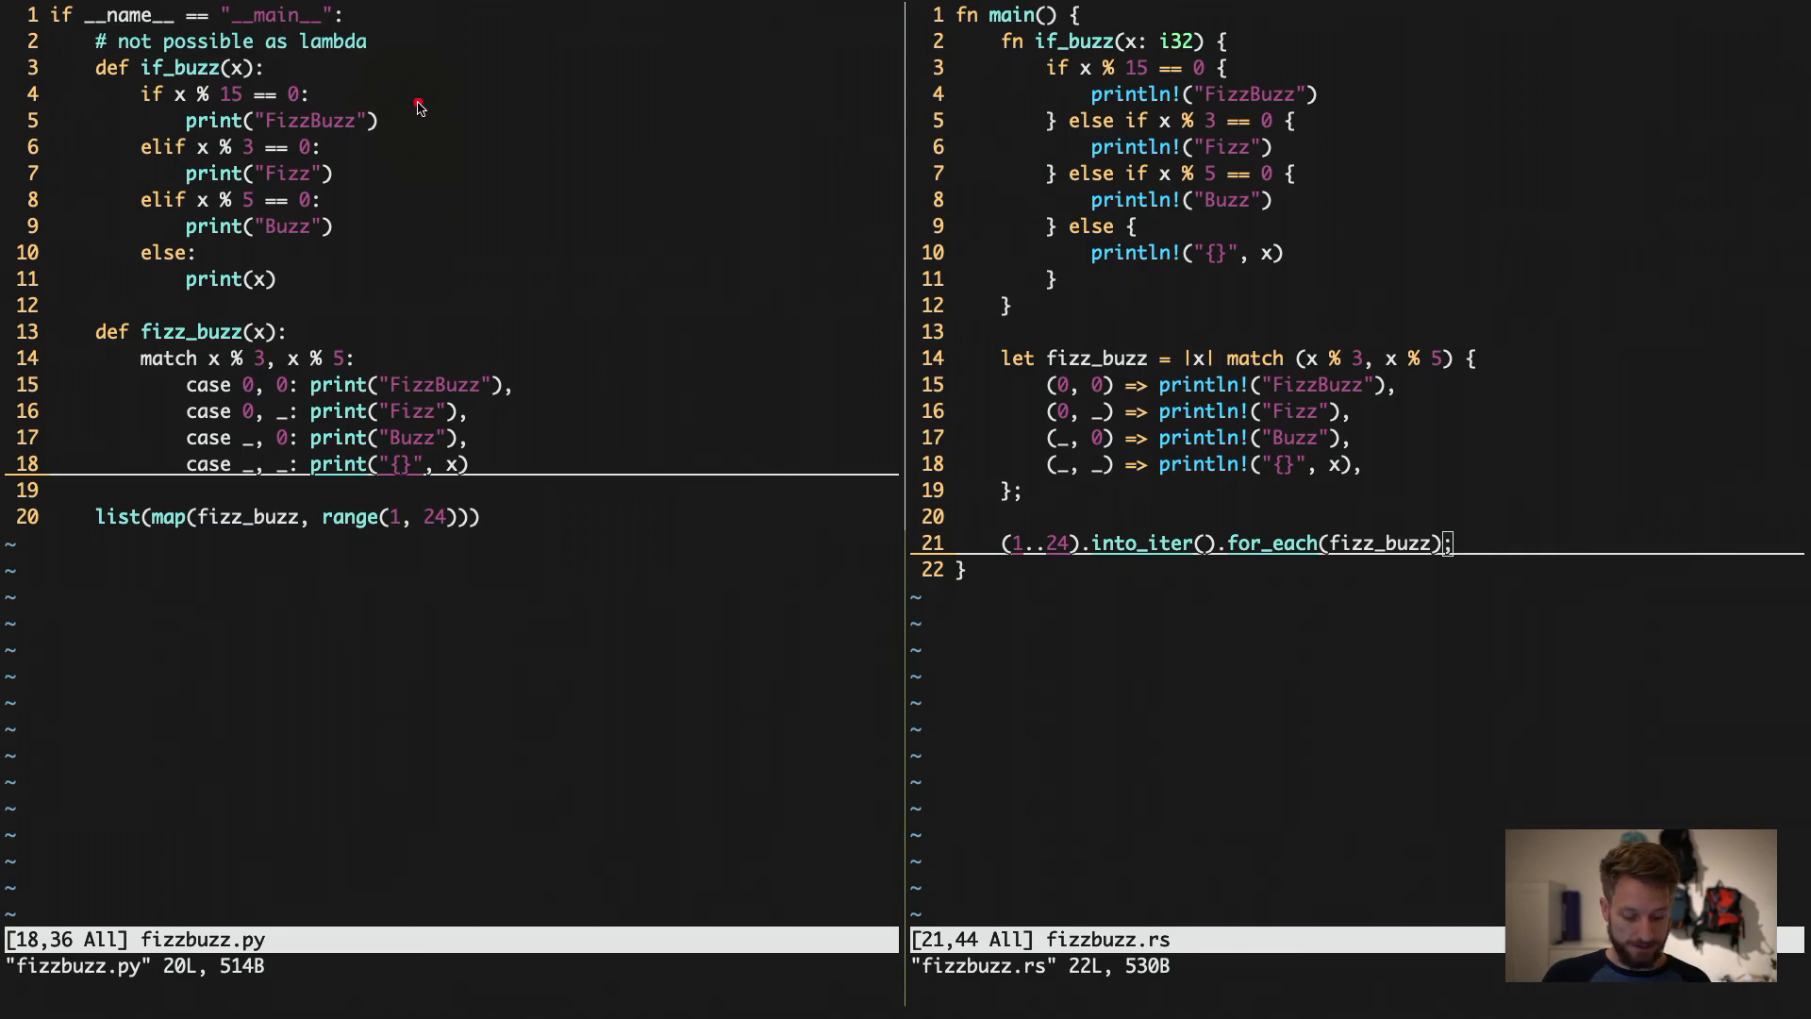
mouse_move(432, 102)
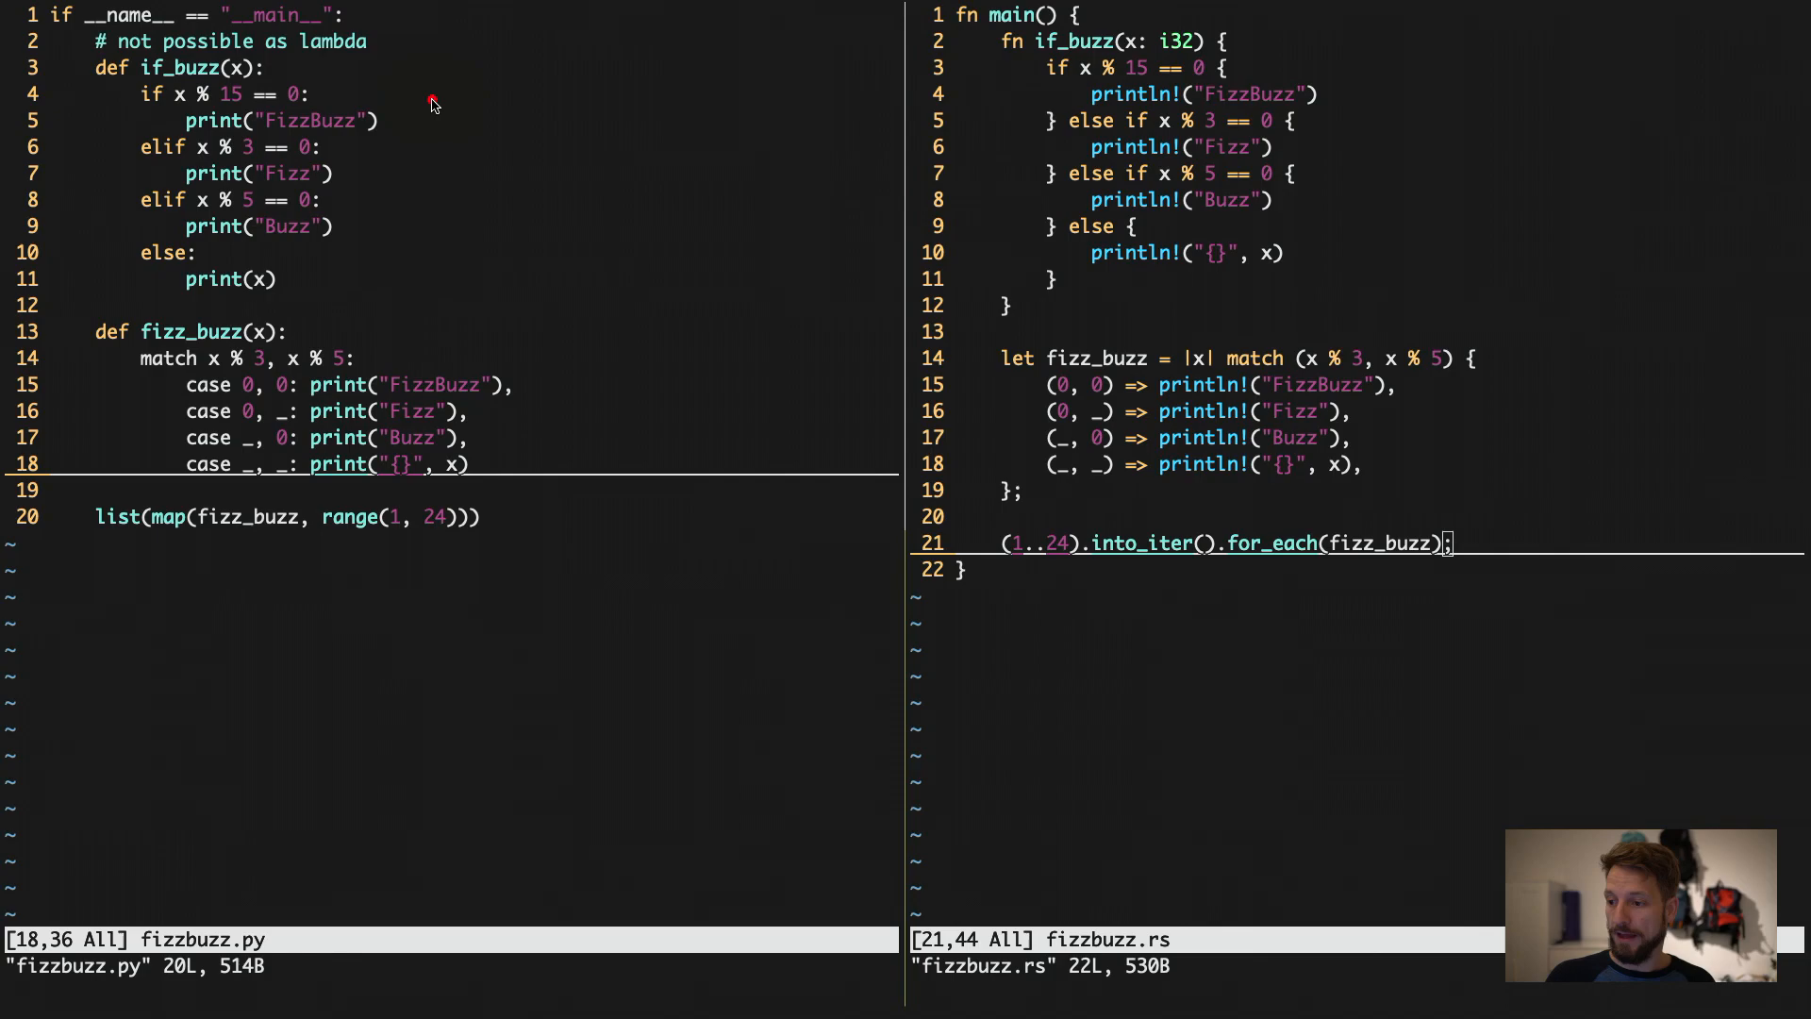
mouse_move(410, 45)
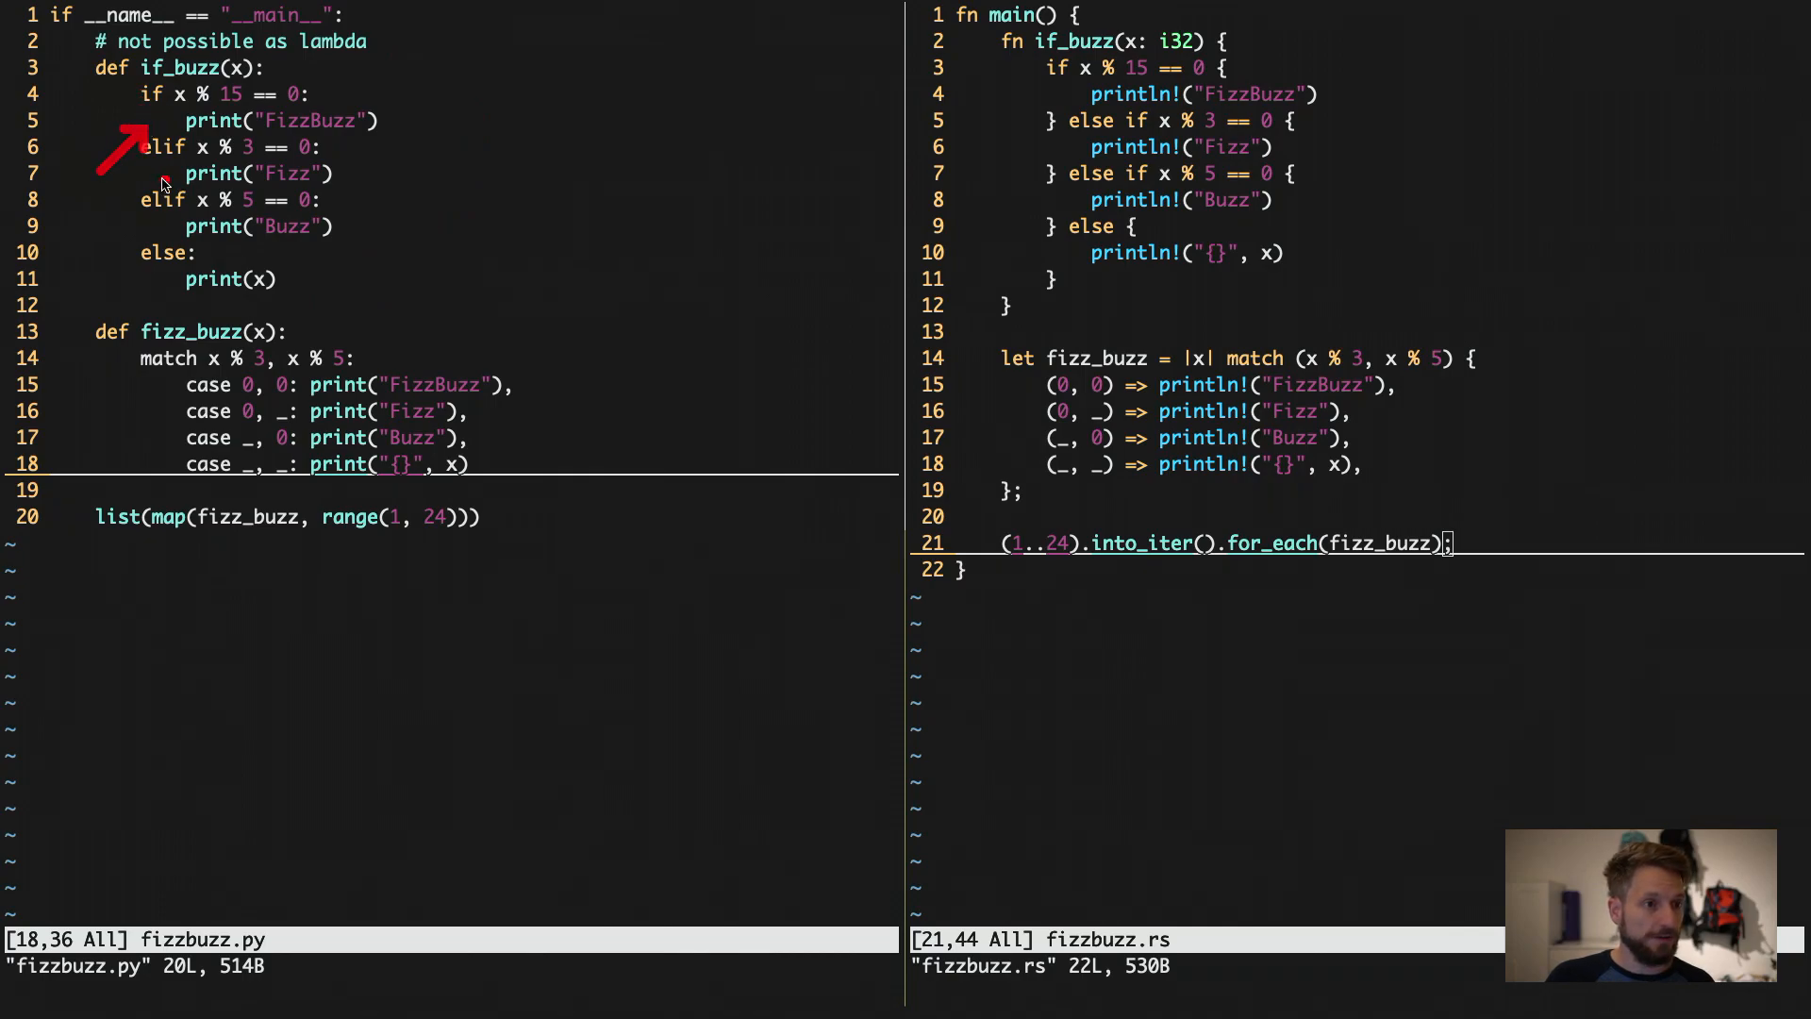
mouse_move(237, 287)
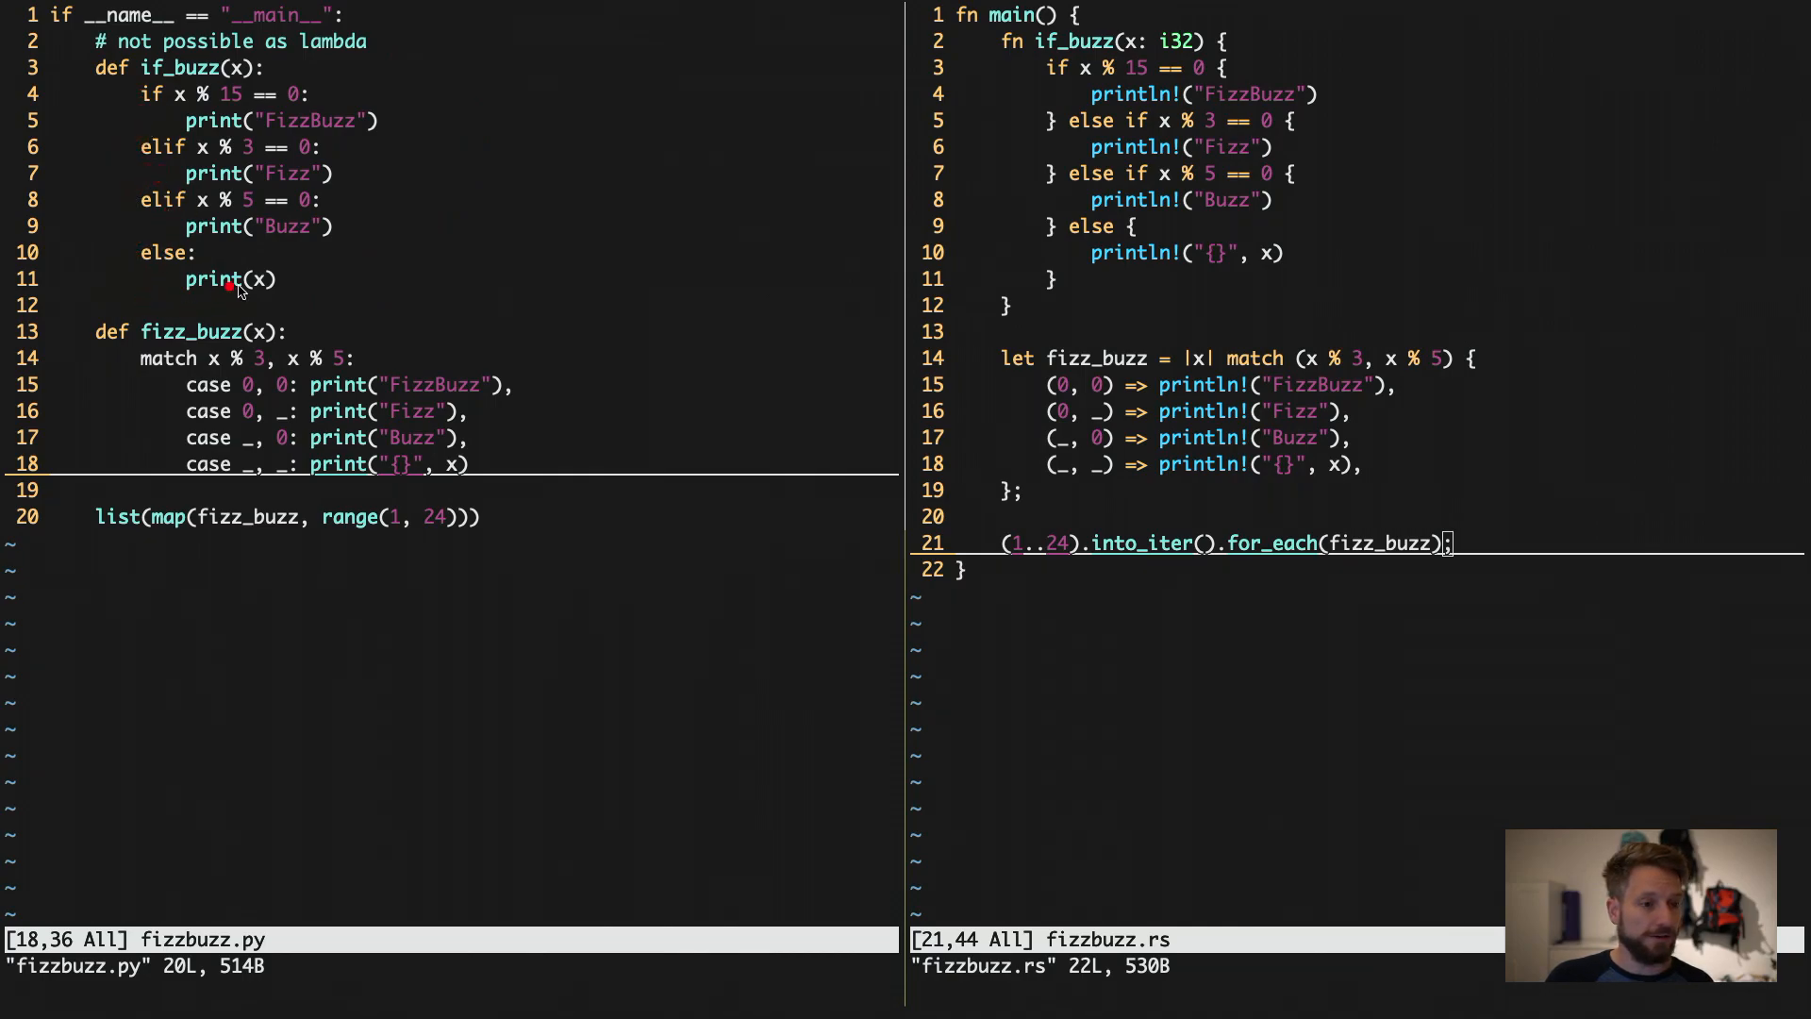
mouse_move(370, 173)
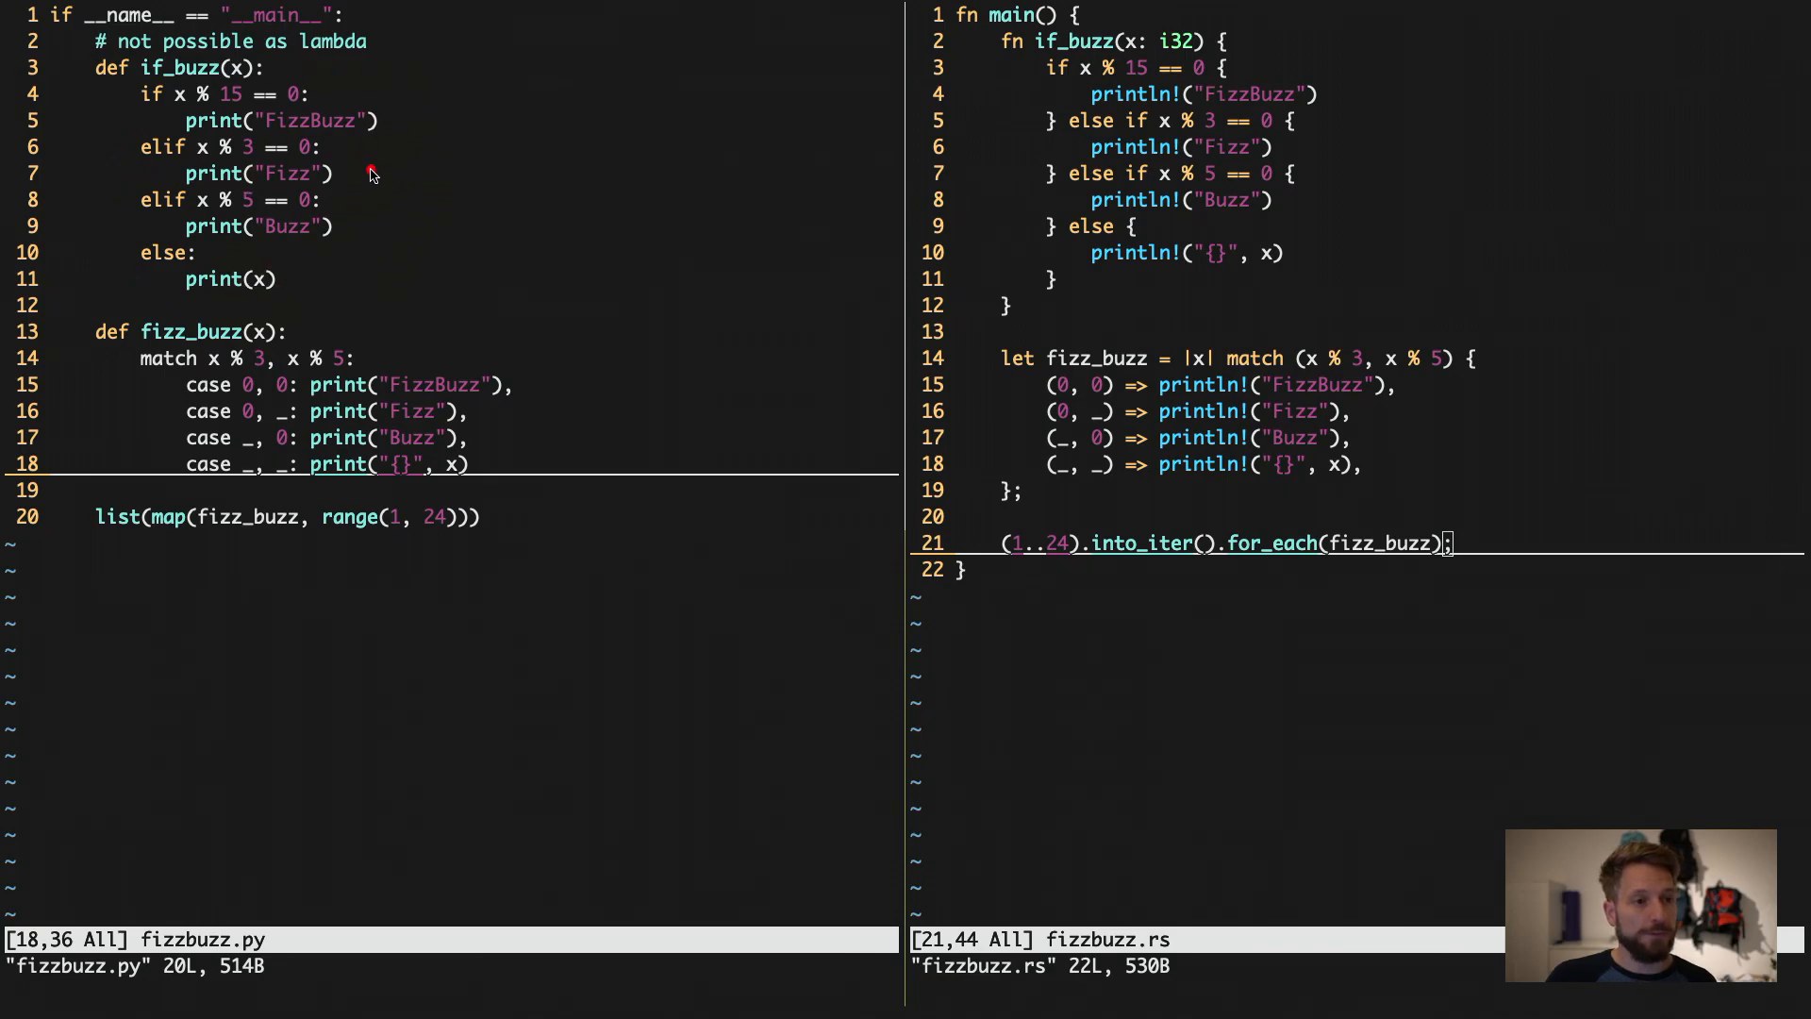
mouse_move(260, 94)
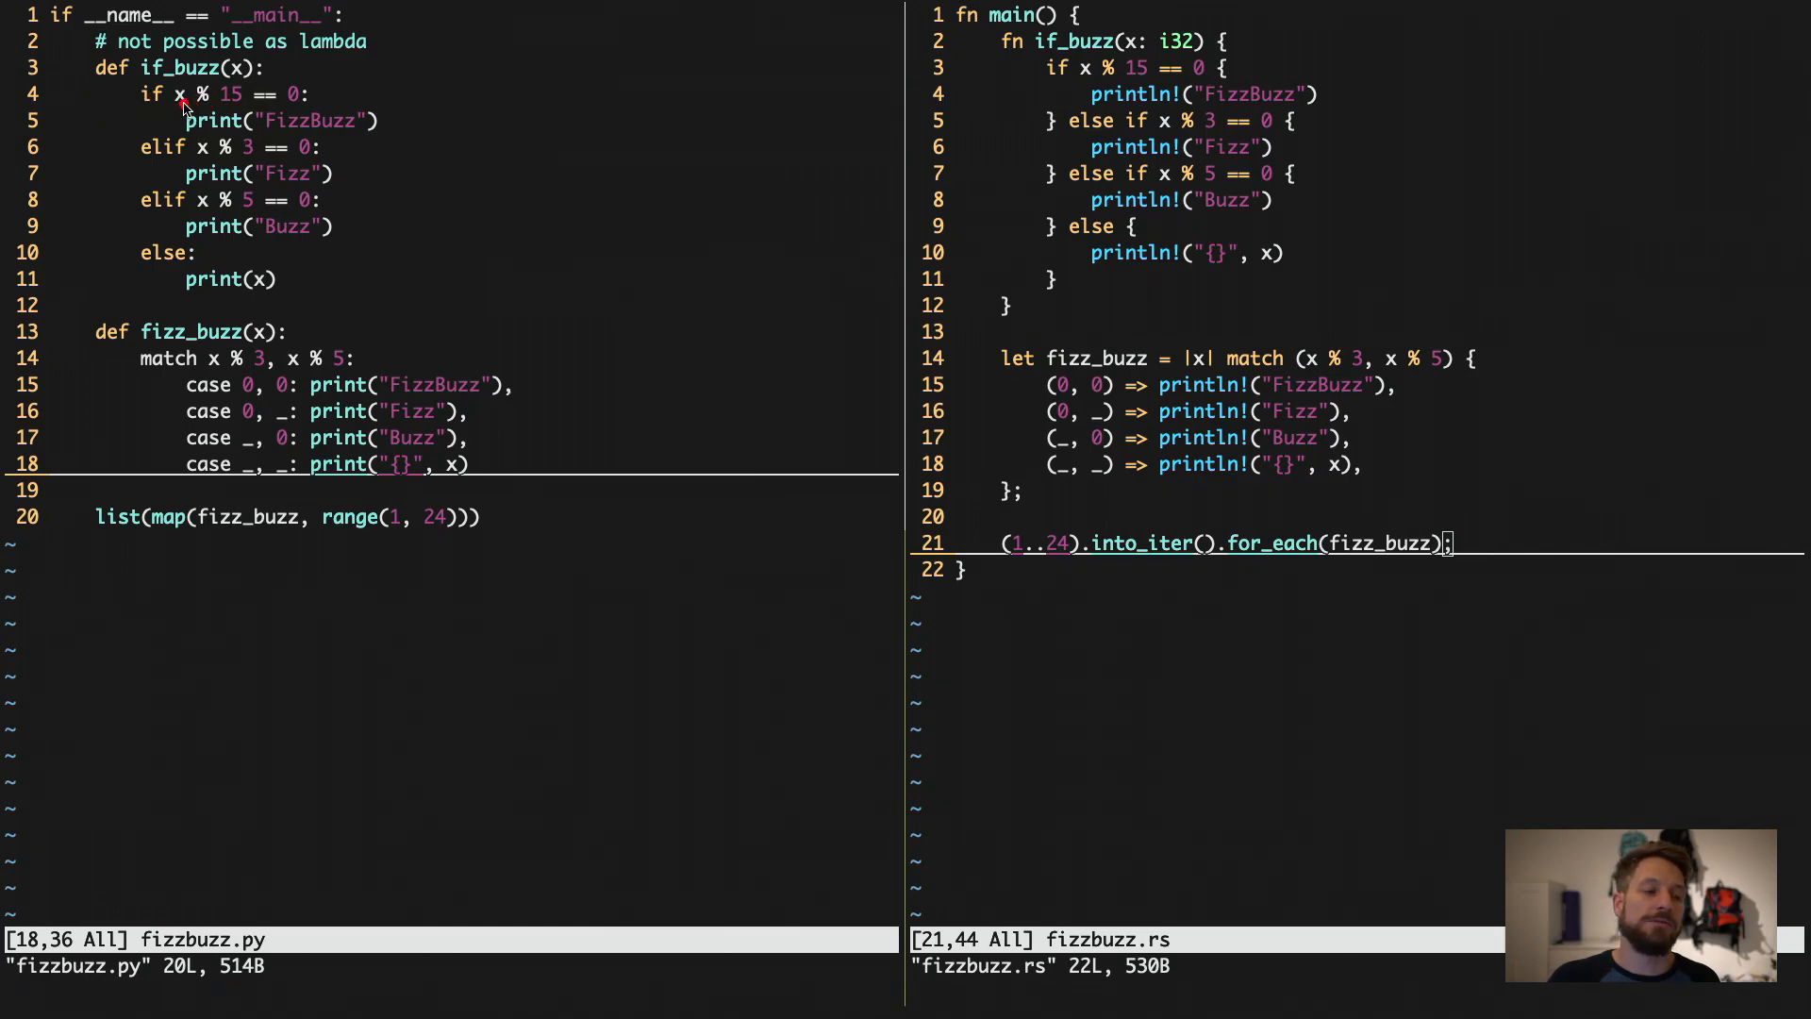
mouse_move(238, 298)
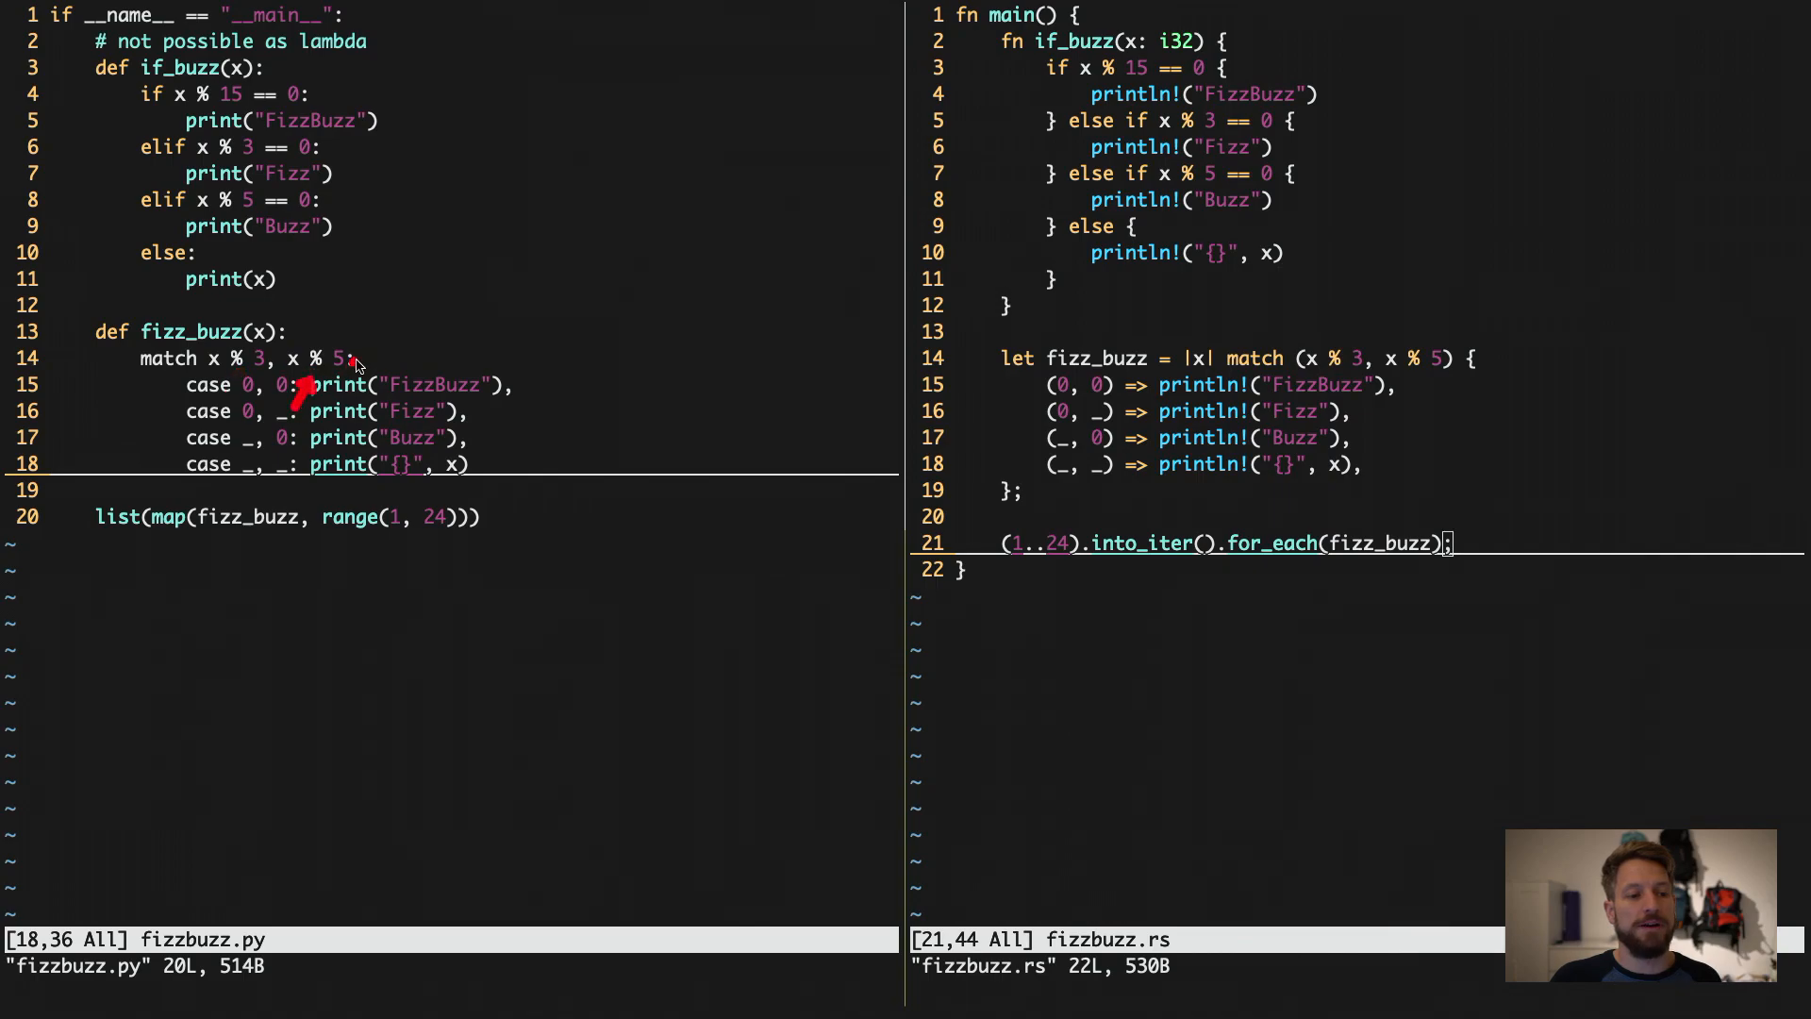
mouse_move(288, 381)
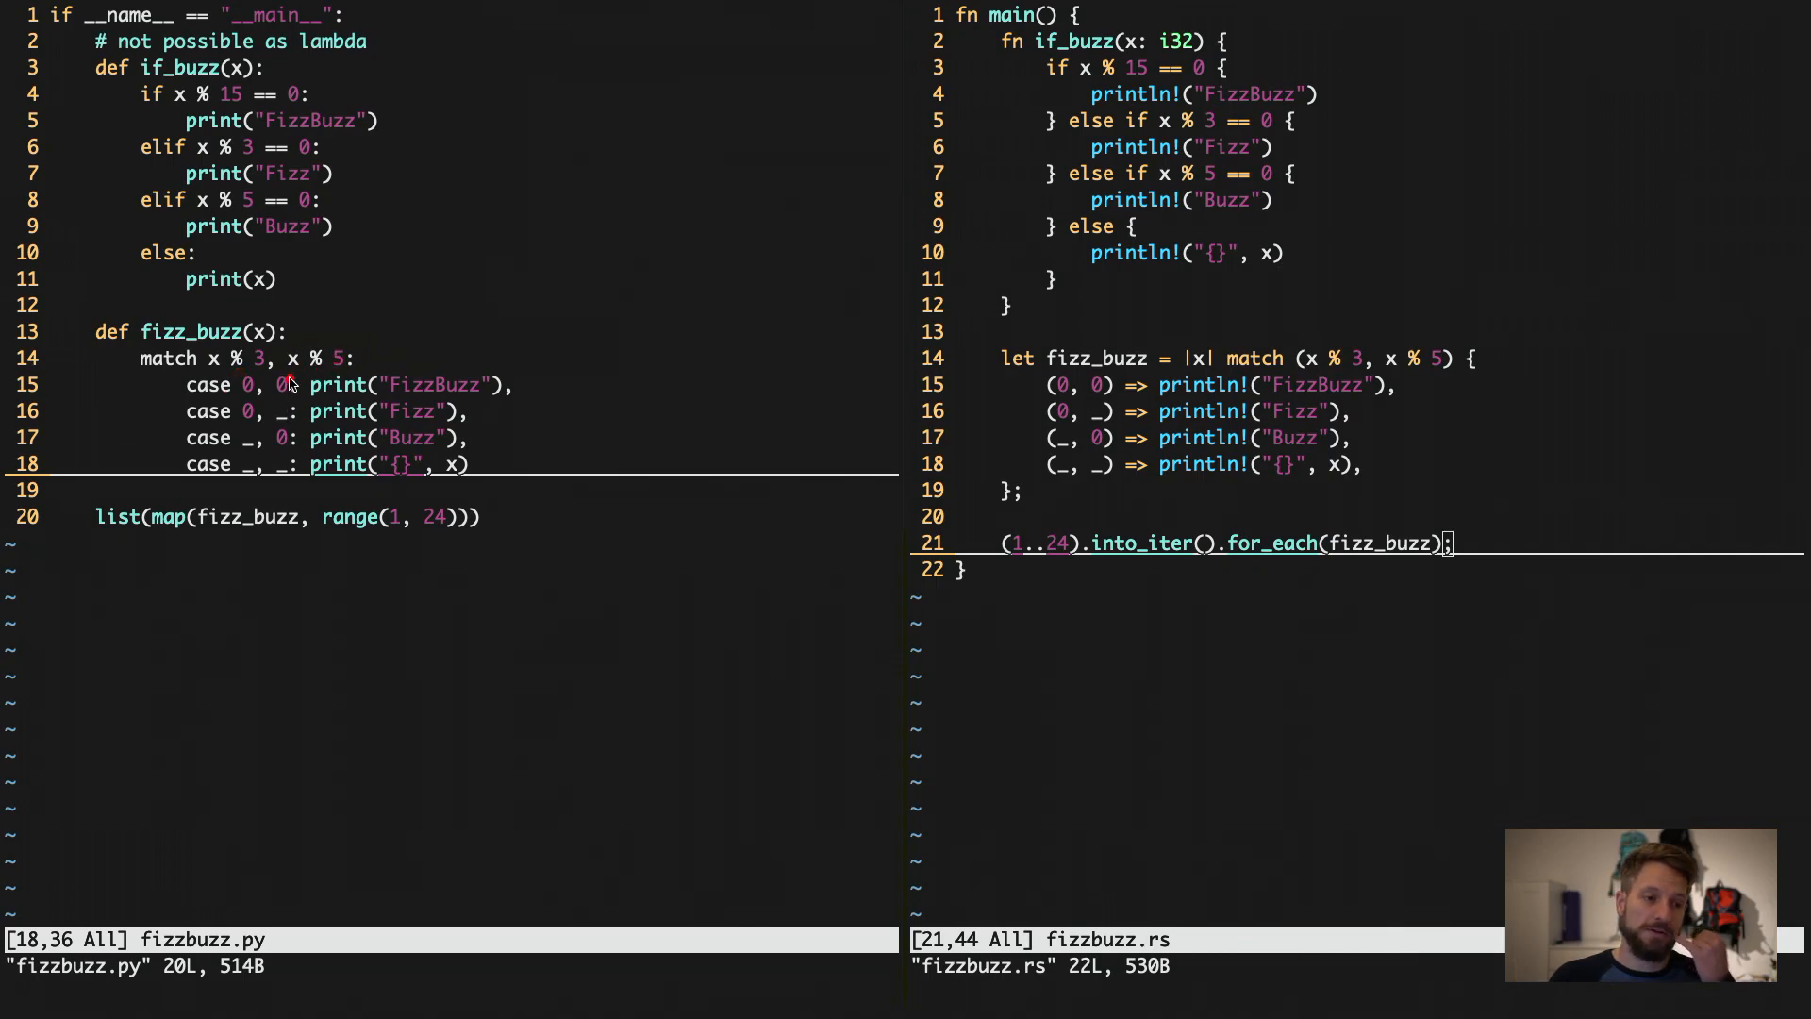
mouse_move(246, 406)
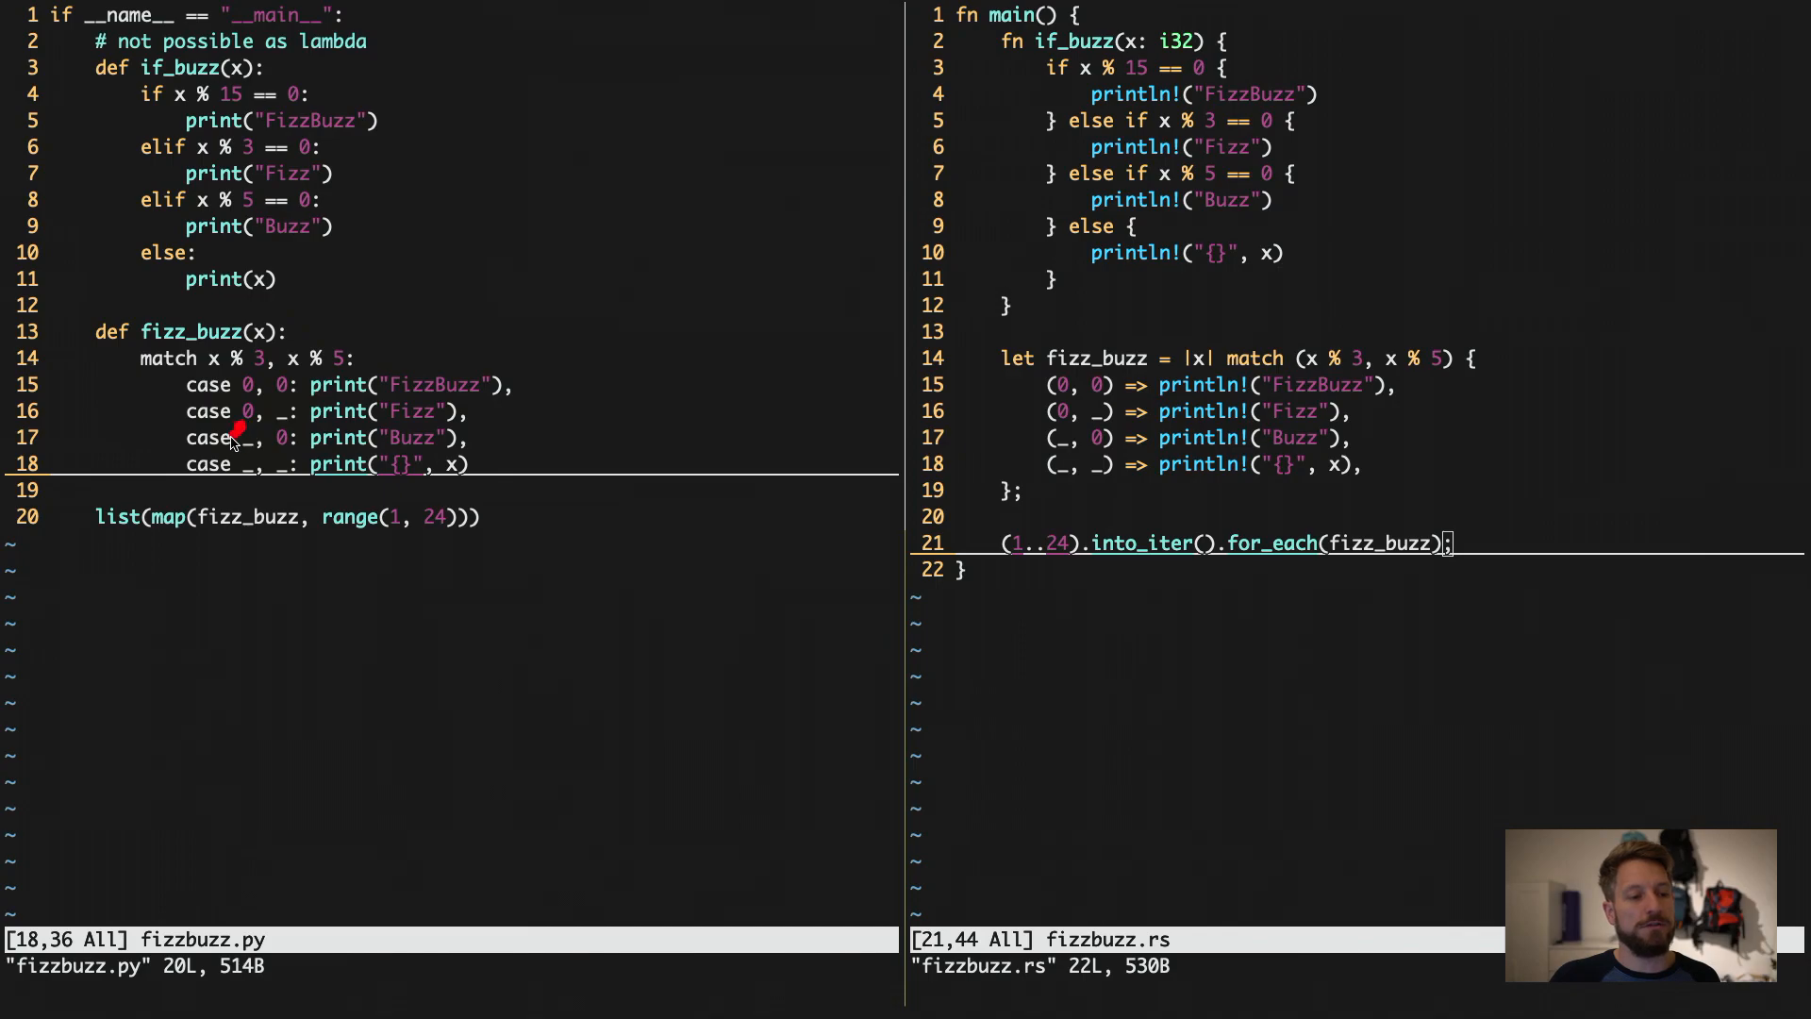
mouse_move(474, 410)
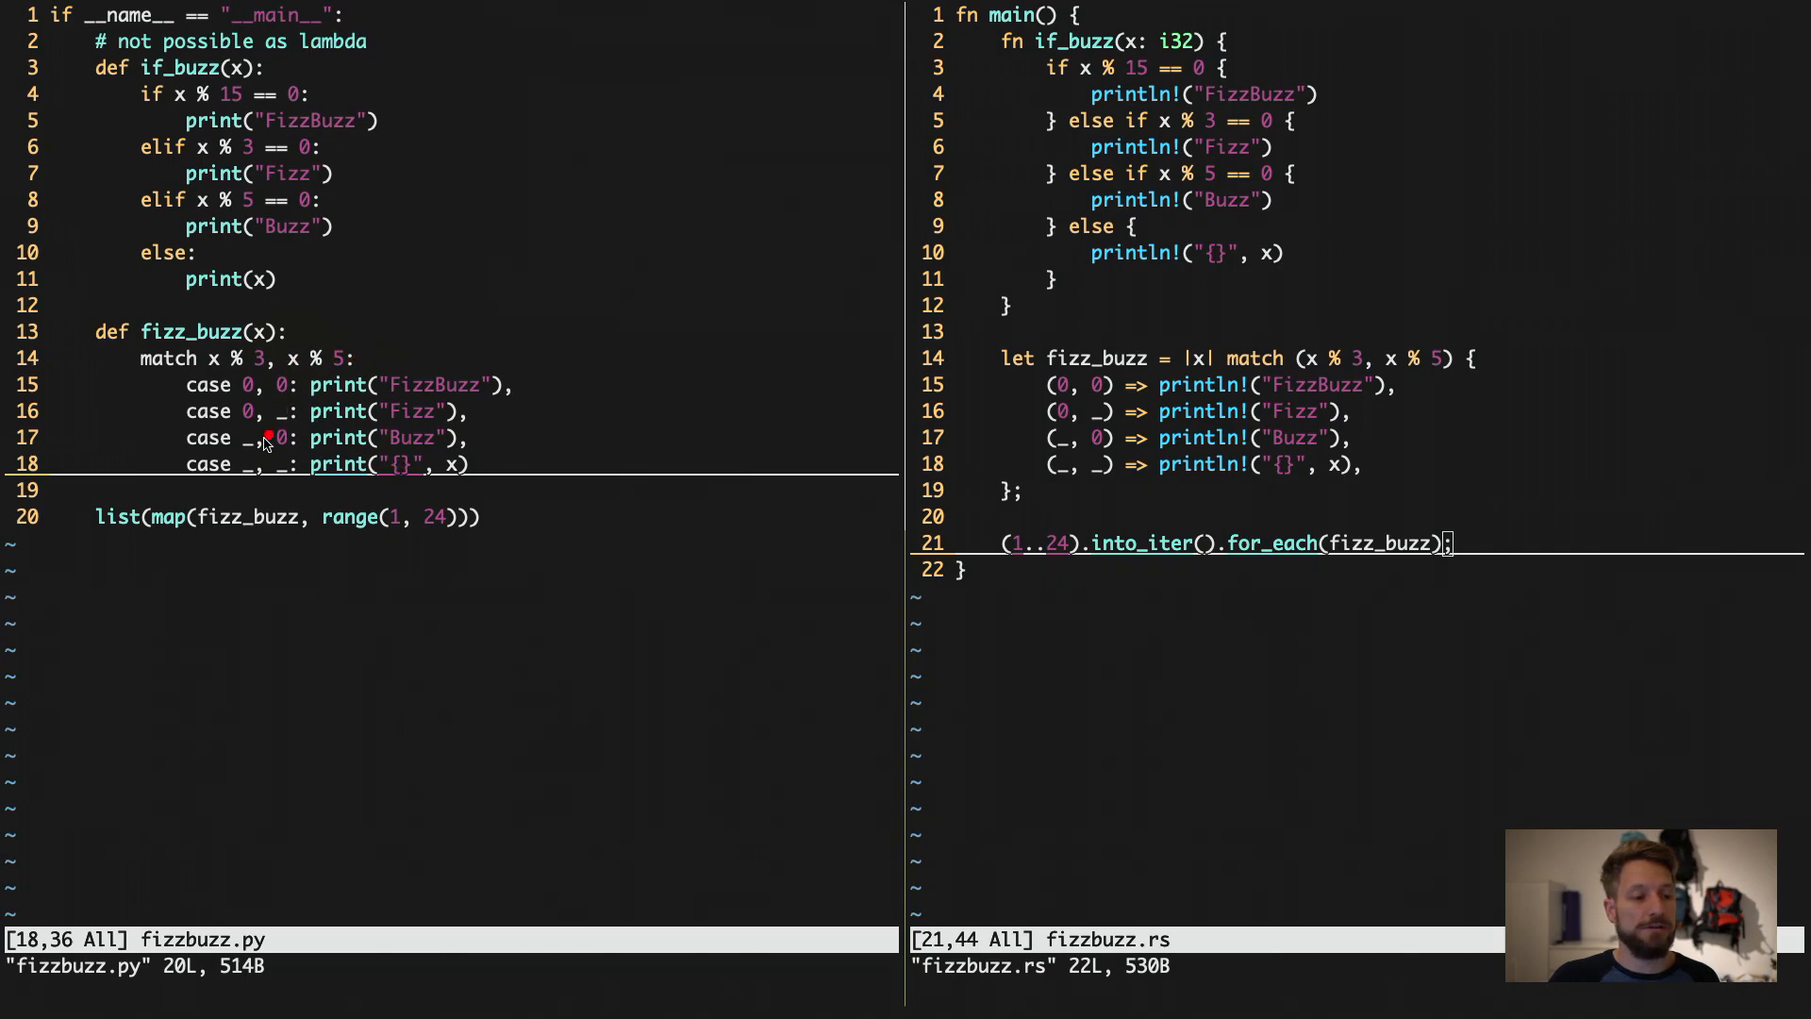
mouse_move(297, 376)
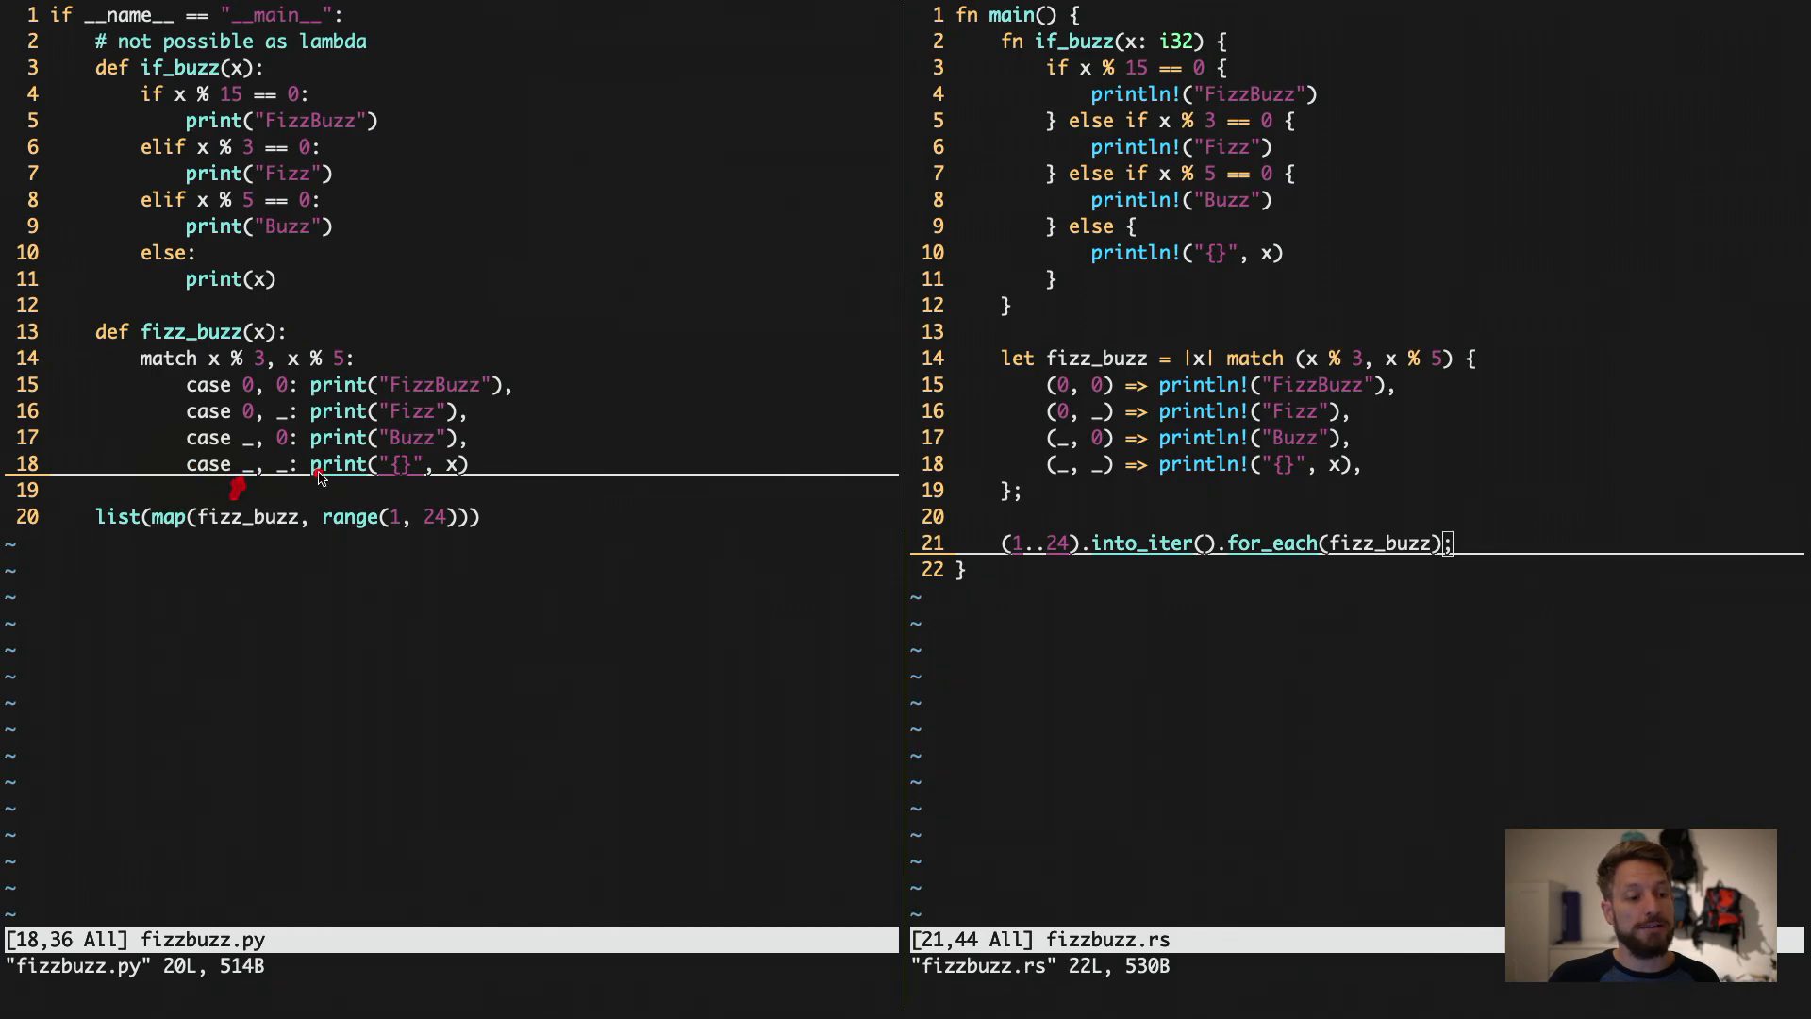
mouse_move(462, 465)
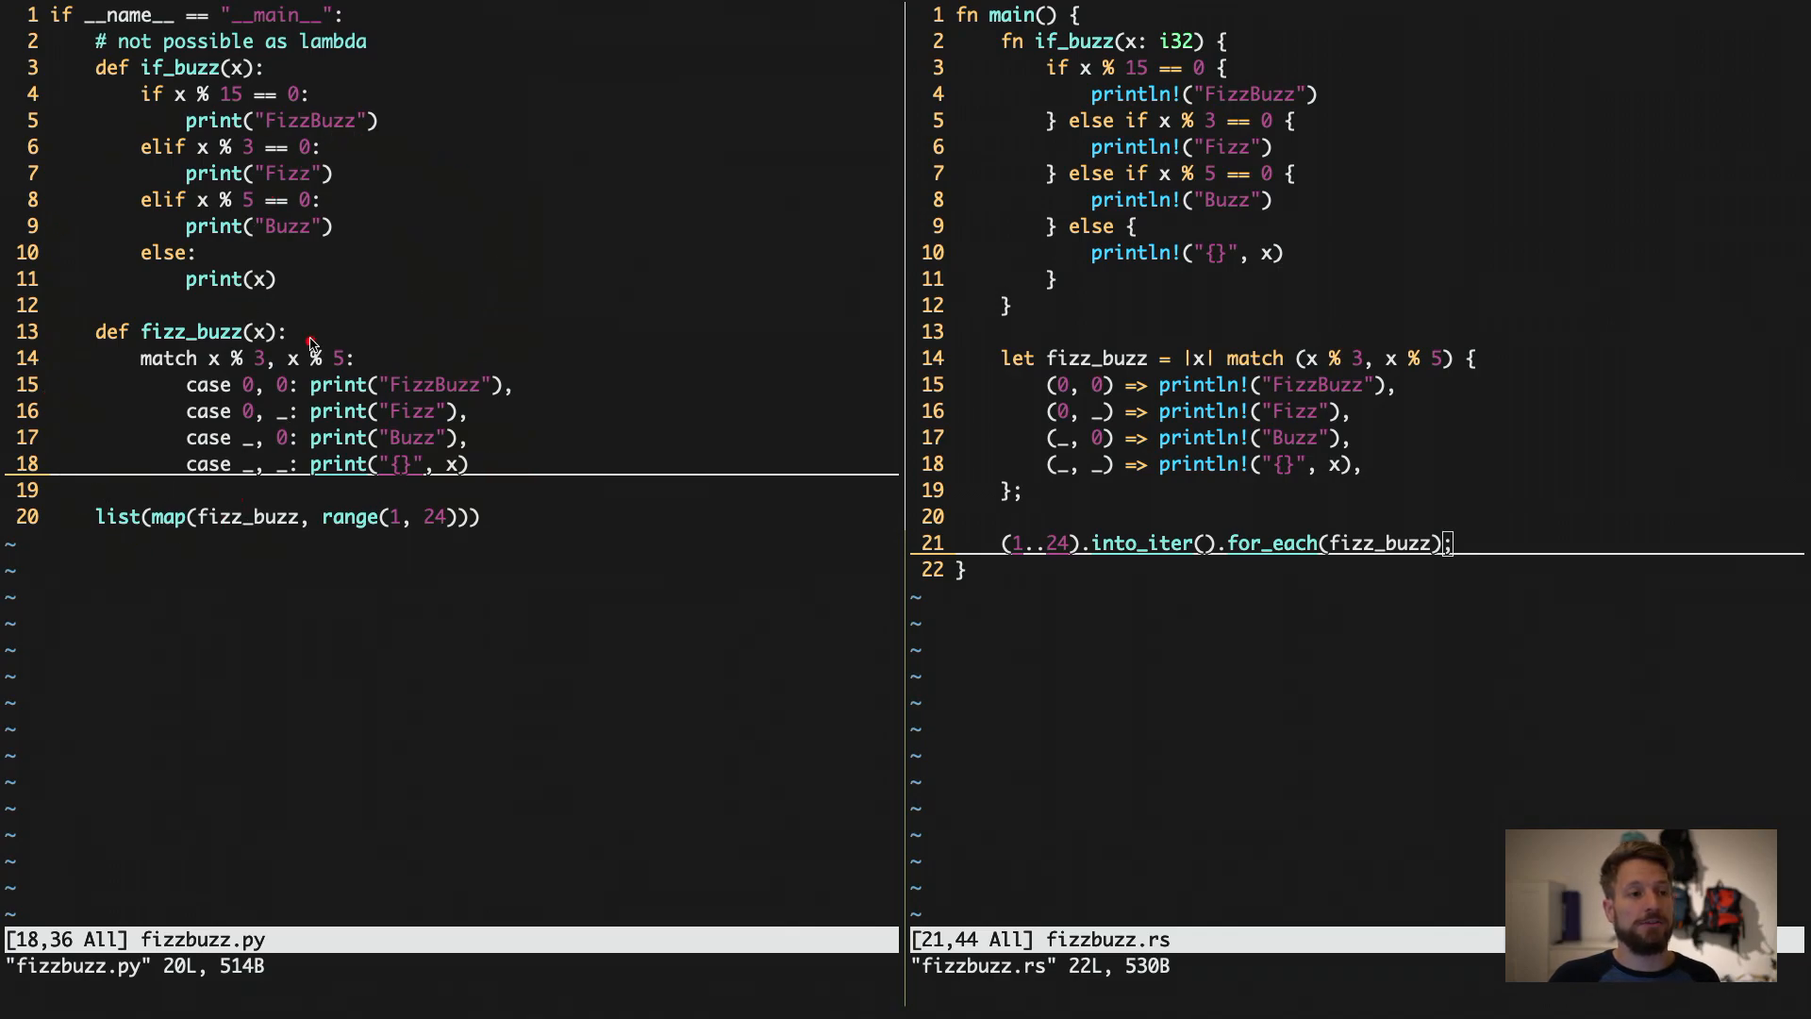
mouse_move(479, 352)
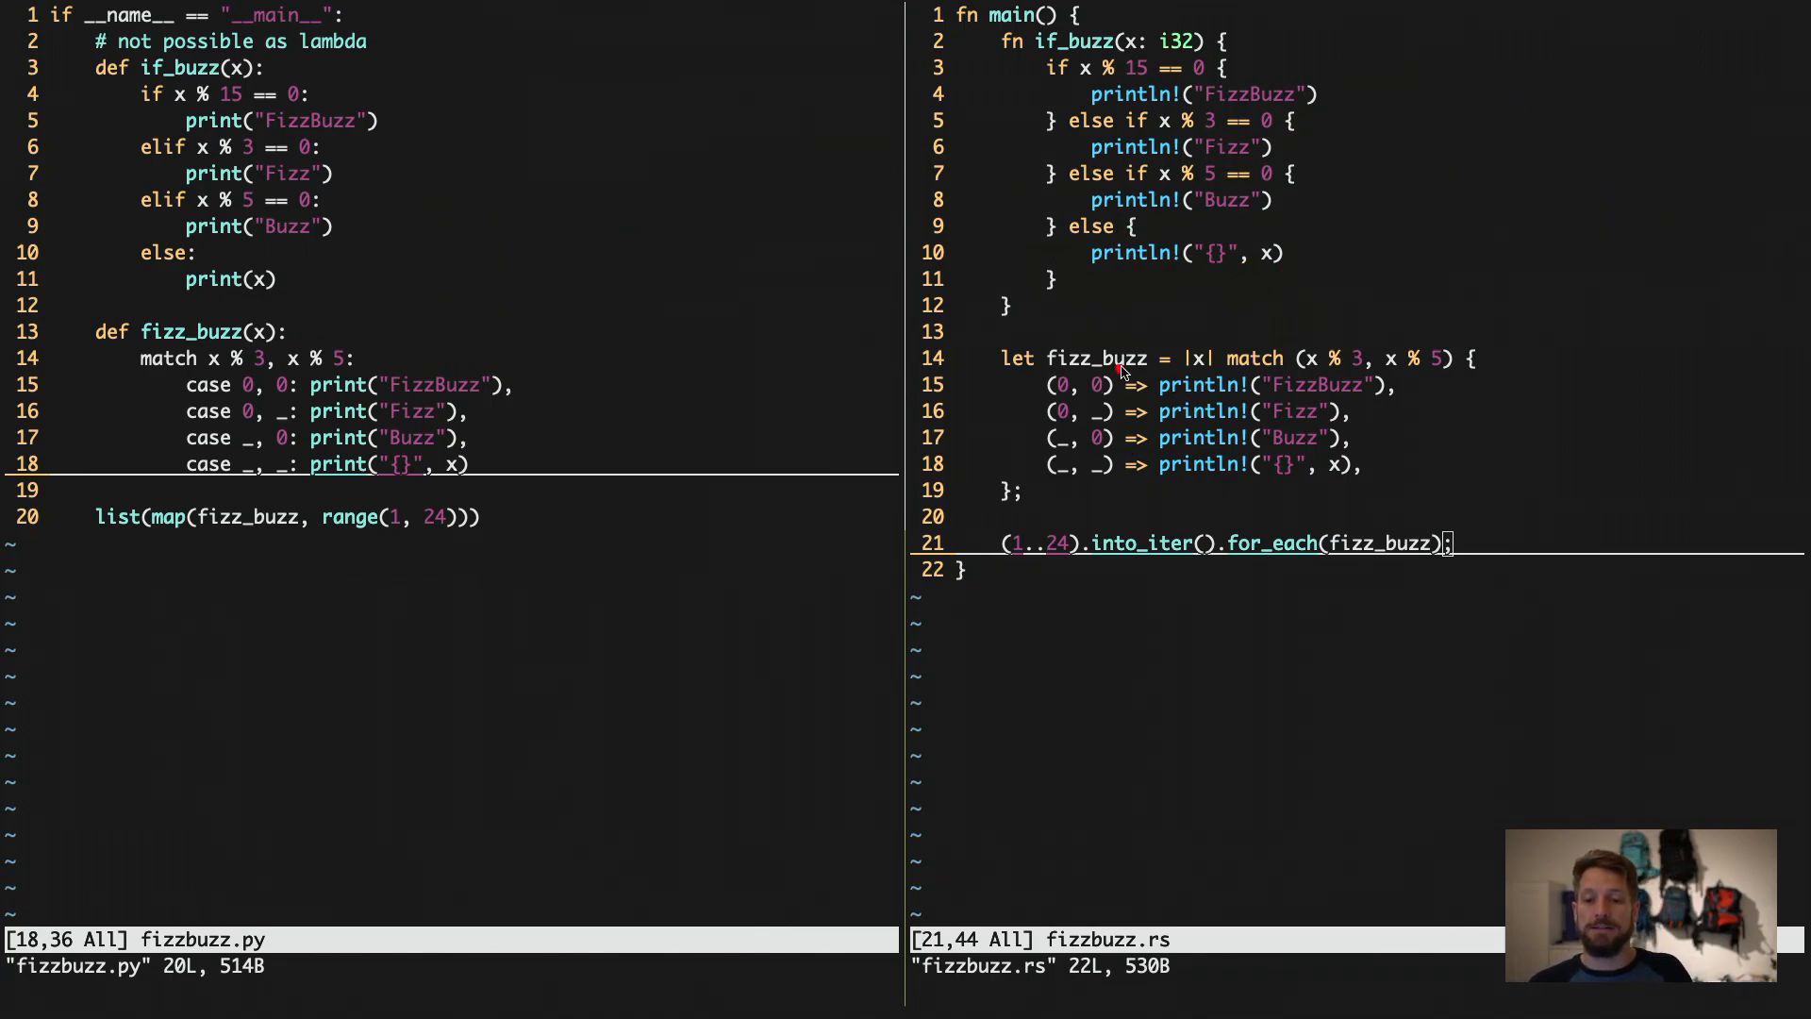
mouse_move(1034, 372)
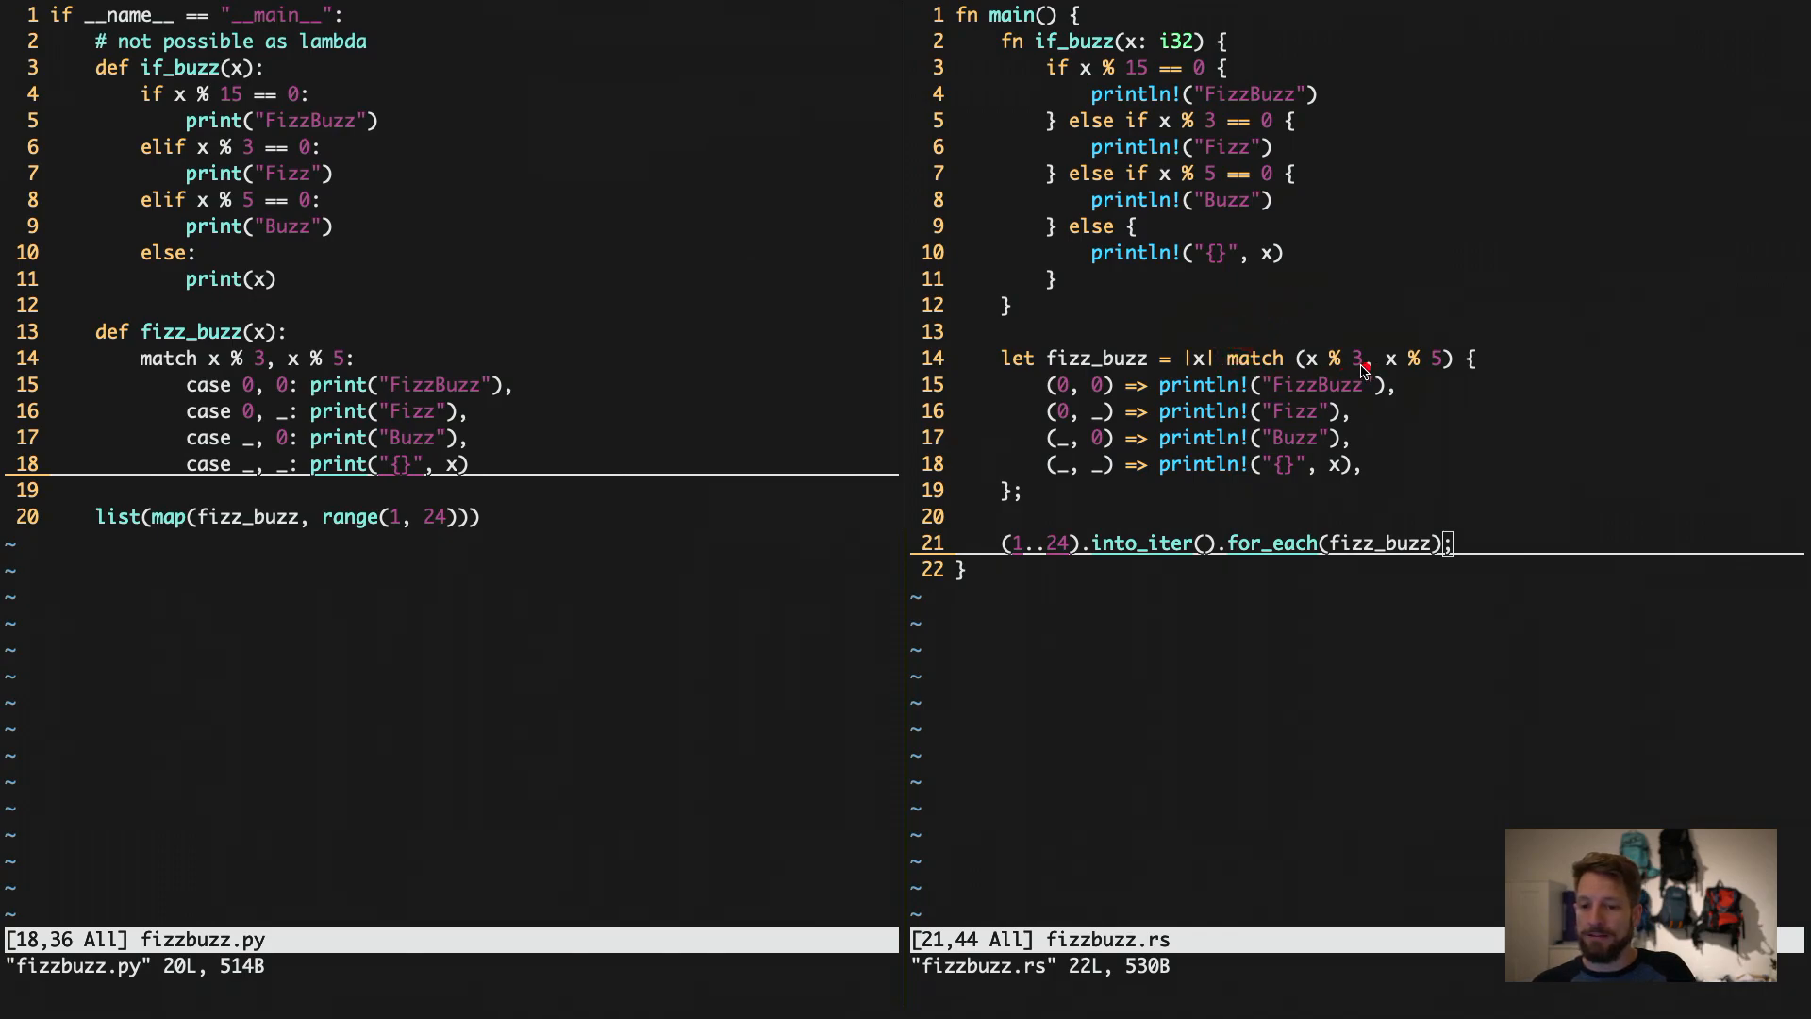
mouse_move(1313, 350)
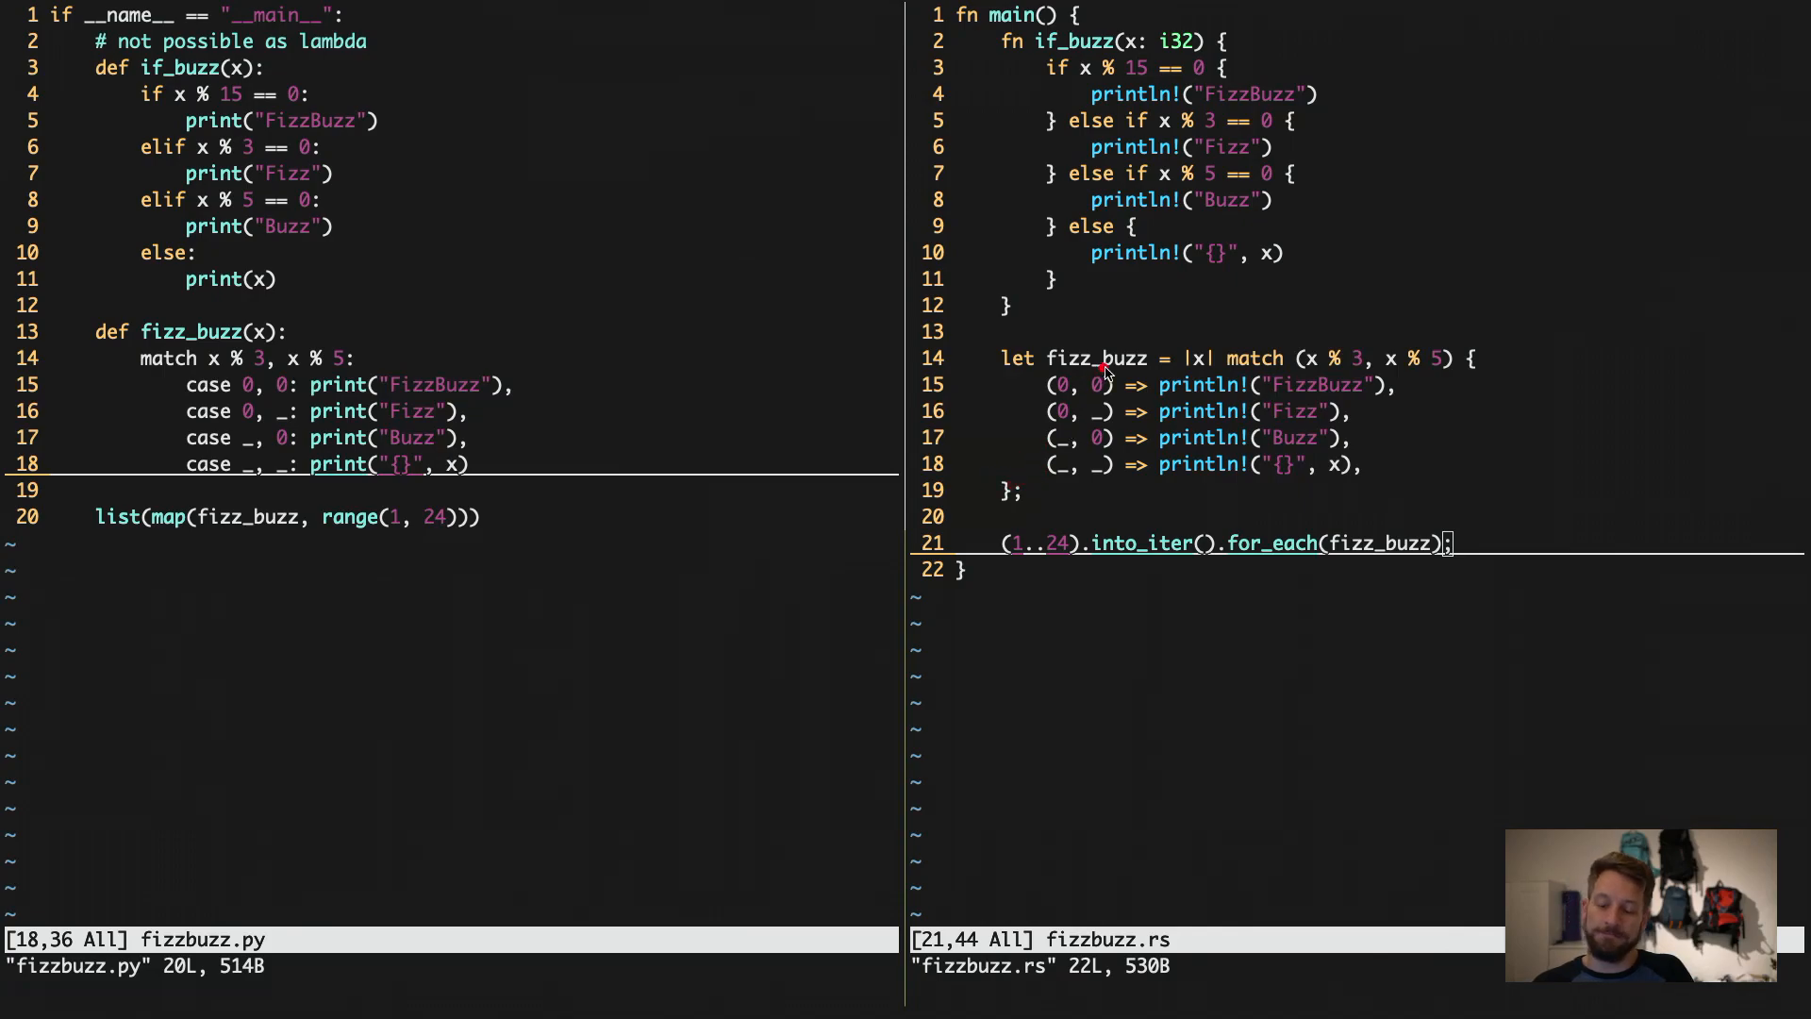
mouse_move(1399, 396)
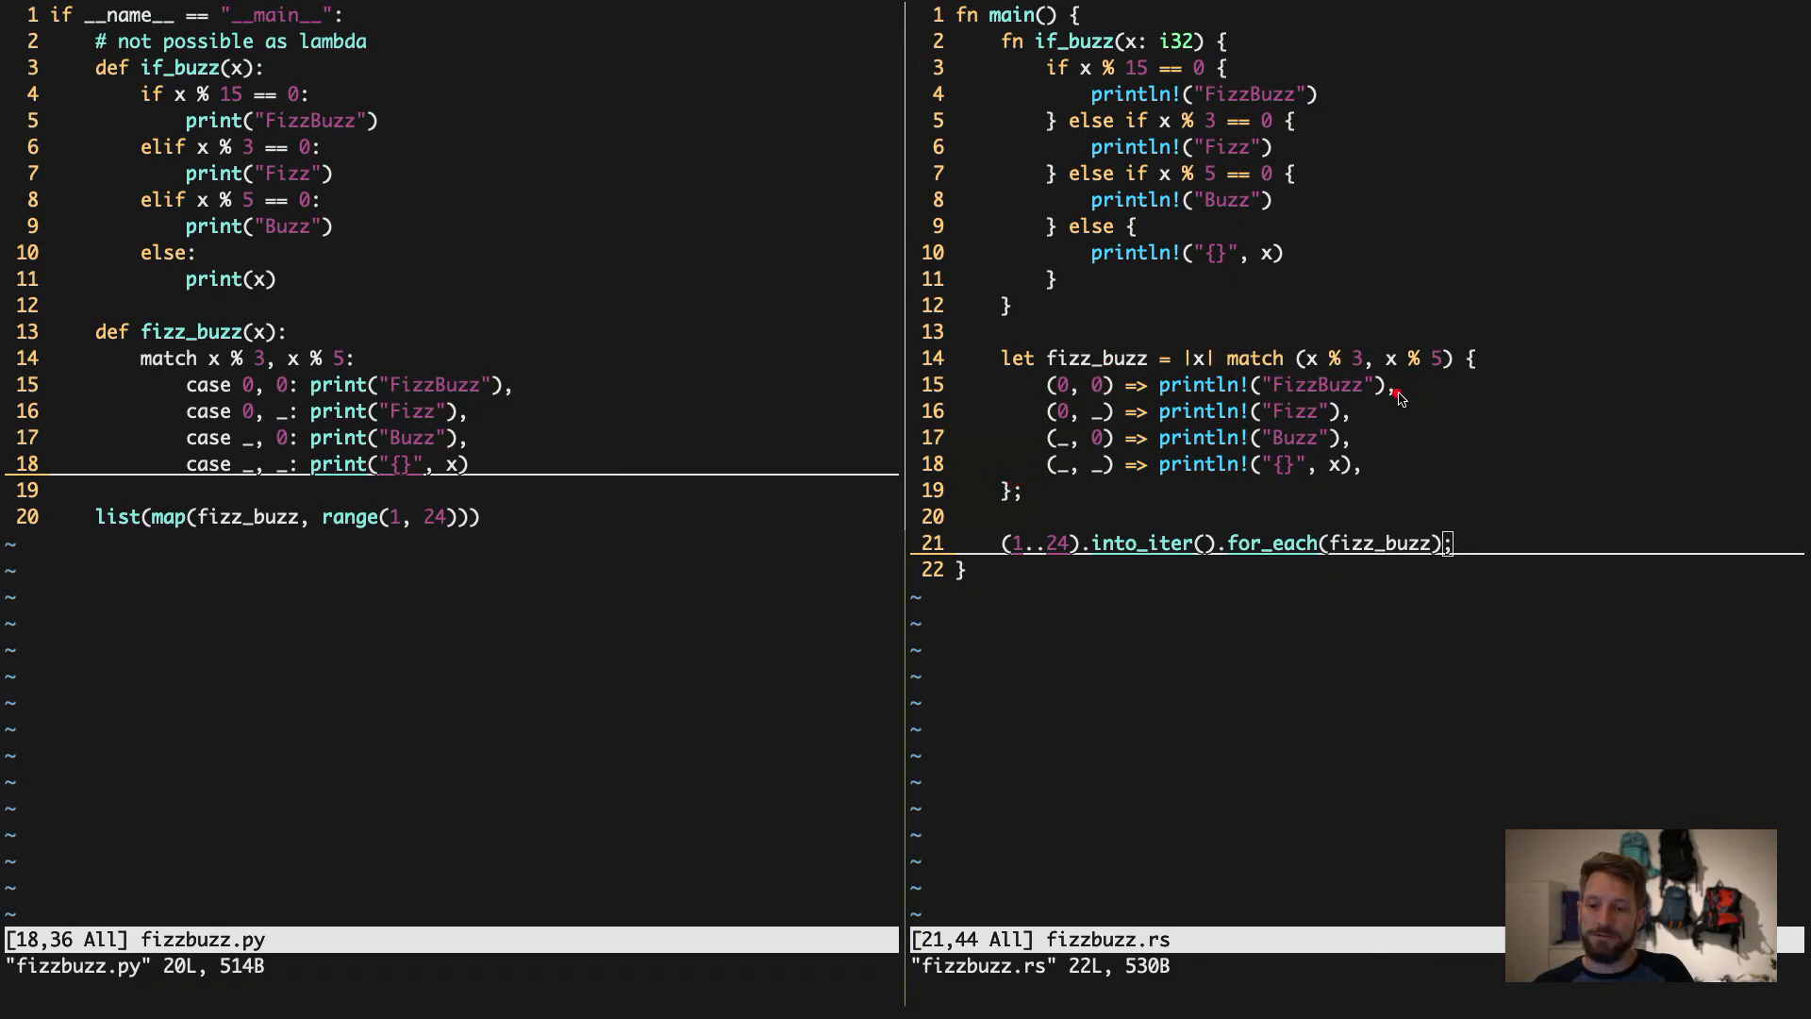
mouse_move(1064, 416)
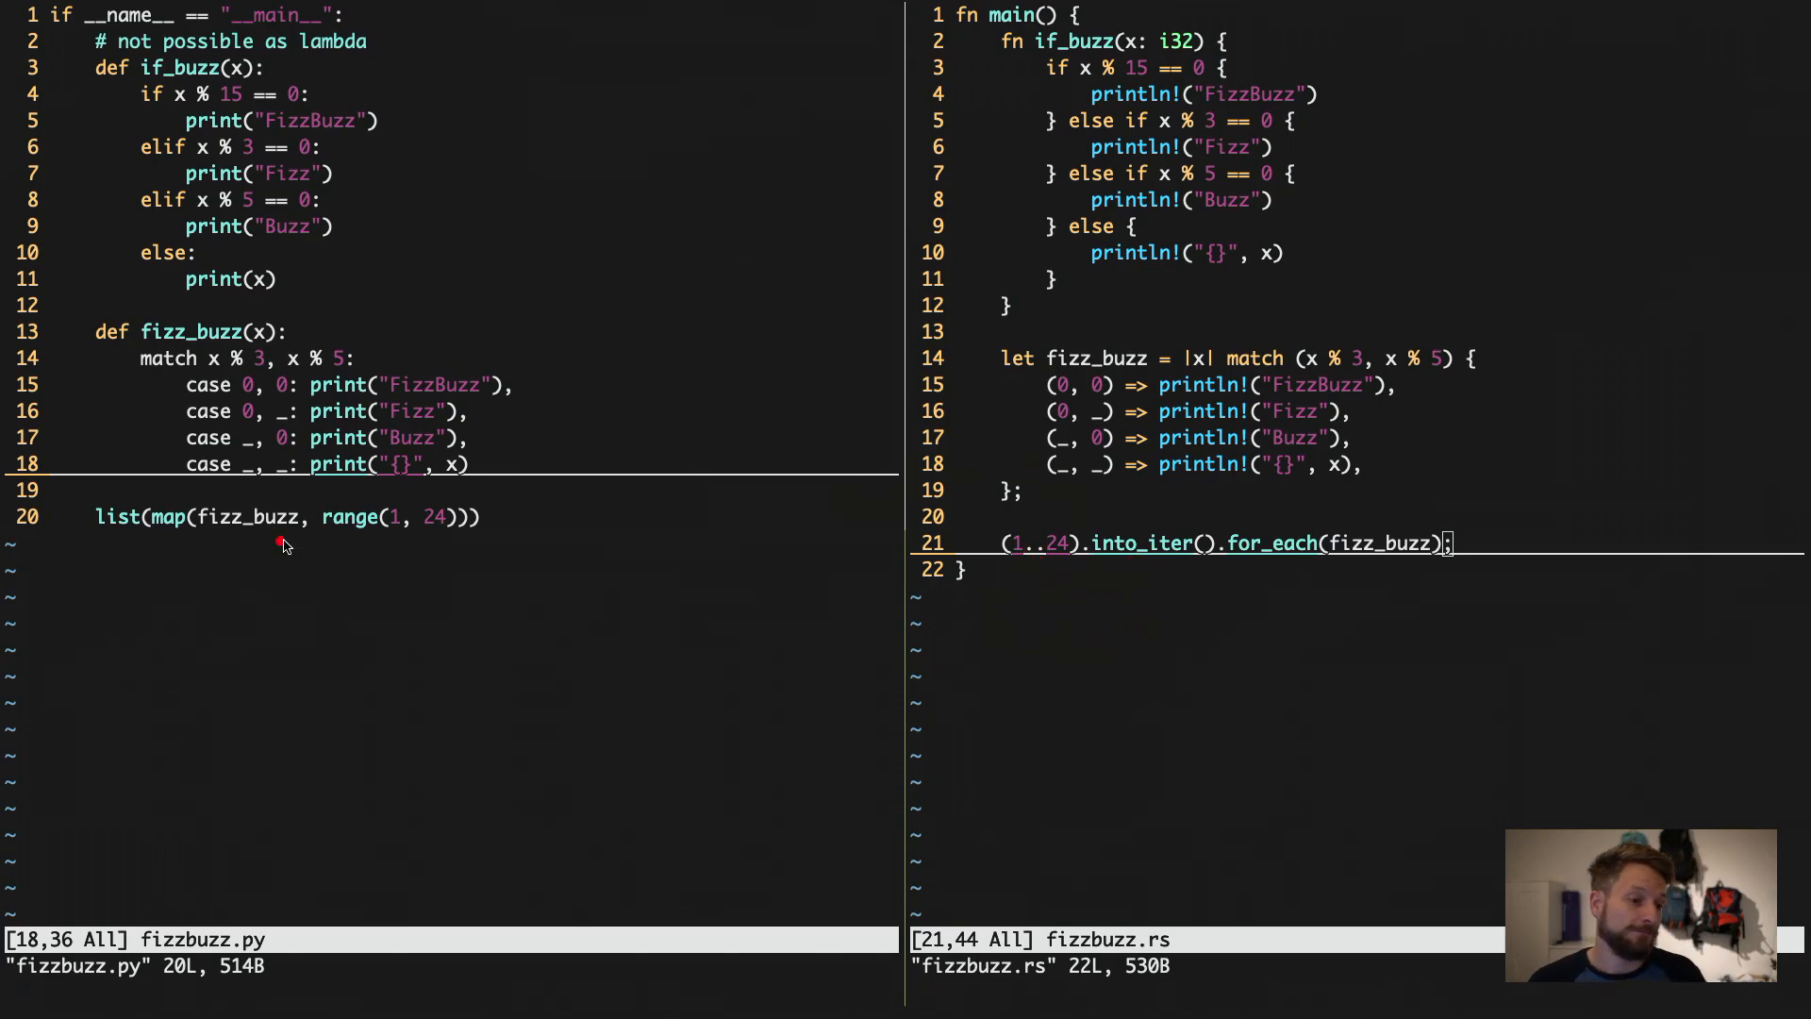
mouse_move(472, 557)
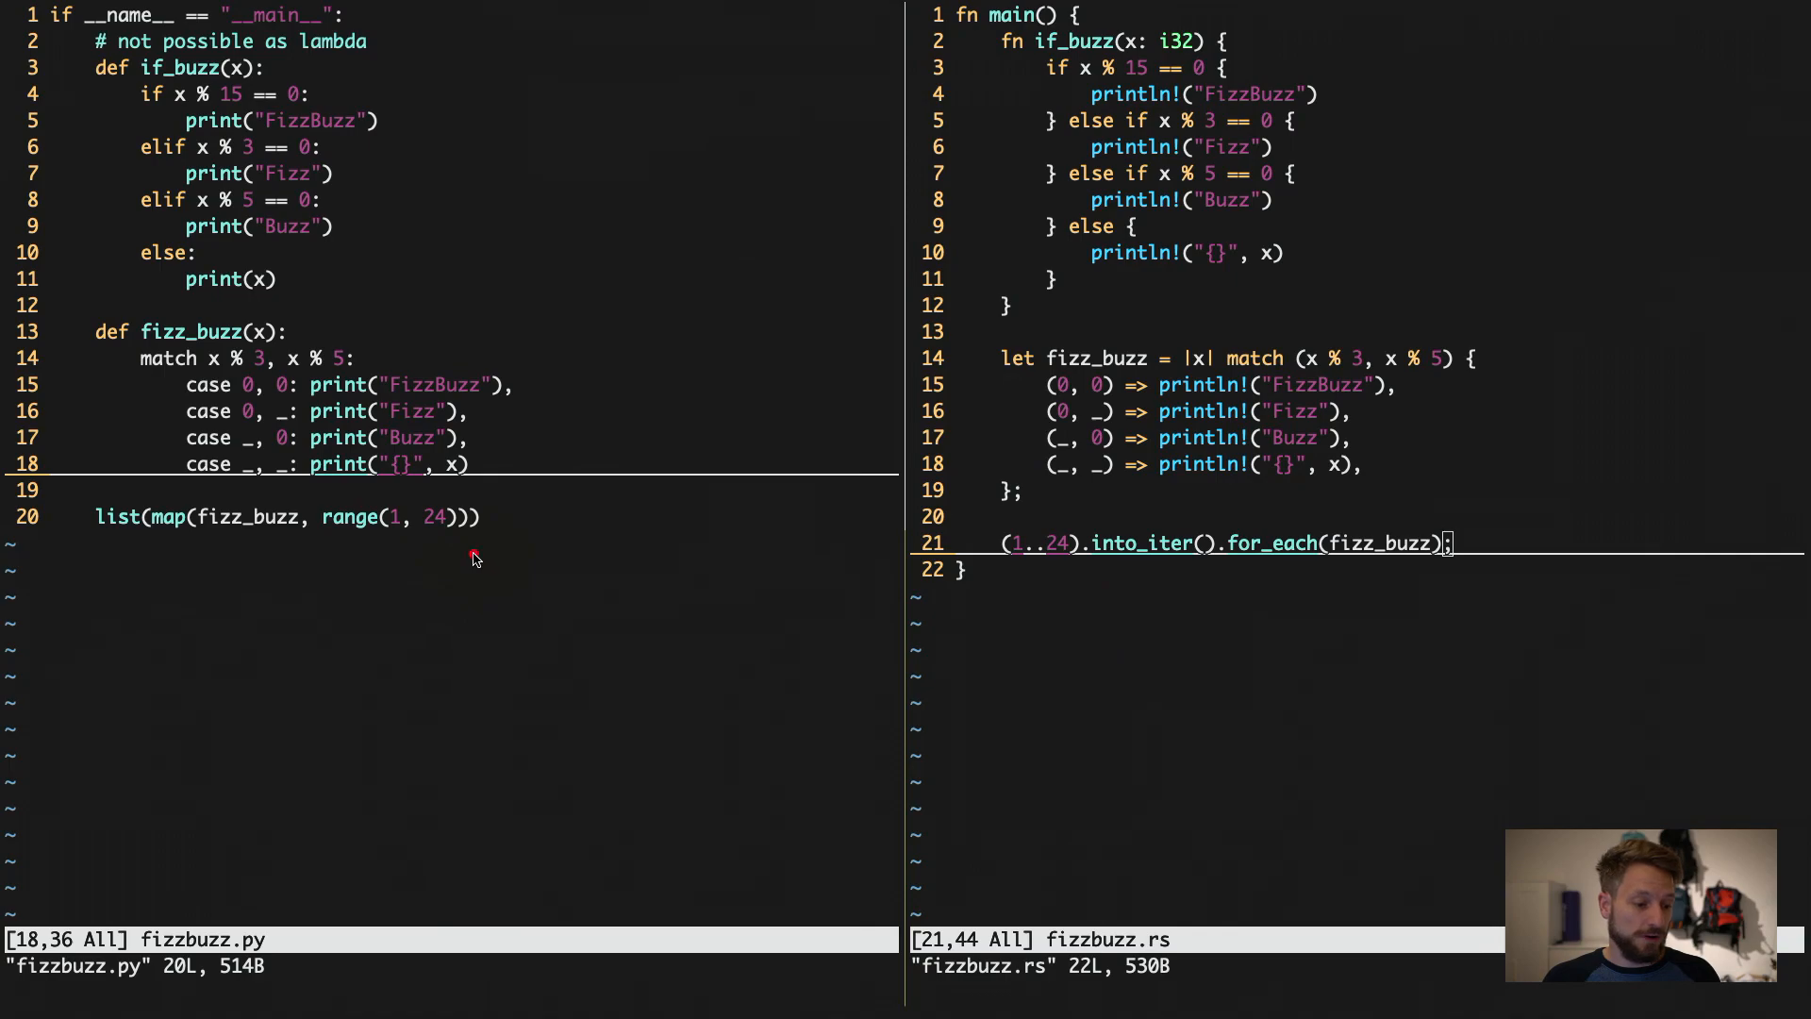
mouse_move(459, 569)
type("rustc fizzbuzz.rs")
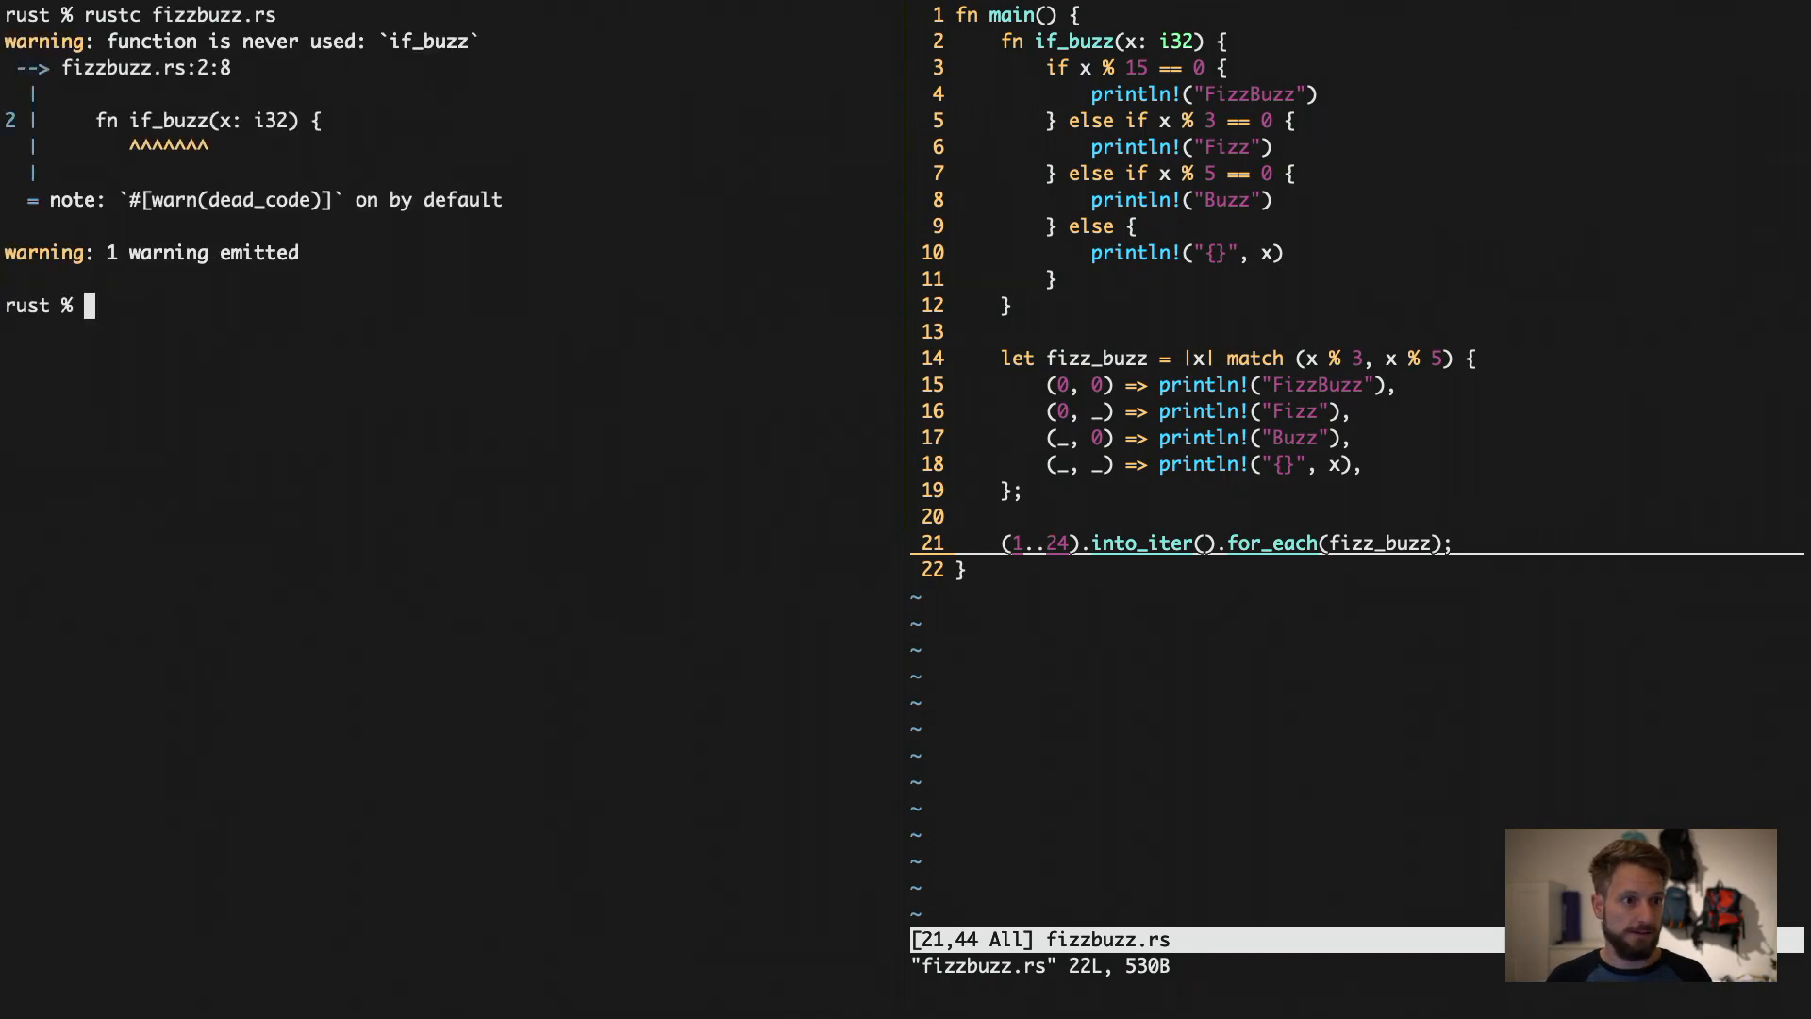
Run the compiled fizzbuzz binary with ./fizzbuzz beside fizzbuzz.rs.
type(".")
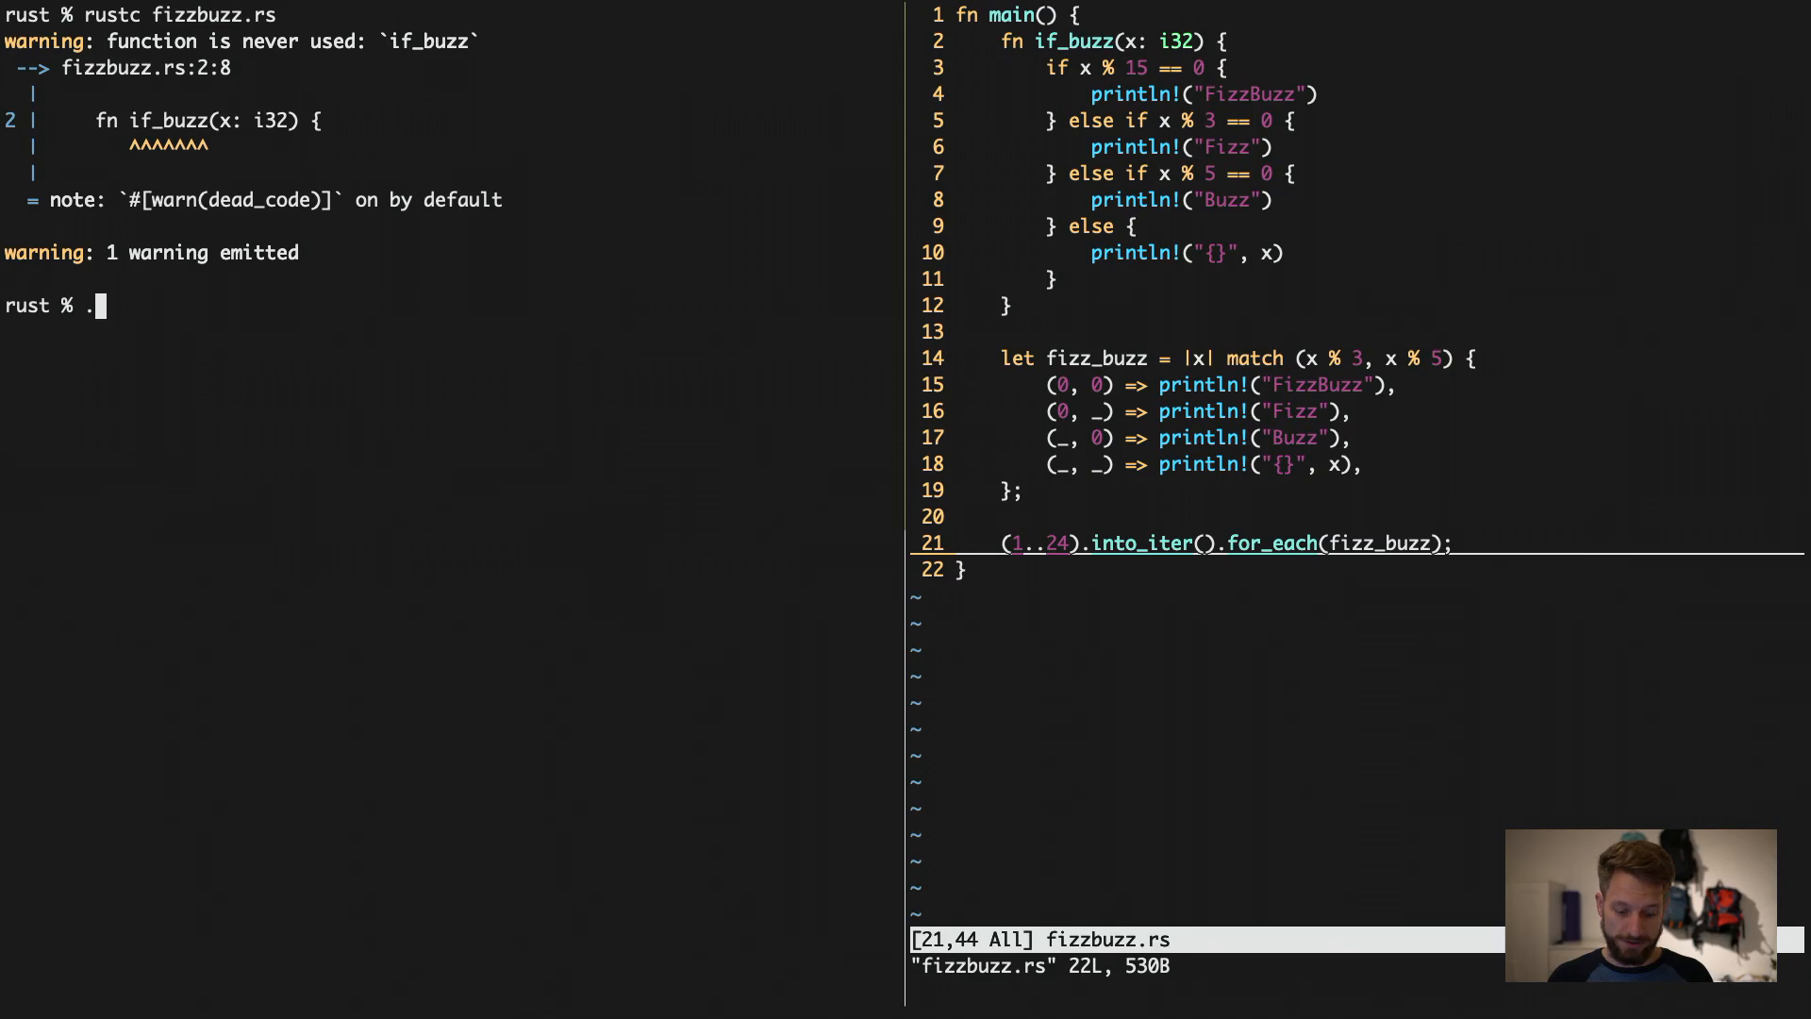
type("/fizzbuzz")
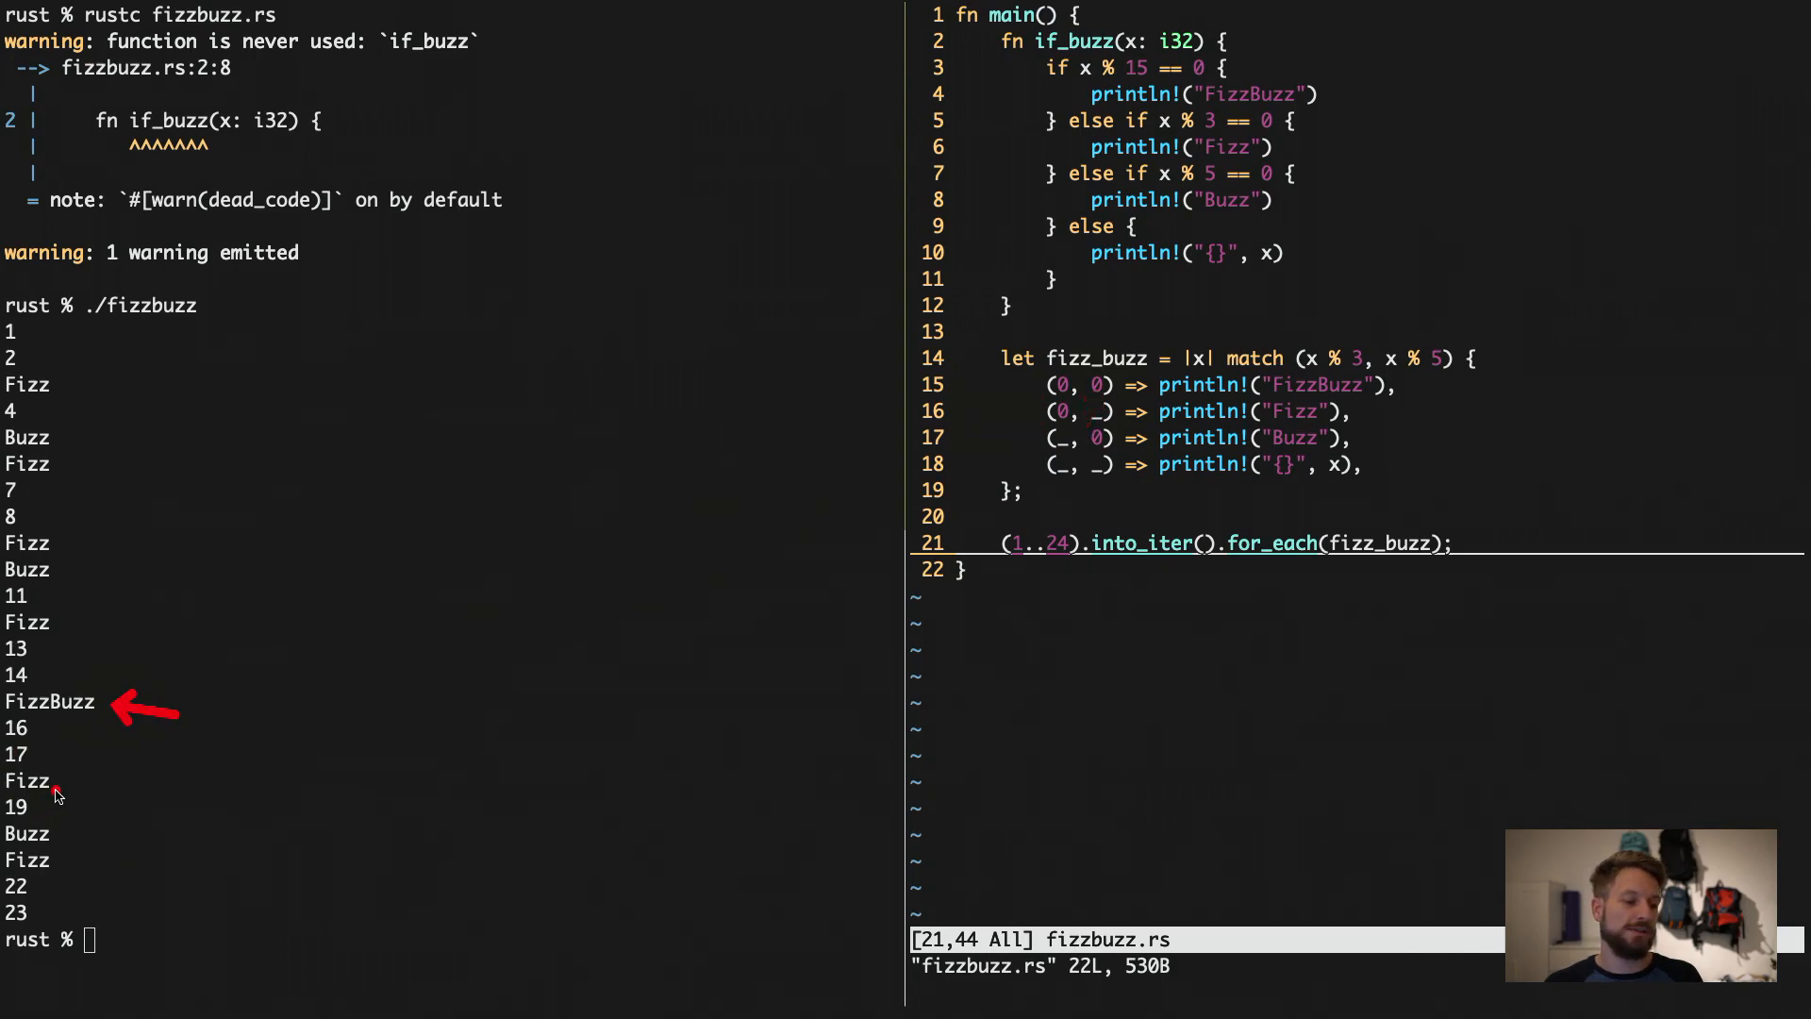
mouse_move(331, 893)
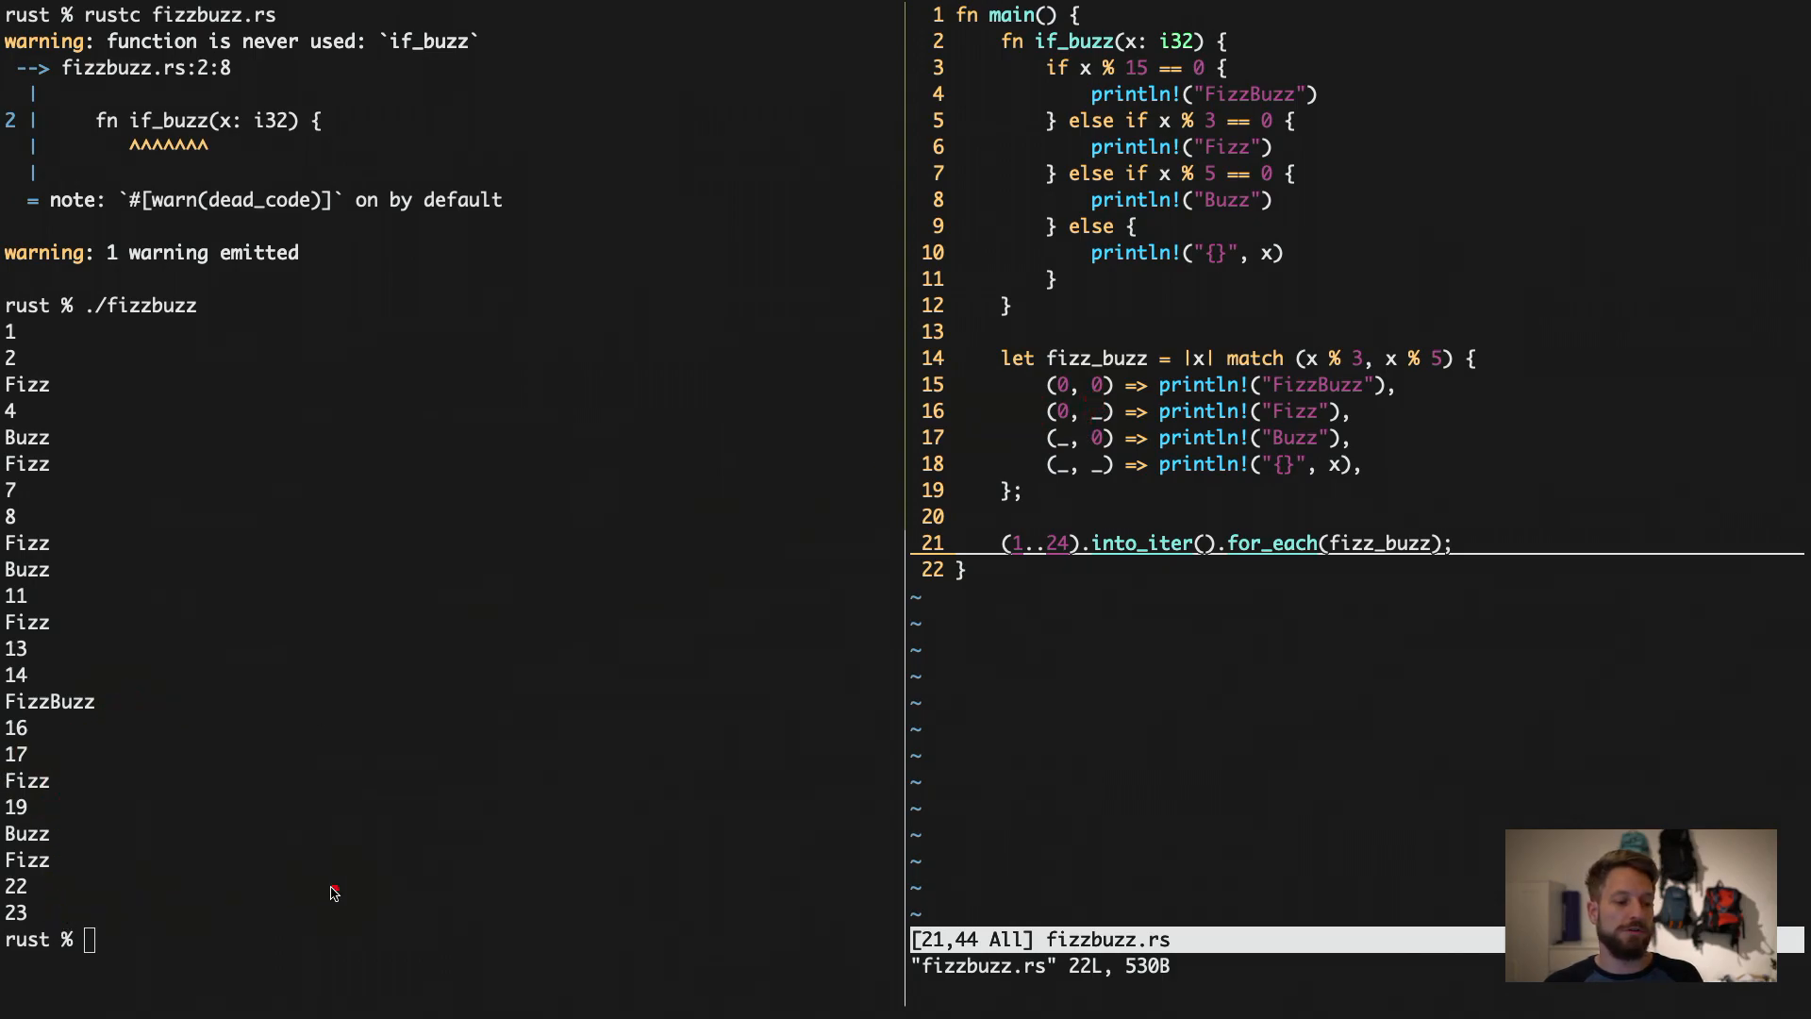
mouse_move(253, 858)
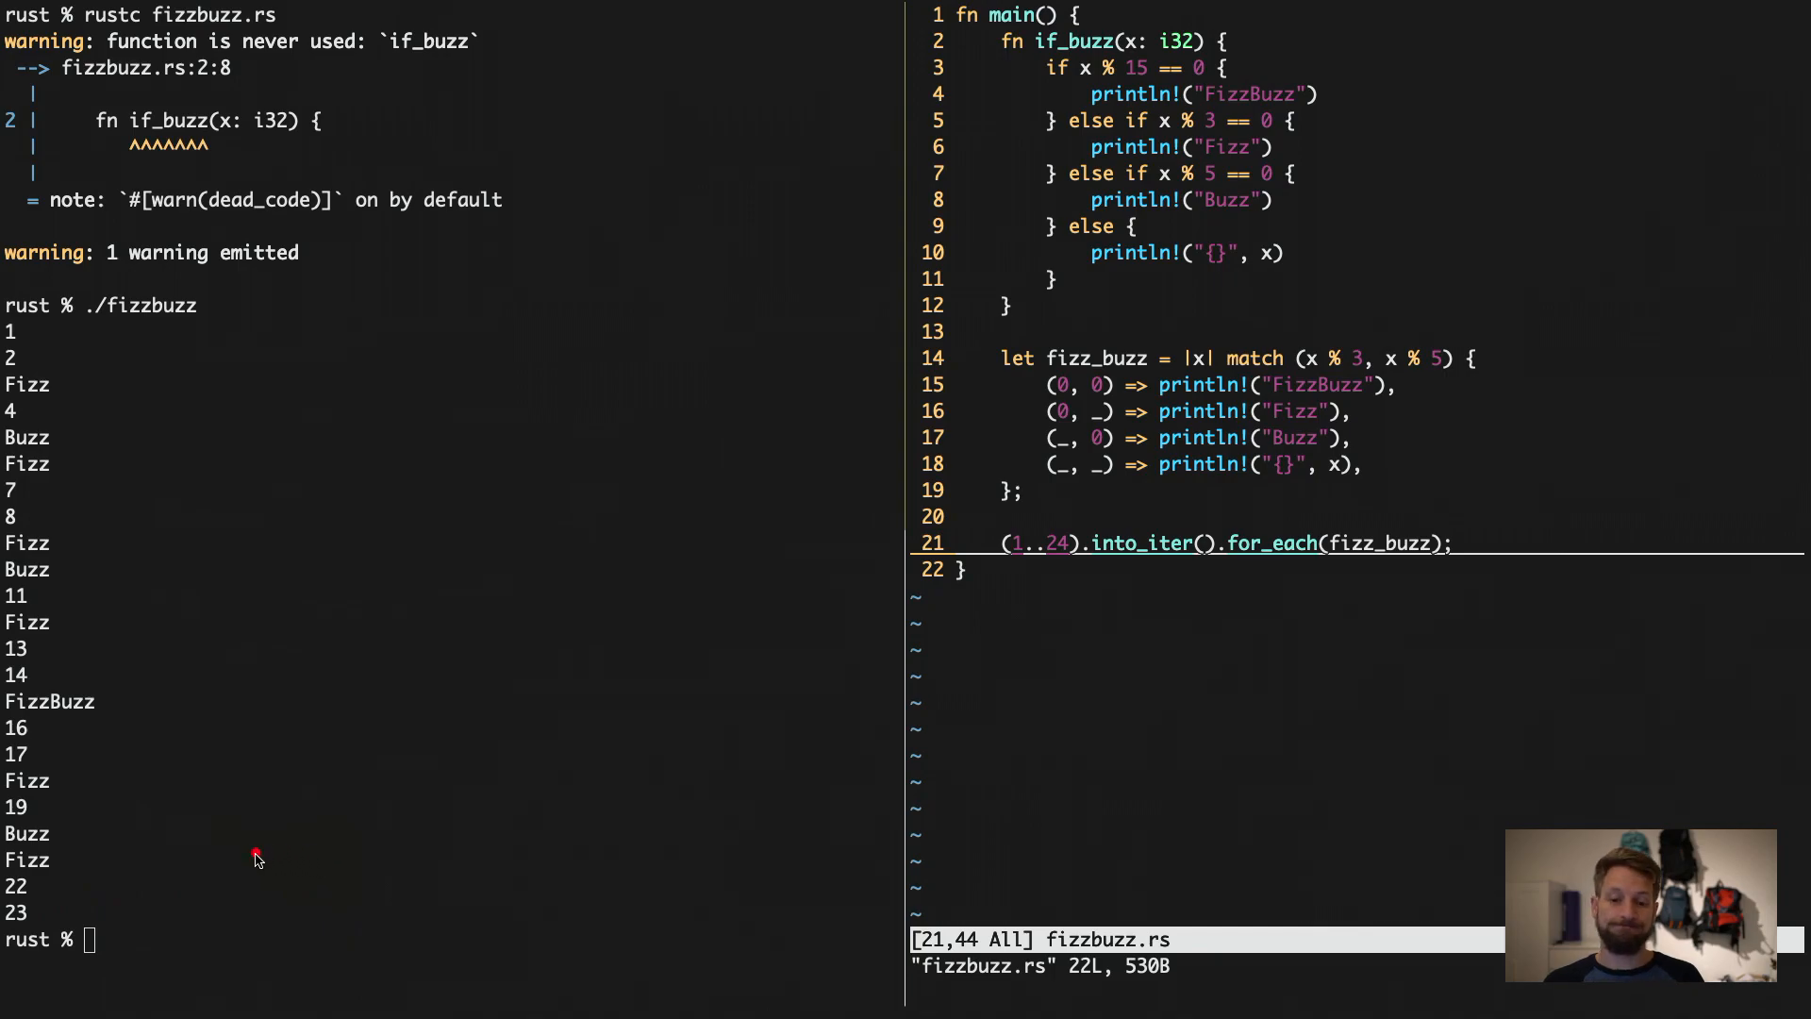
mouse_move(454, 659)
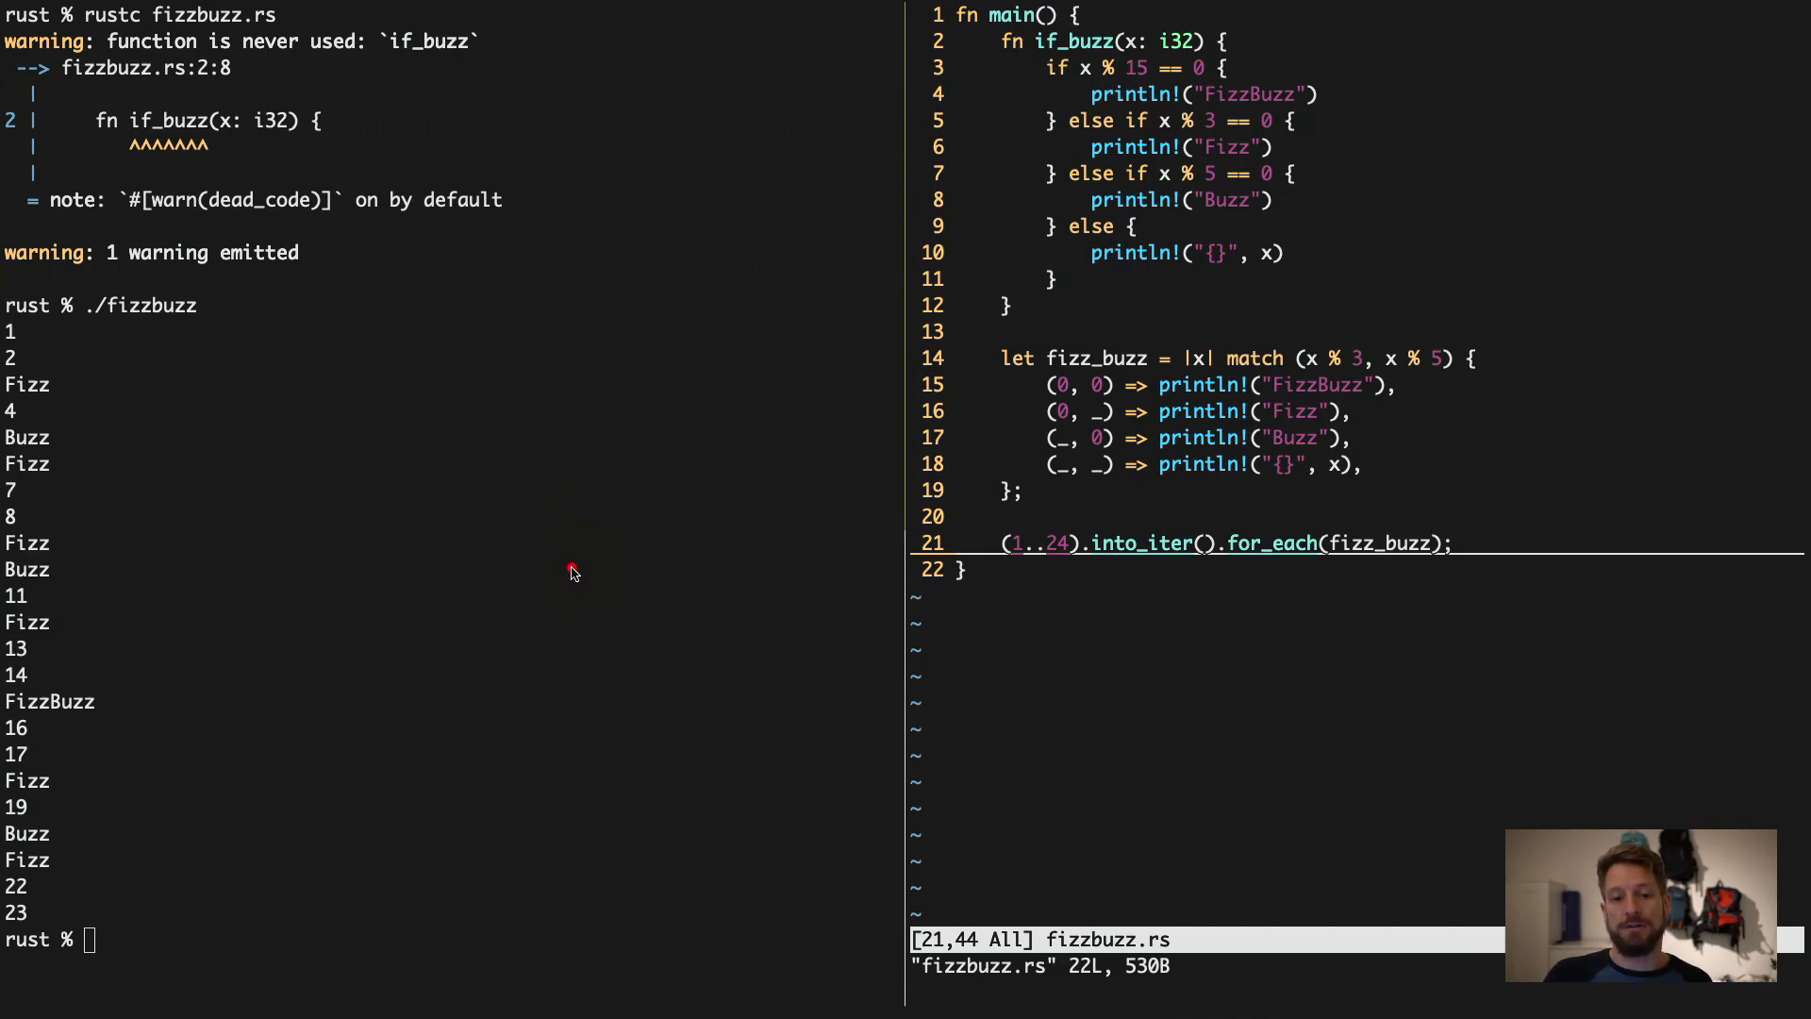
mouse_move(588, 560)
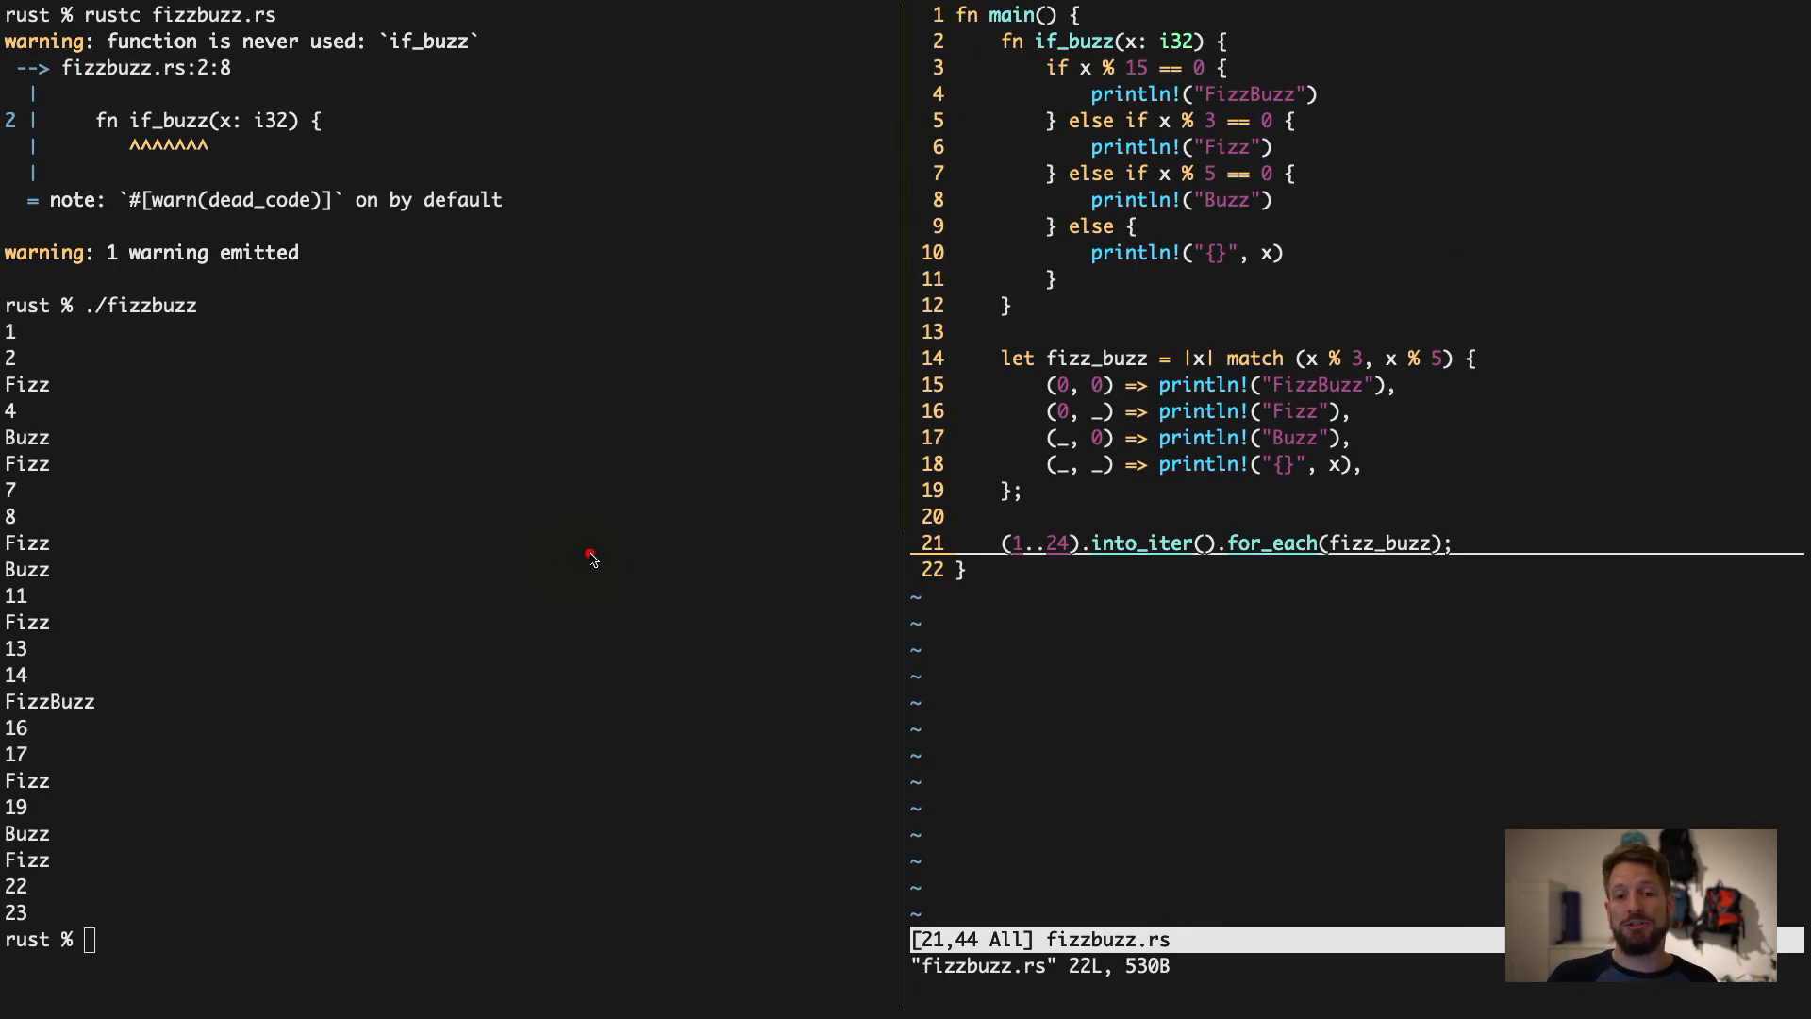
mouse_move(588, 543)
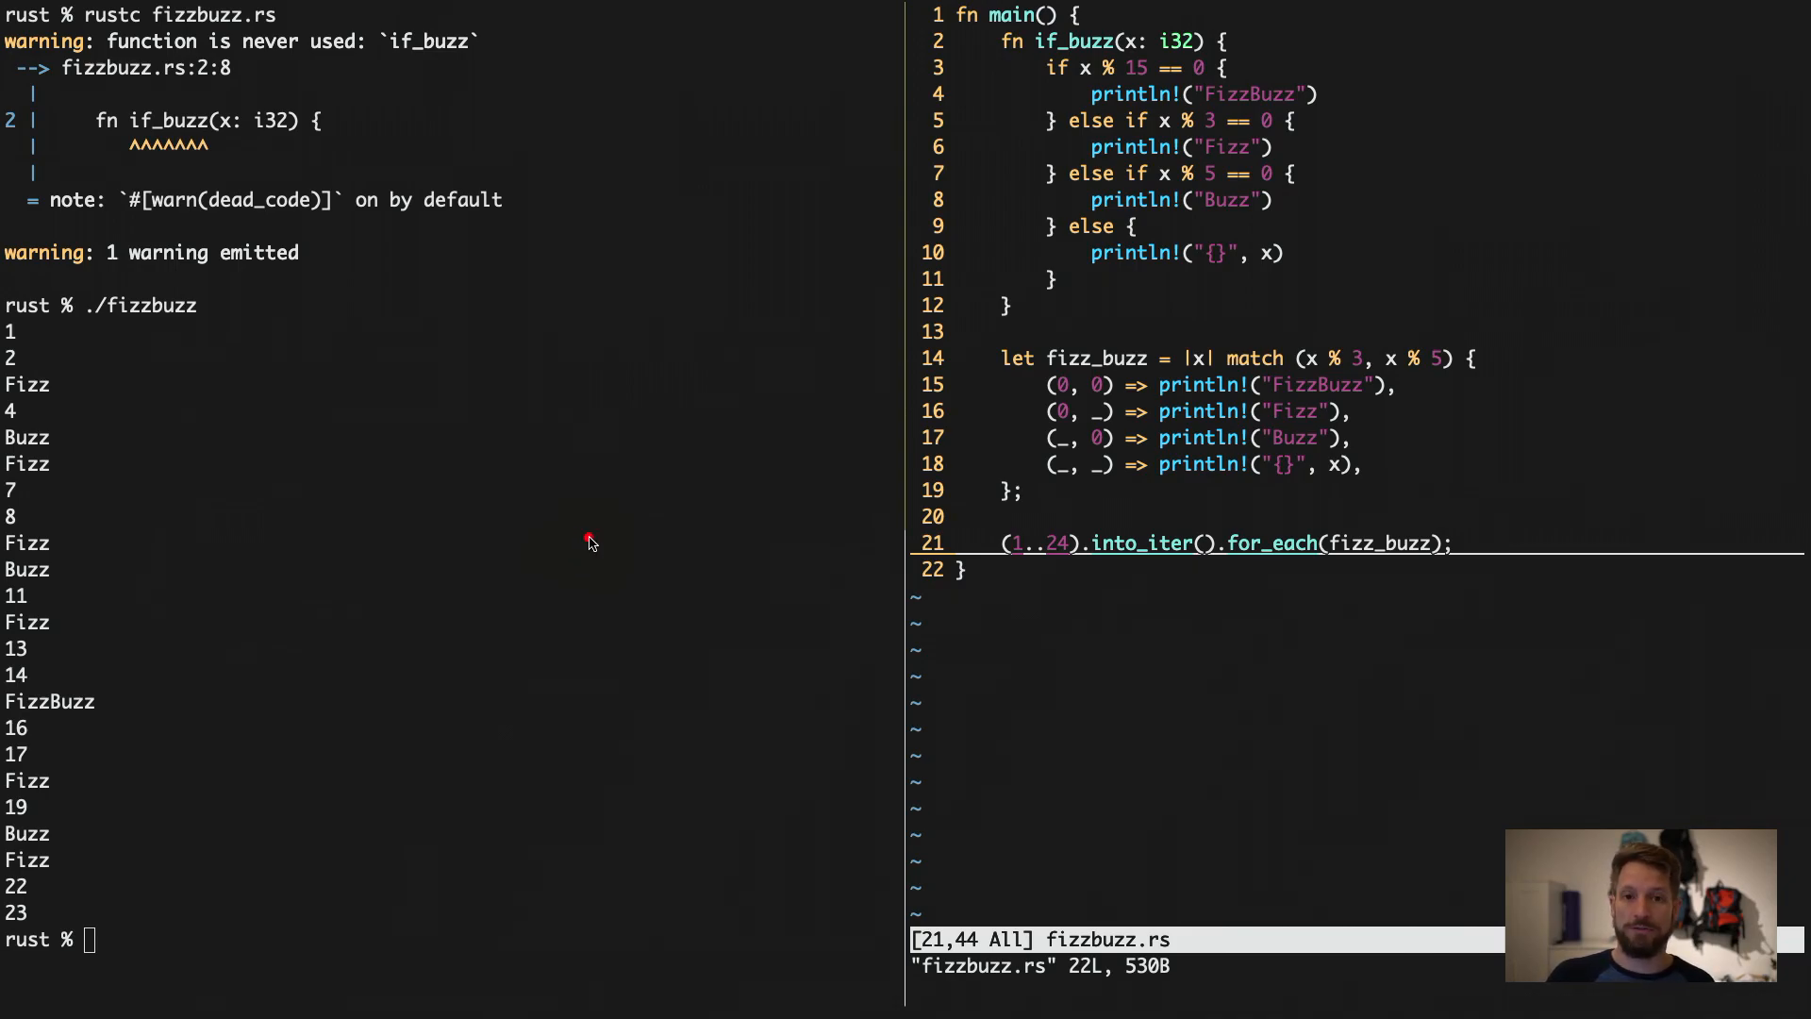
mouse_move(575, 550)
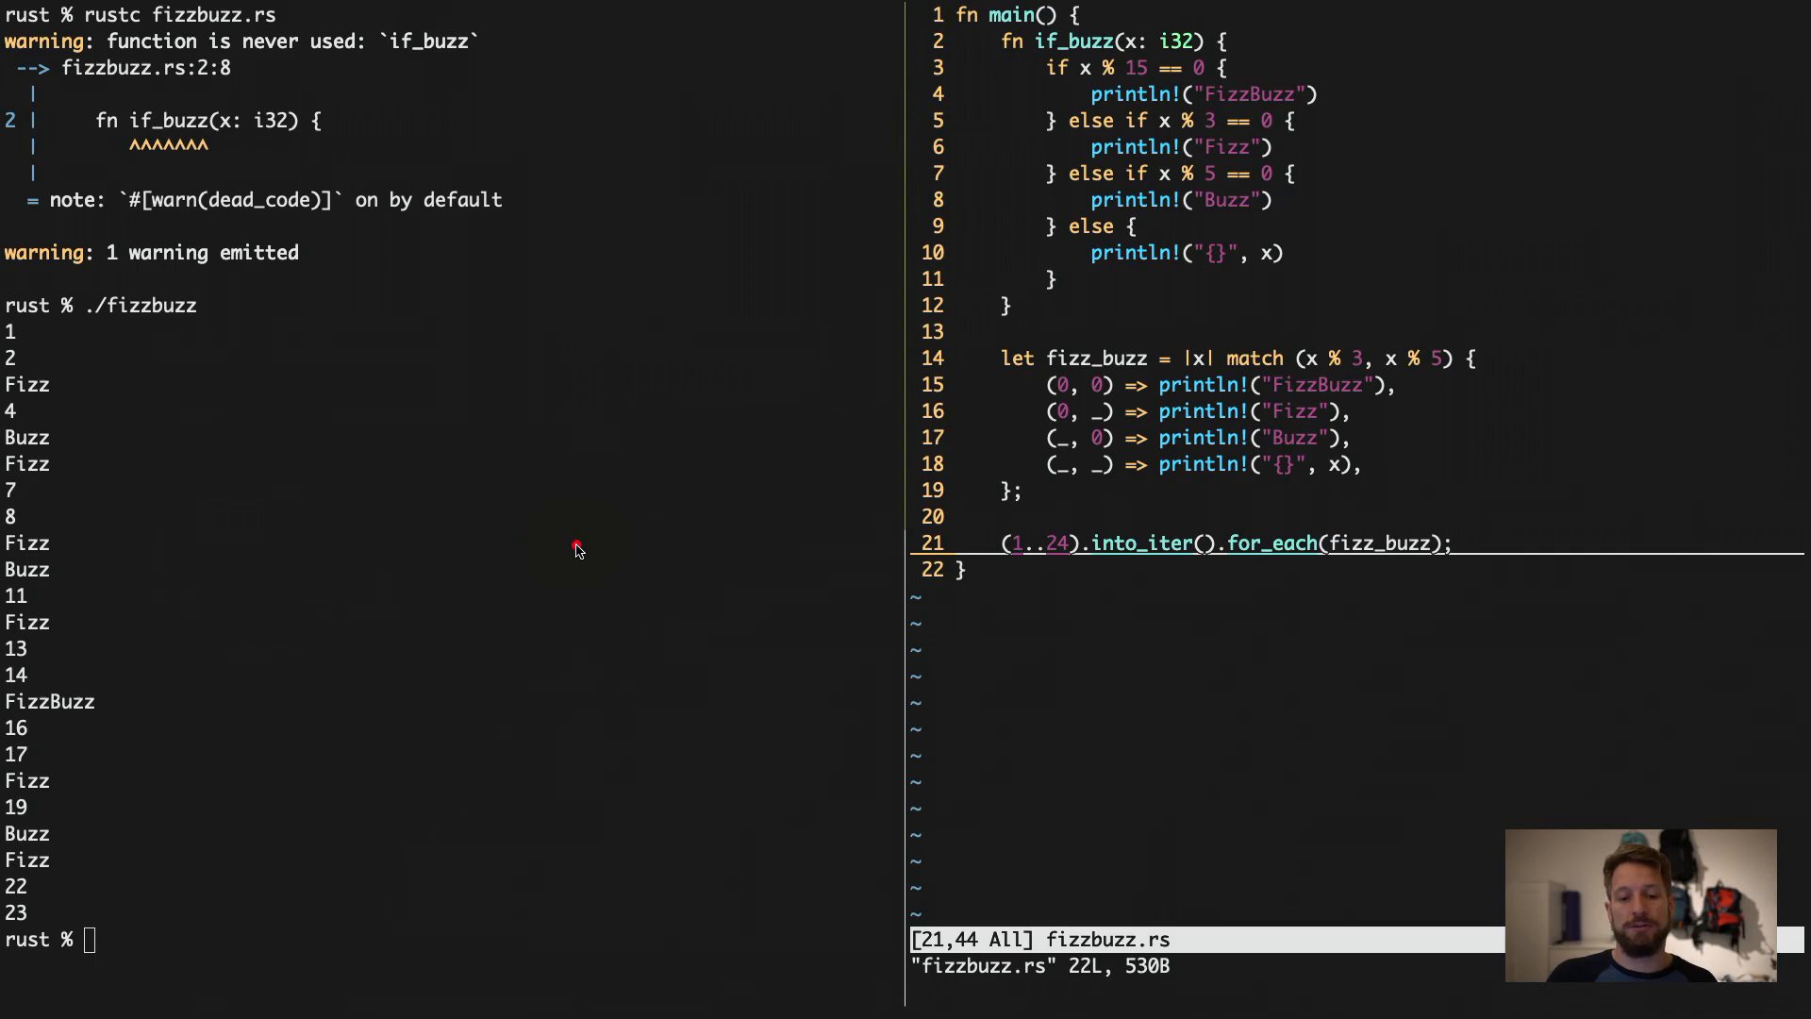
mouse_move(566, 550)
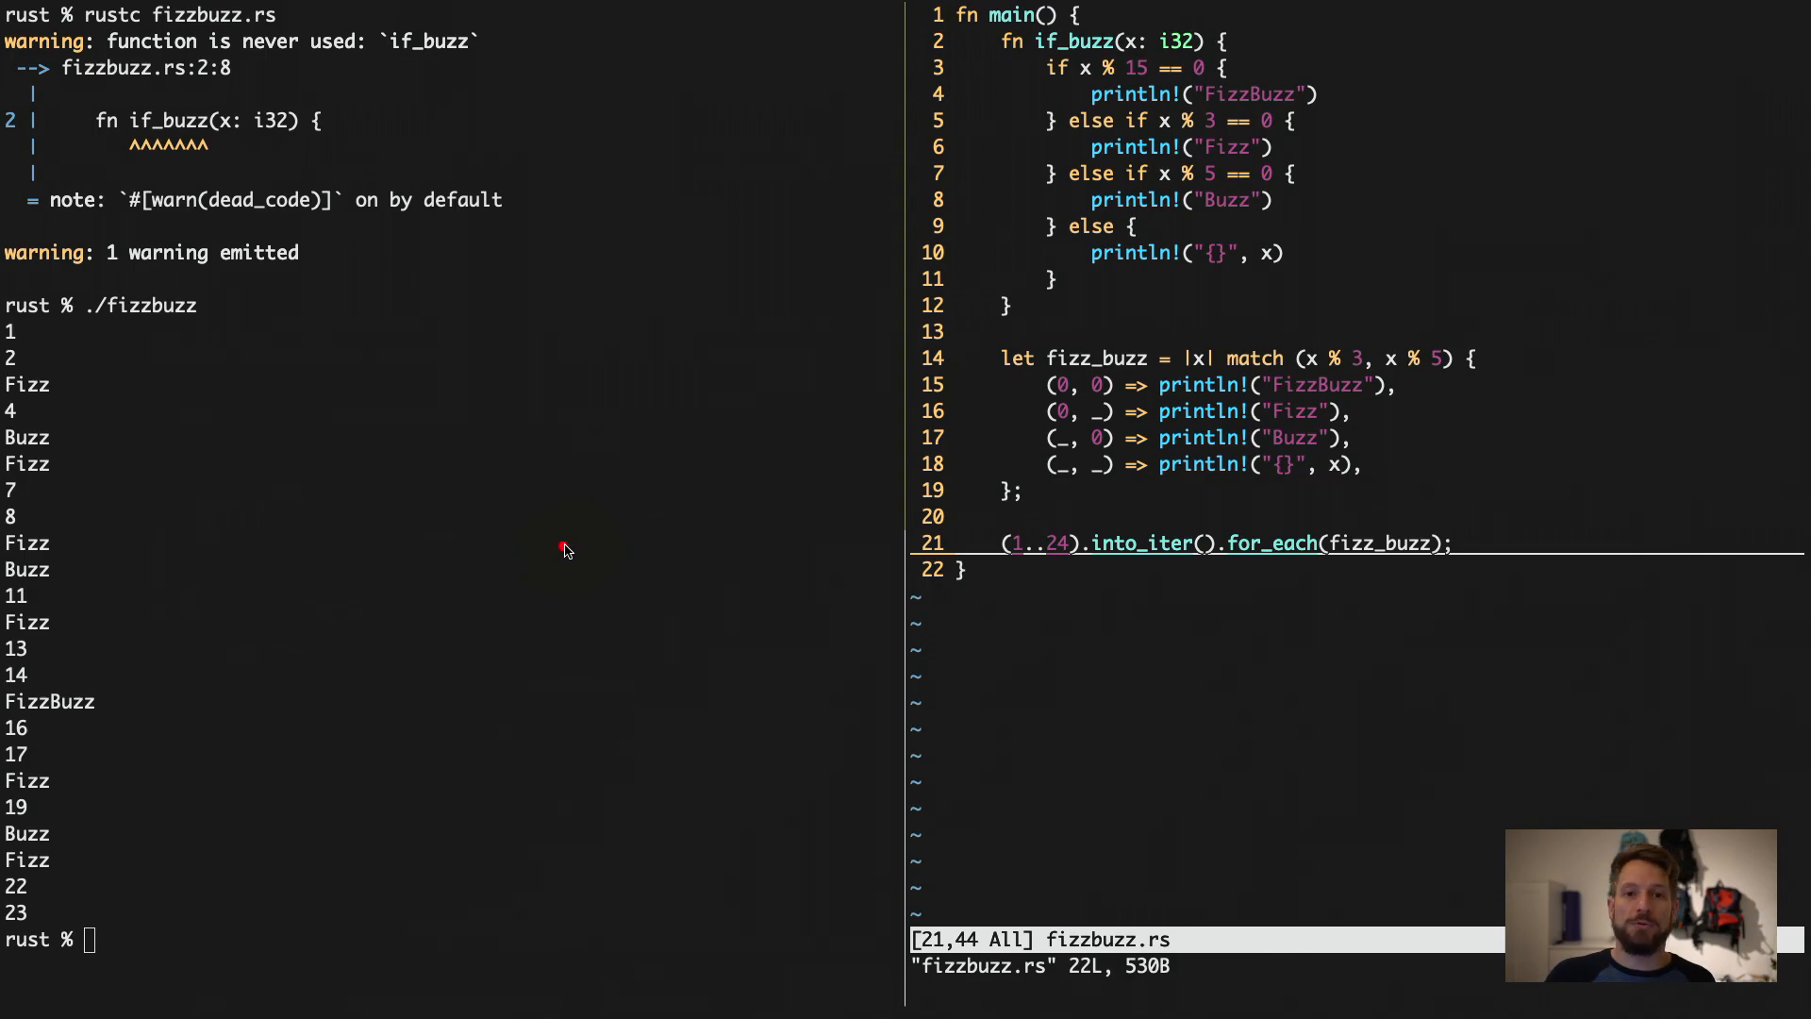
mouse_move(578, 550)
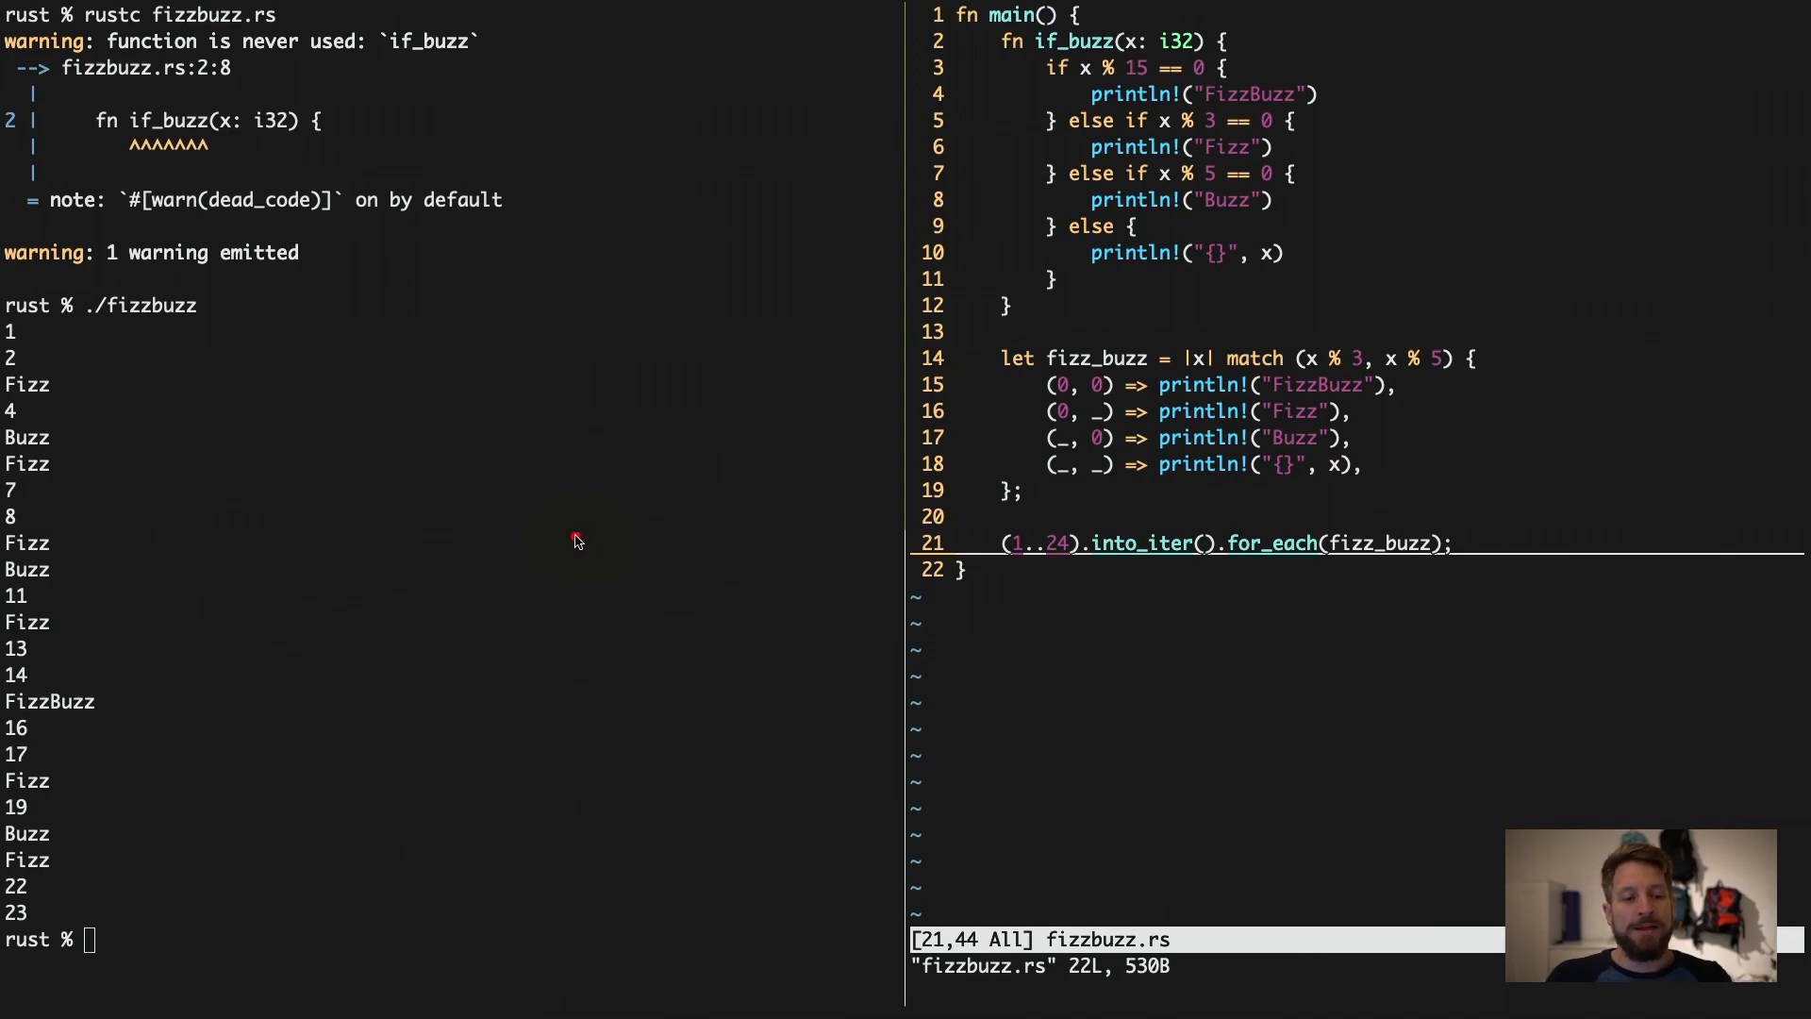
mouse_move(550, 549)
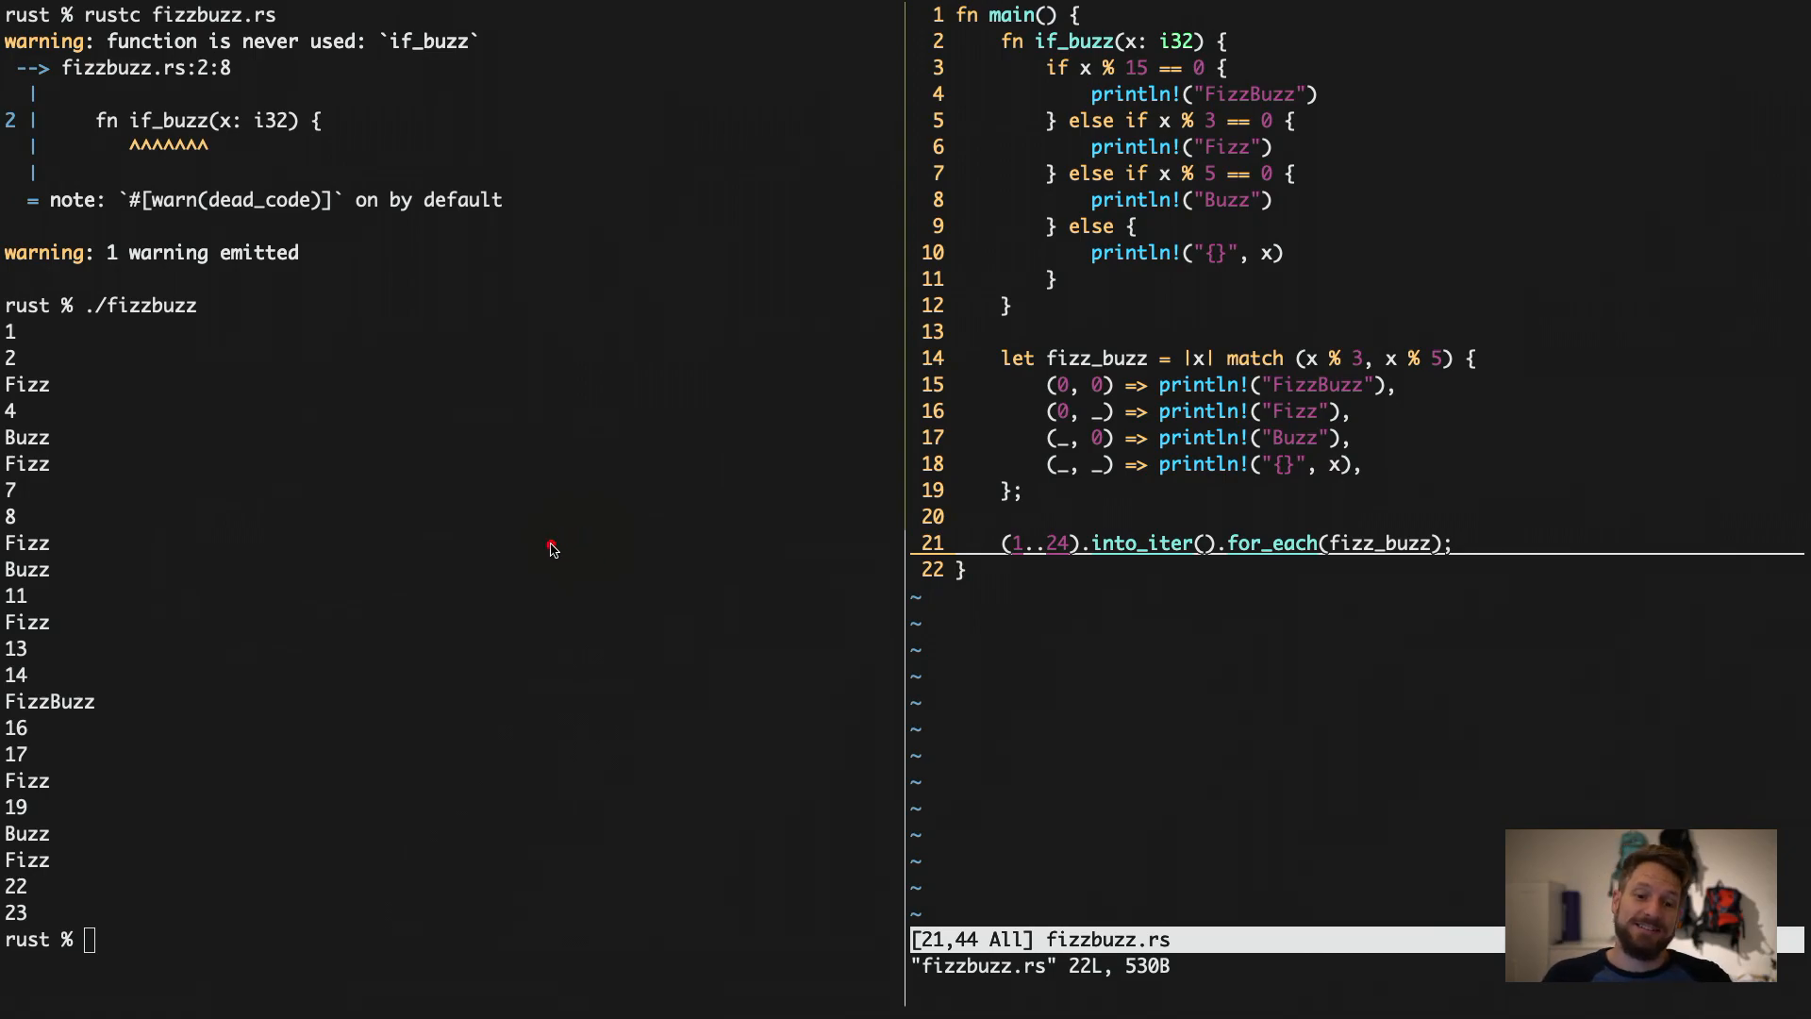
mouse_move(546, 541)
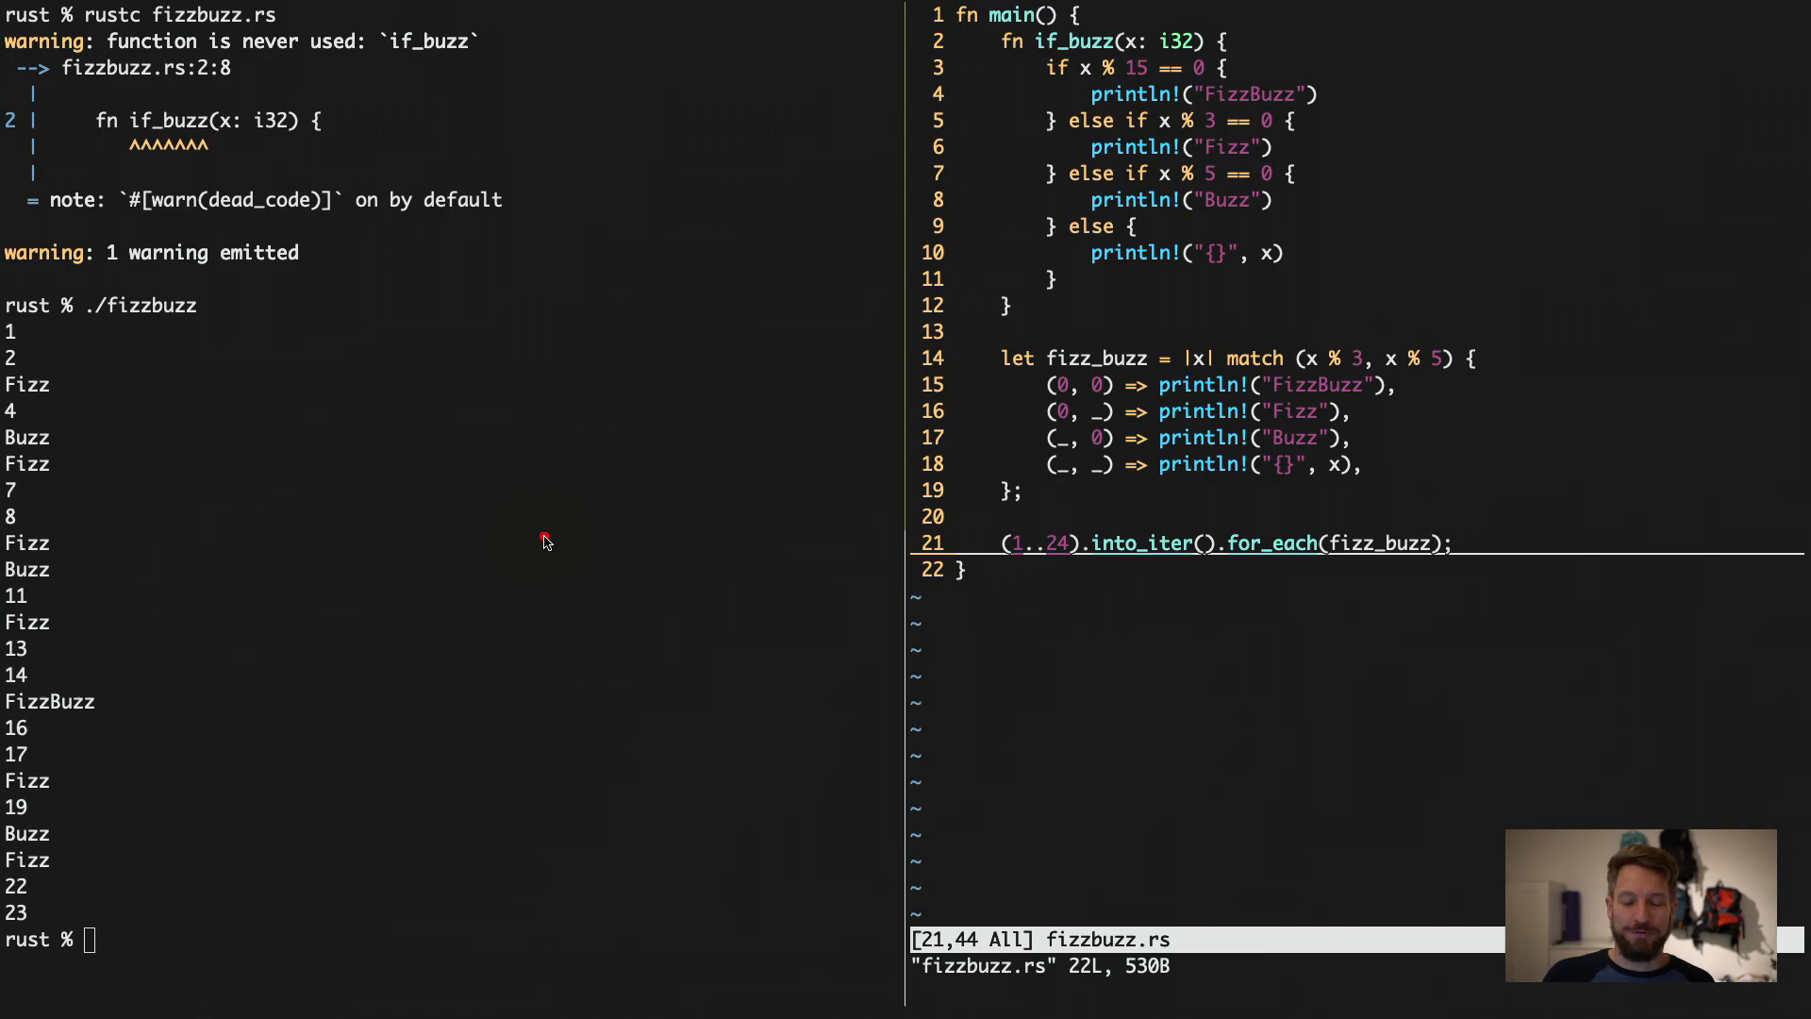
mouse_move(567, 554)
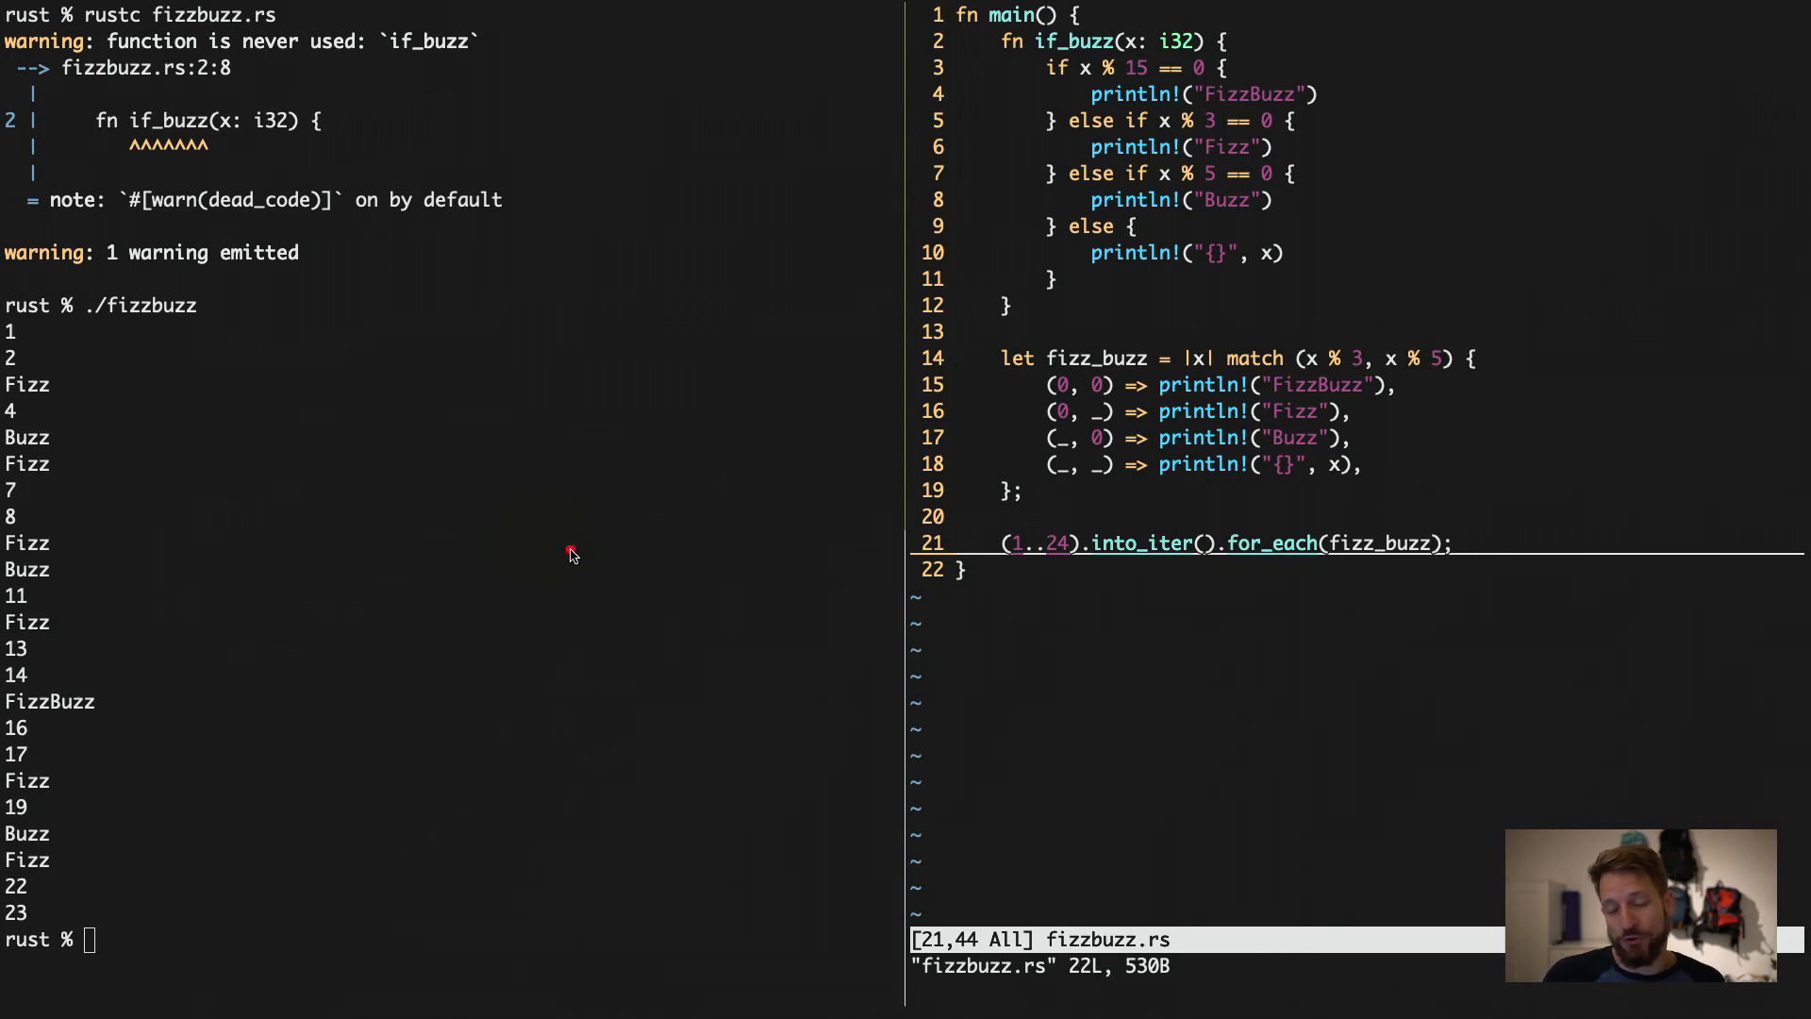
mouse_move(557, 545)
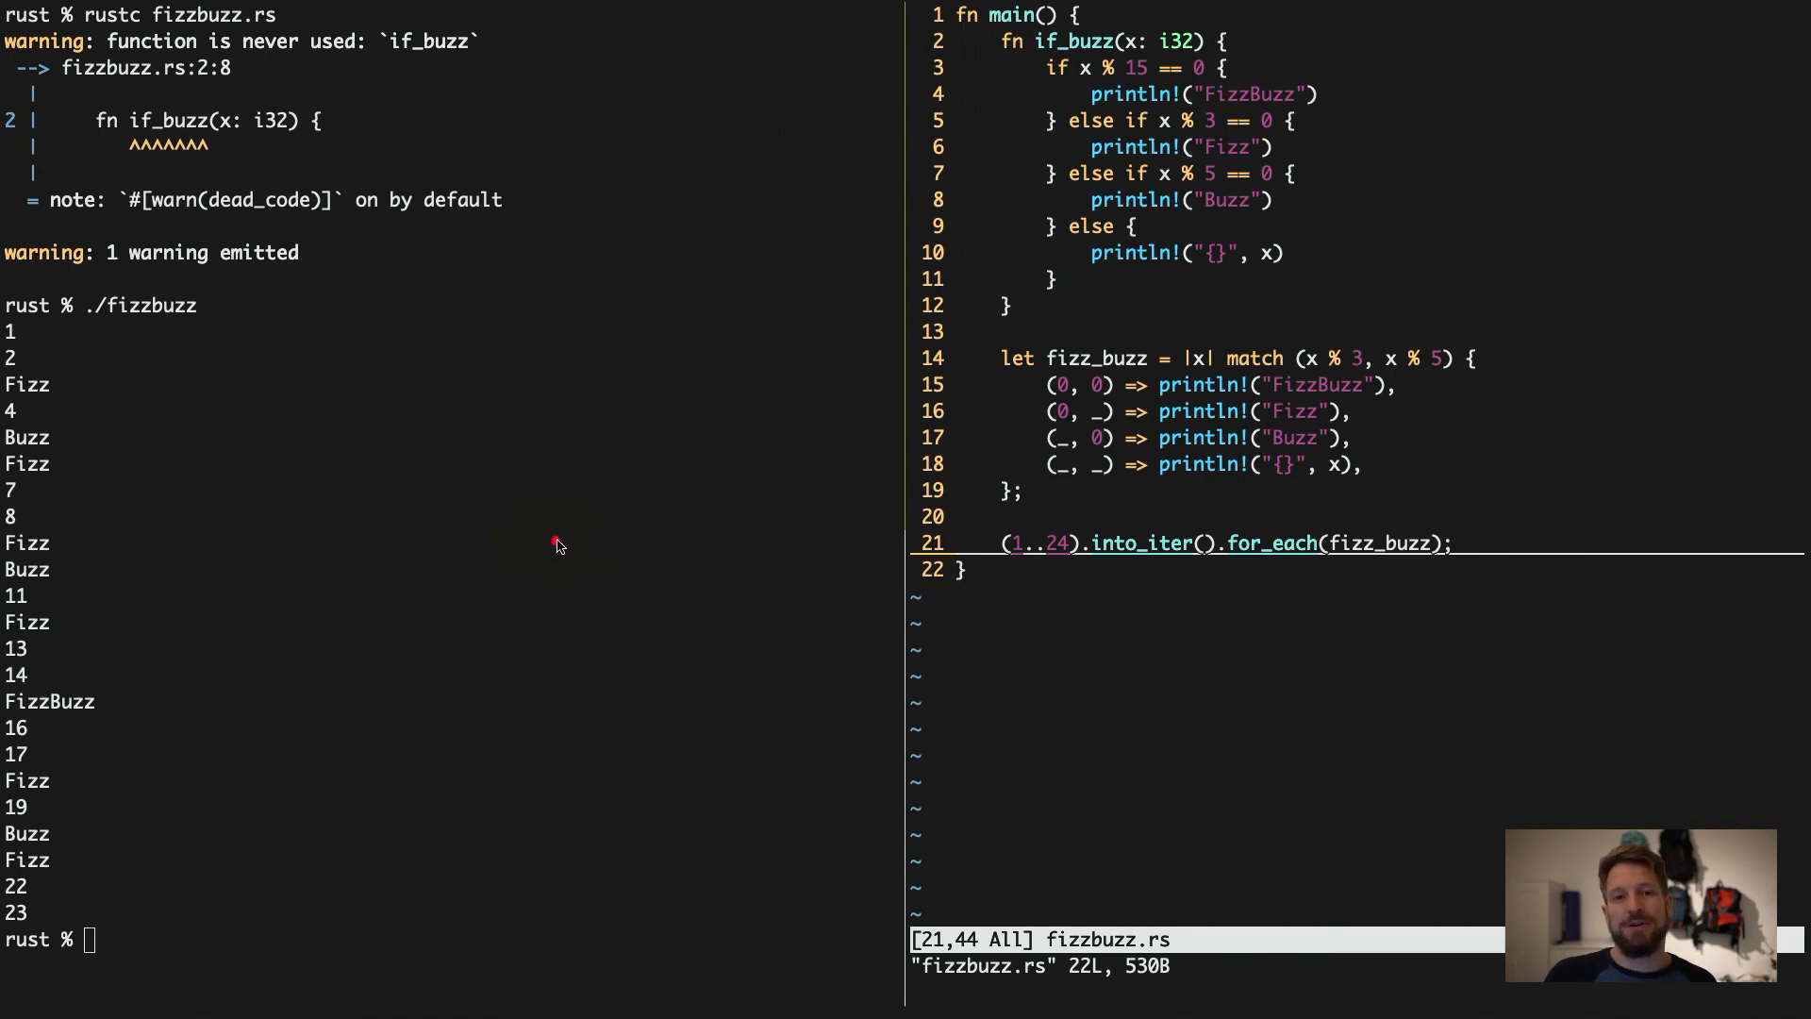
mouse_move(555, 544)
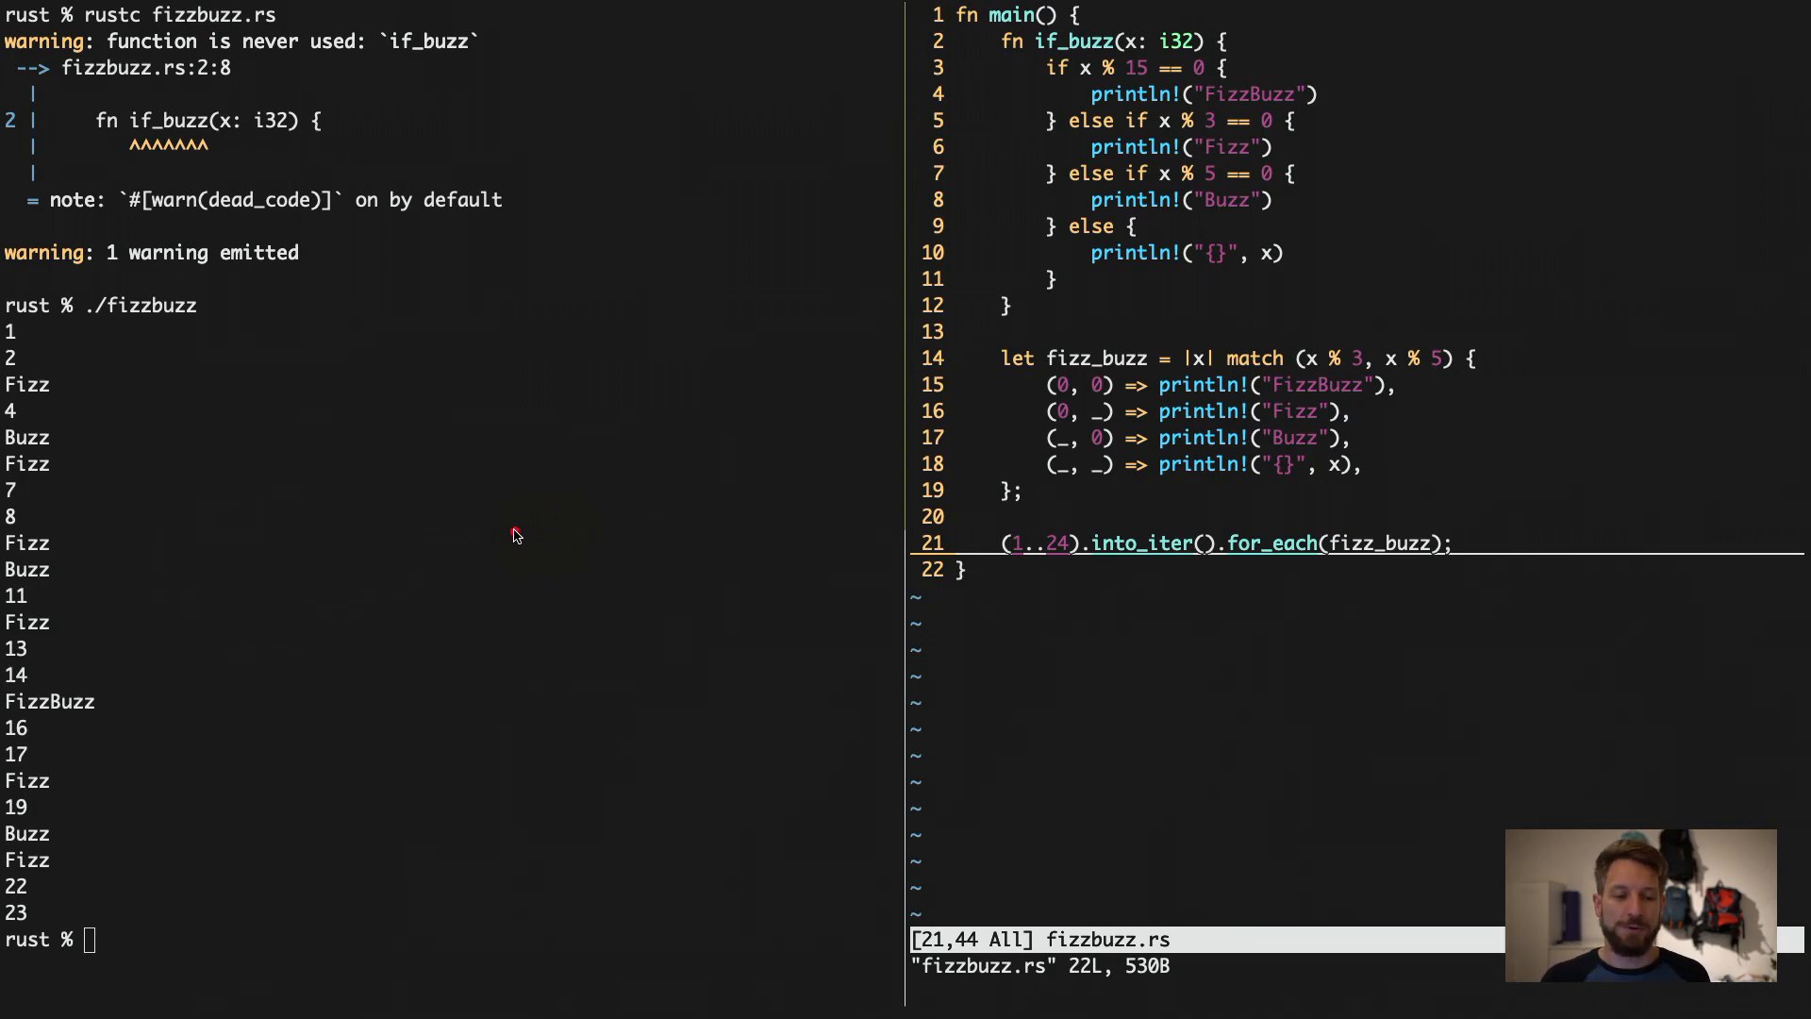
mouse_move(545, 515)
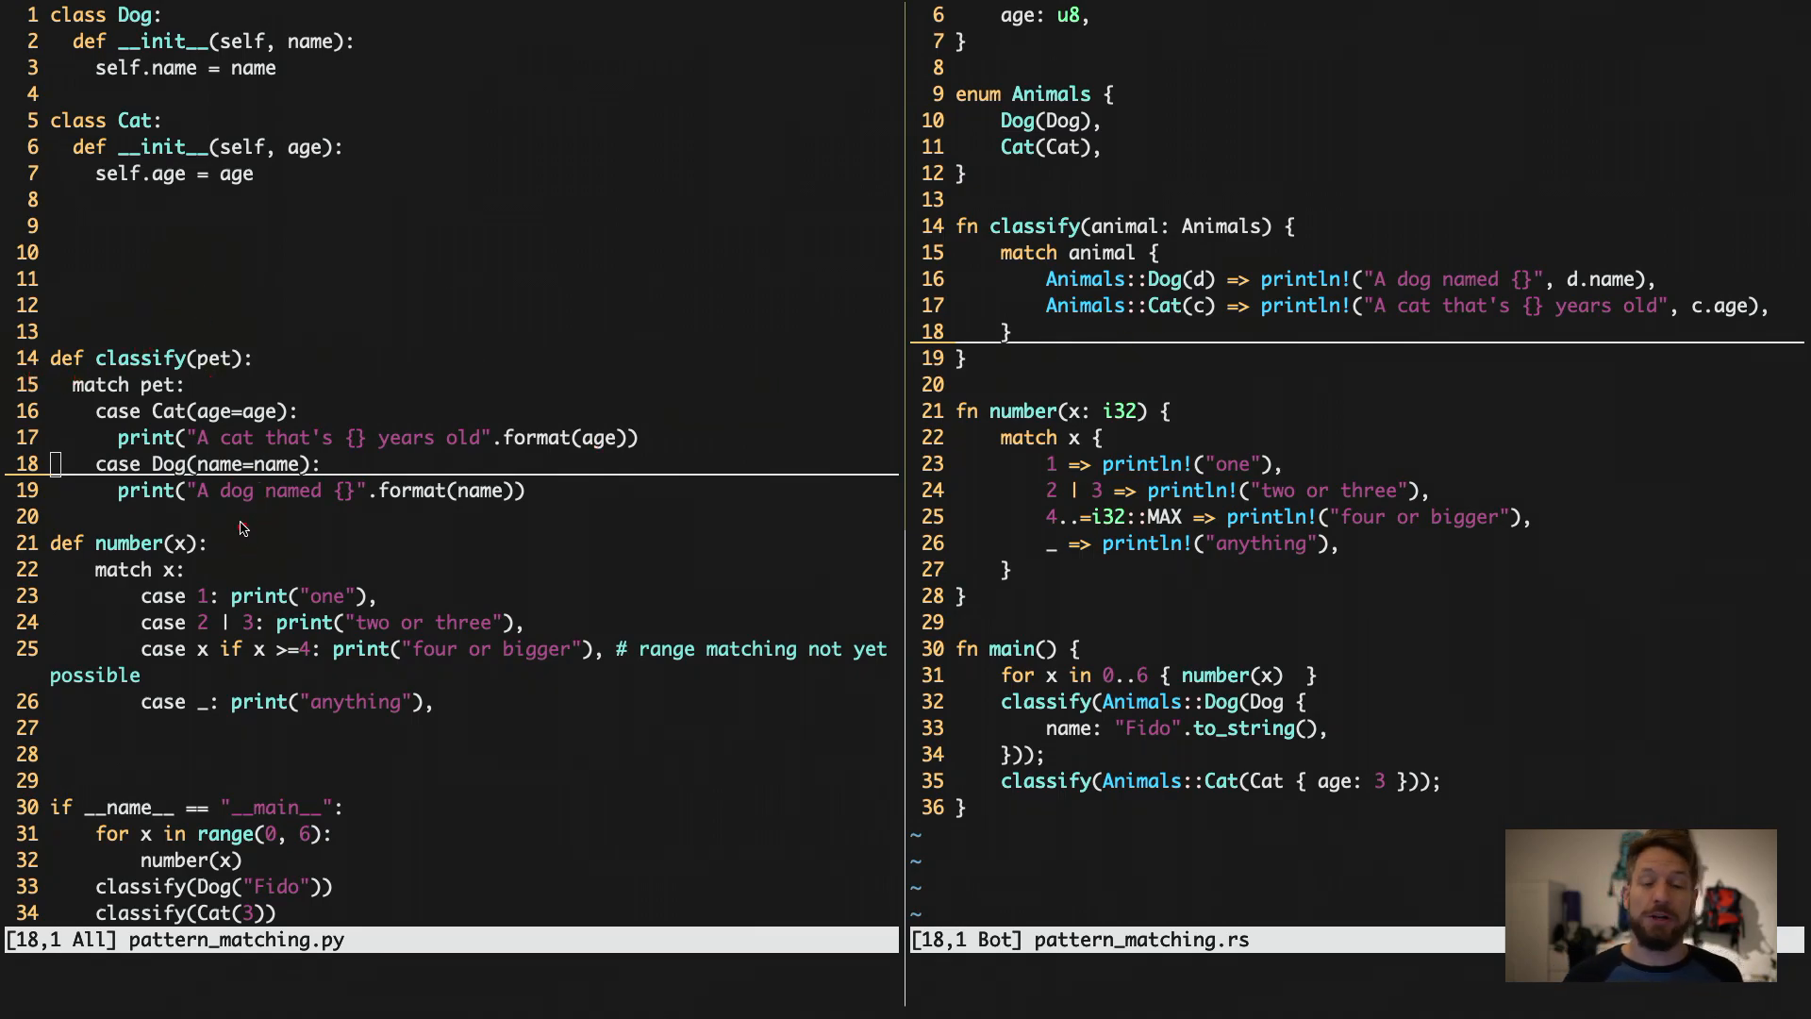
mouse_move(258, 490)
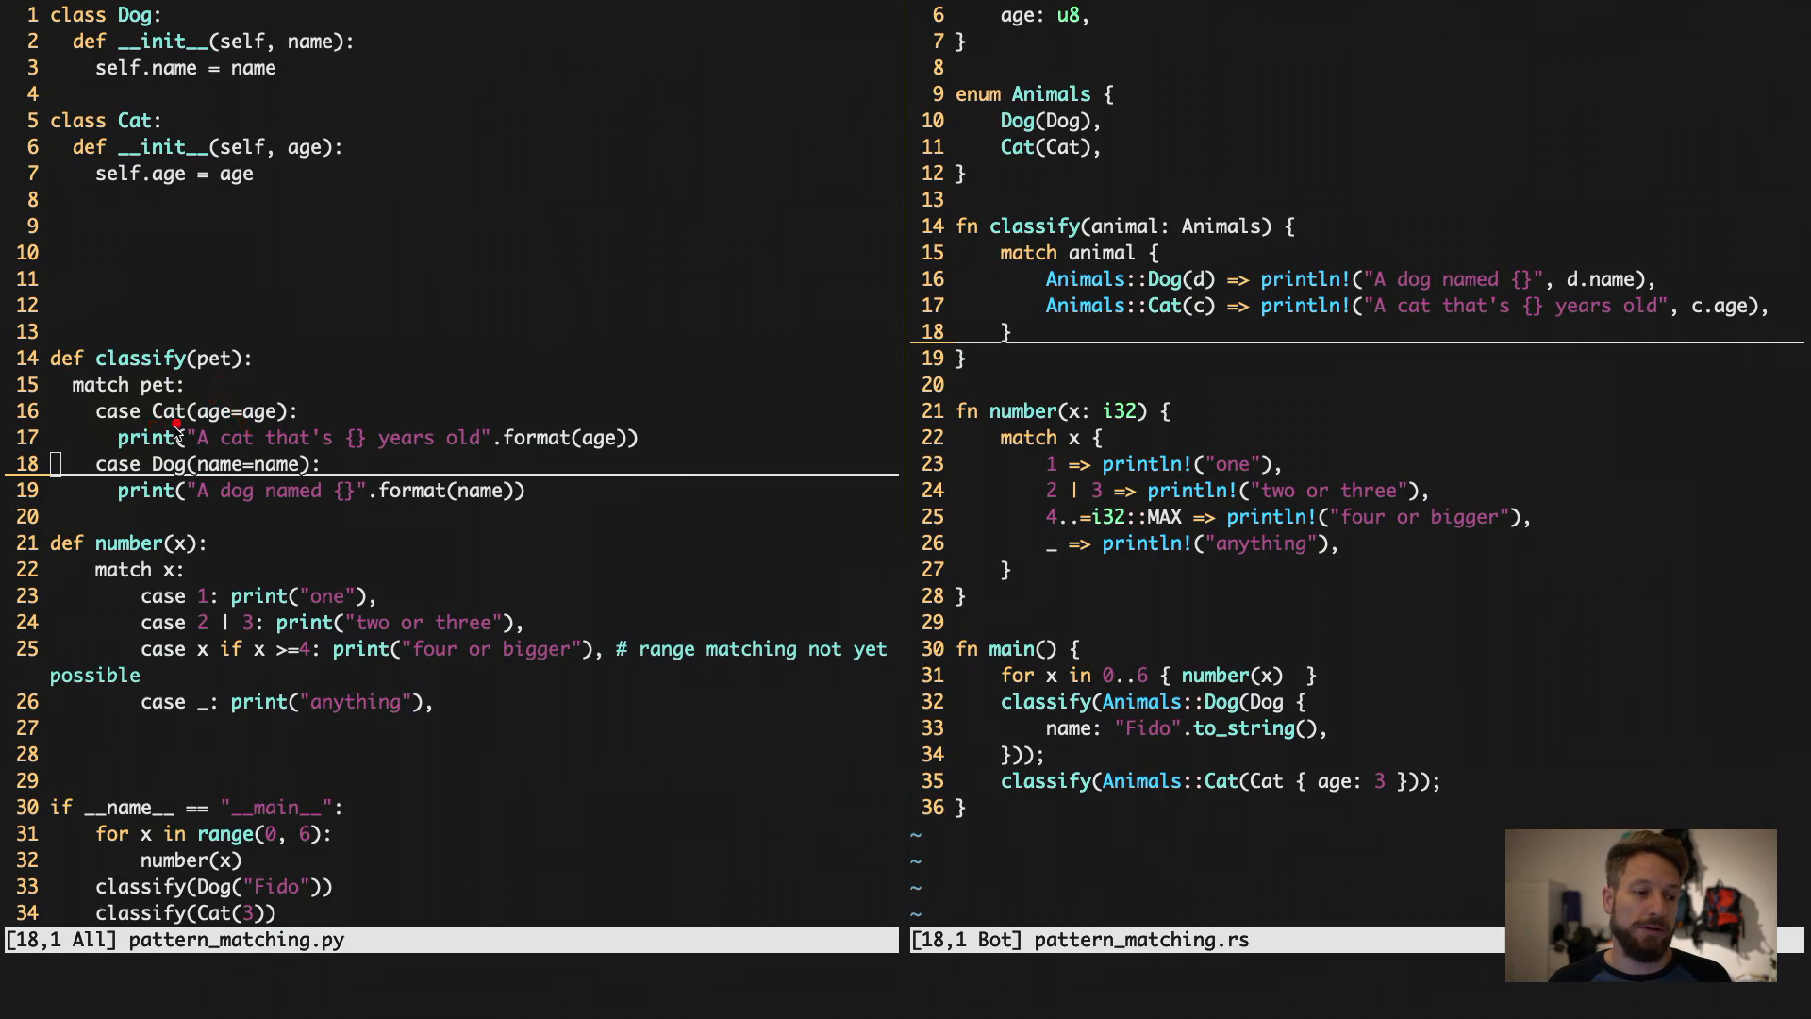
mouse_move(220, 436)
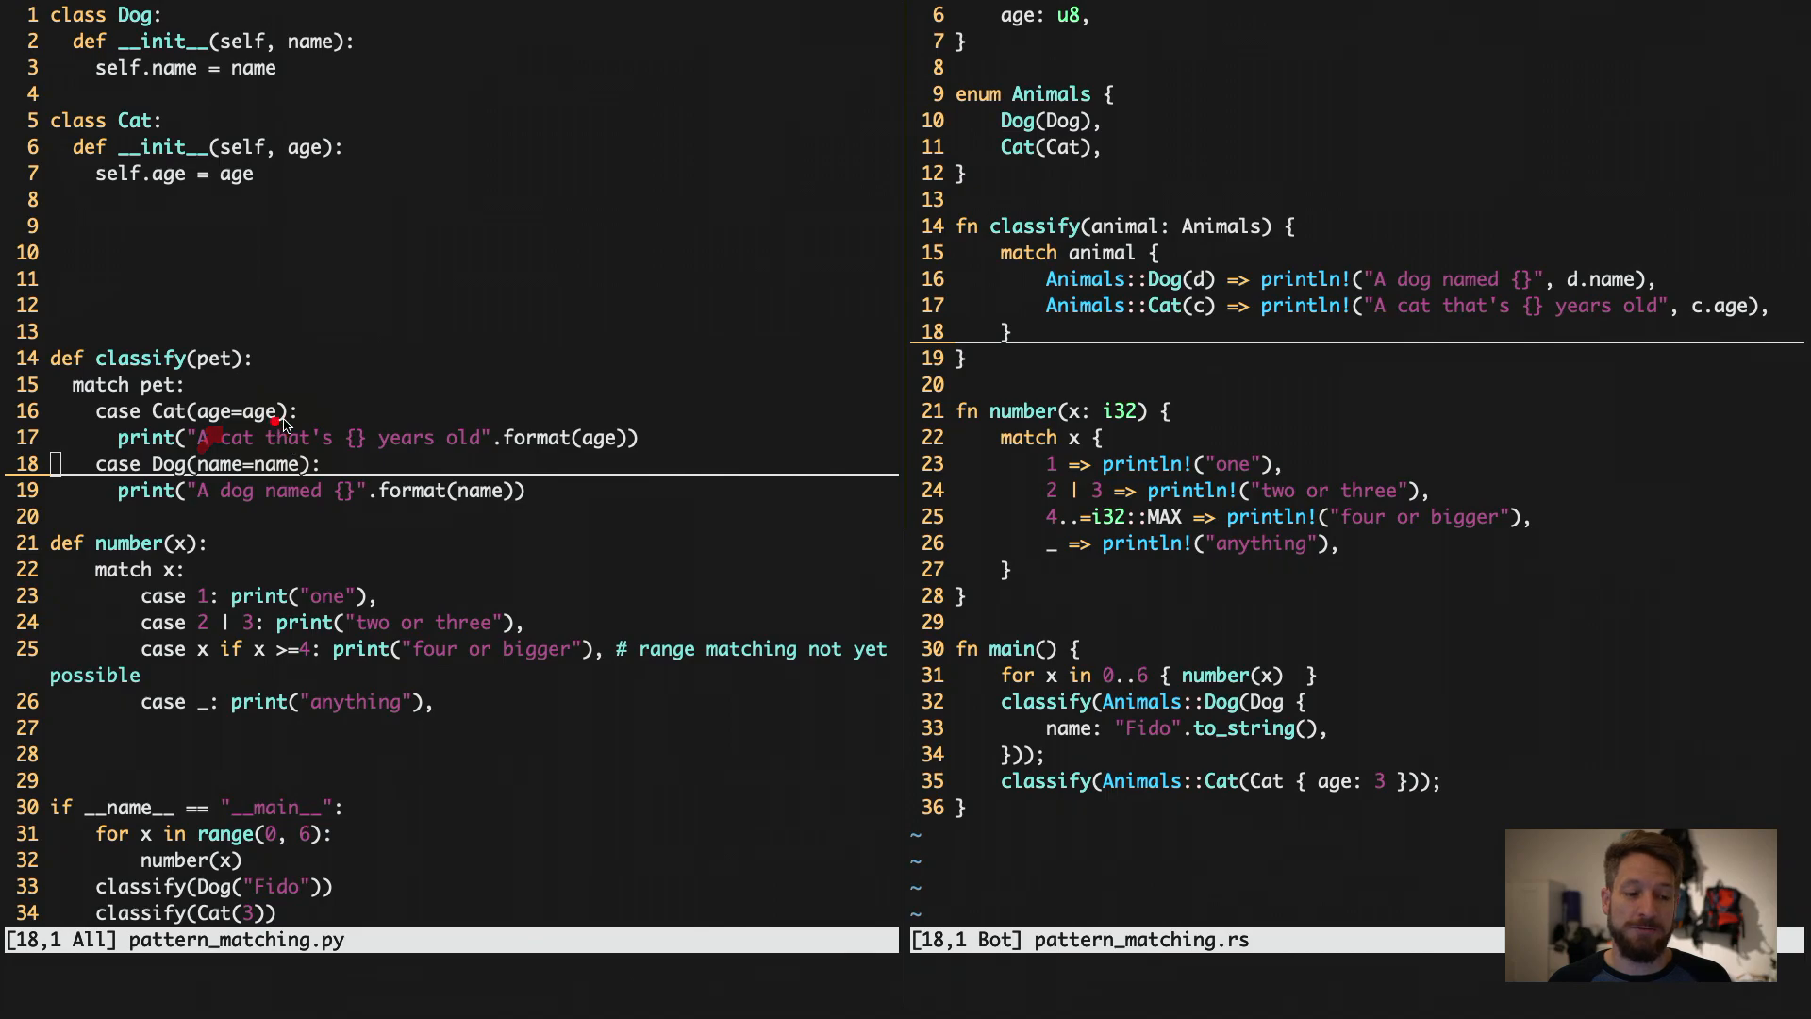
mouse_move(266, 418)
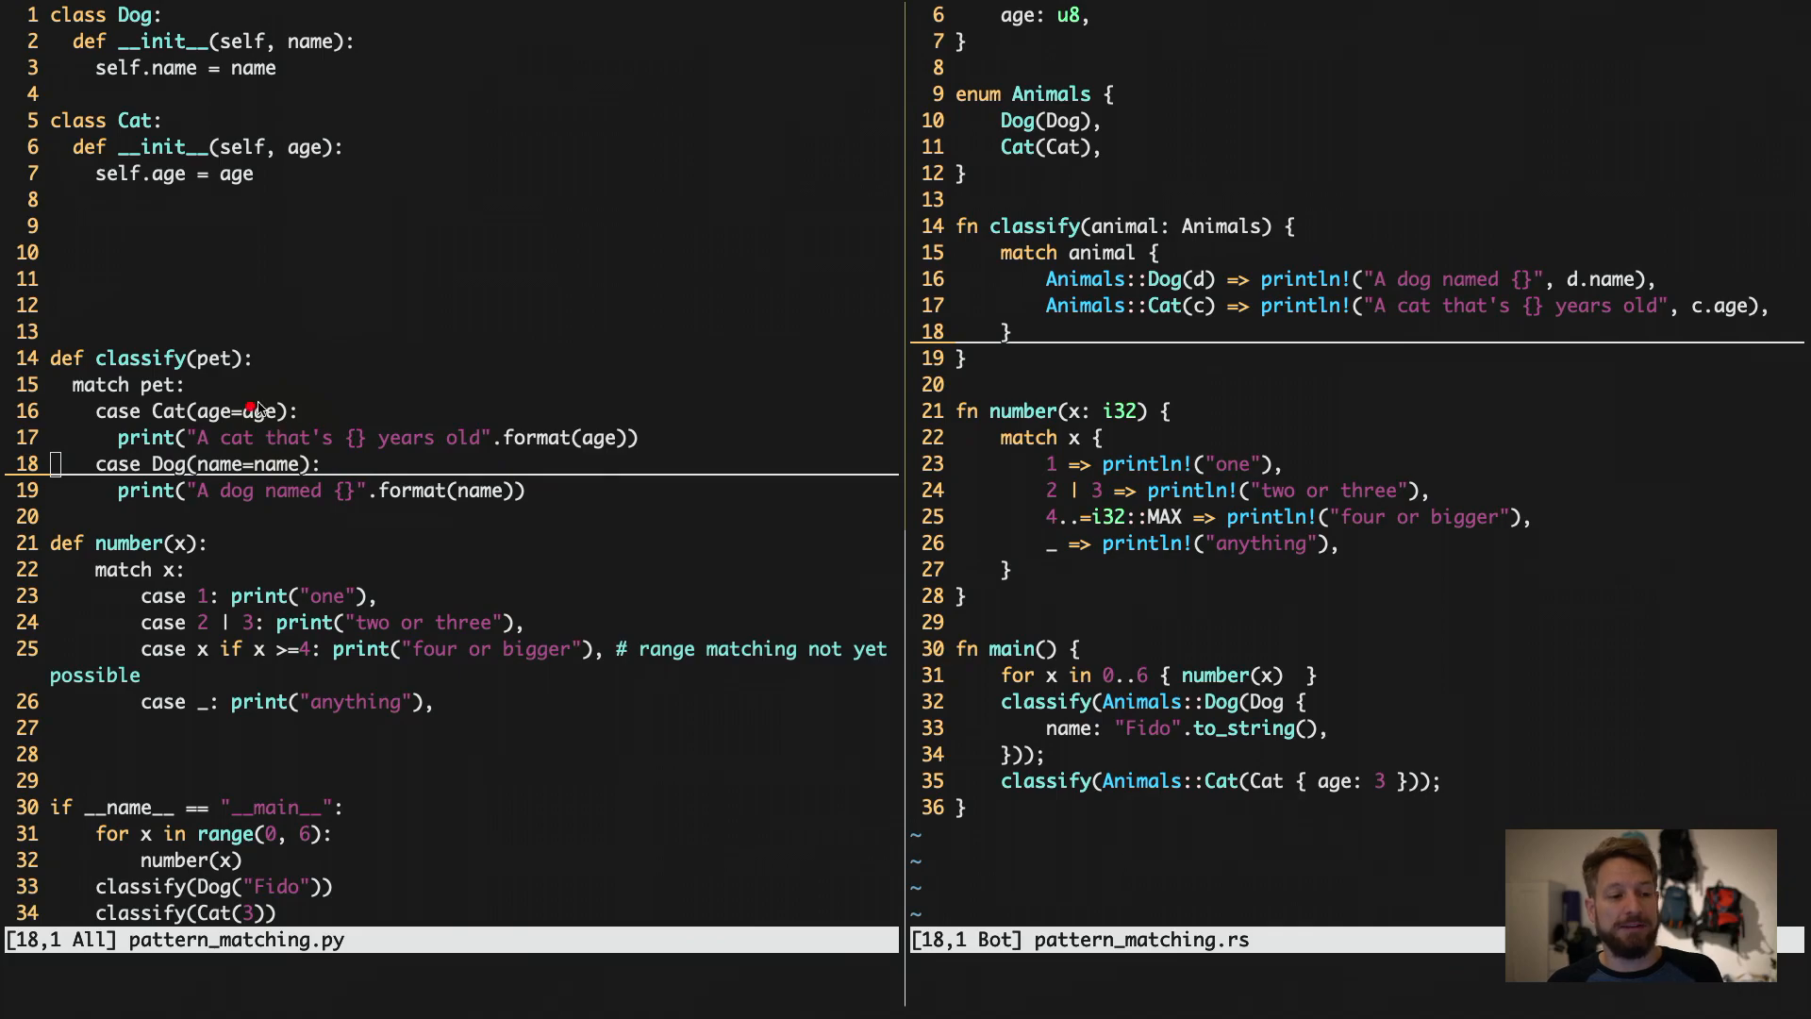
mouse_move(370, 418)
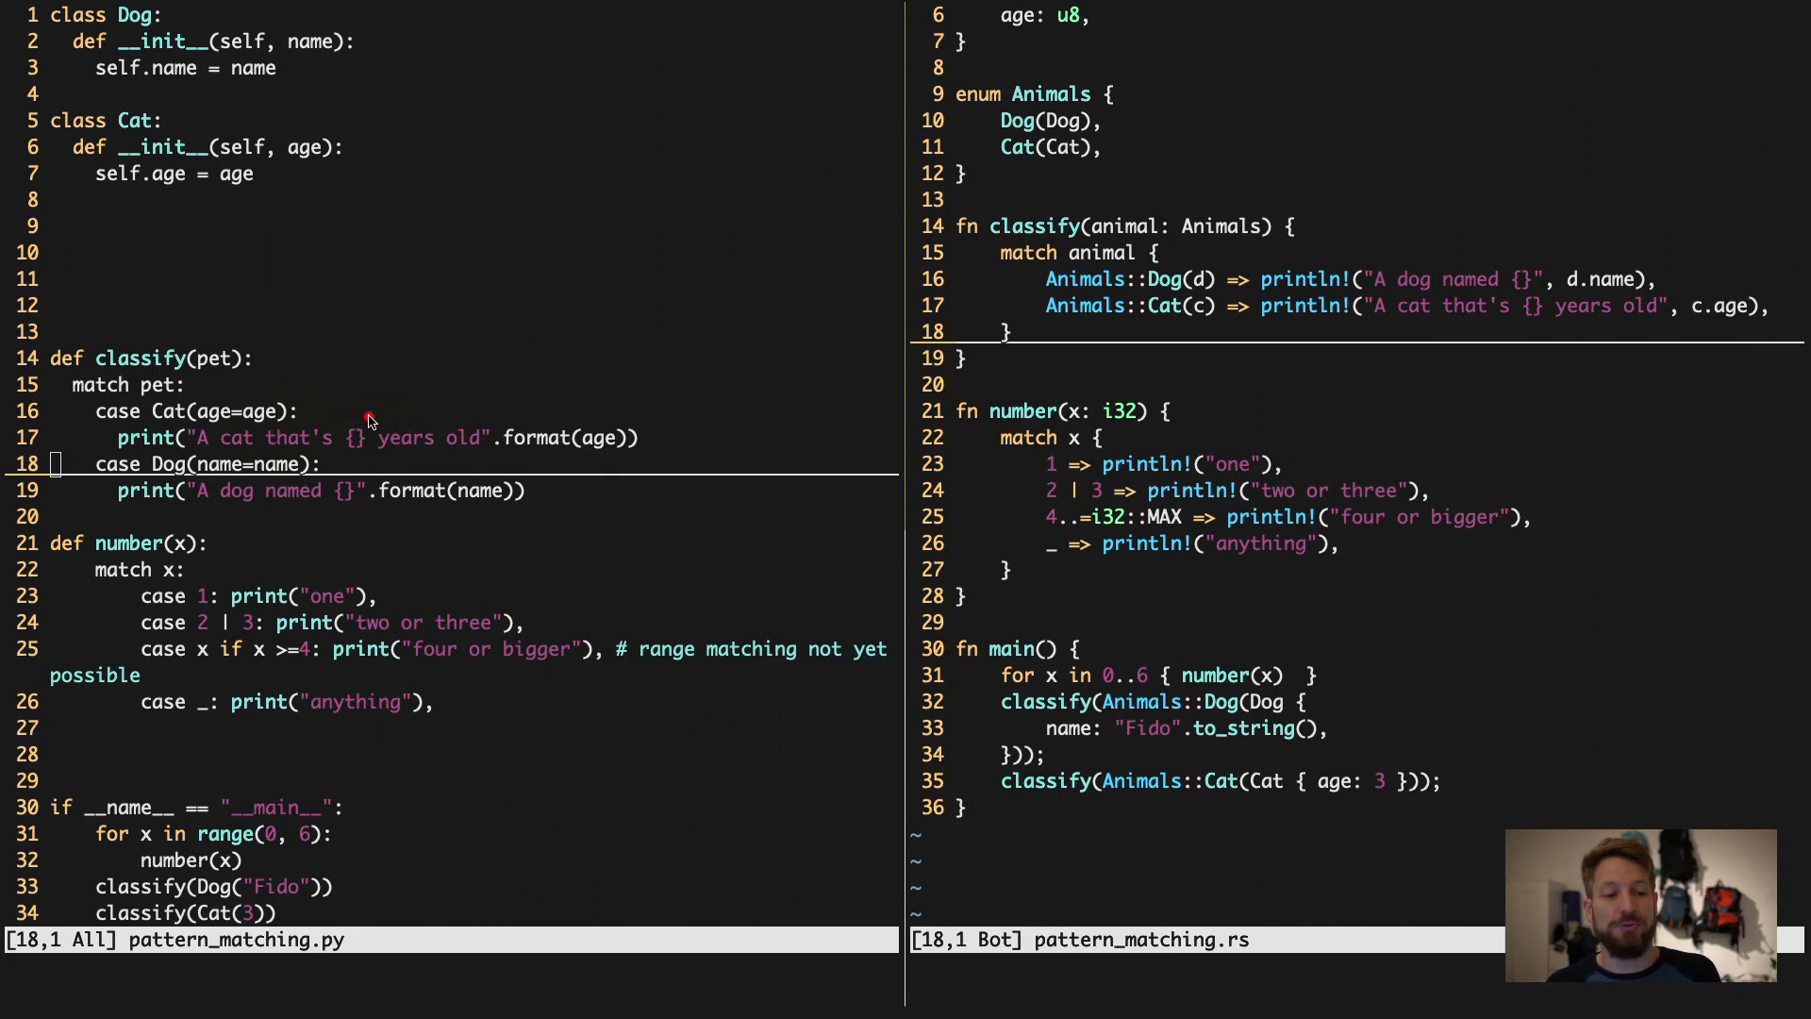
mouse_move(520, 468)
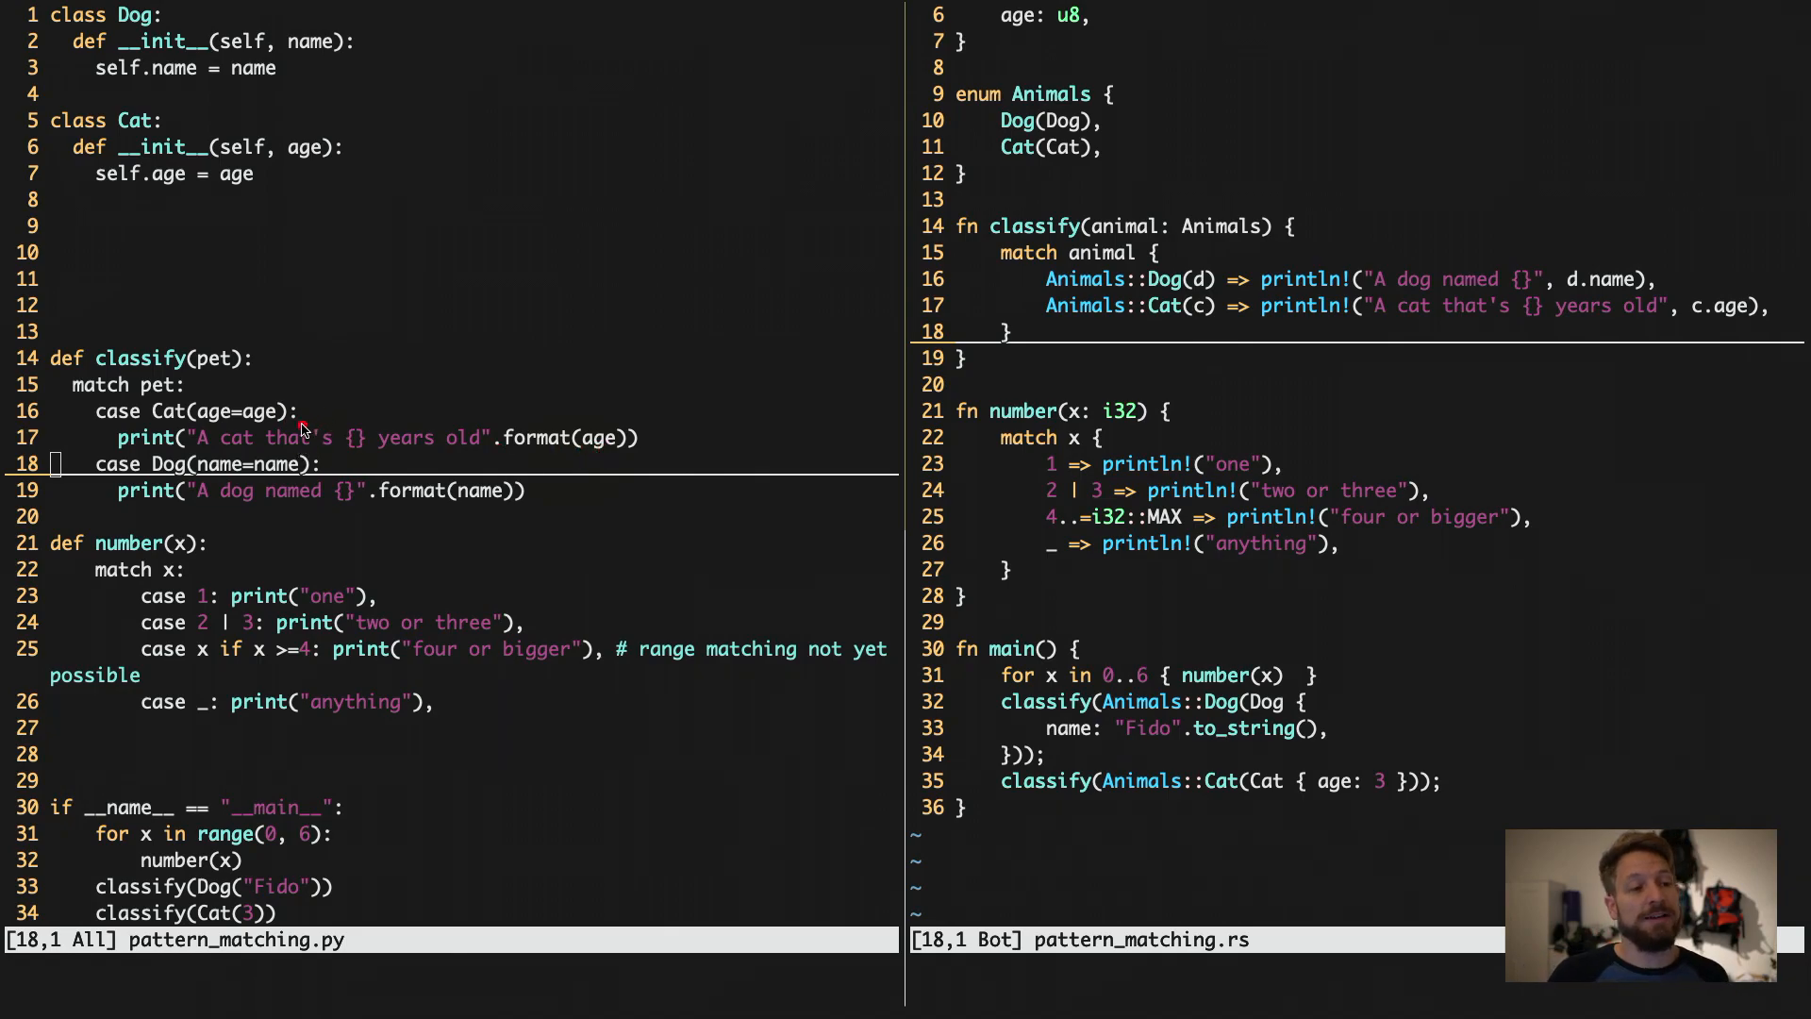
mouse_move(201, 488)
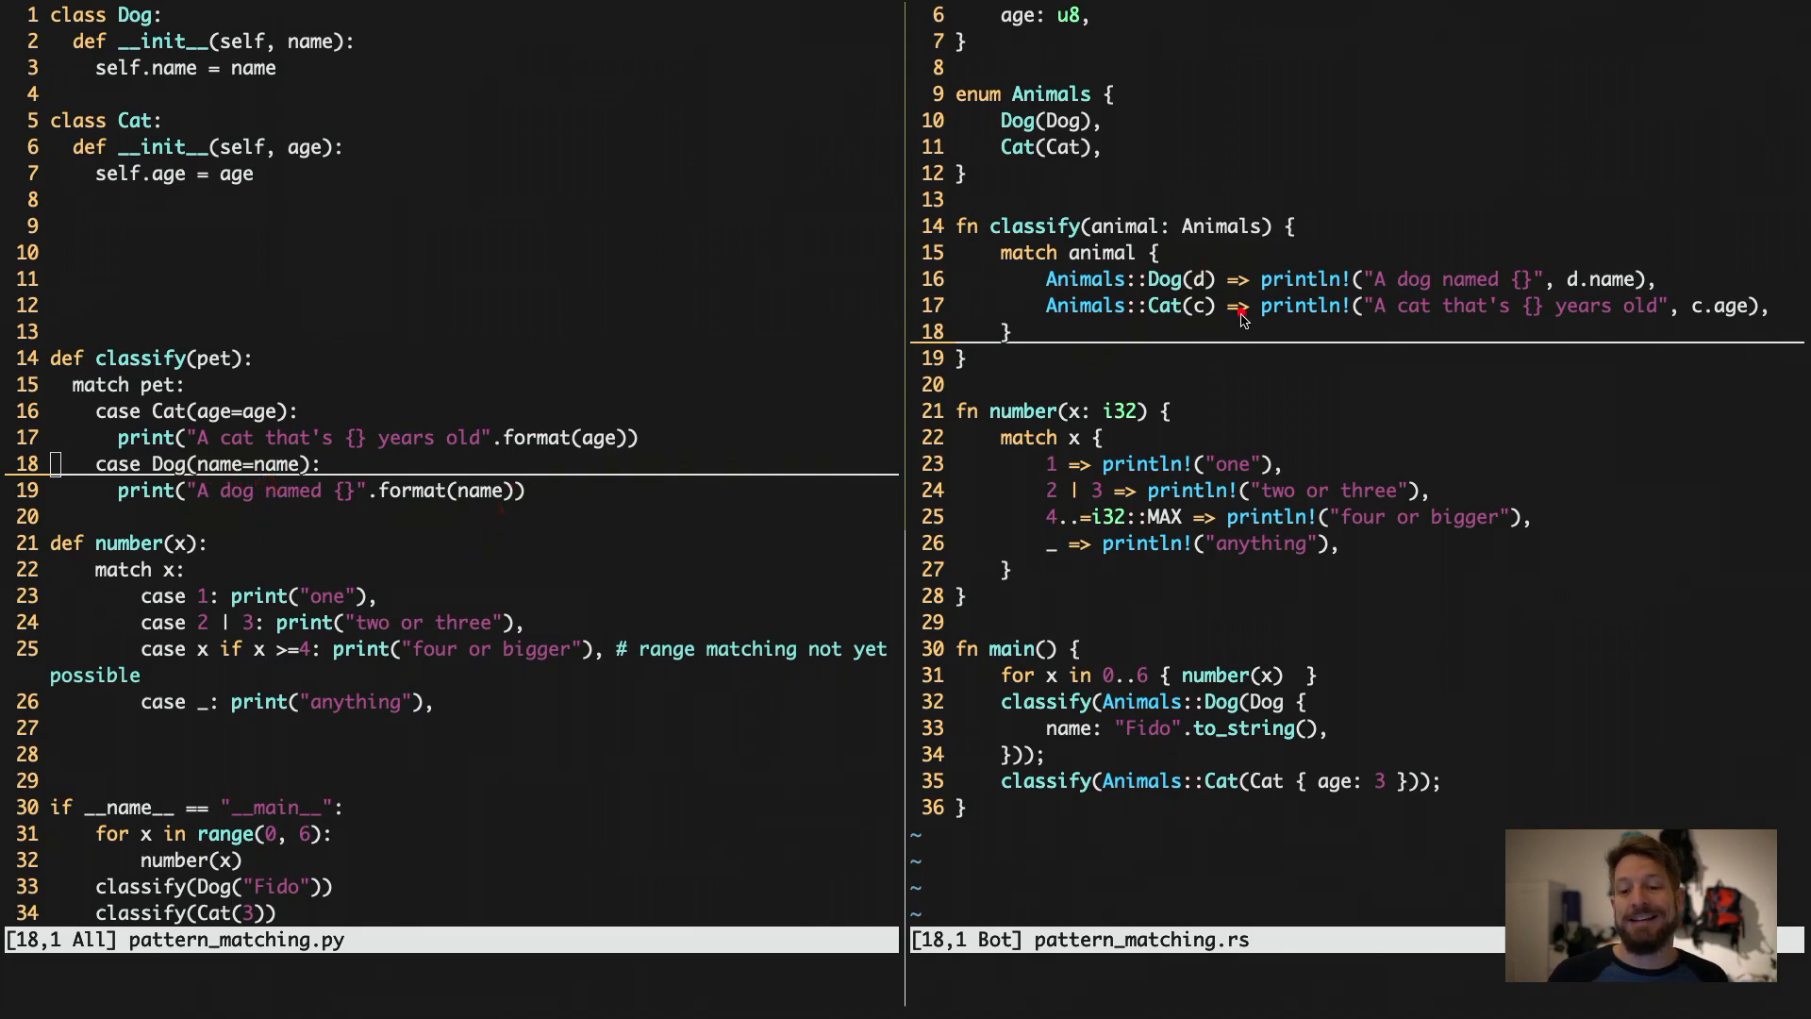
mouse_move(1265, 327)
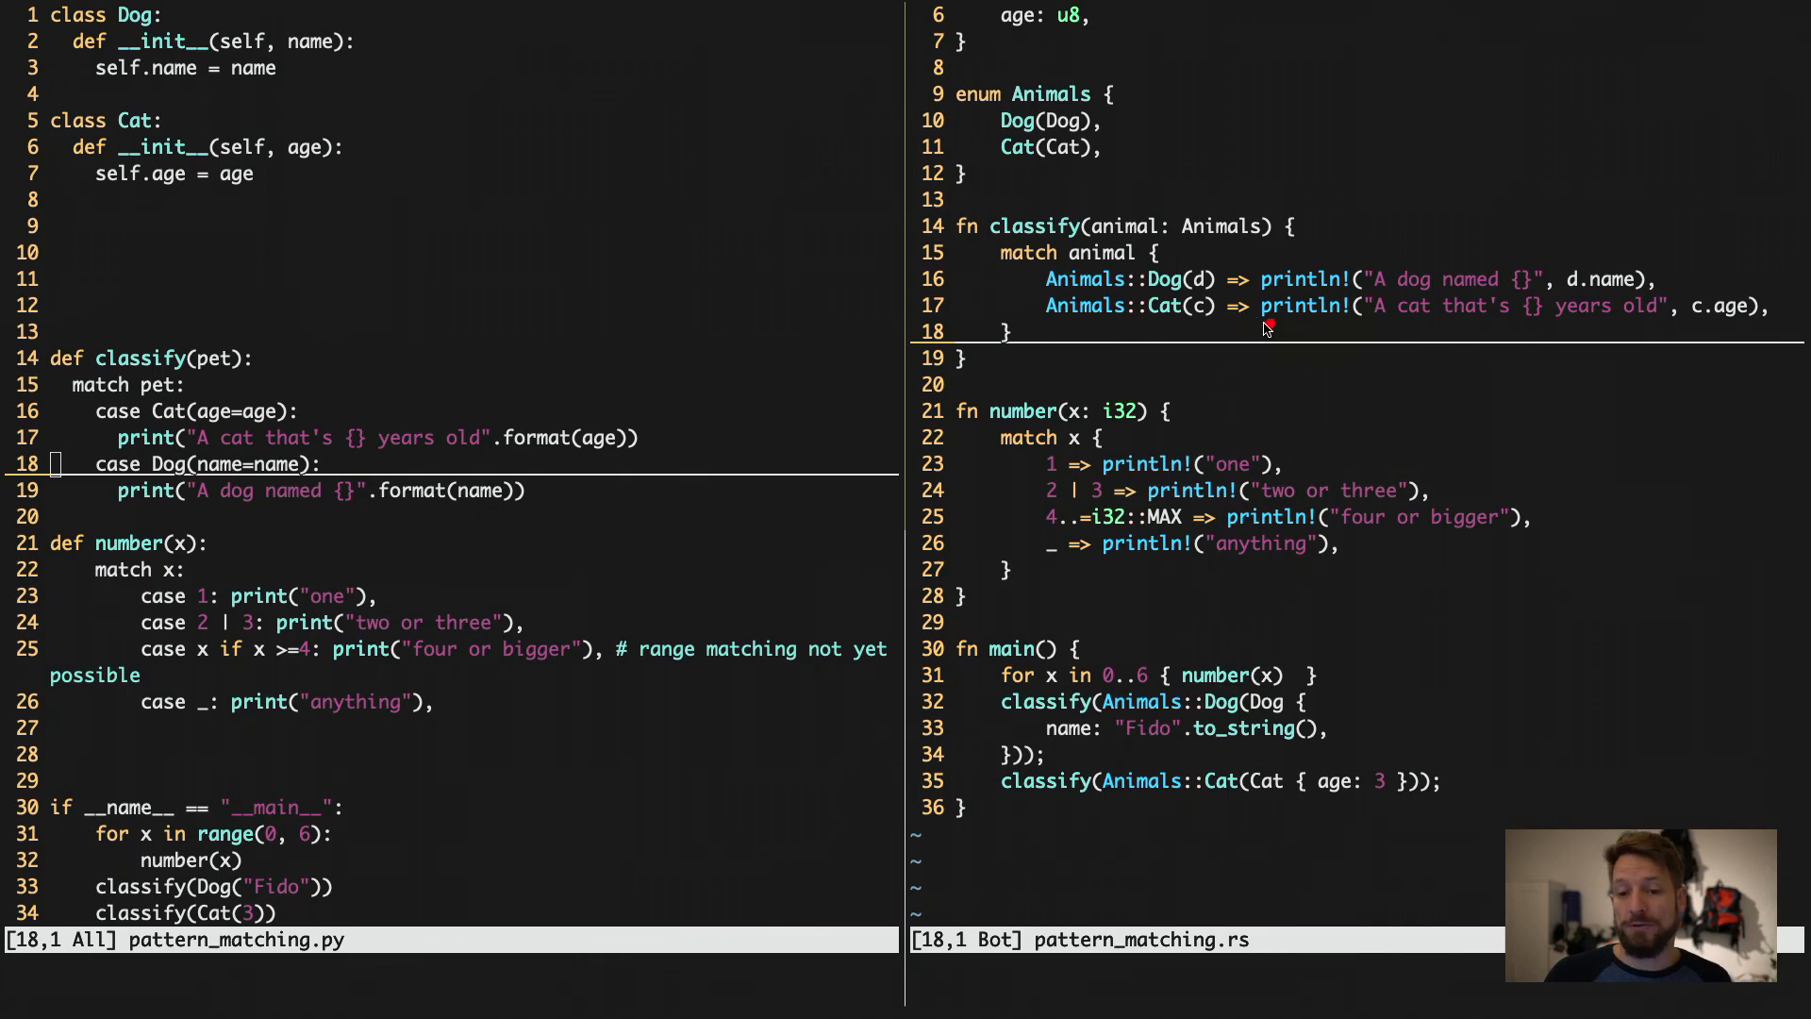
mouse_move(1170, 294)
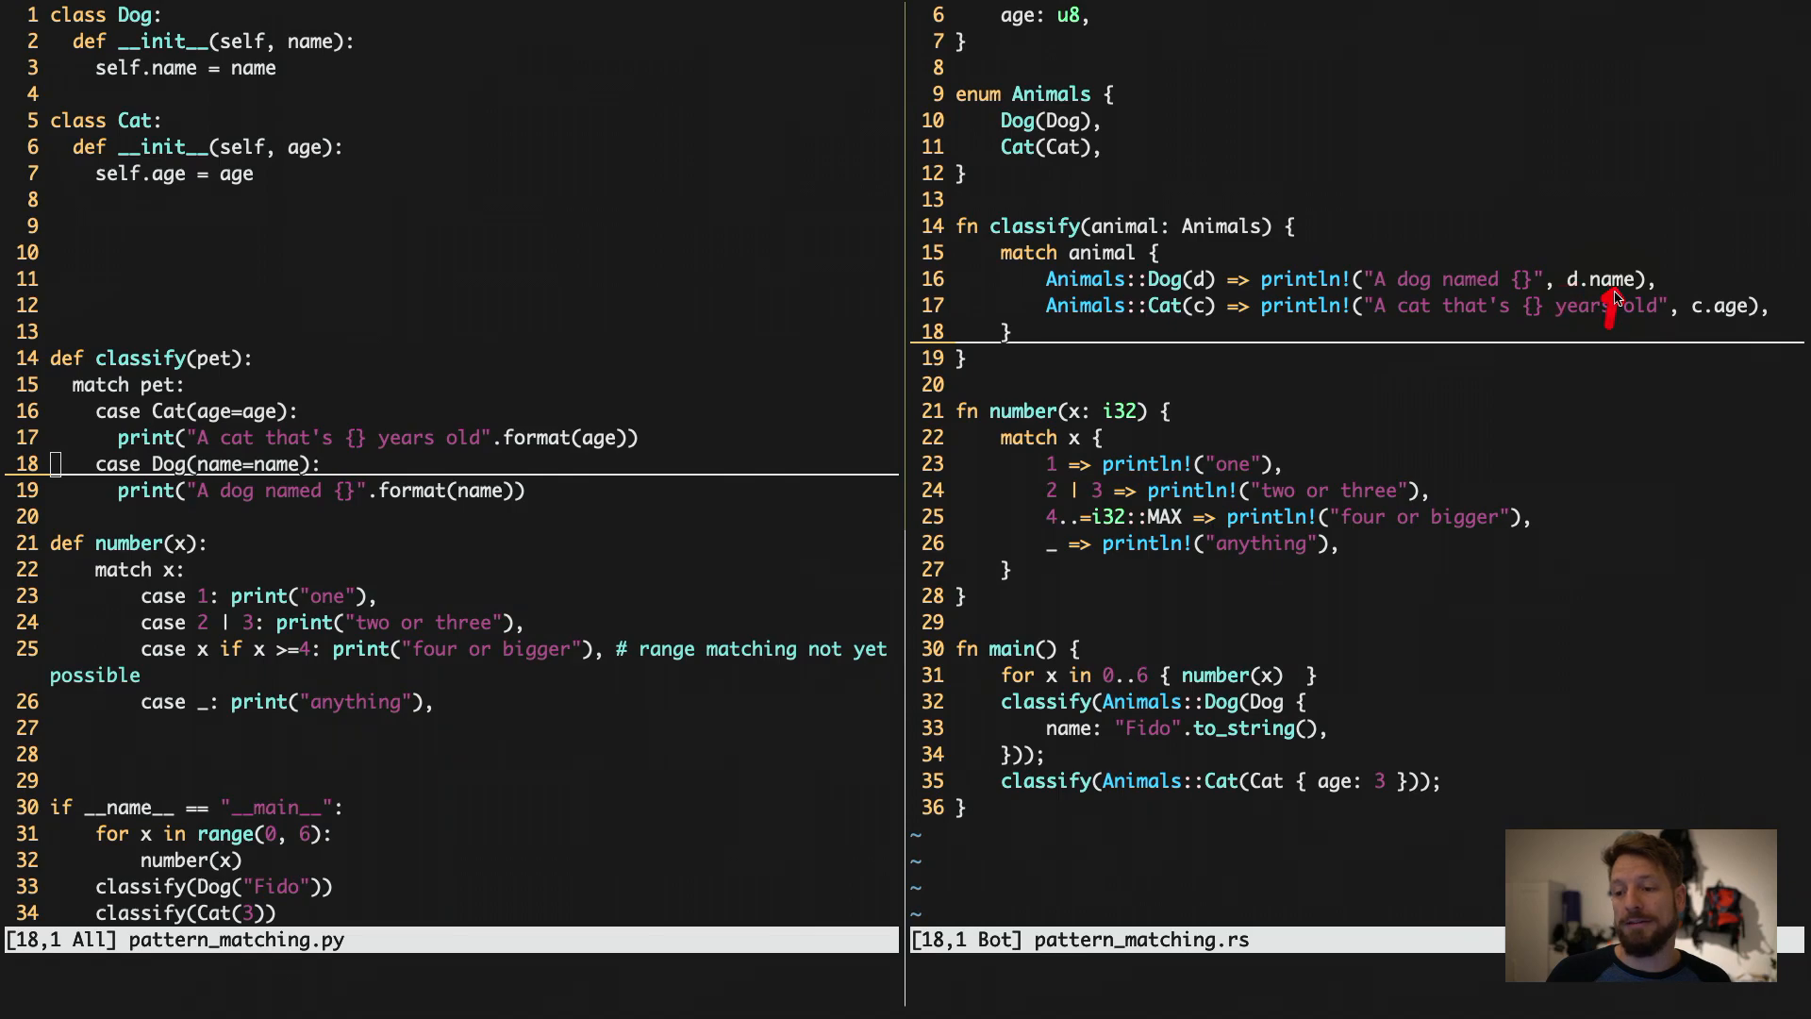
mouse_move(1377, 302)
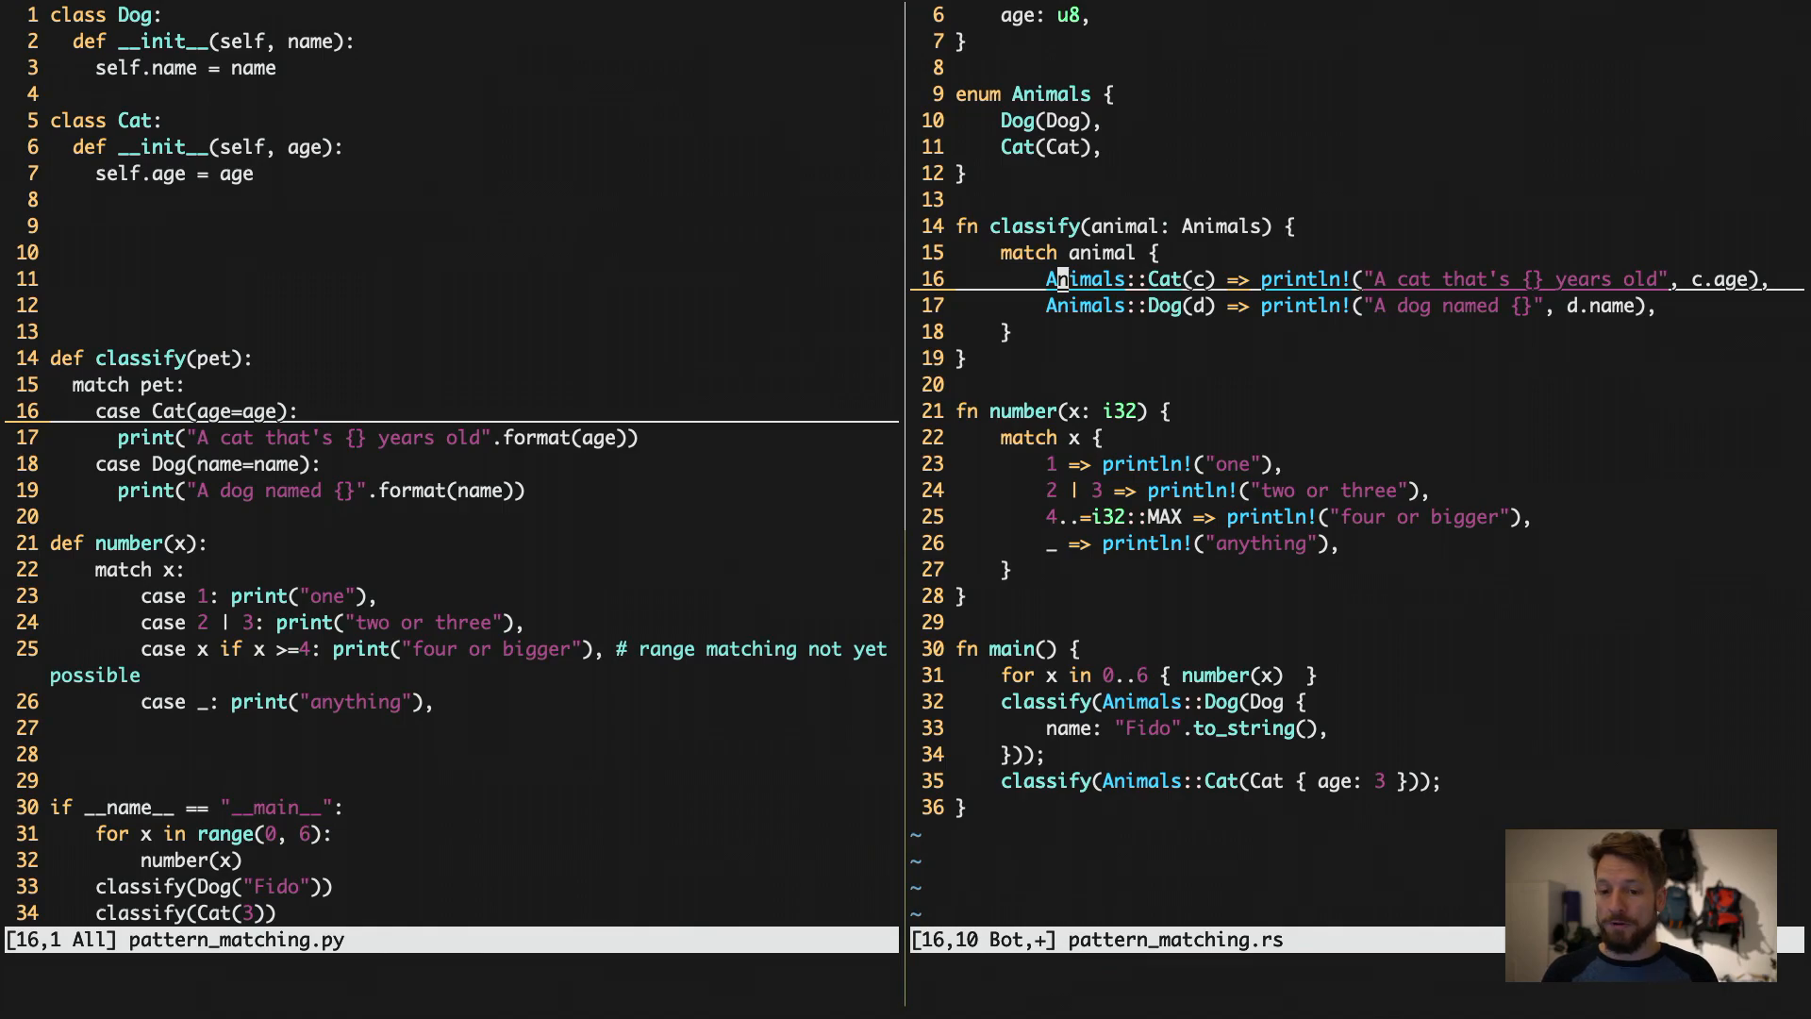
mouse_move(1203, 278)
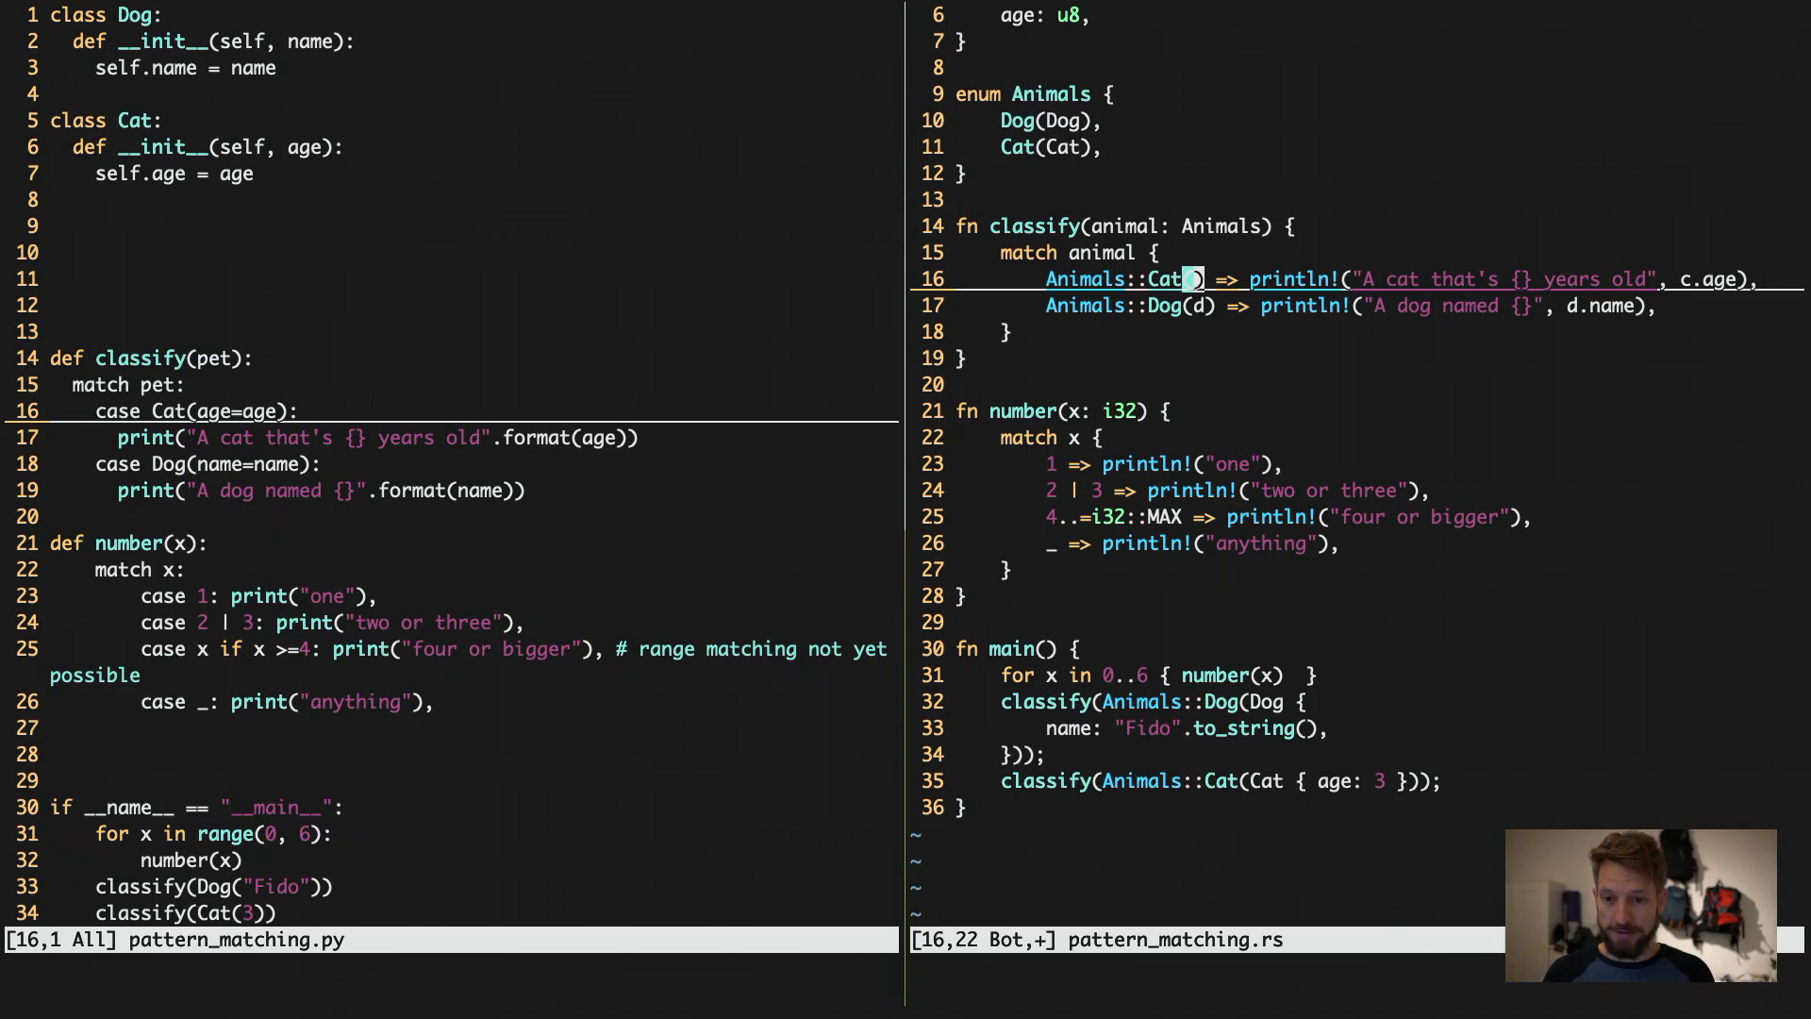
Change the Rust Cat arm to Cat(Cat {age}) and print age instead of c.age.
key("i")
type("Cat {}")
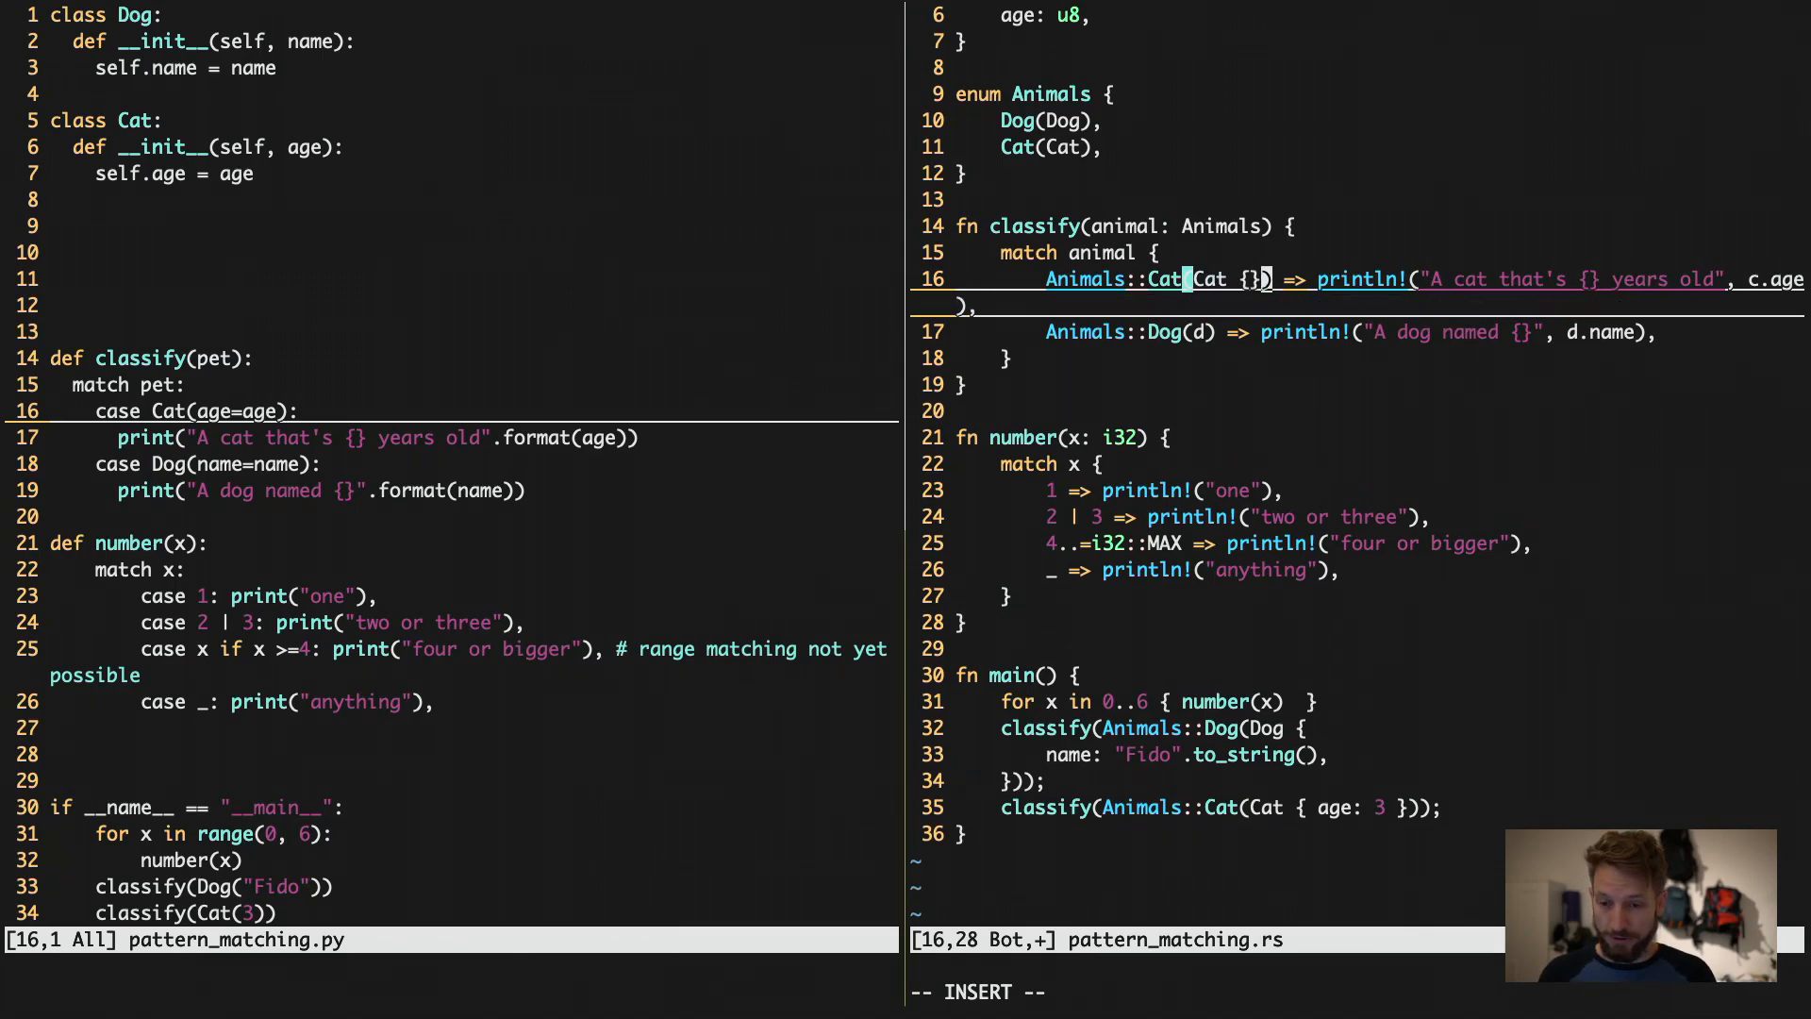
key("BackSpace")
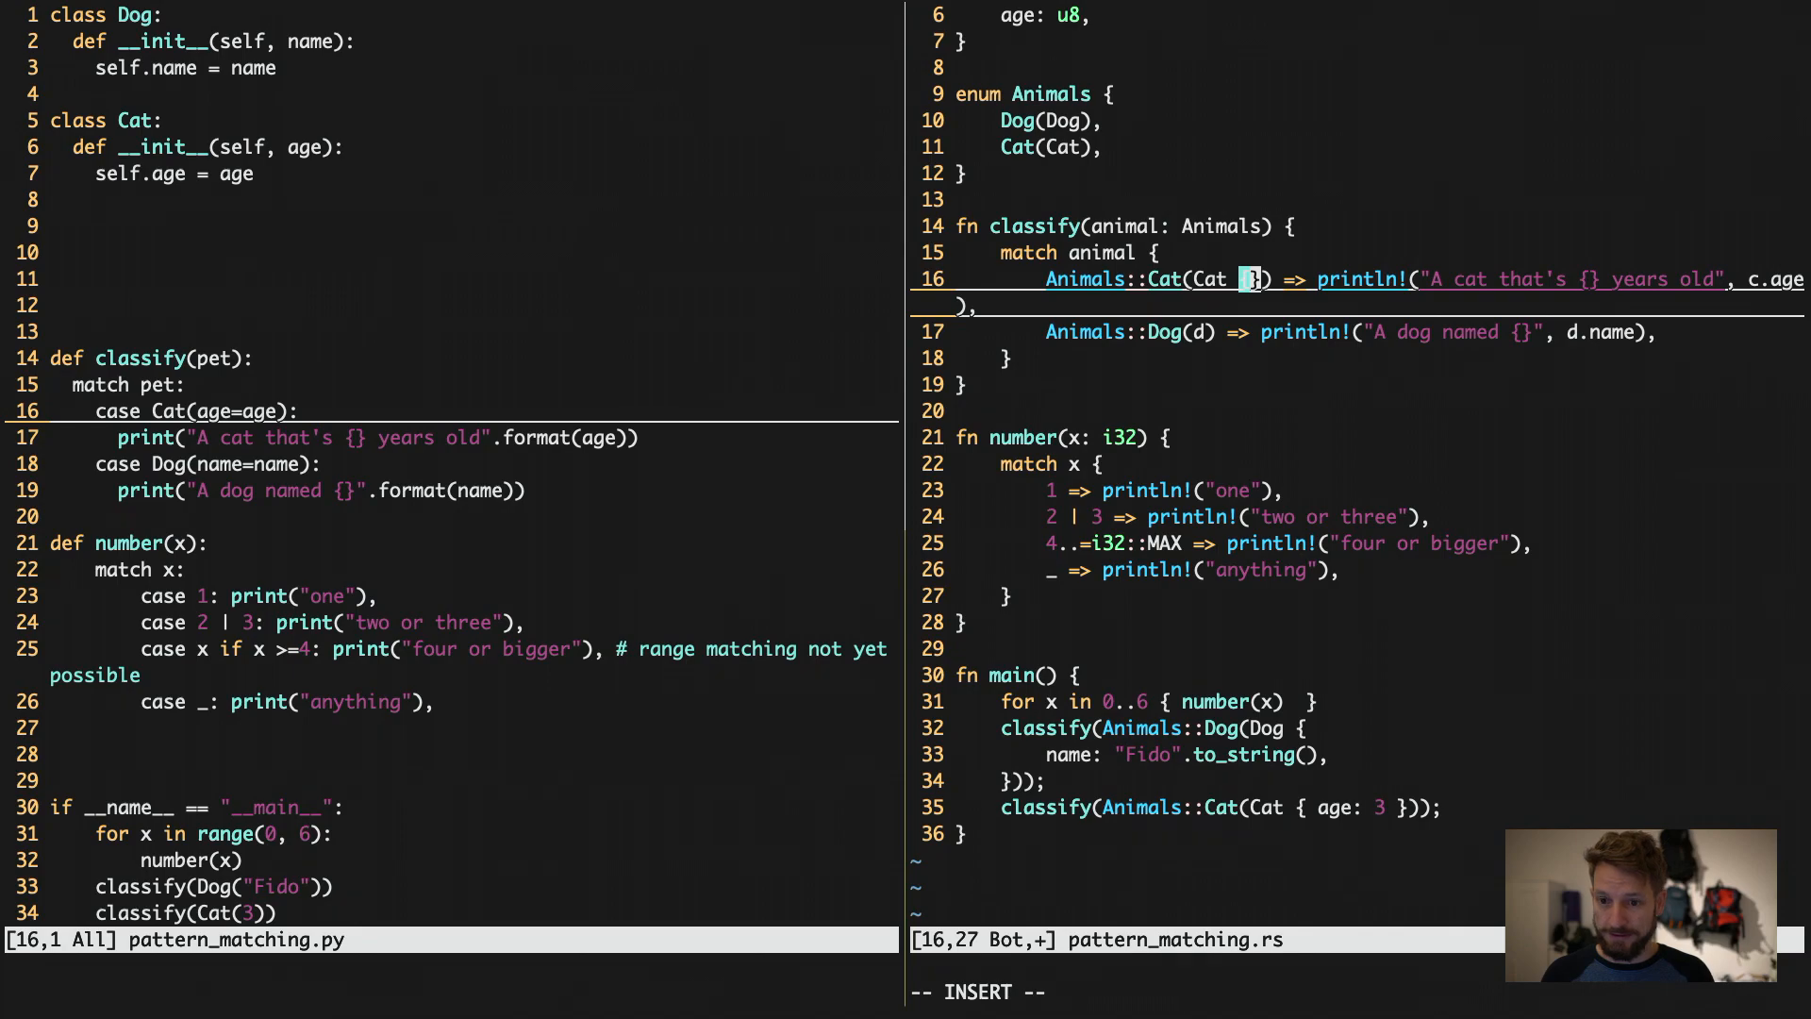
type("age")
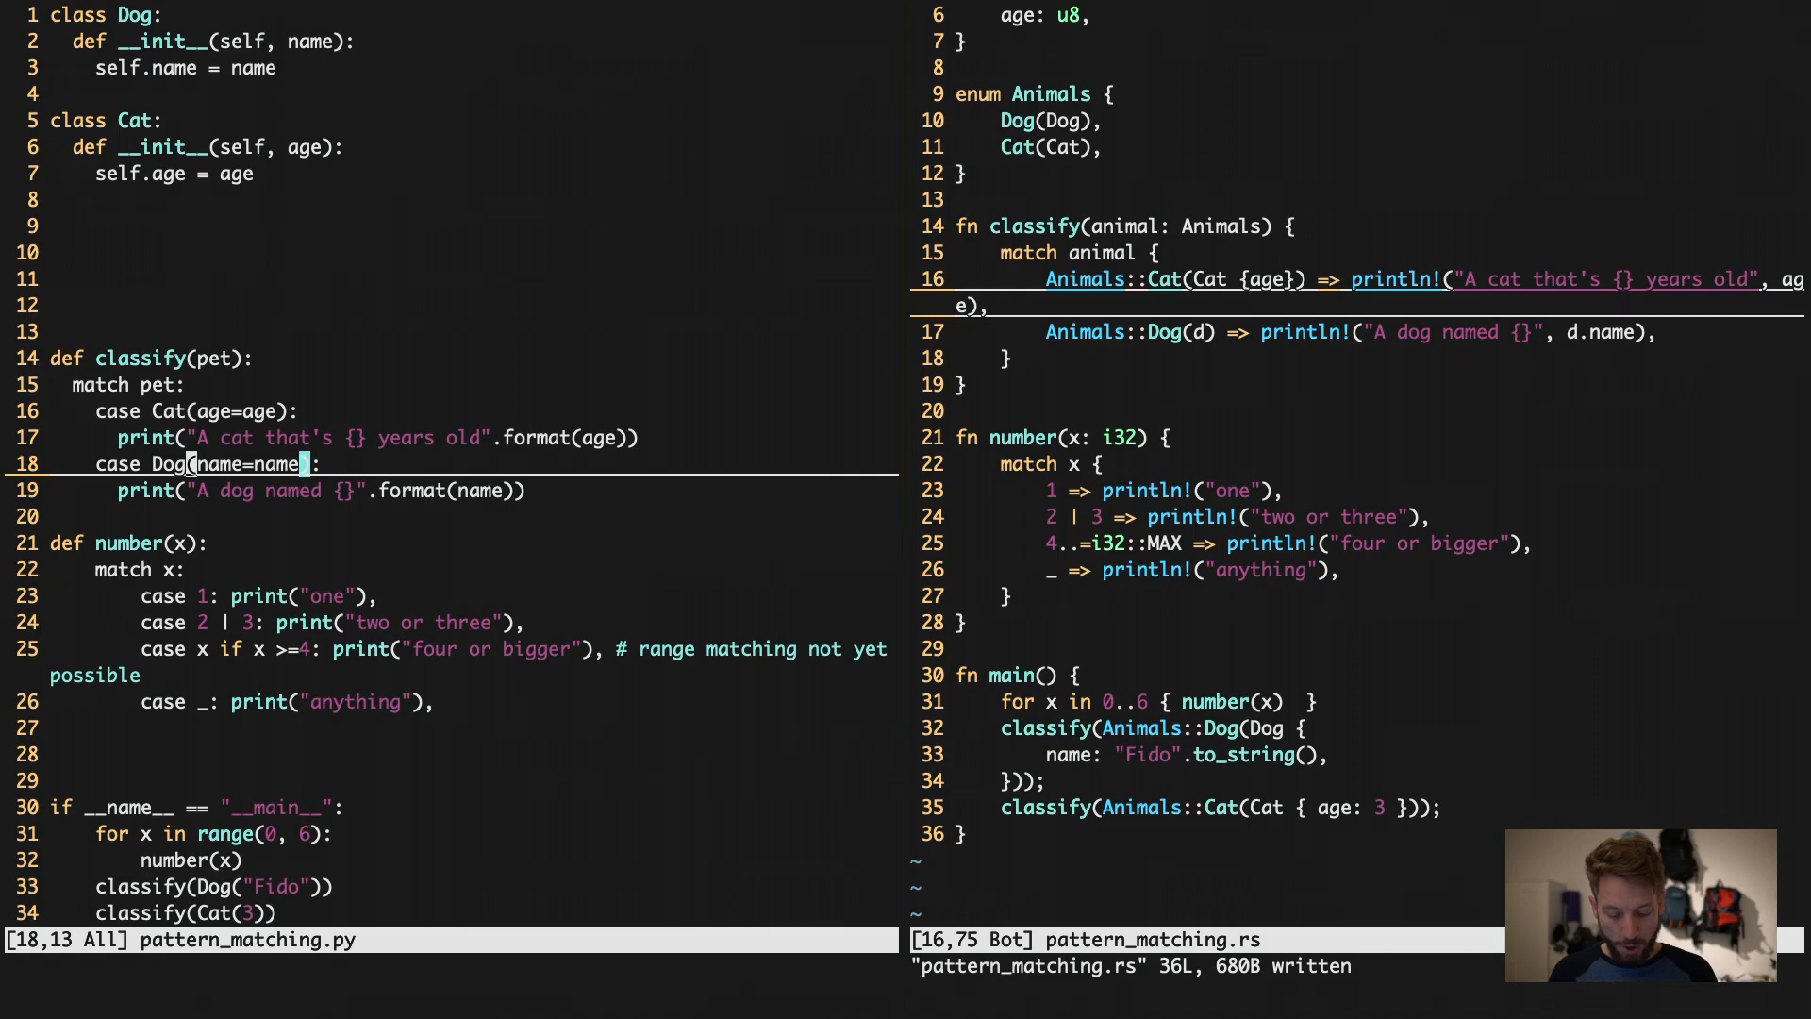
Remove (name=name) from Python's Dog case, print pet.name, save, and swap in the terminal.
key("dd")
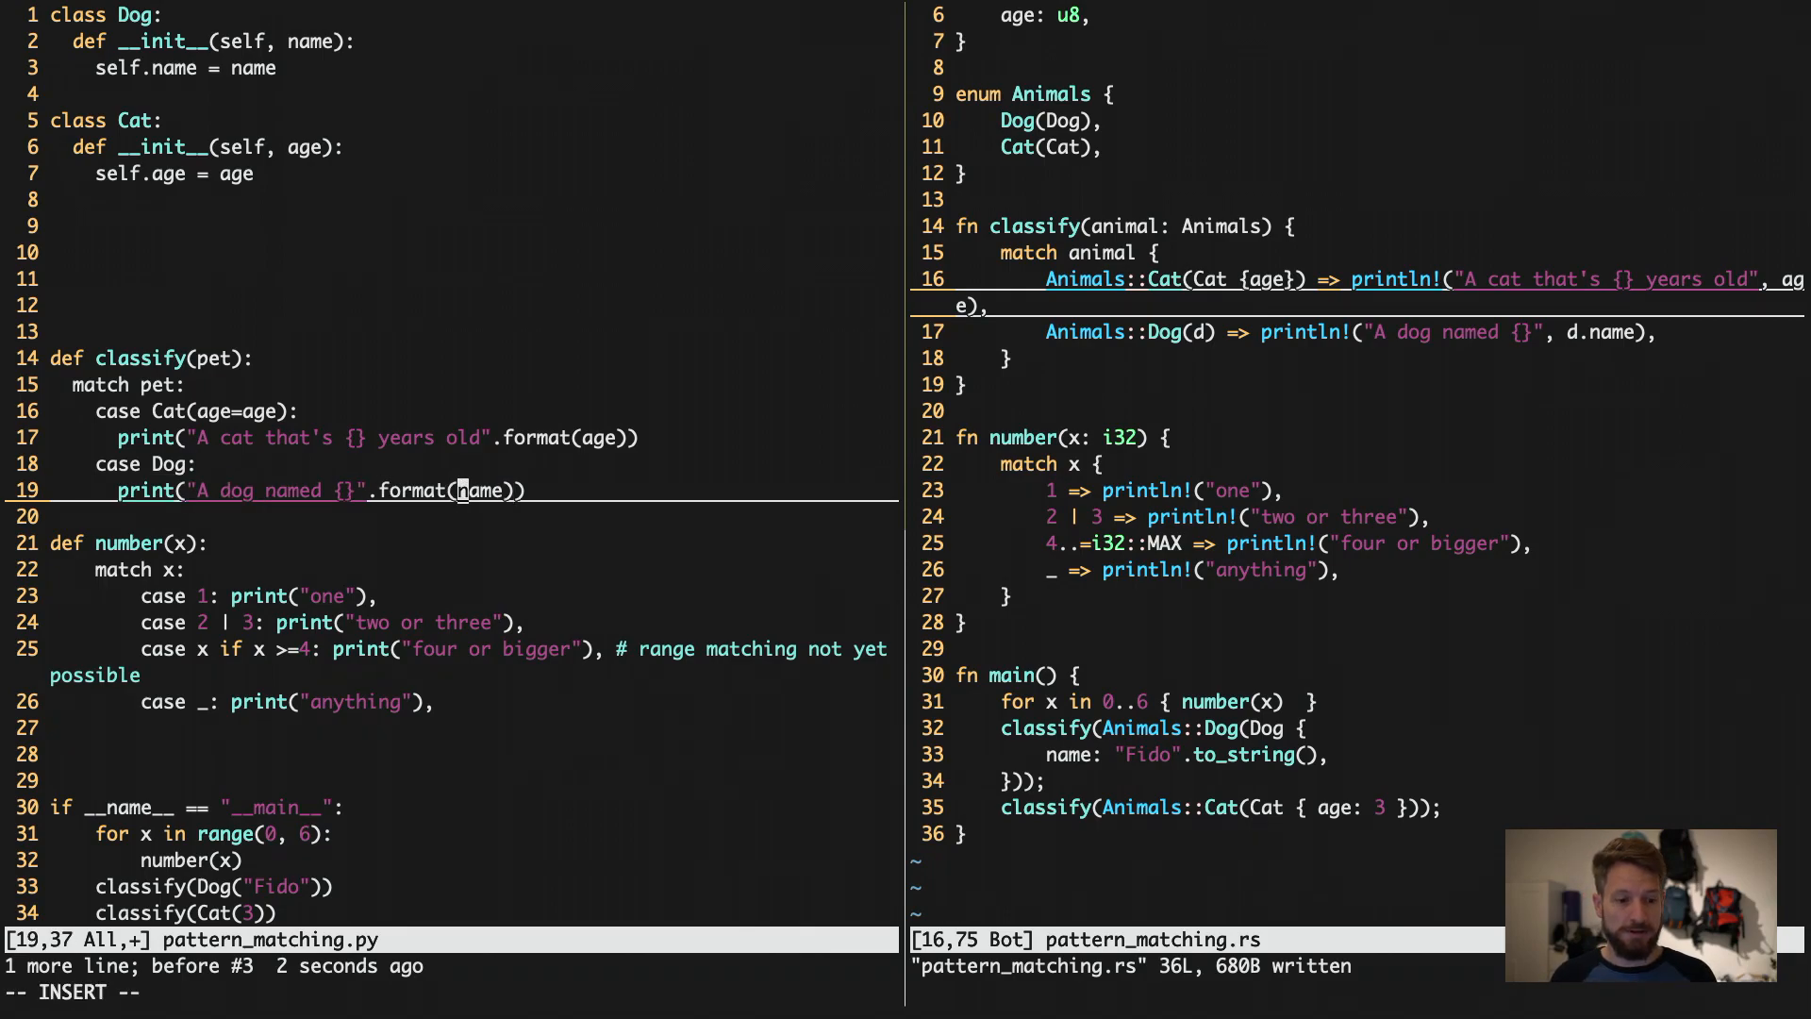
type("pet.")
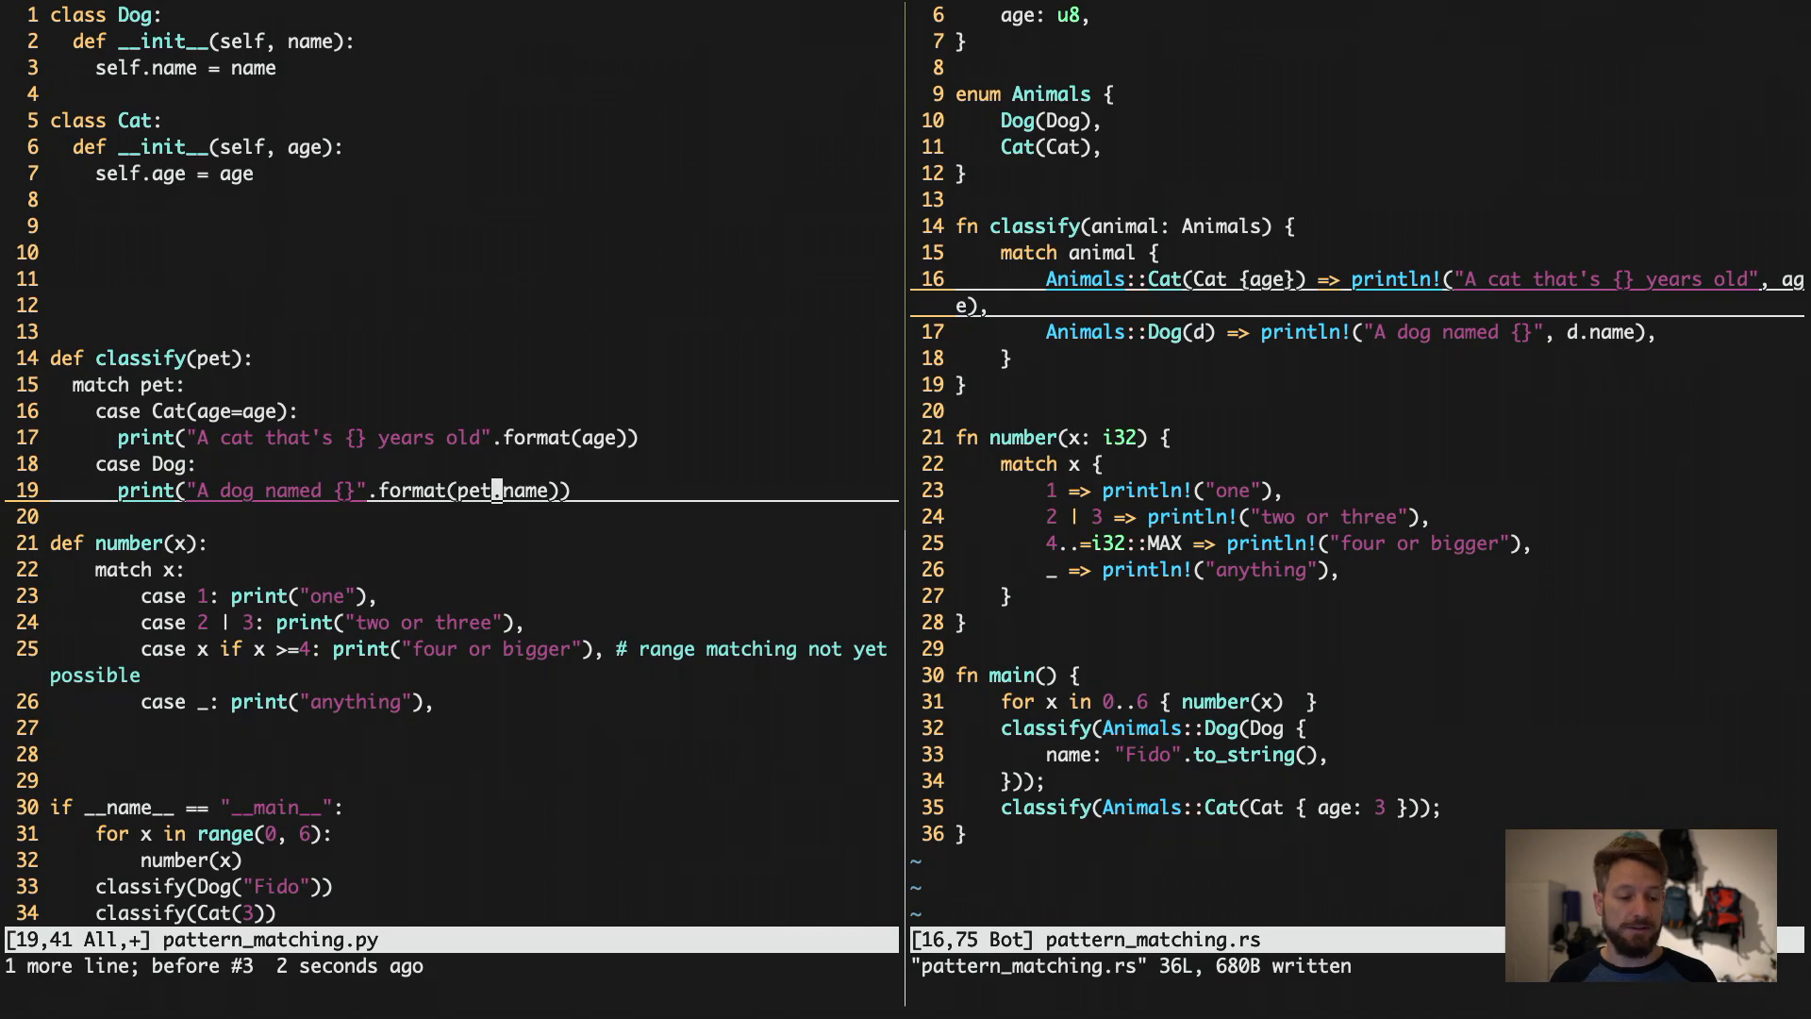
type(":w")
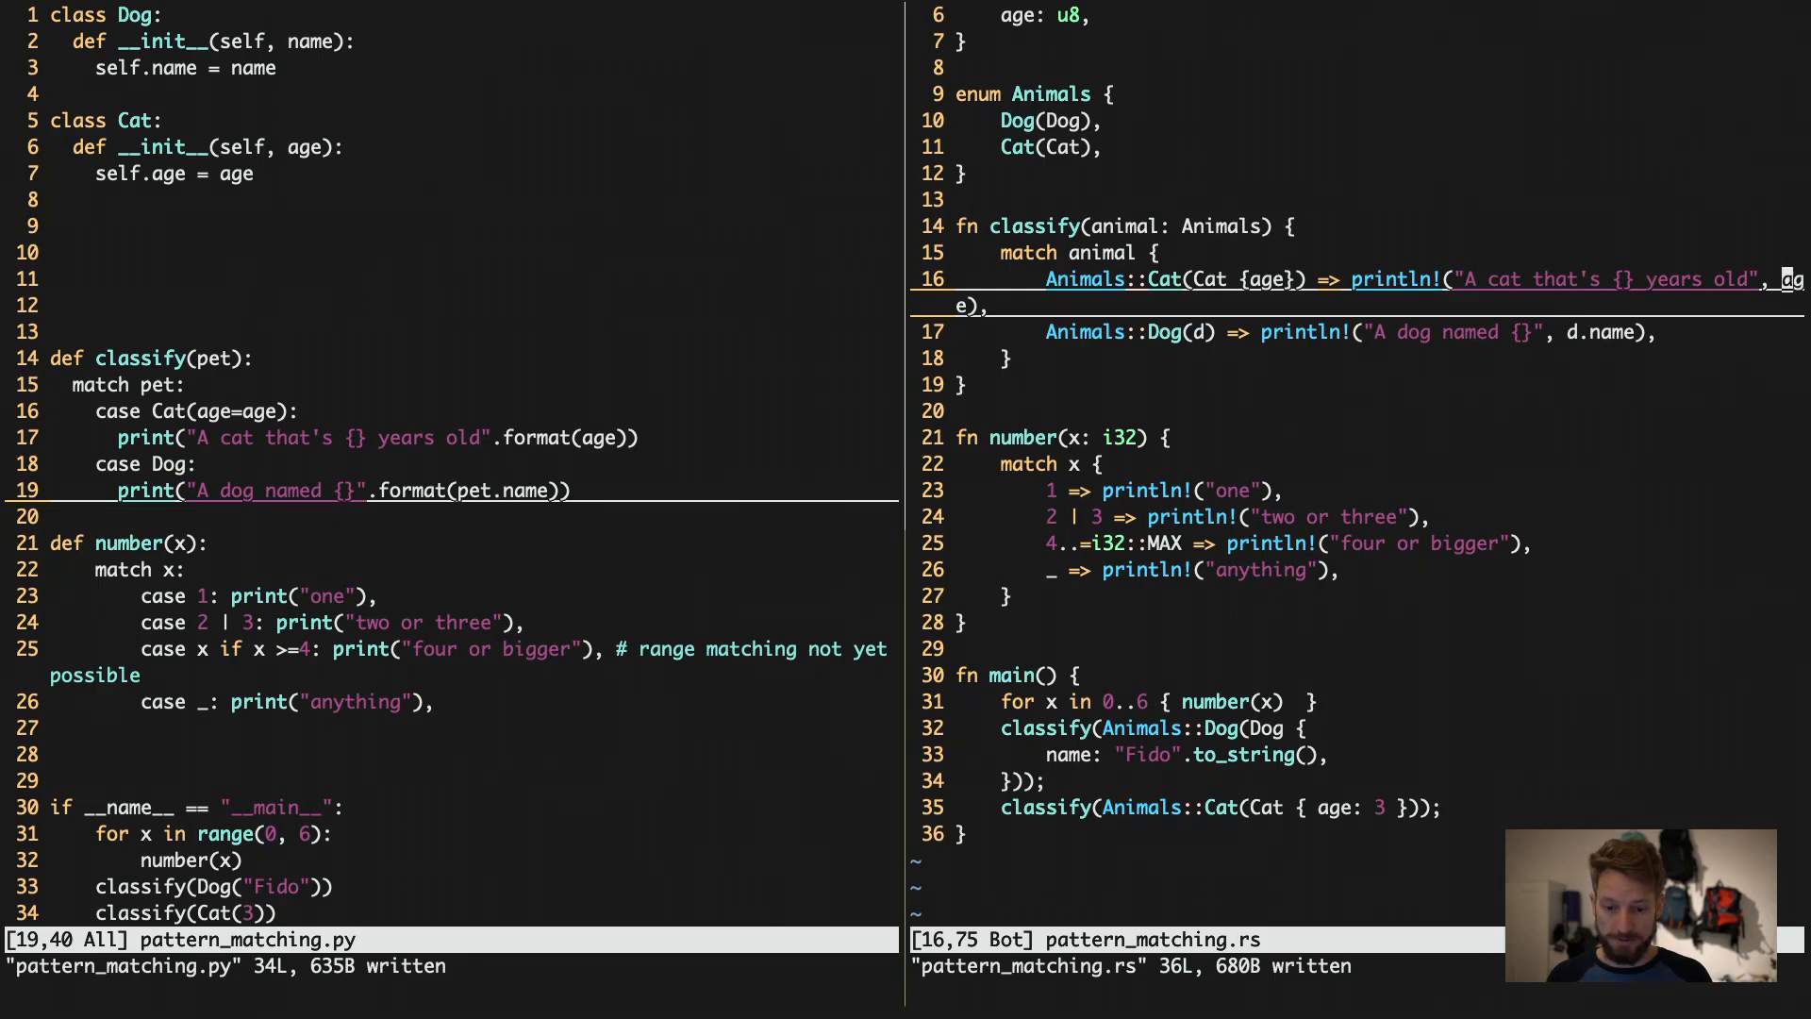
type(":swap-pane -s bedroom-builds:rust.0")
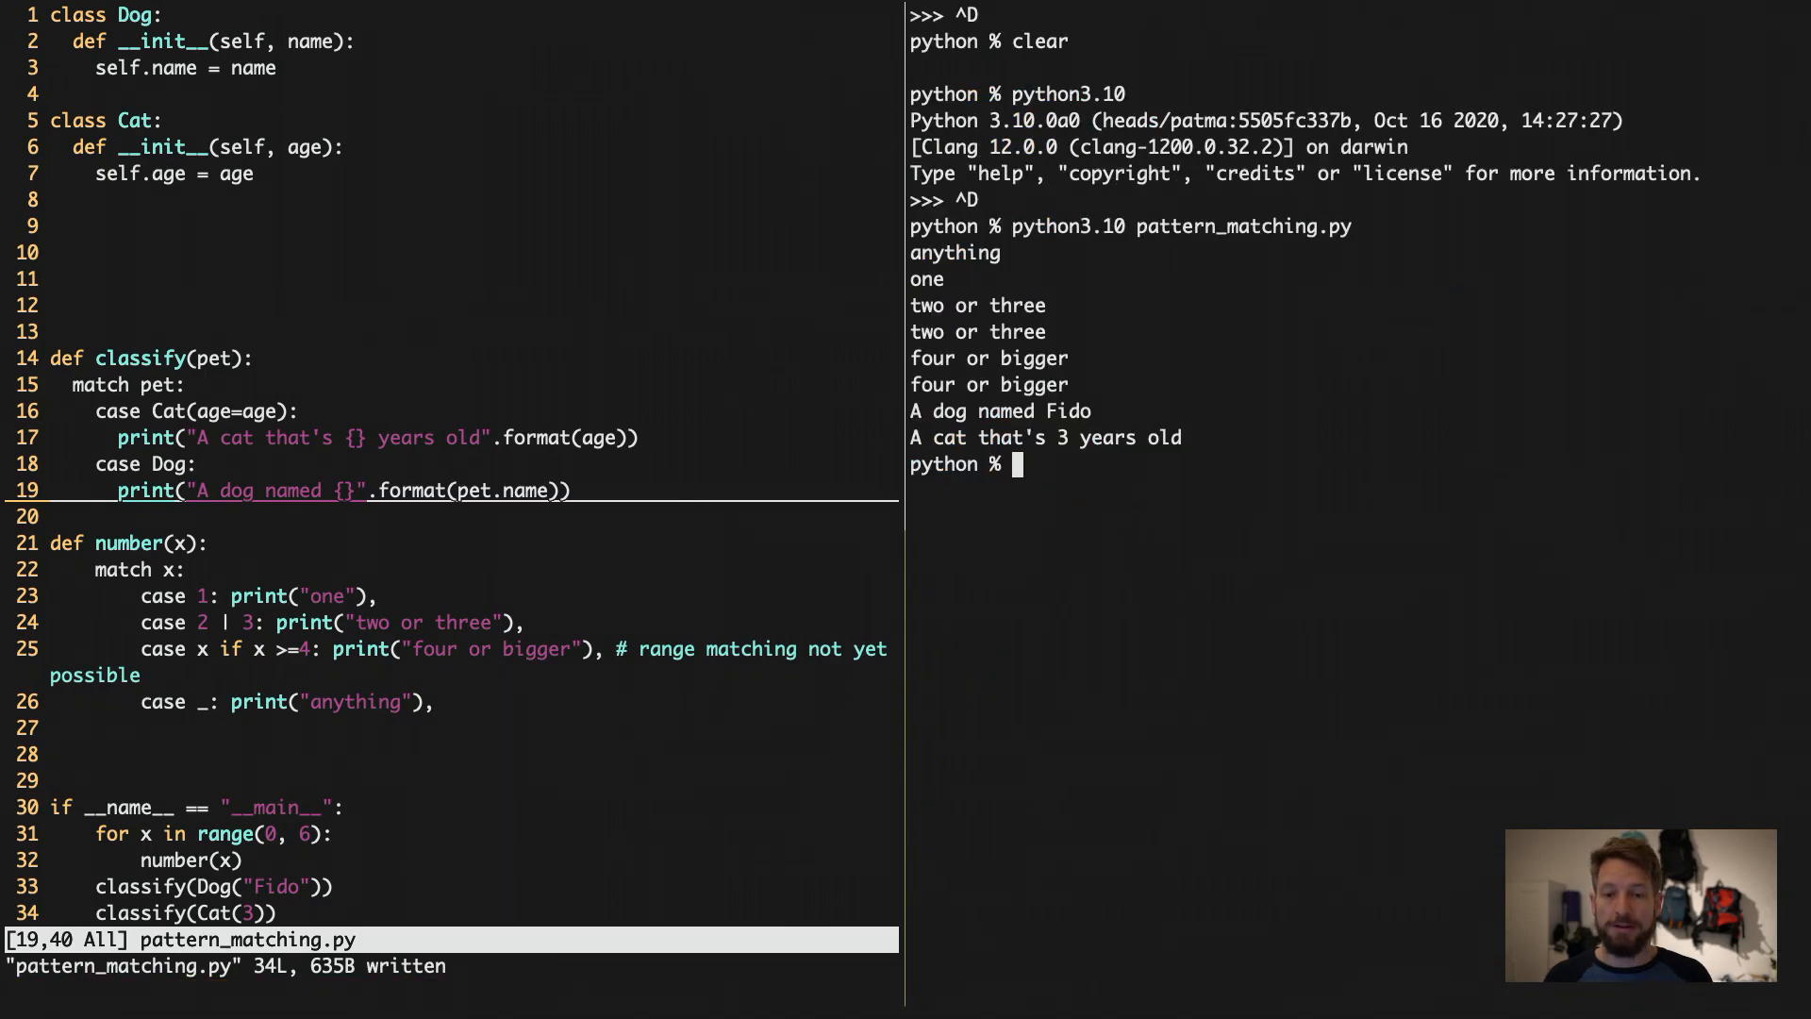
Run python3.10 pattern_matching.py in the terminal pane to test the edited script.
type("python3.10 pattern_matching.py")
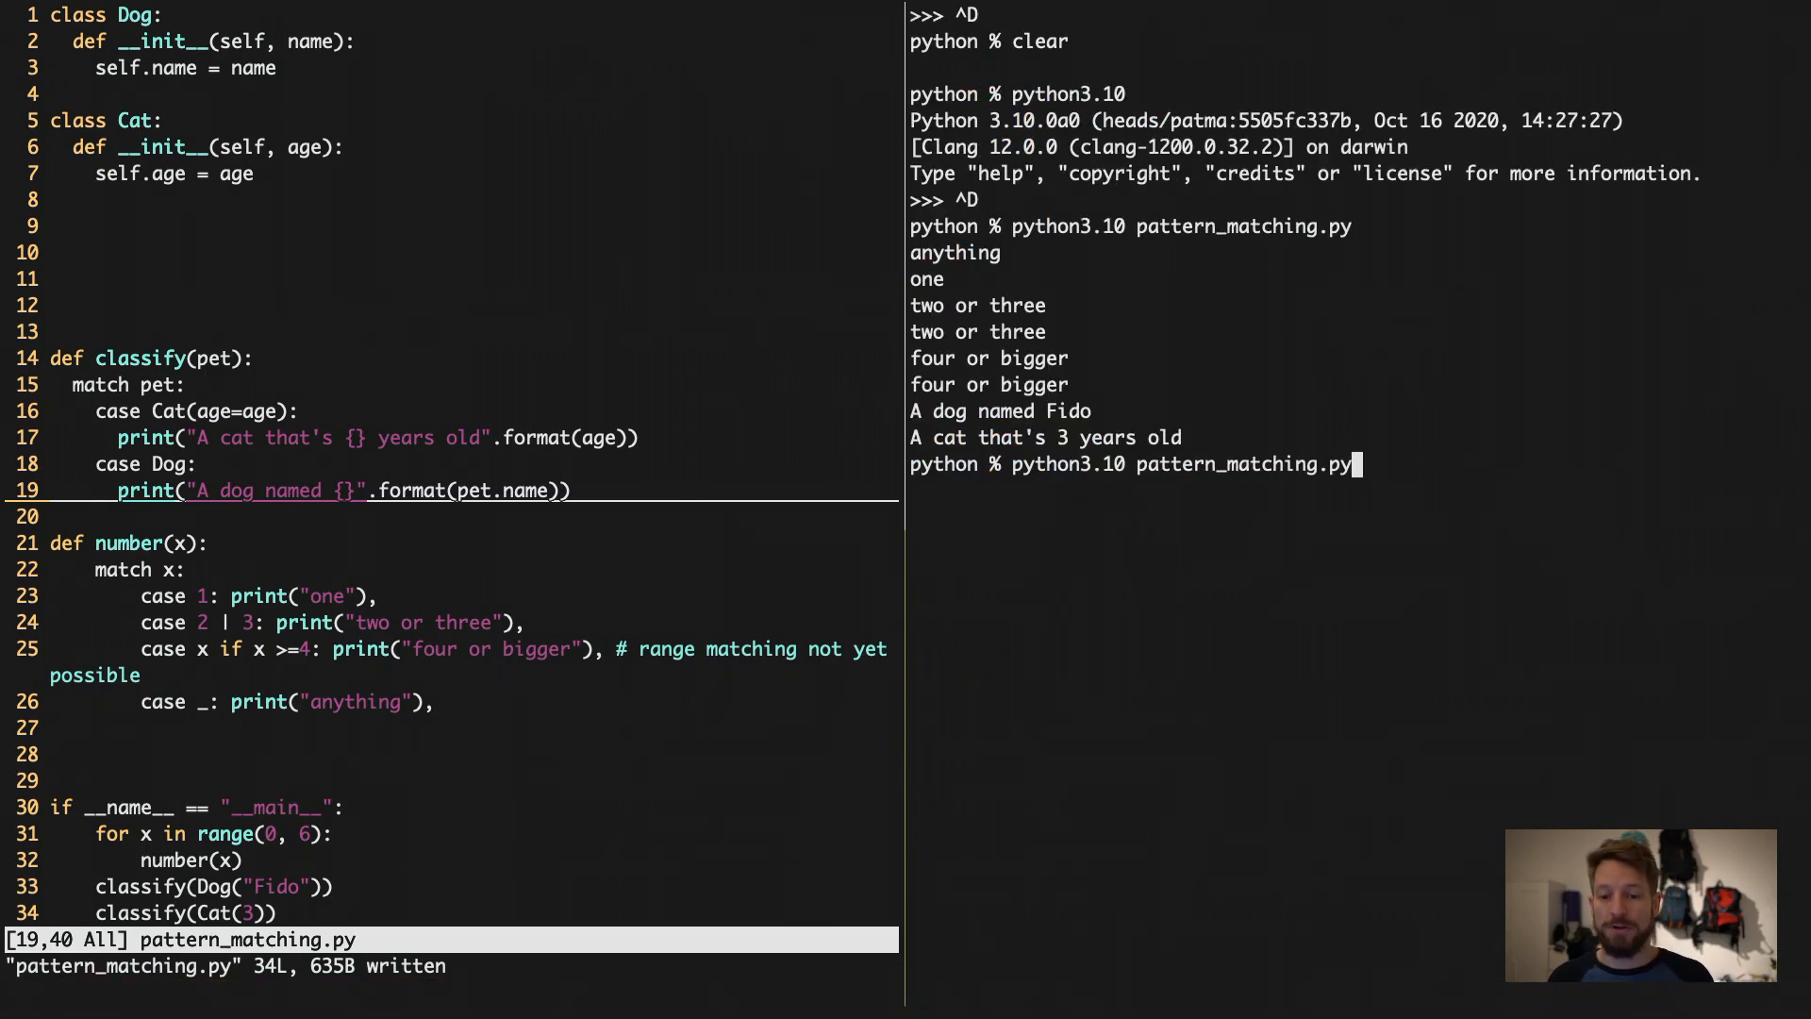
key("enter")
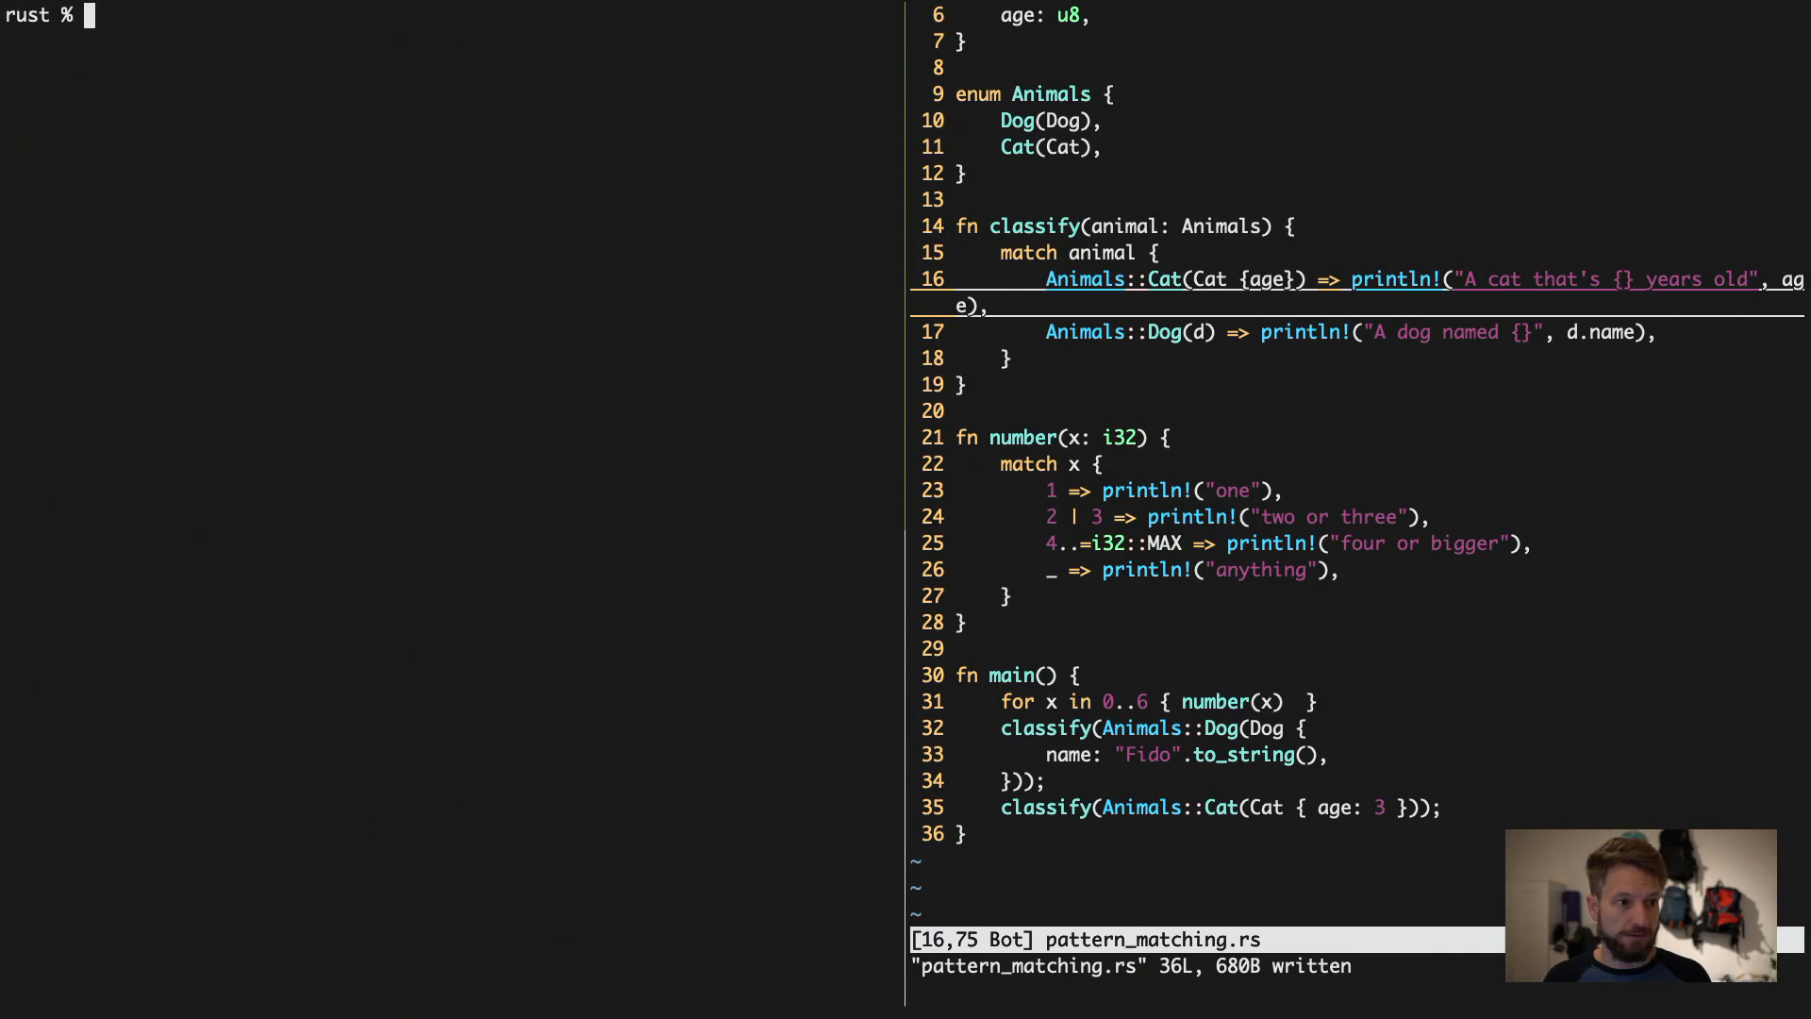
Compile pattern_matching.rs with rustc and run ./pattern_matching, printing Fido and the 3-year-old cat.
type("rustc")
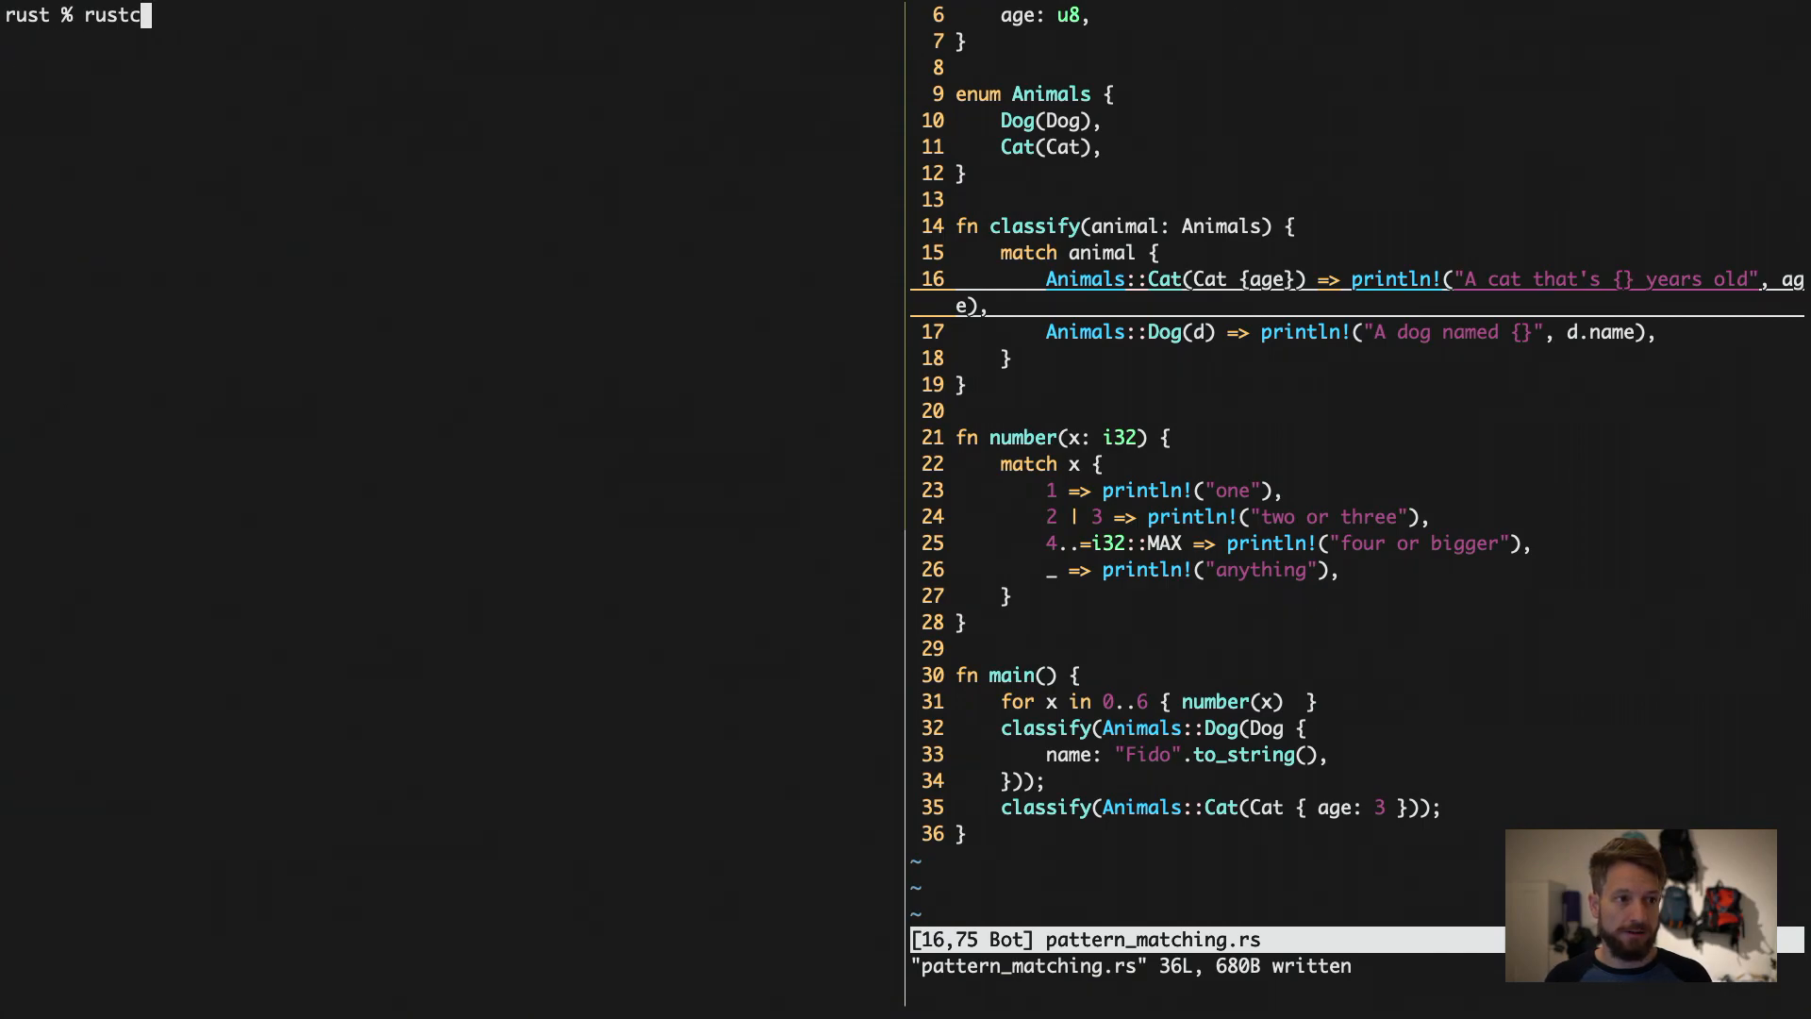
type("pattern_matching.rs")
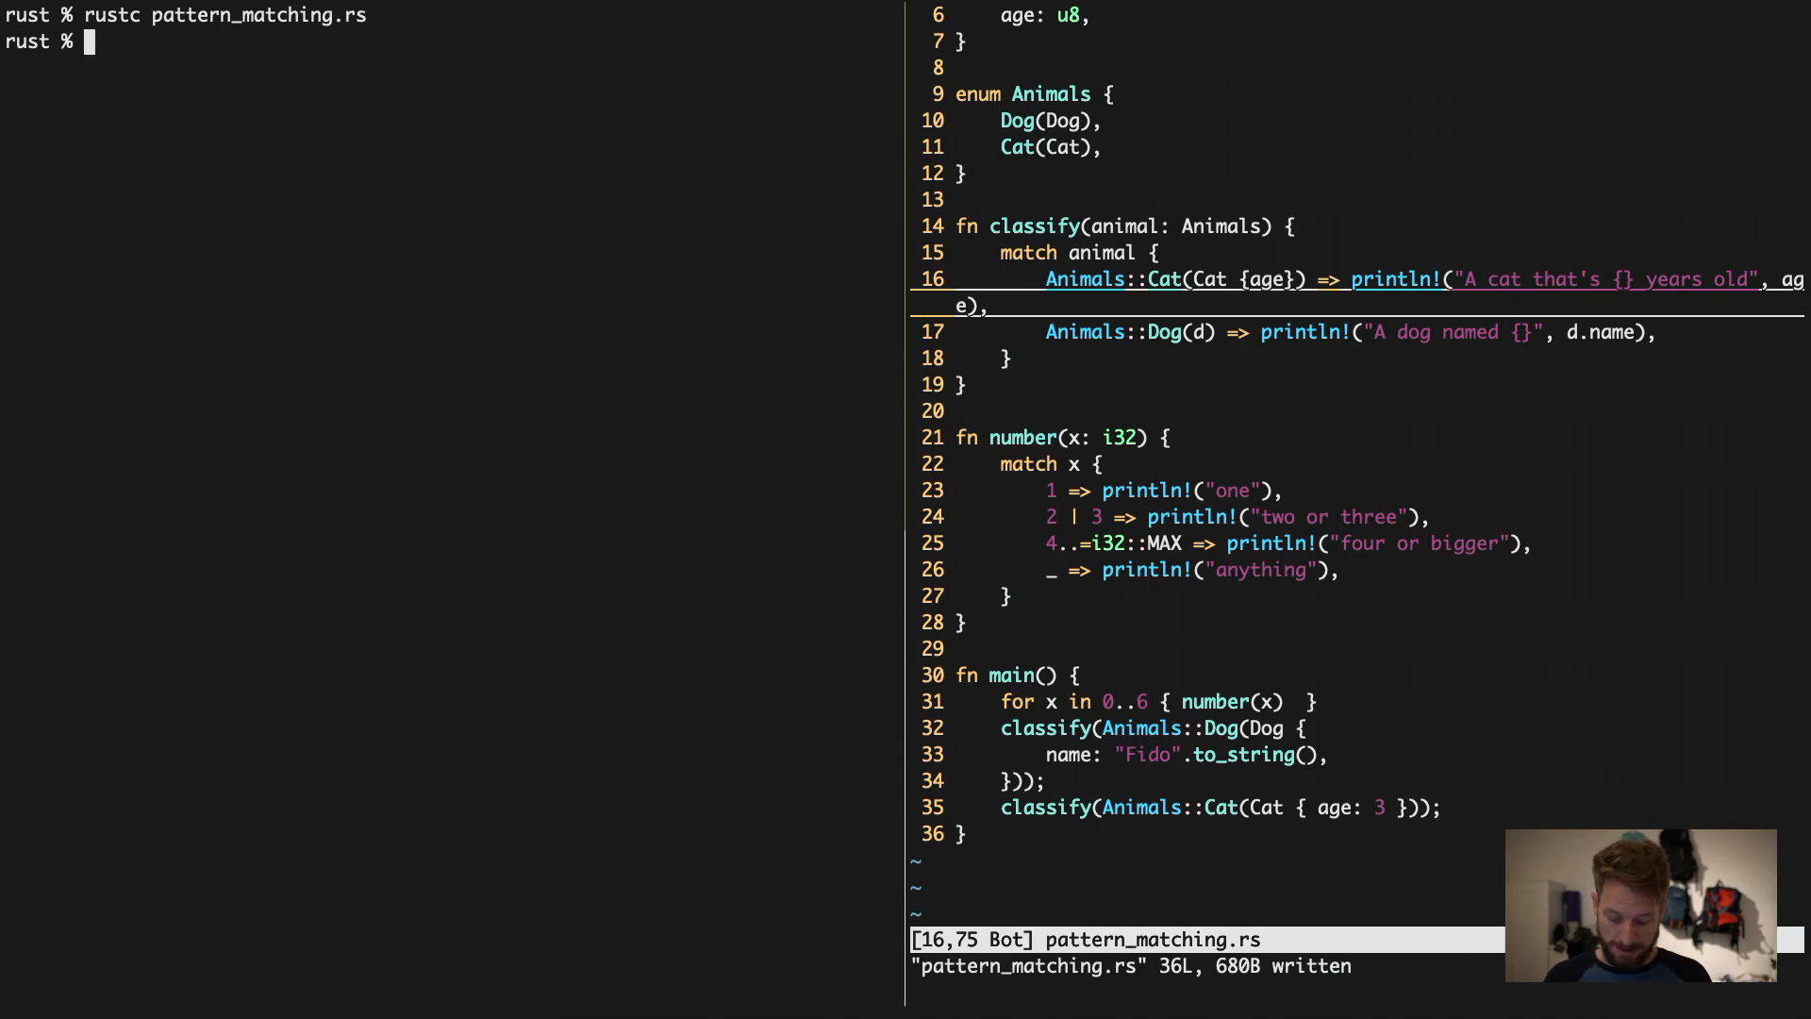
type("./pattern_matching")
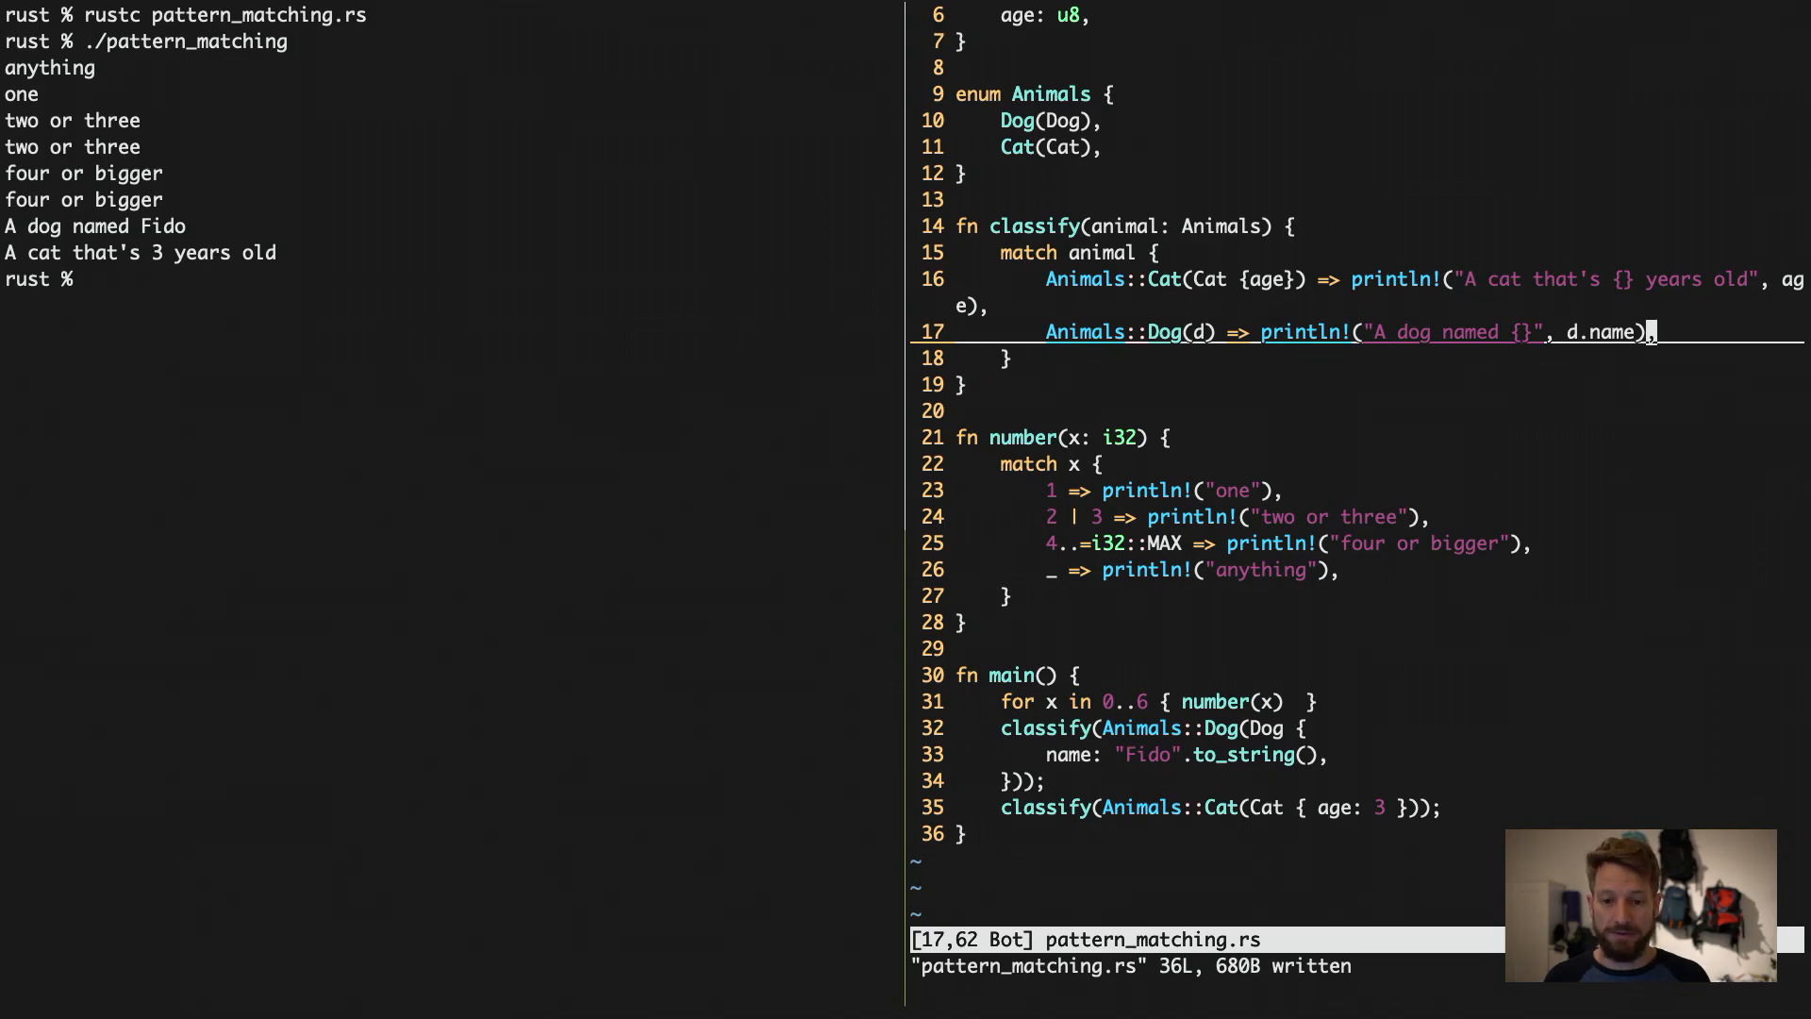
Comment out the Dog arm on line 17 with // and rerun rustc pattern_matching.rs.
key("0")
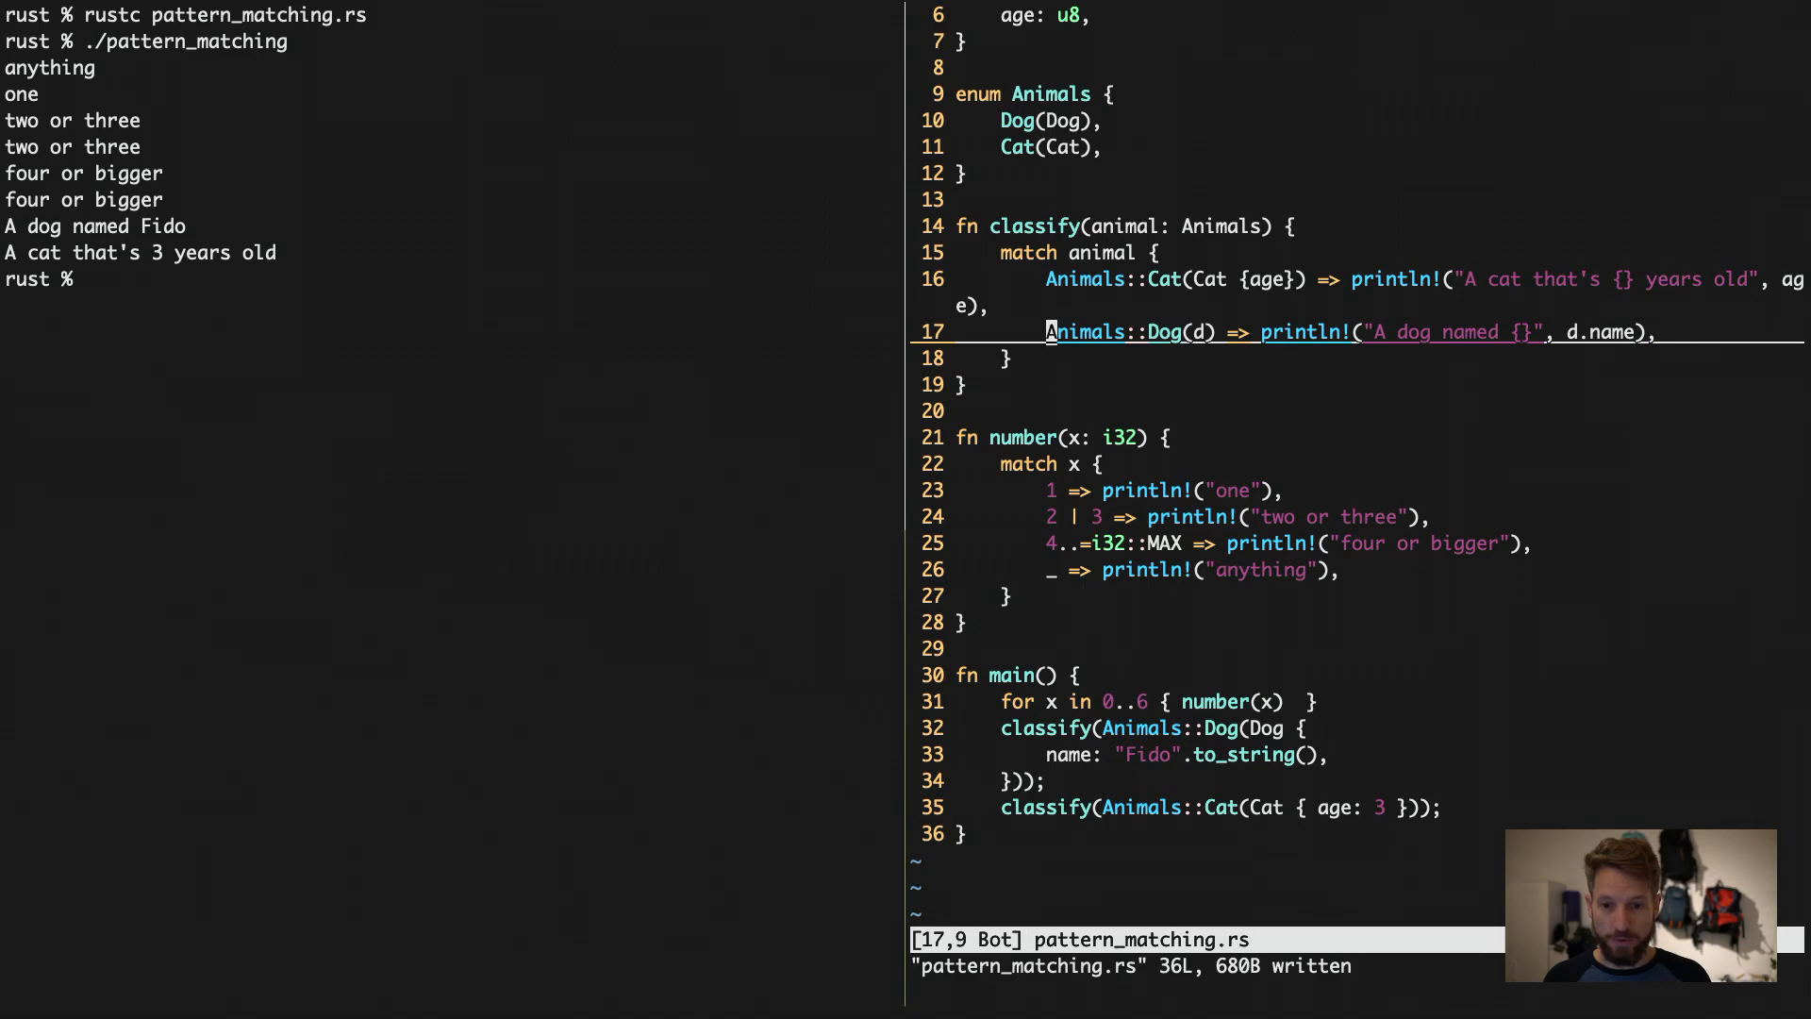
type("//")
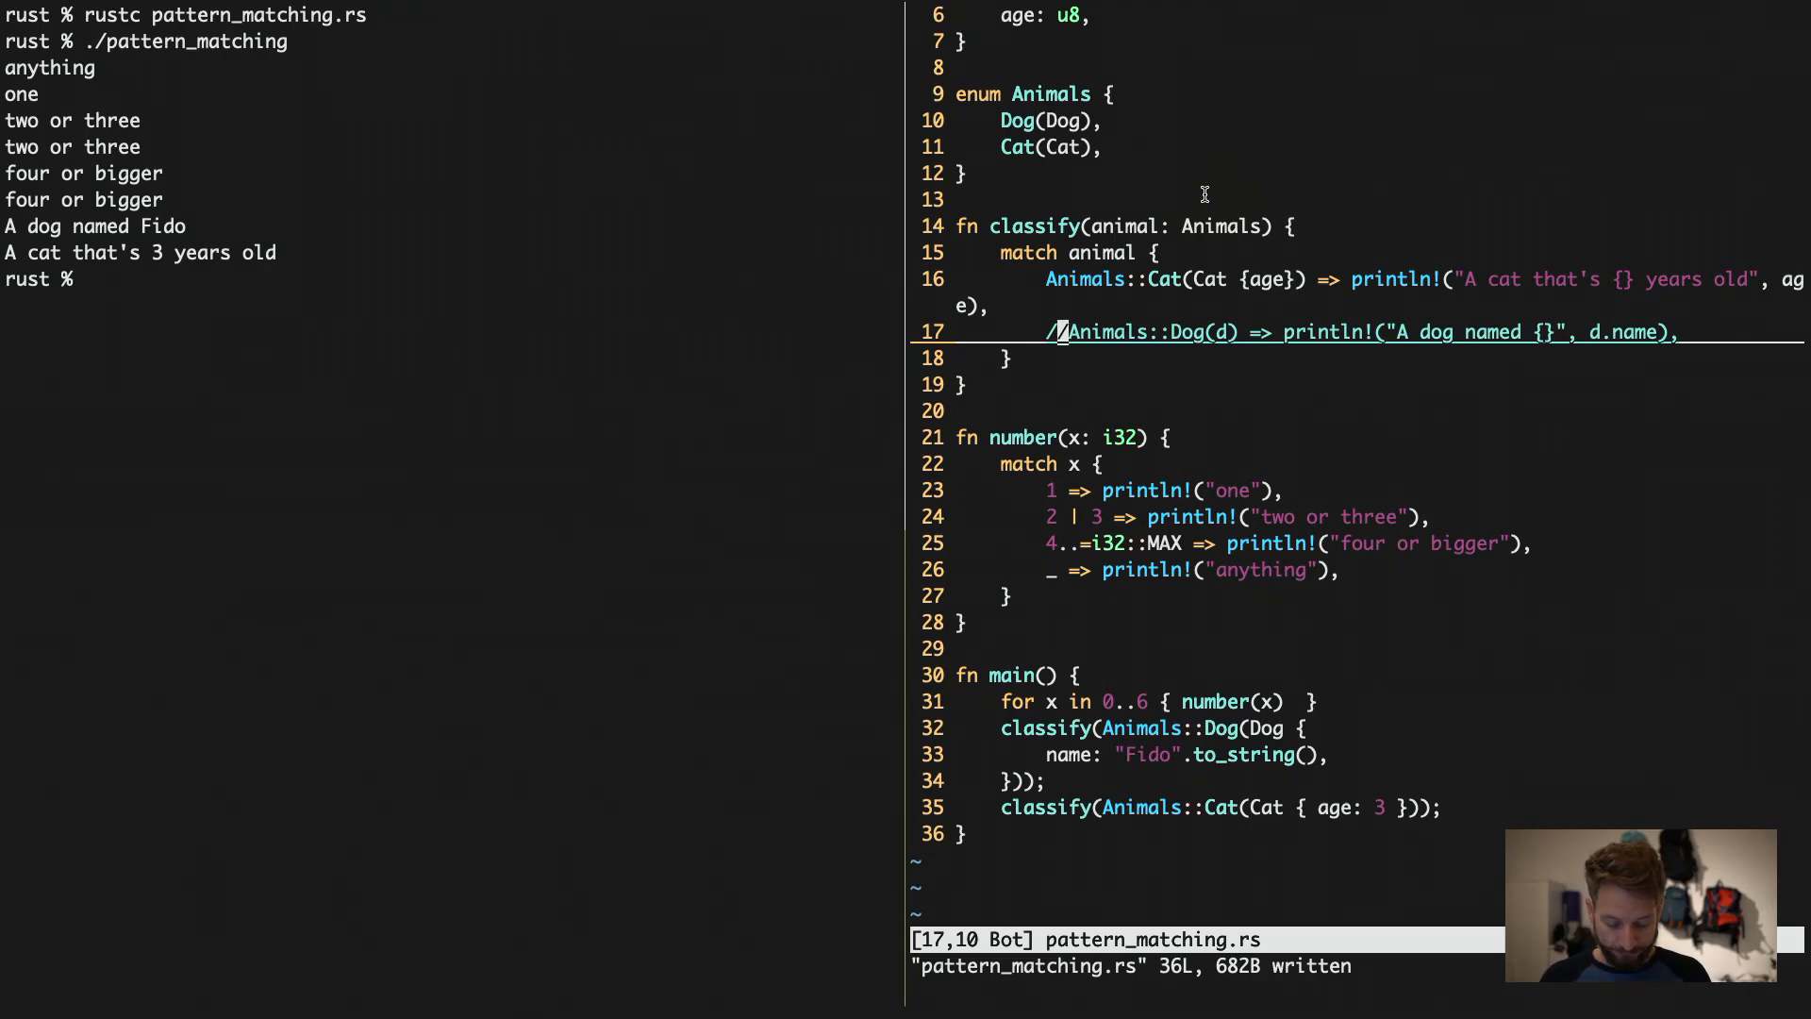
type("rustc pattern_matching.rs")
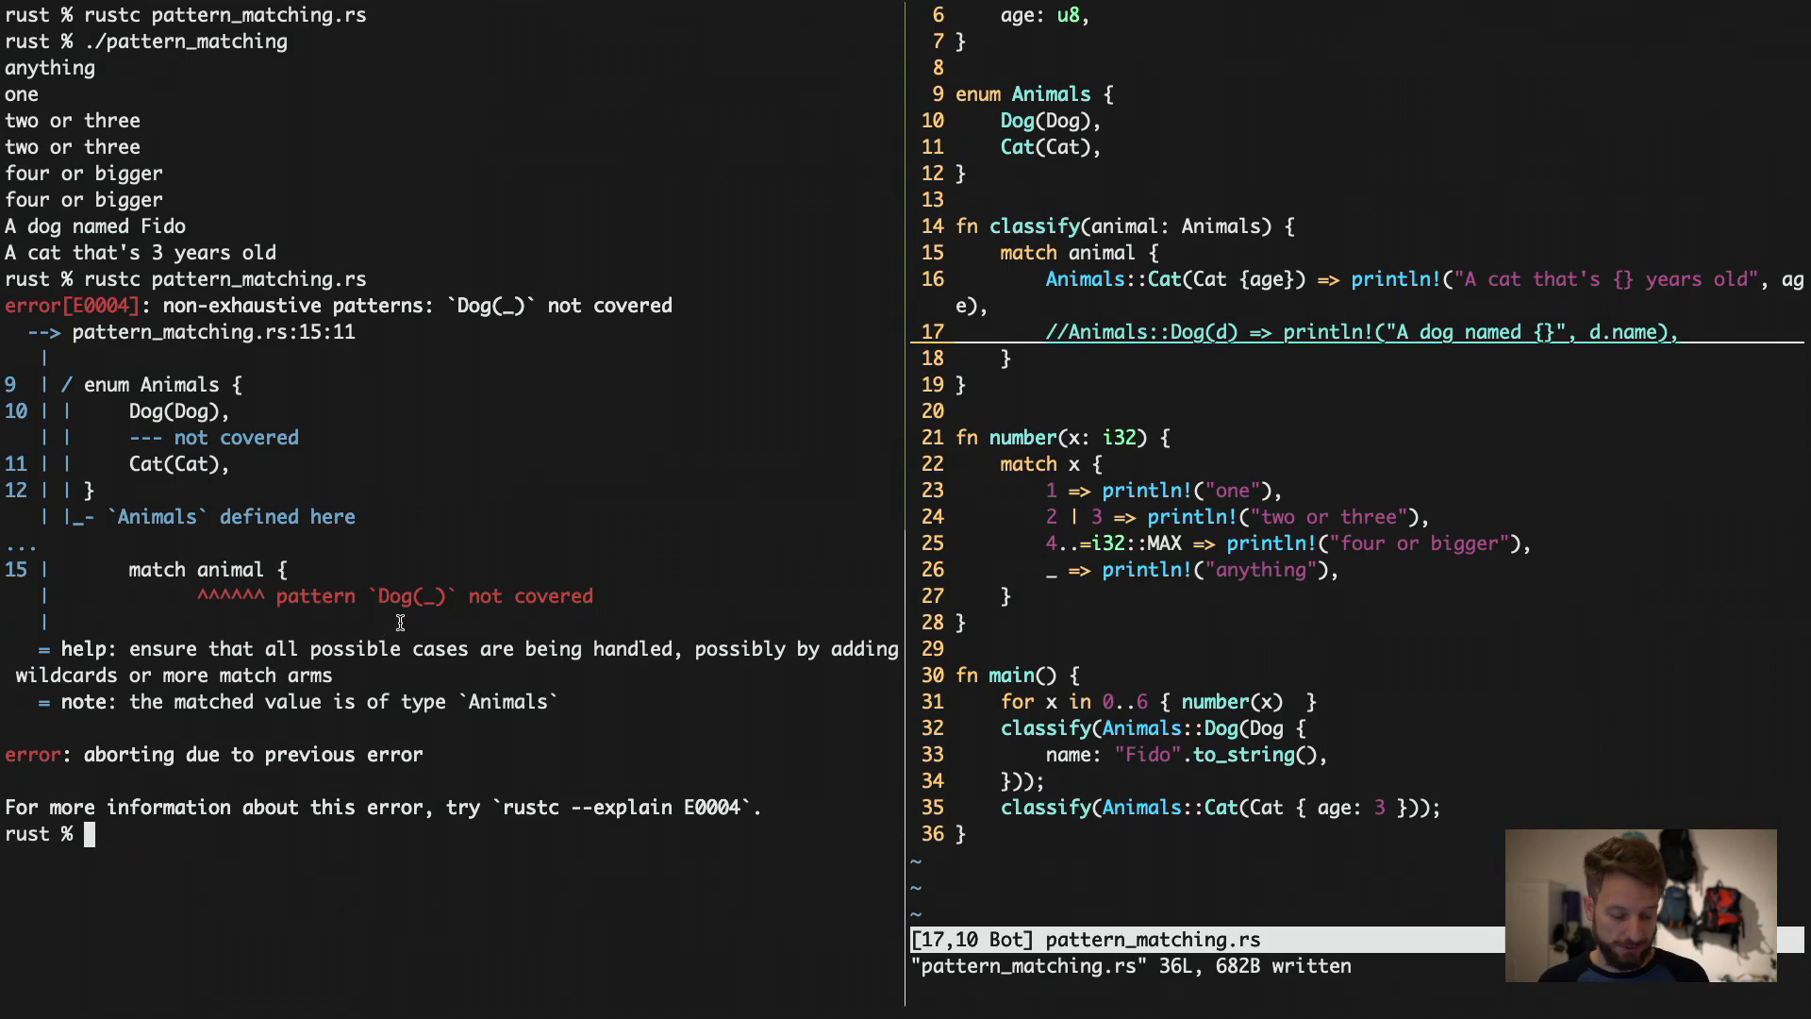
mouse_move(555, 214)
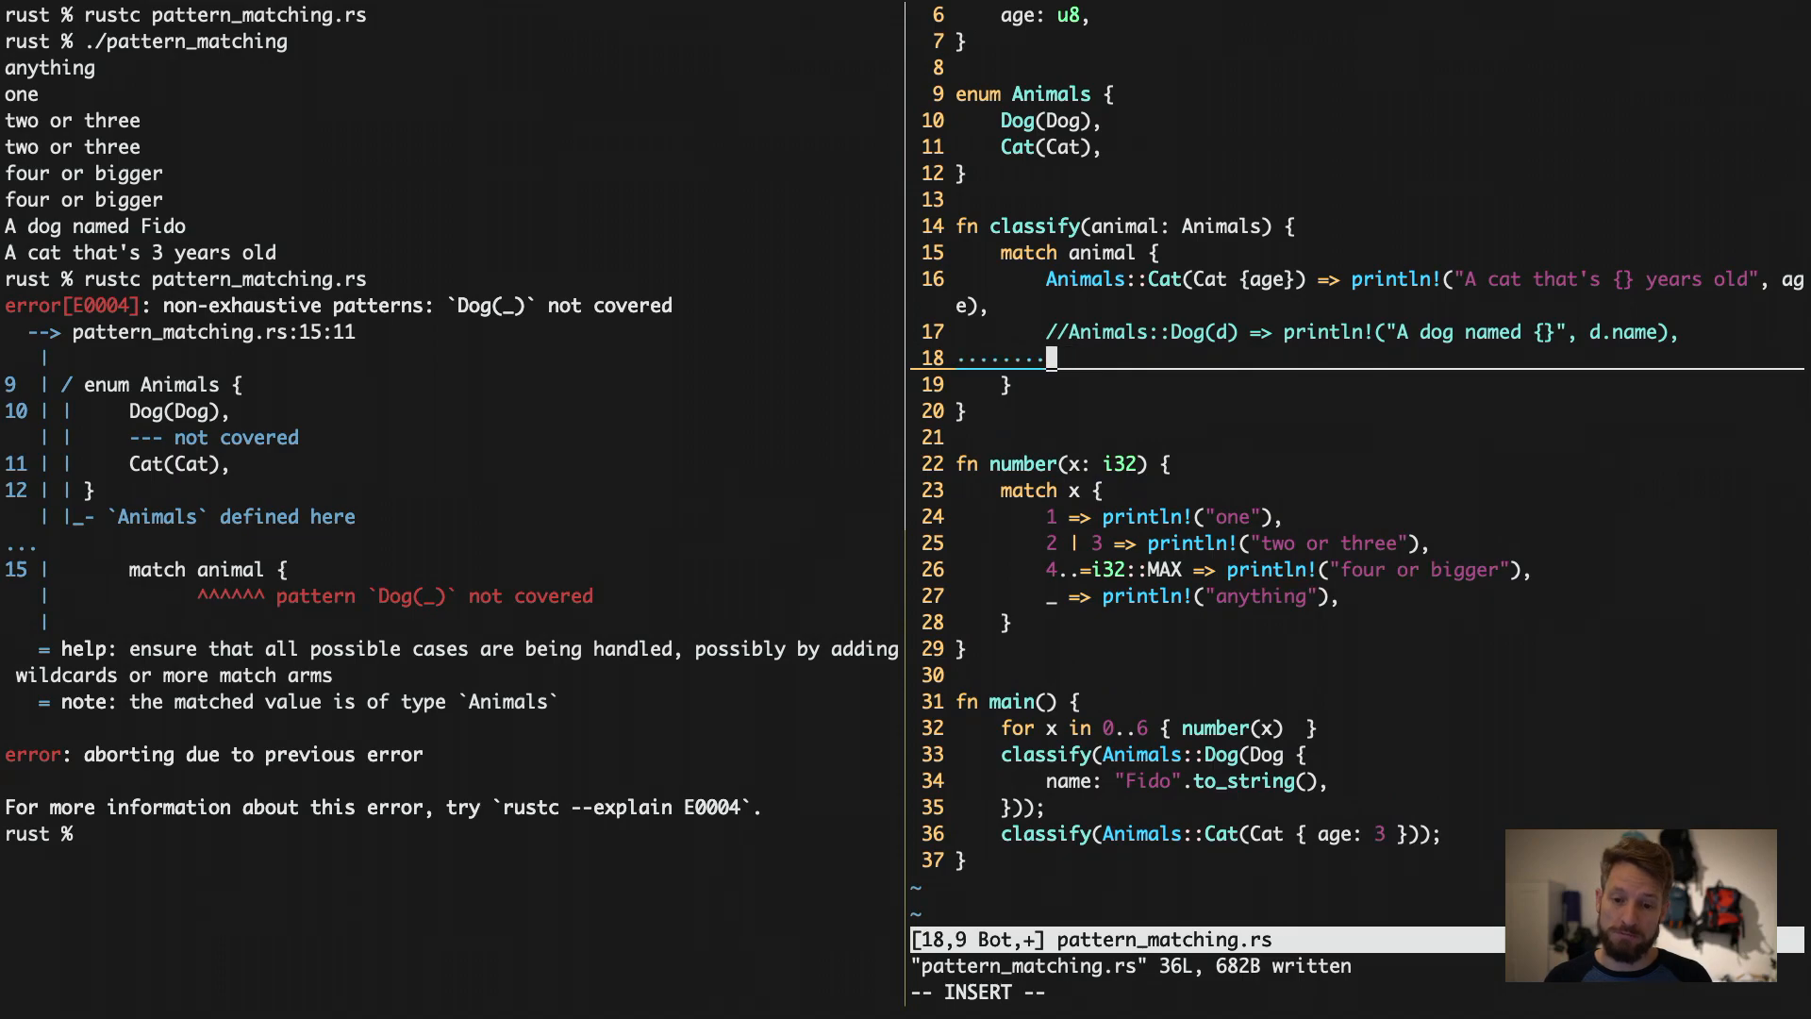
Add the arm _ => println!("any animal"), recompile, and run ./pattern_matching.
type("_ => printl")
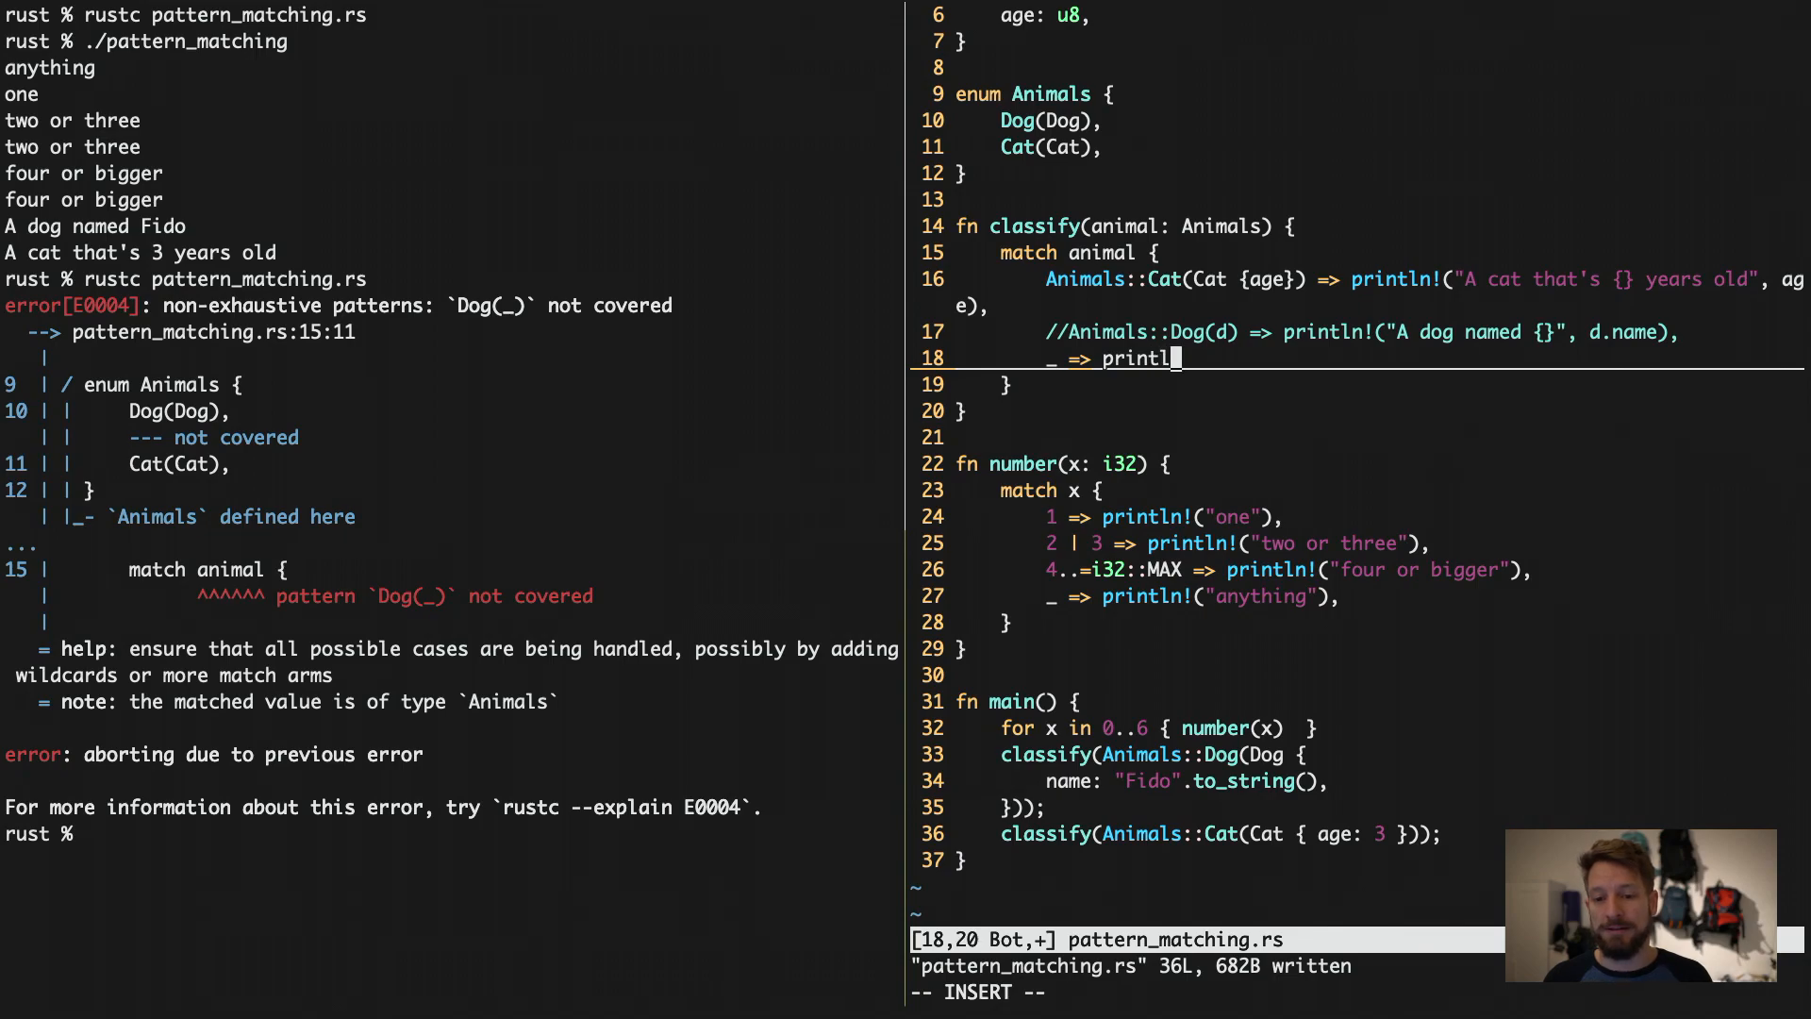
type("n!(\"")
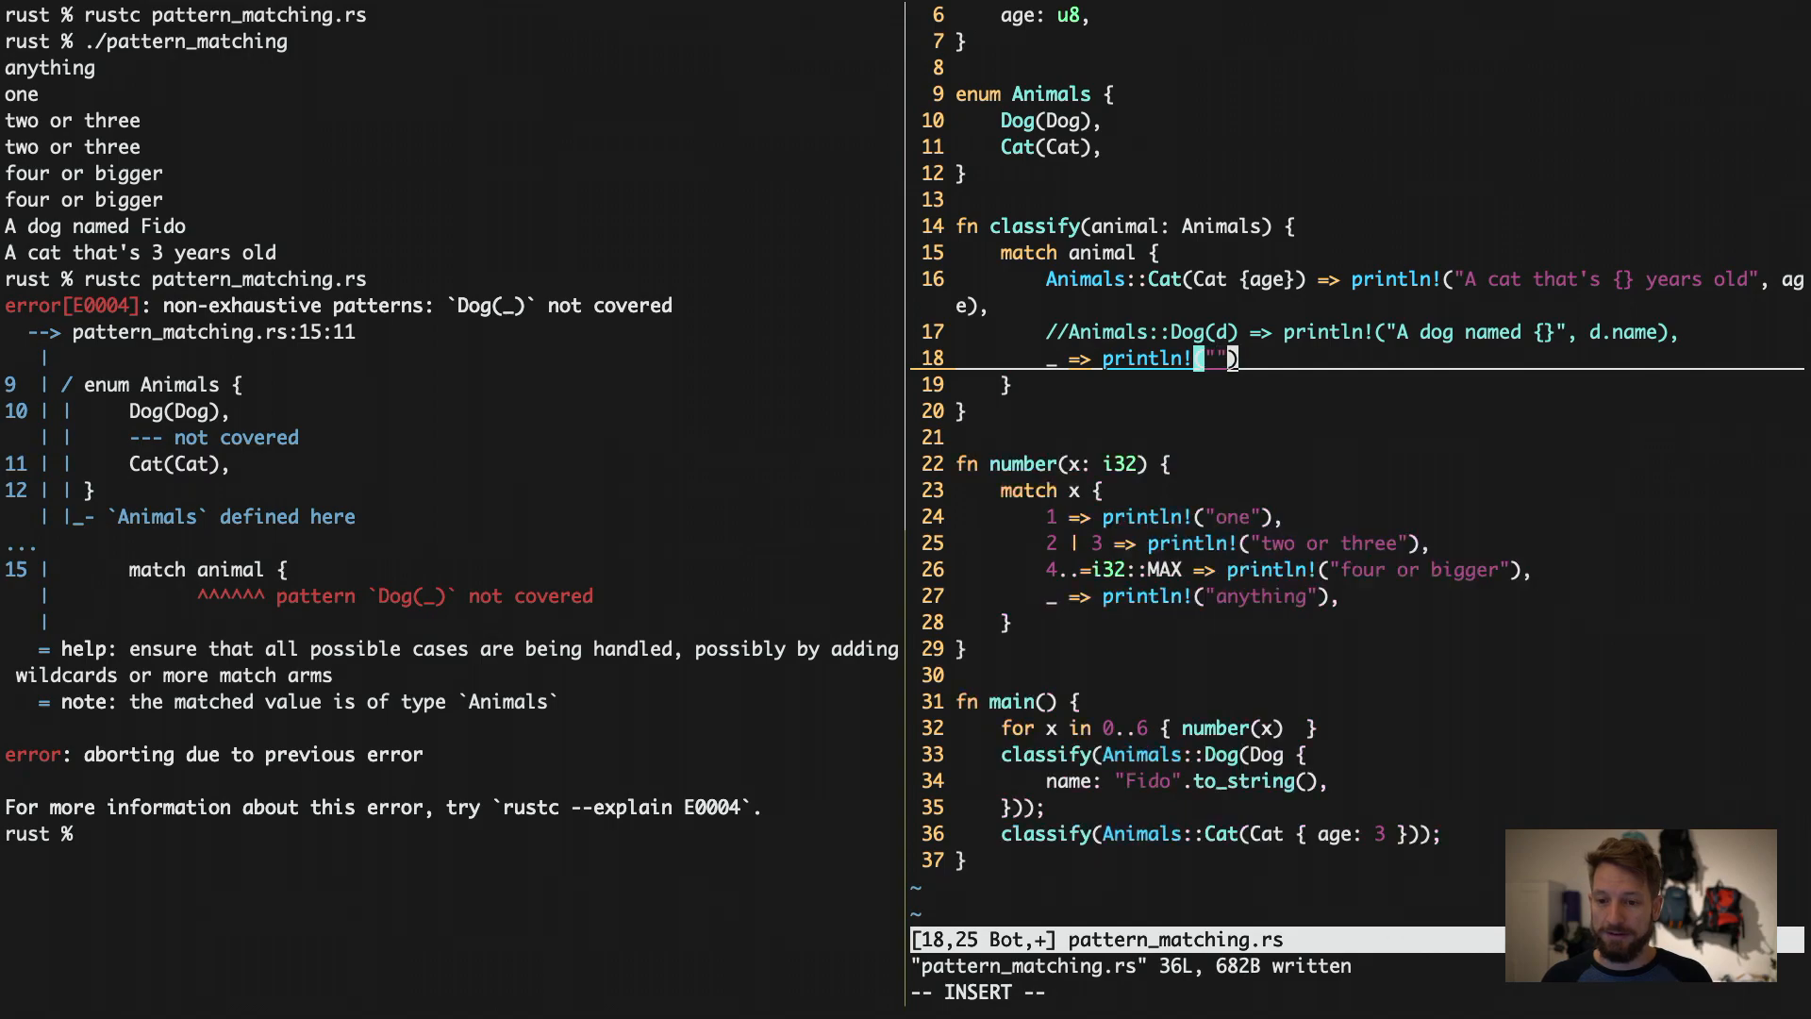
key("BackSpace")
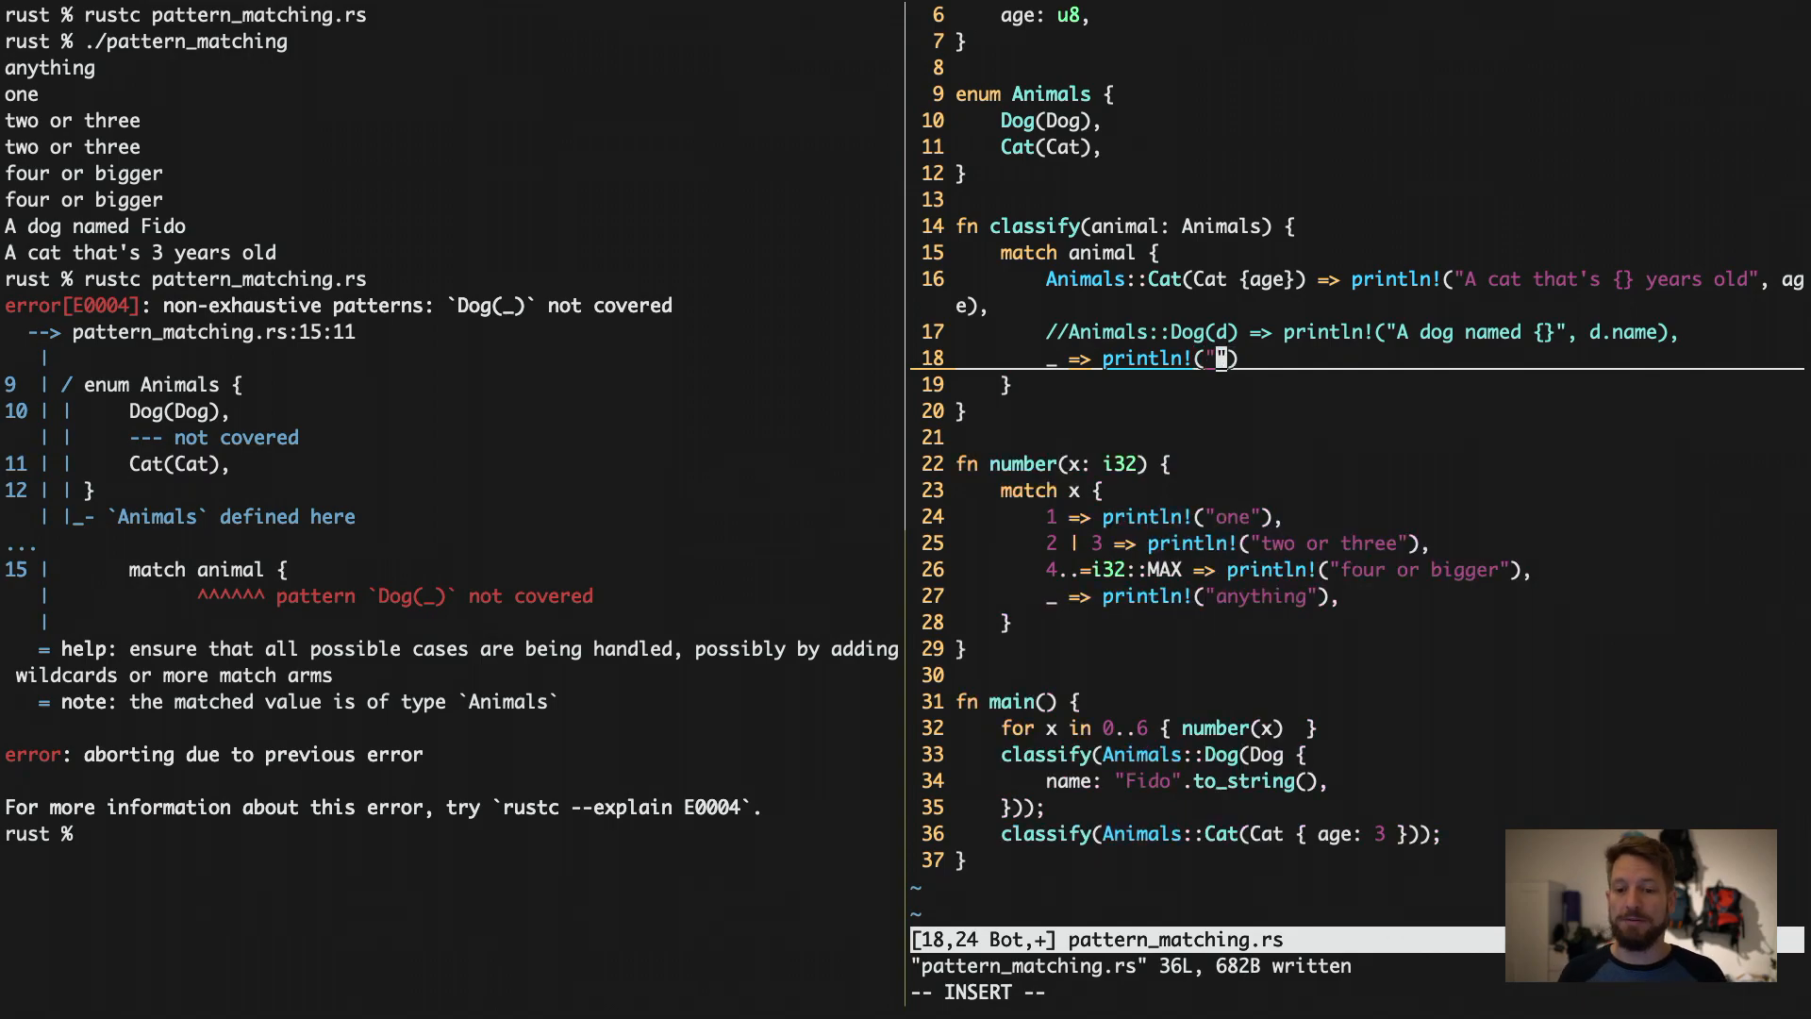
type("any animal")
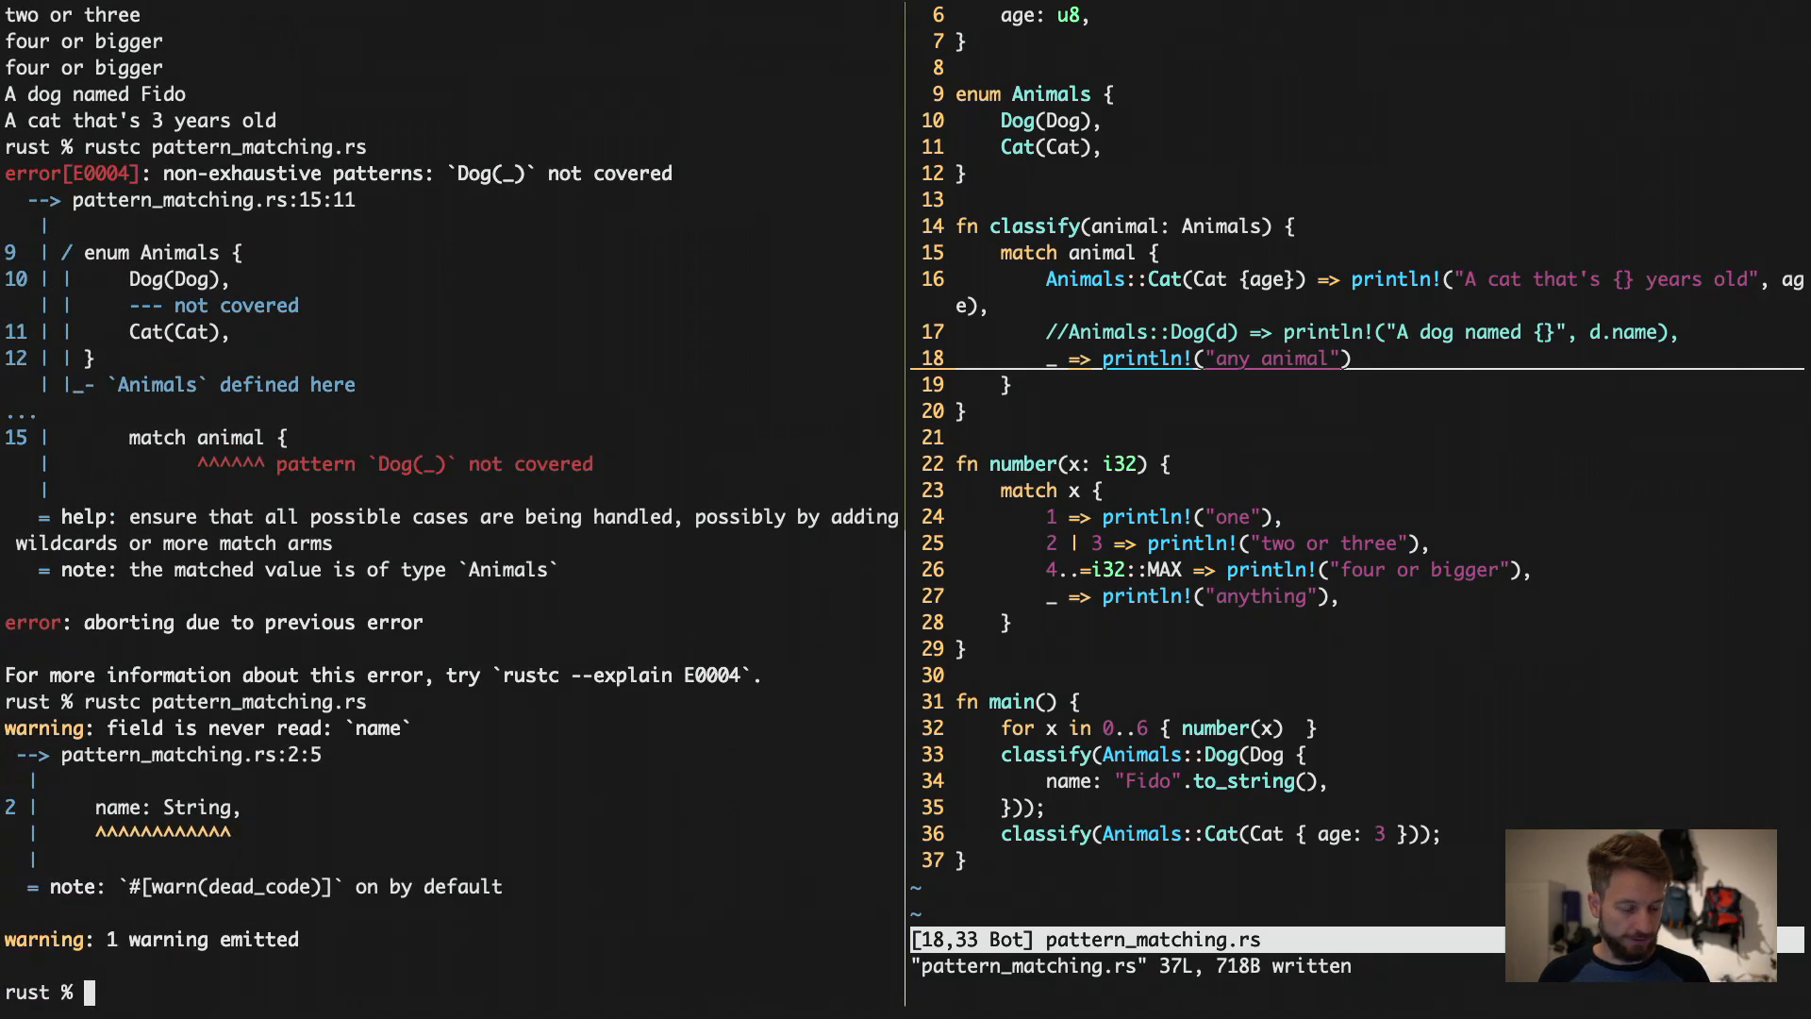
type("./pattern_matching")
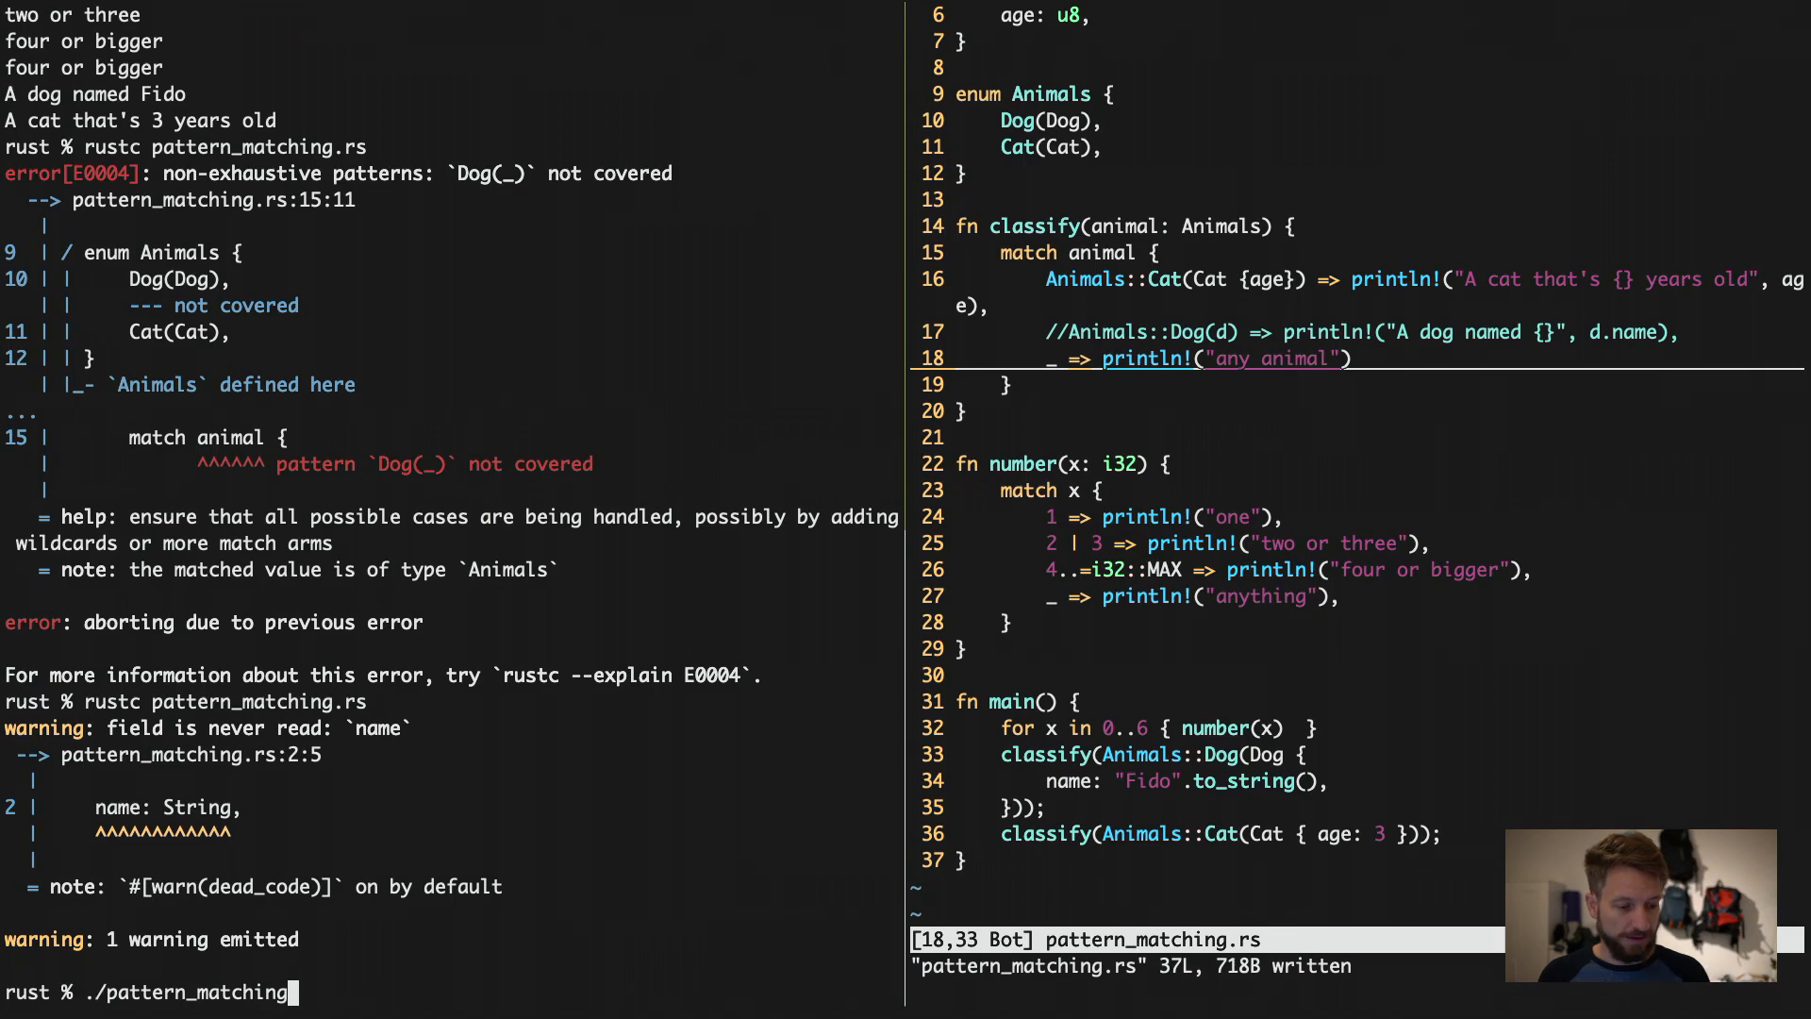
key("Return")
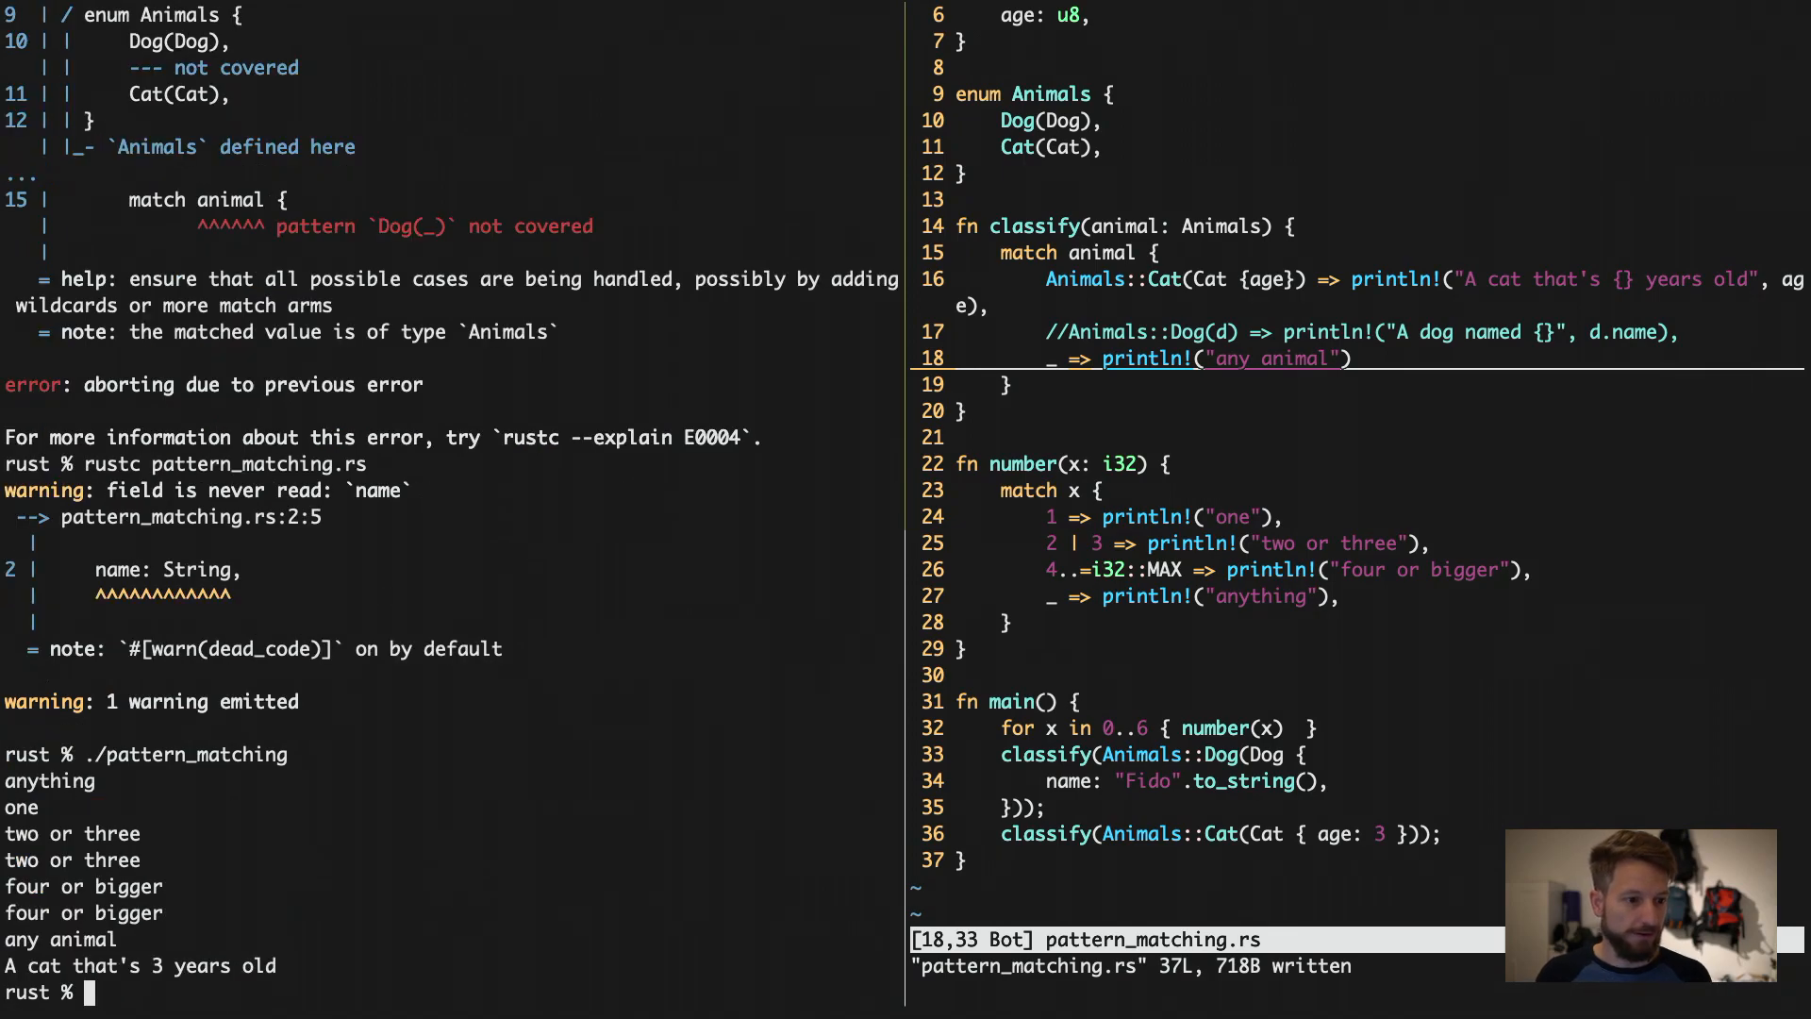